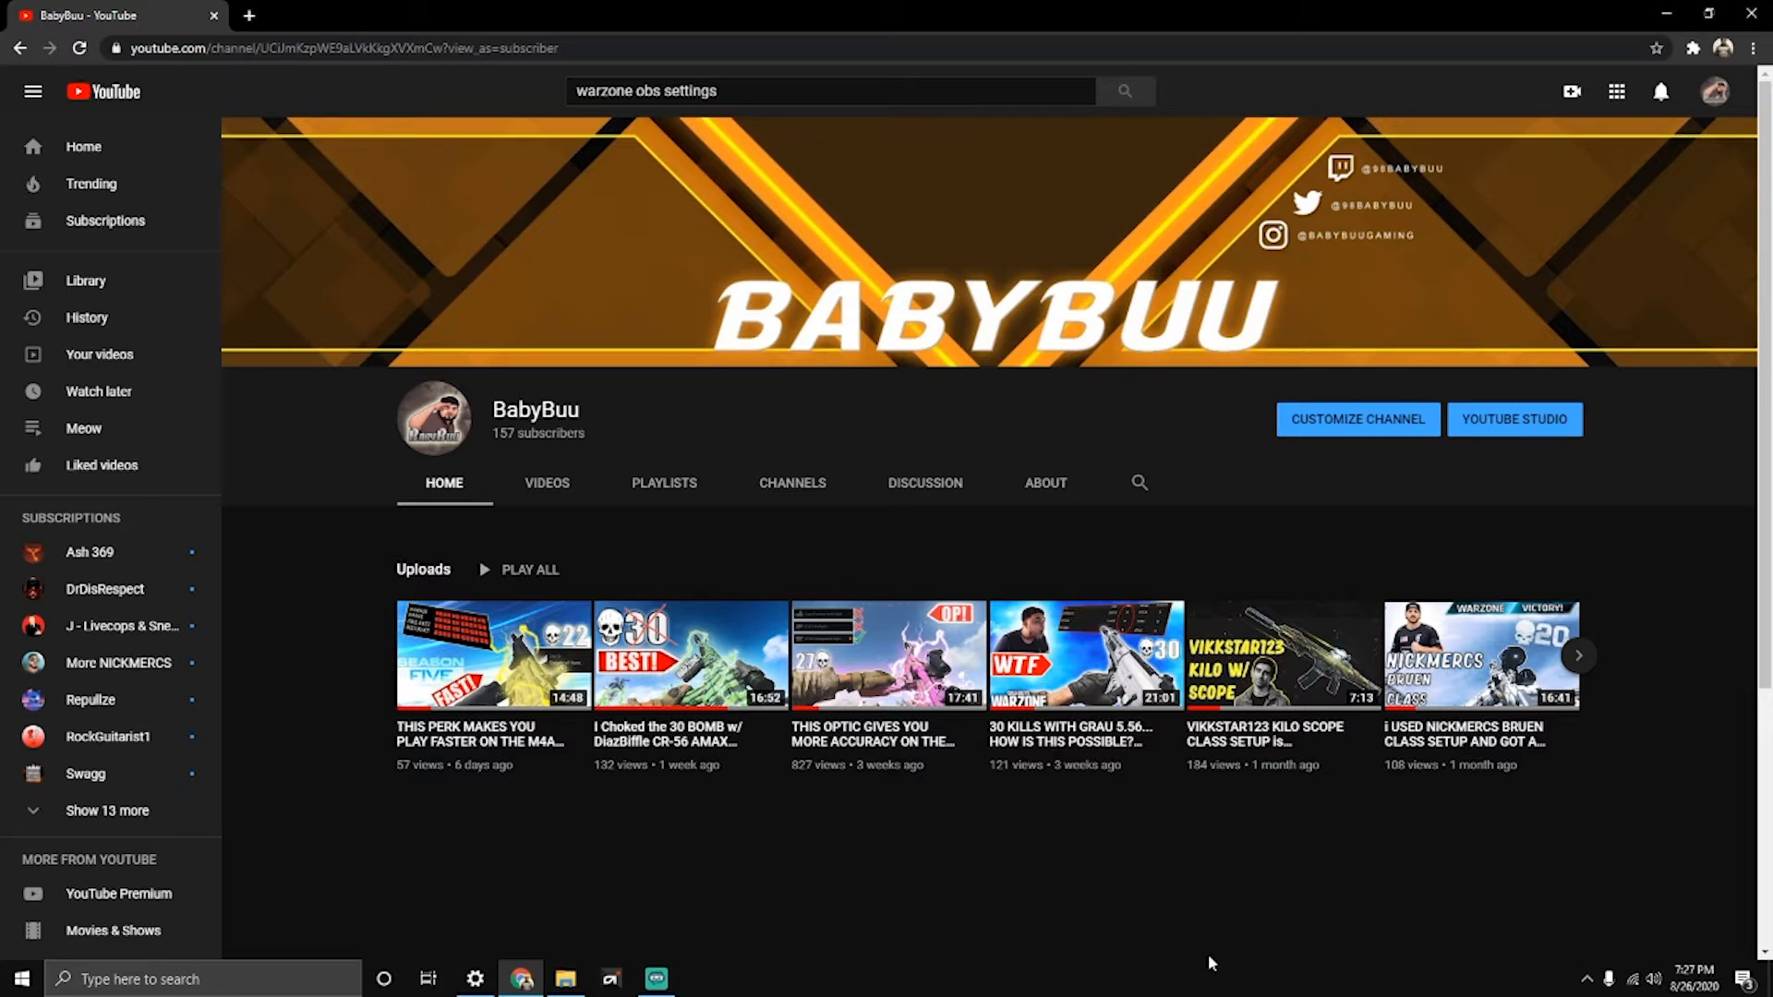
pyautogui.moveTo(1166, 732)
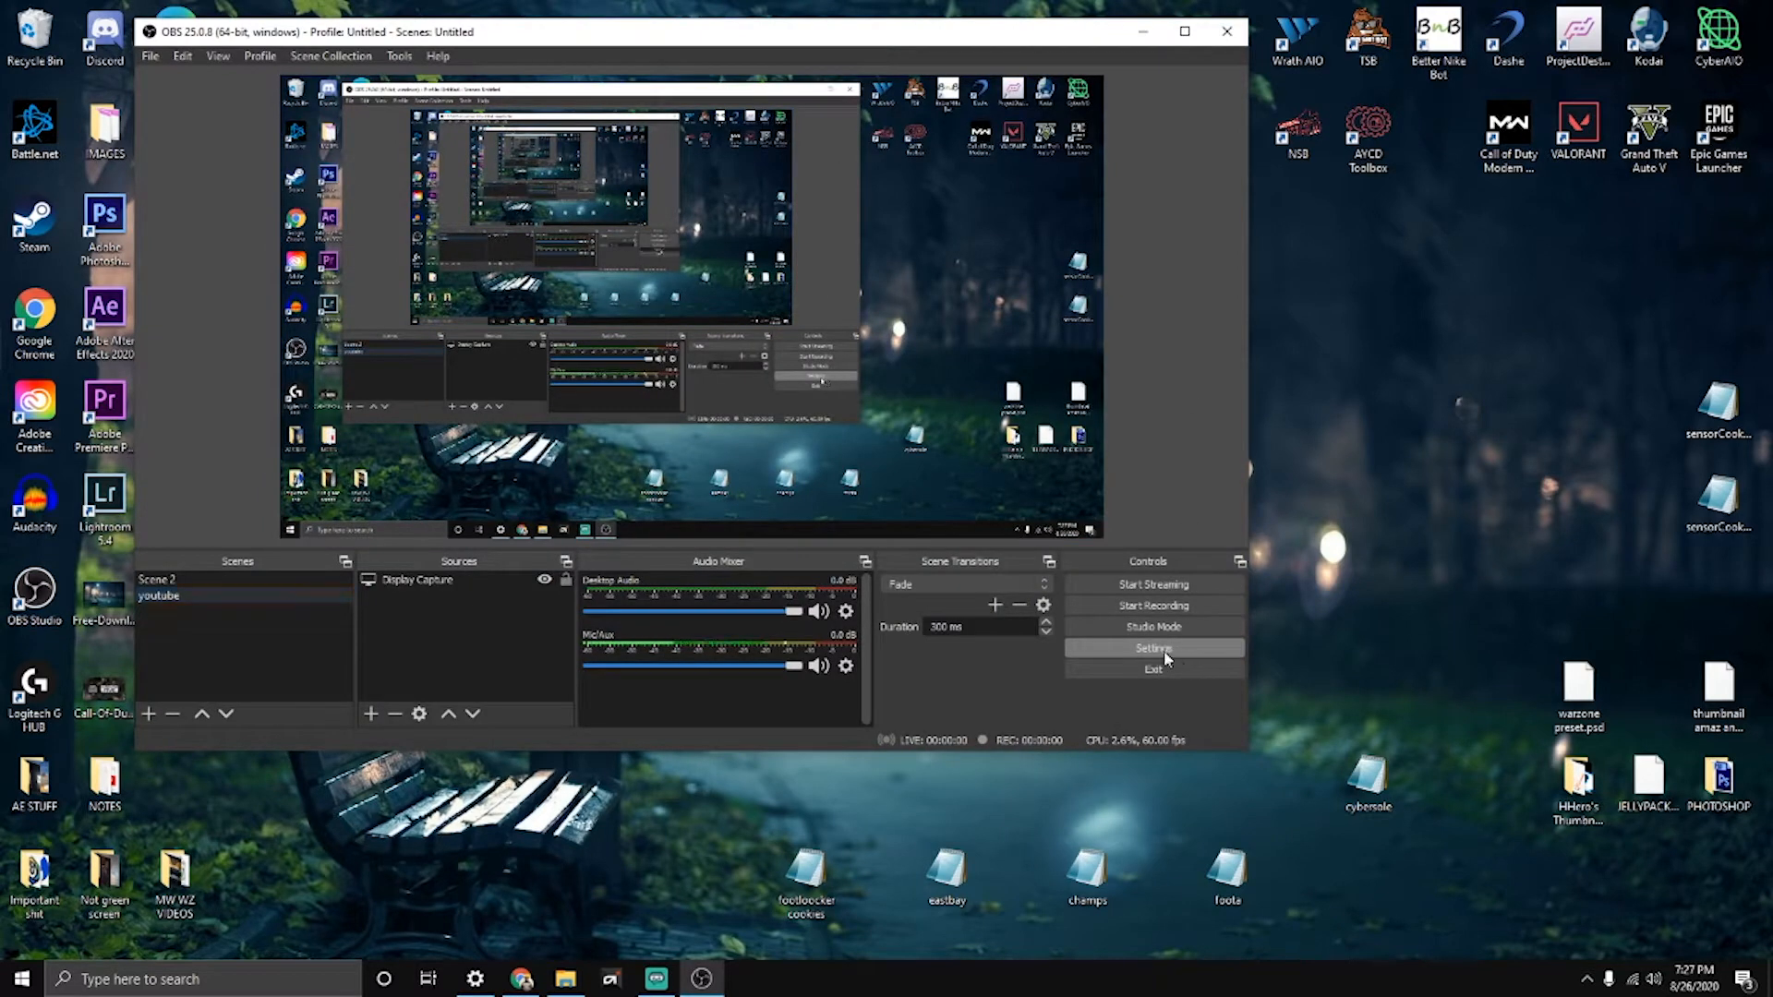
# Step: Review the Facebook Live stream service and the AMD encoder's constant bitrate of 4000 in Settings
pyautogui.click(1153, 648)
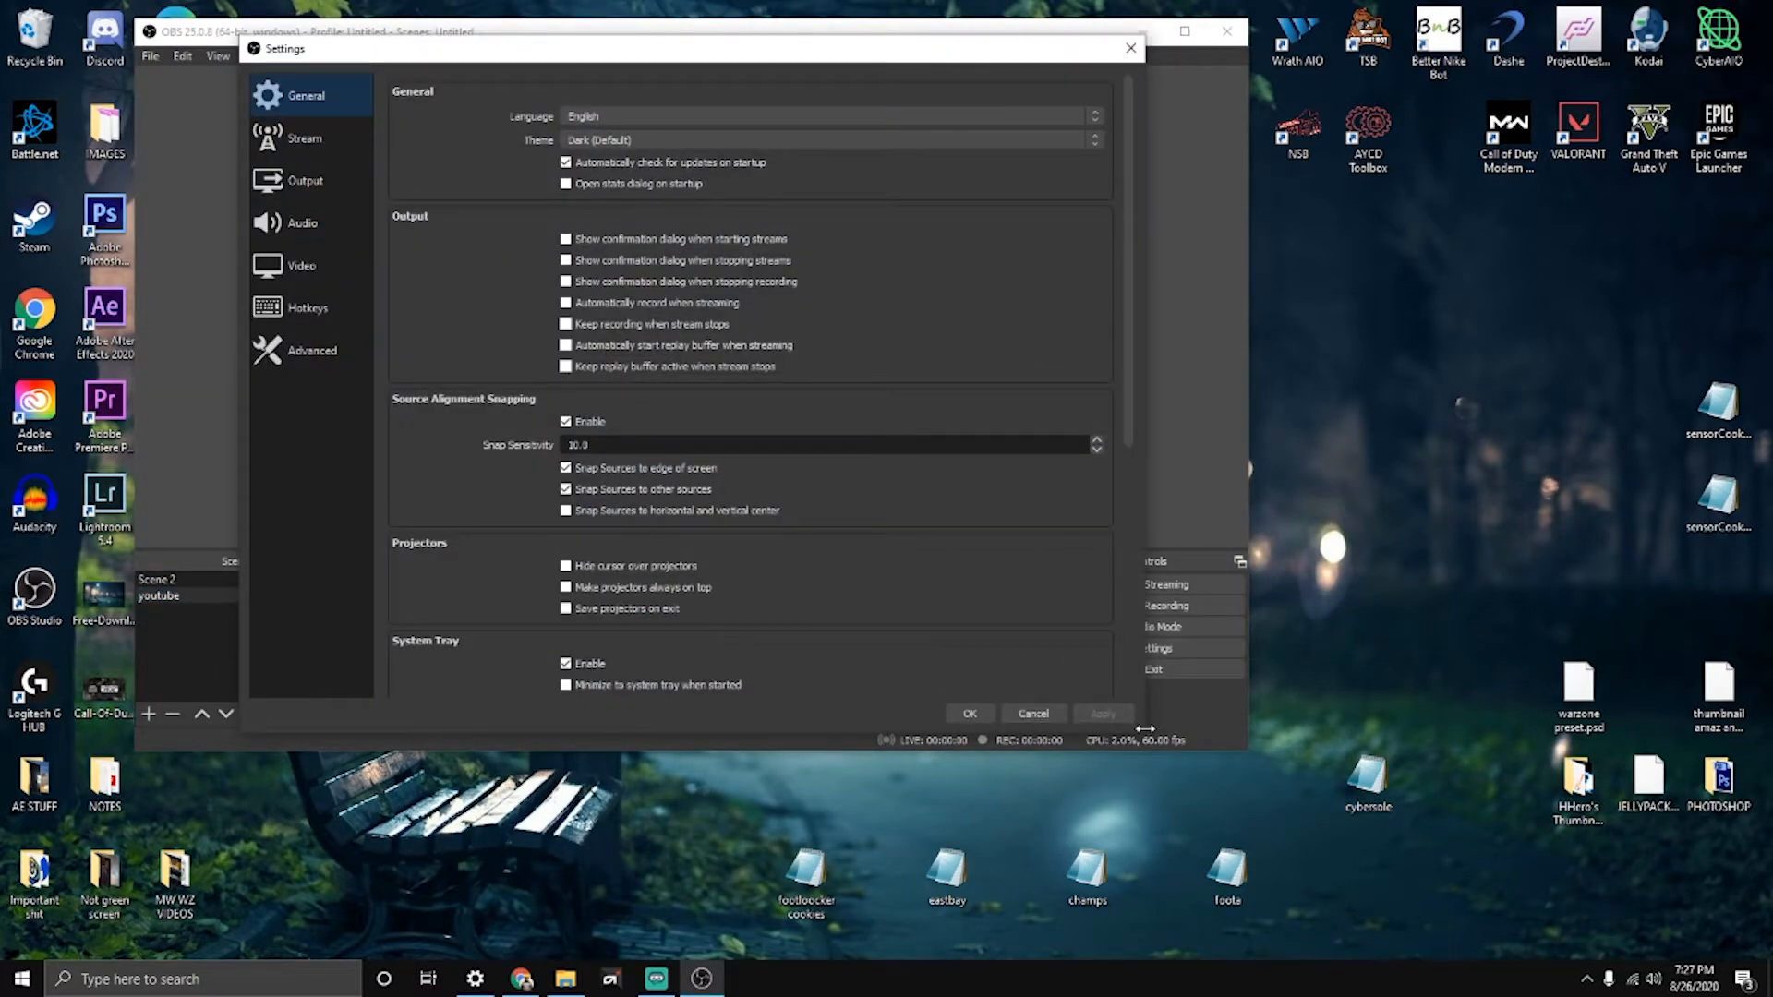
pyautogui.moveTo(1148, 736)
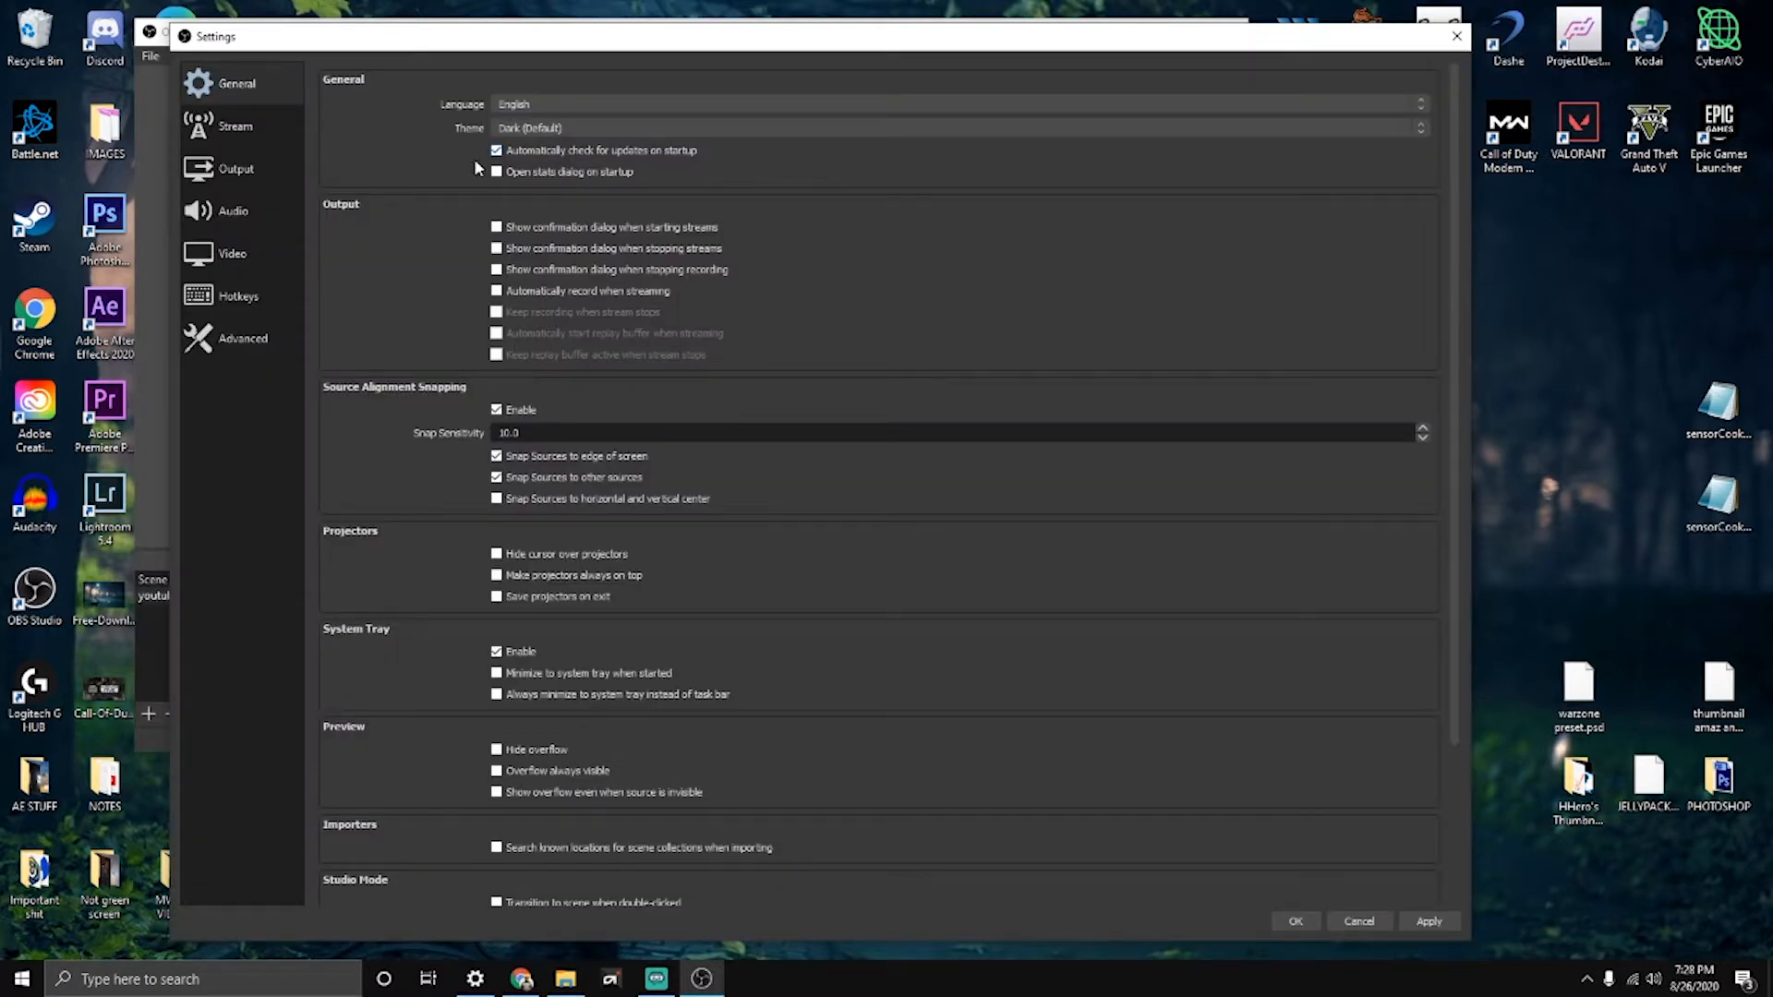
pyautogui.click(235, 126)
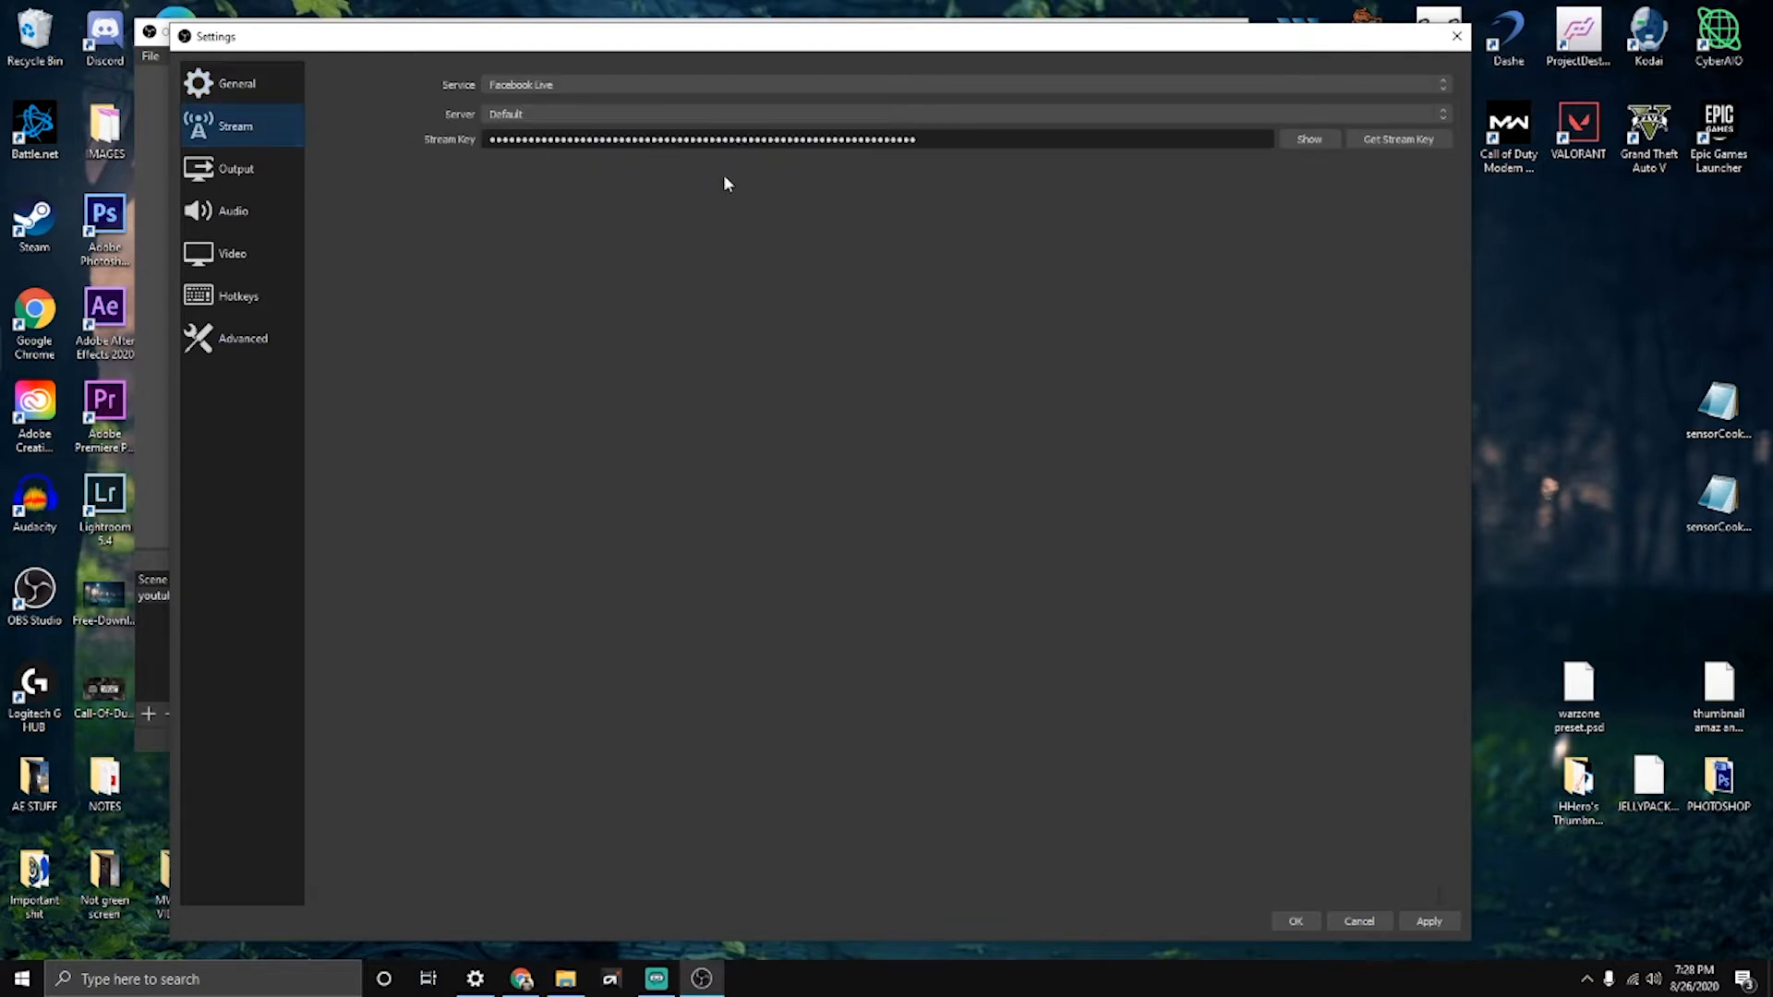
pyautogui.moveTo(454, 155)
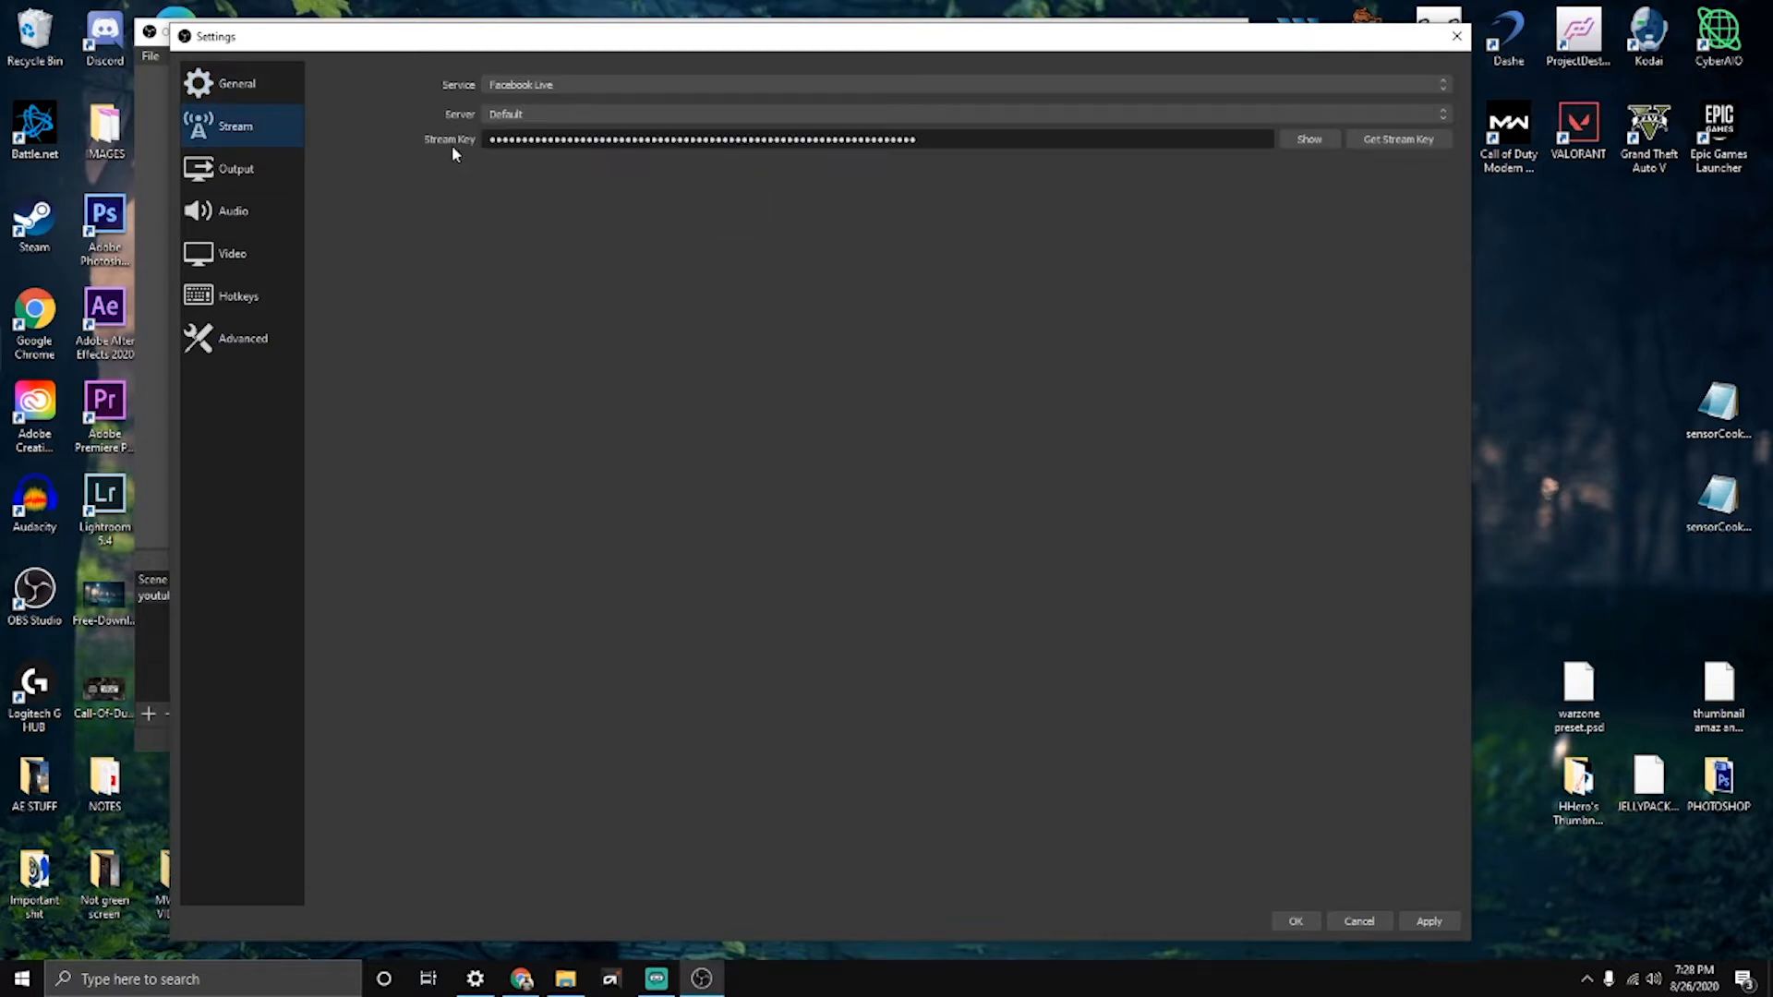
pyautogui.moveTo(721, 107)
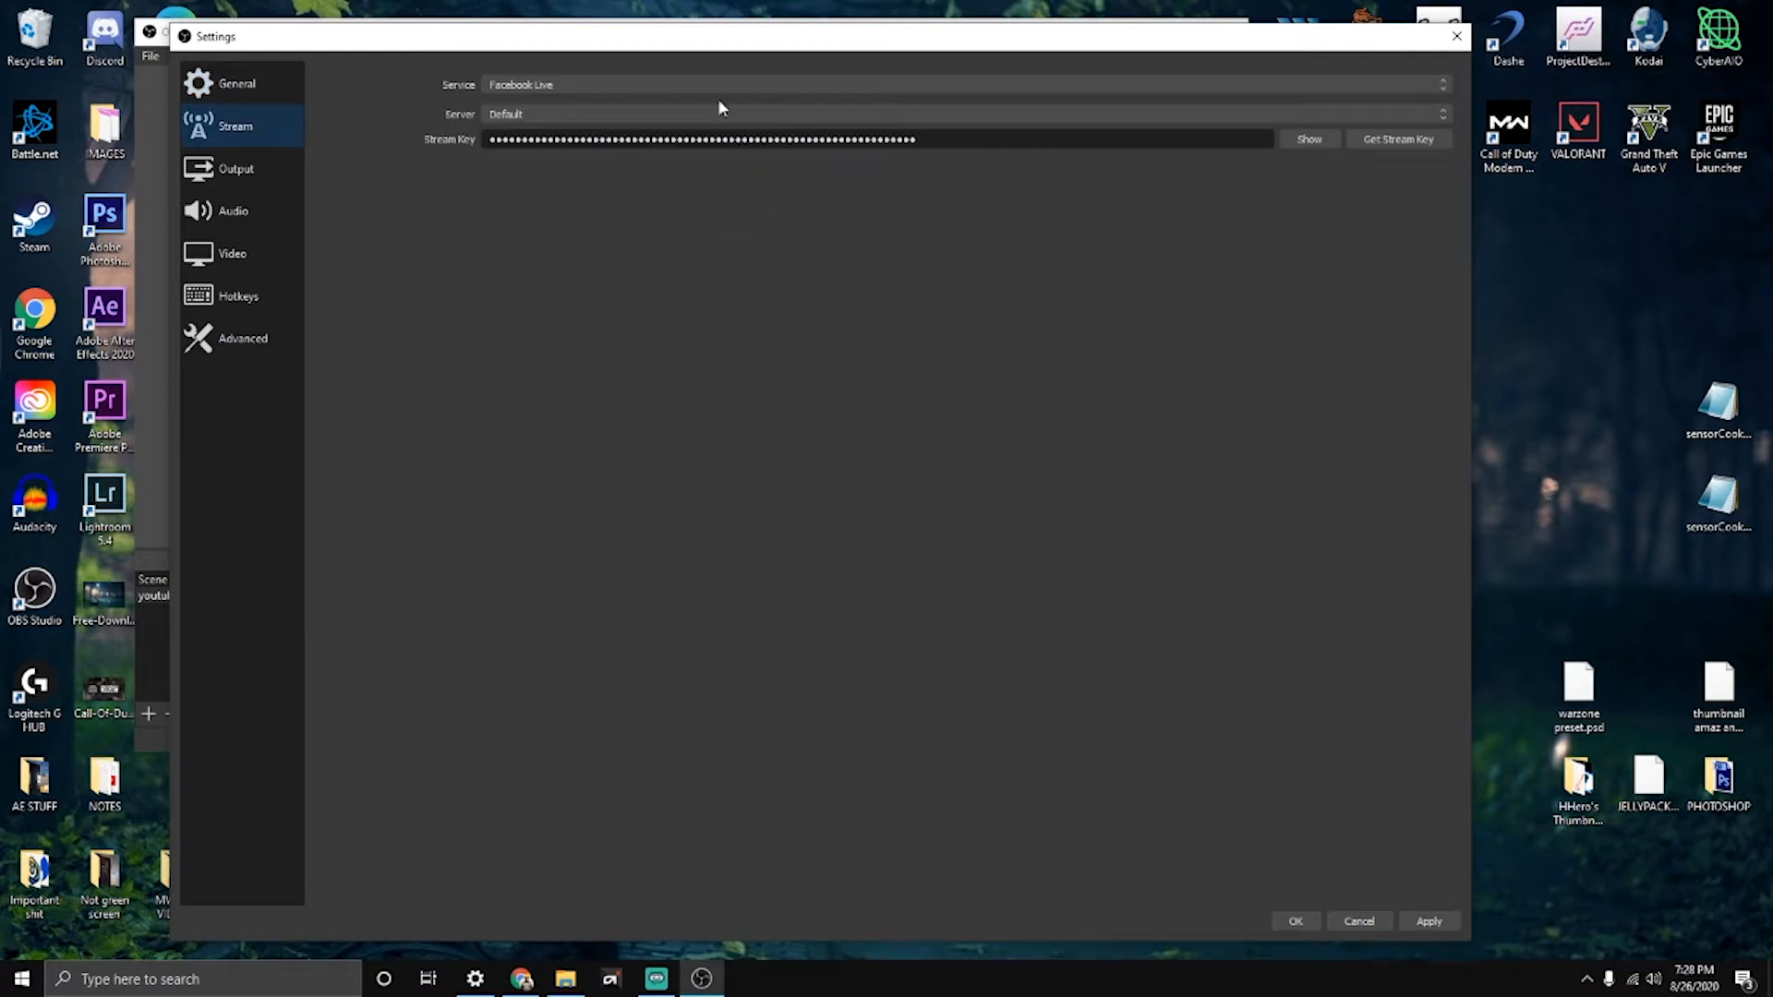
pyautogui.moveTo(772, 96)
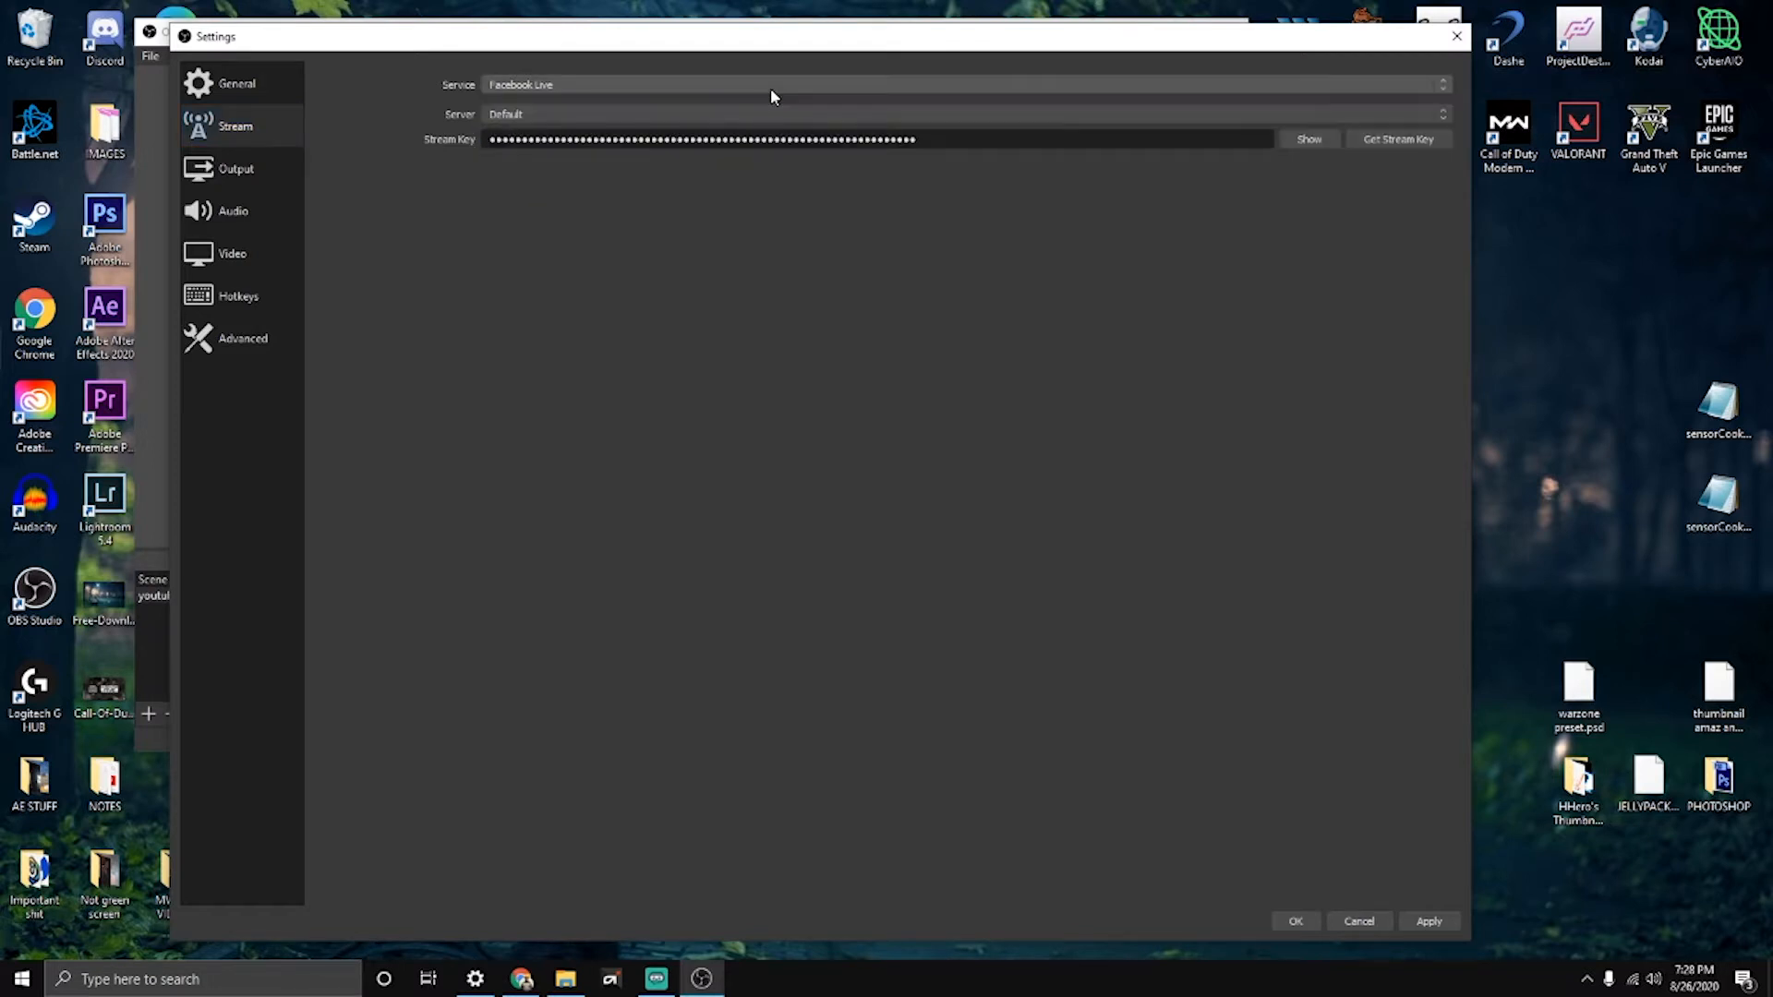
pyautogui.moveTo(810, 230)
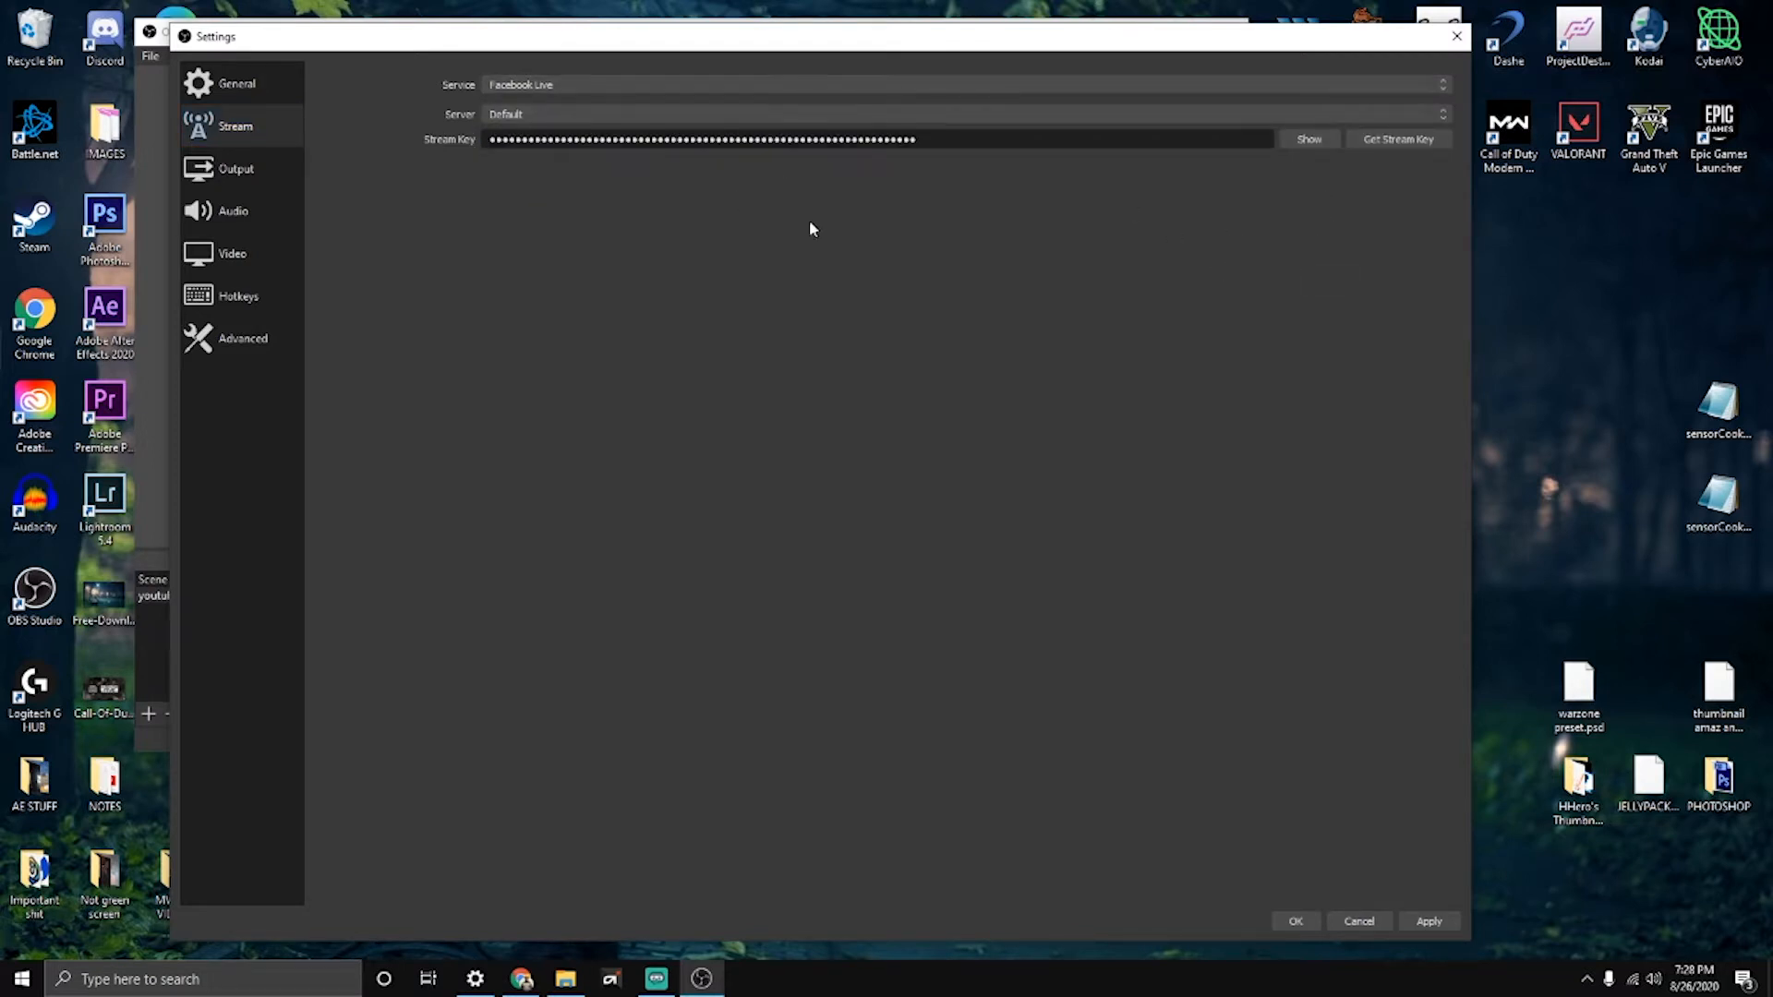
pyautogui.moveTo(232, 211)
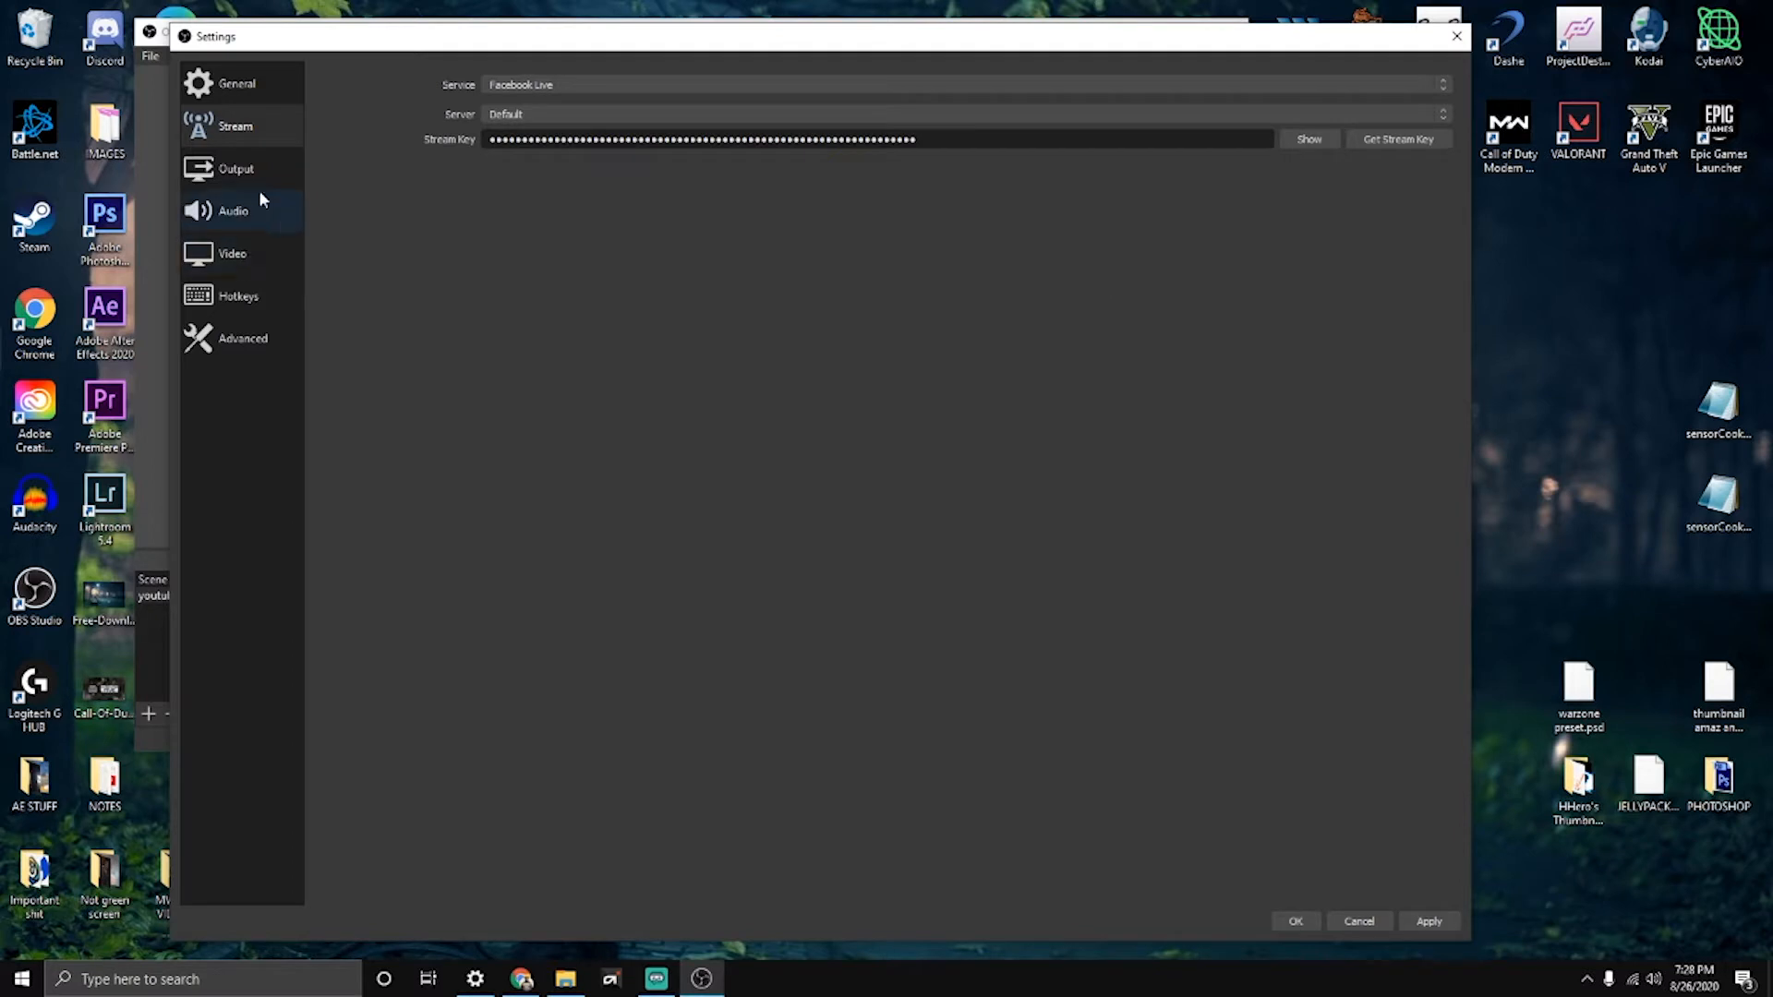
pyautogui.click(236, 168)
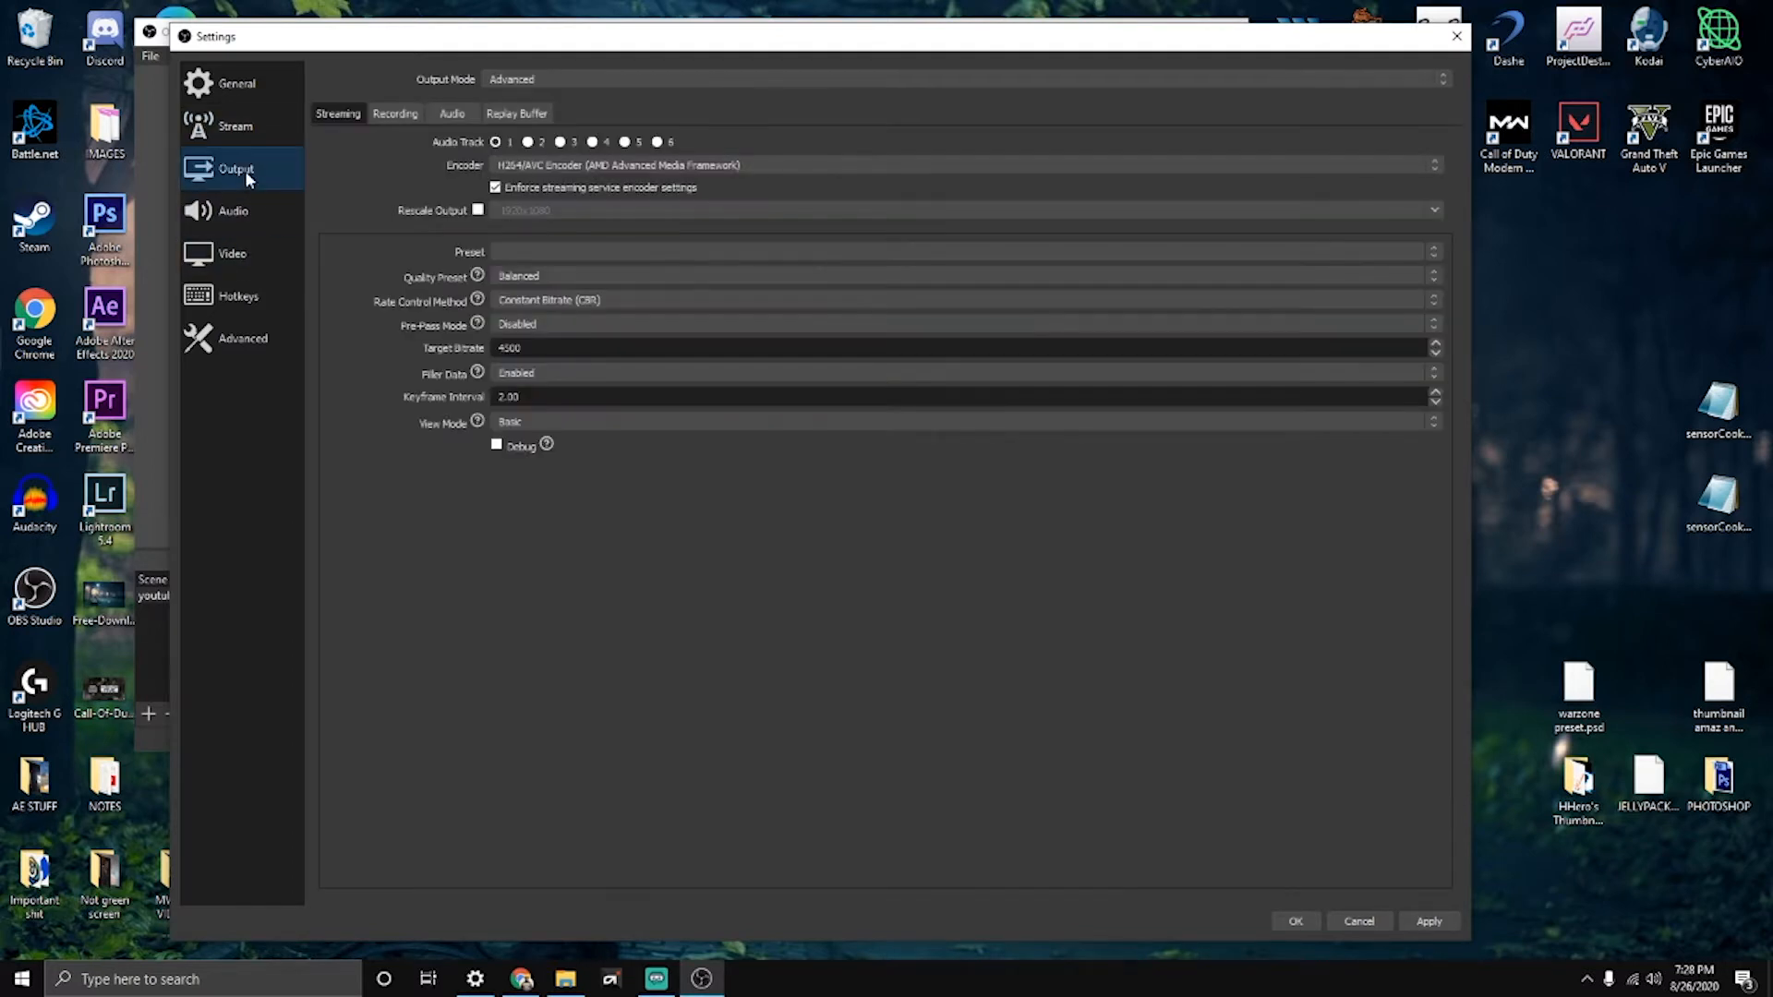
pyautogui.moveTo(362, 151)
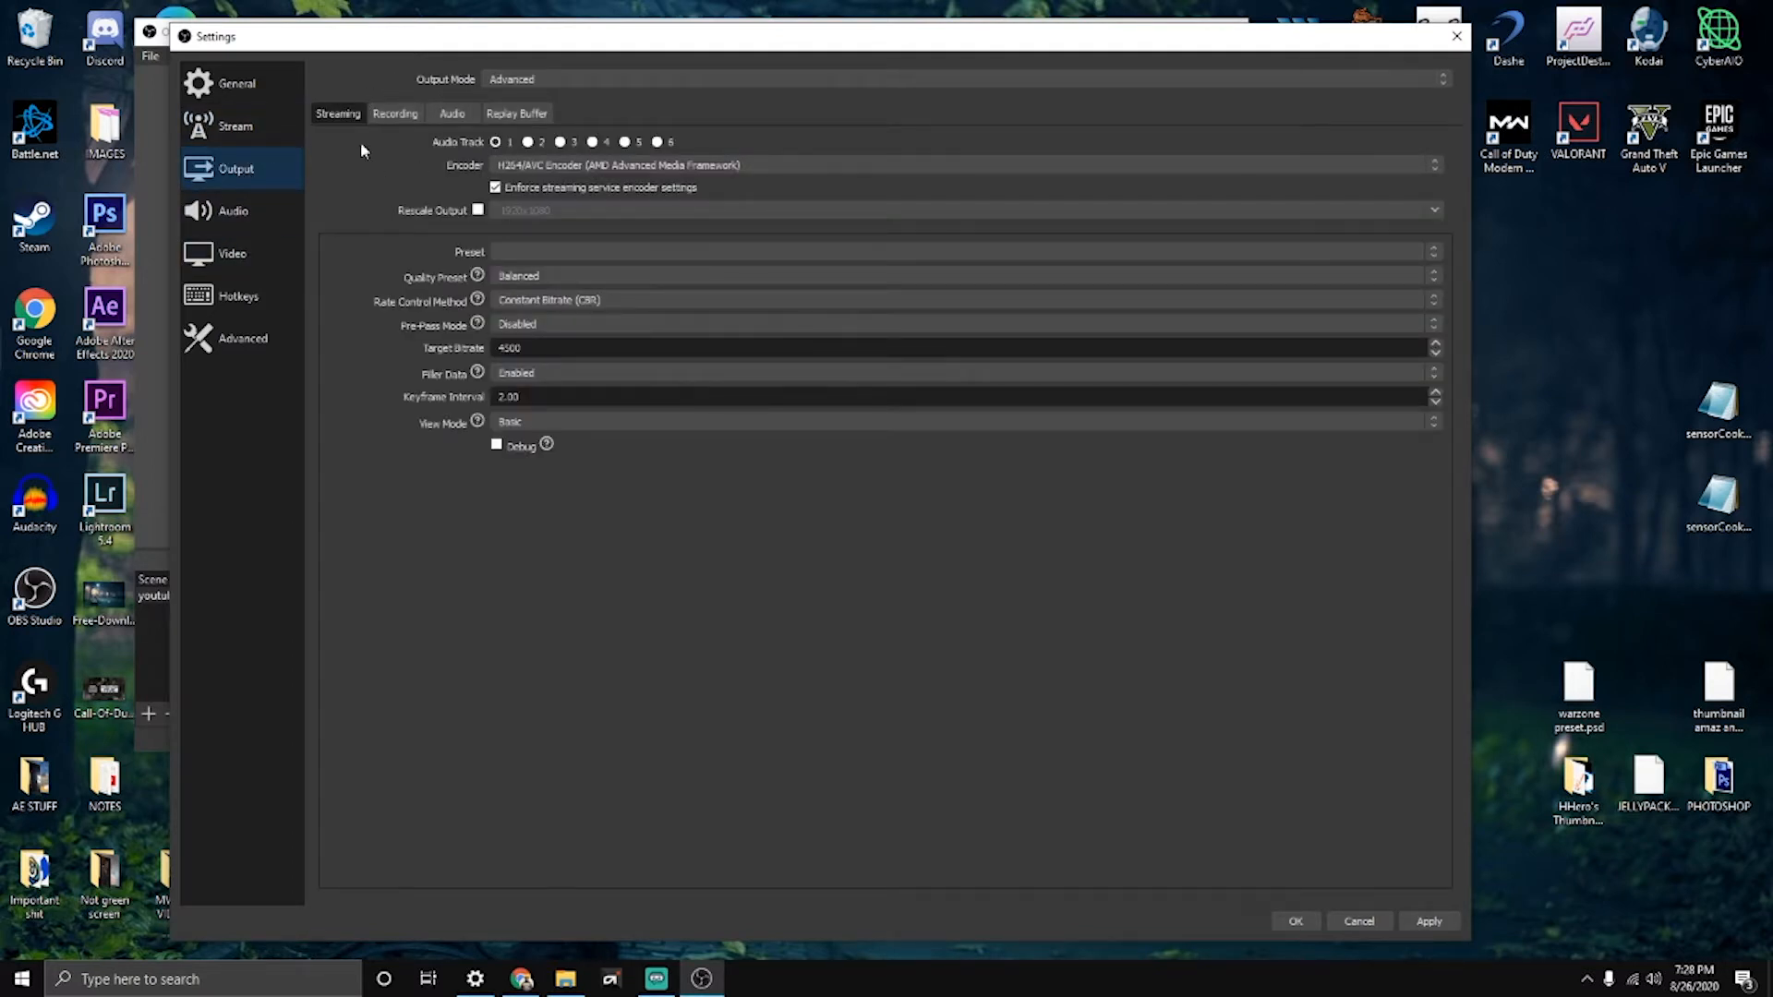
# Step: Set the video output to 1920x1080 with Lanczos downscaling and 30 FPS
pyautogui.click(232, 252)
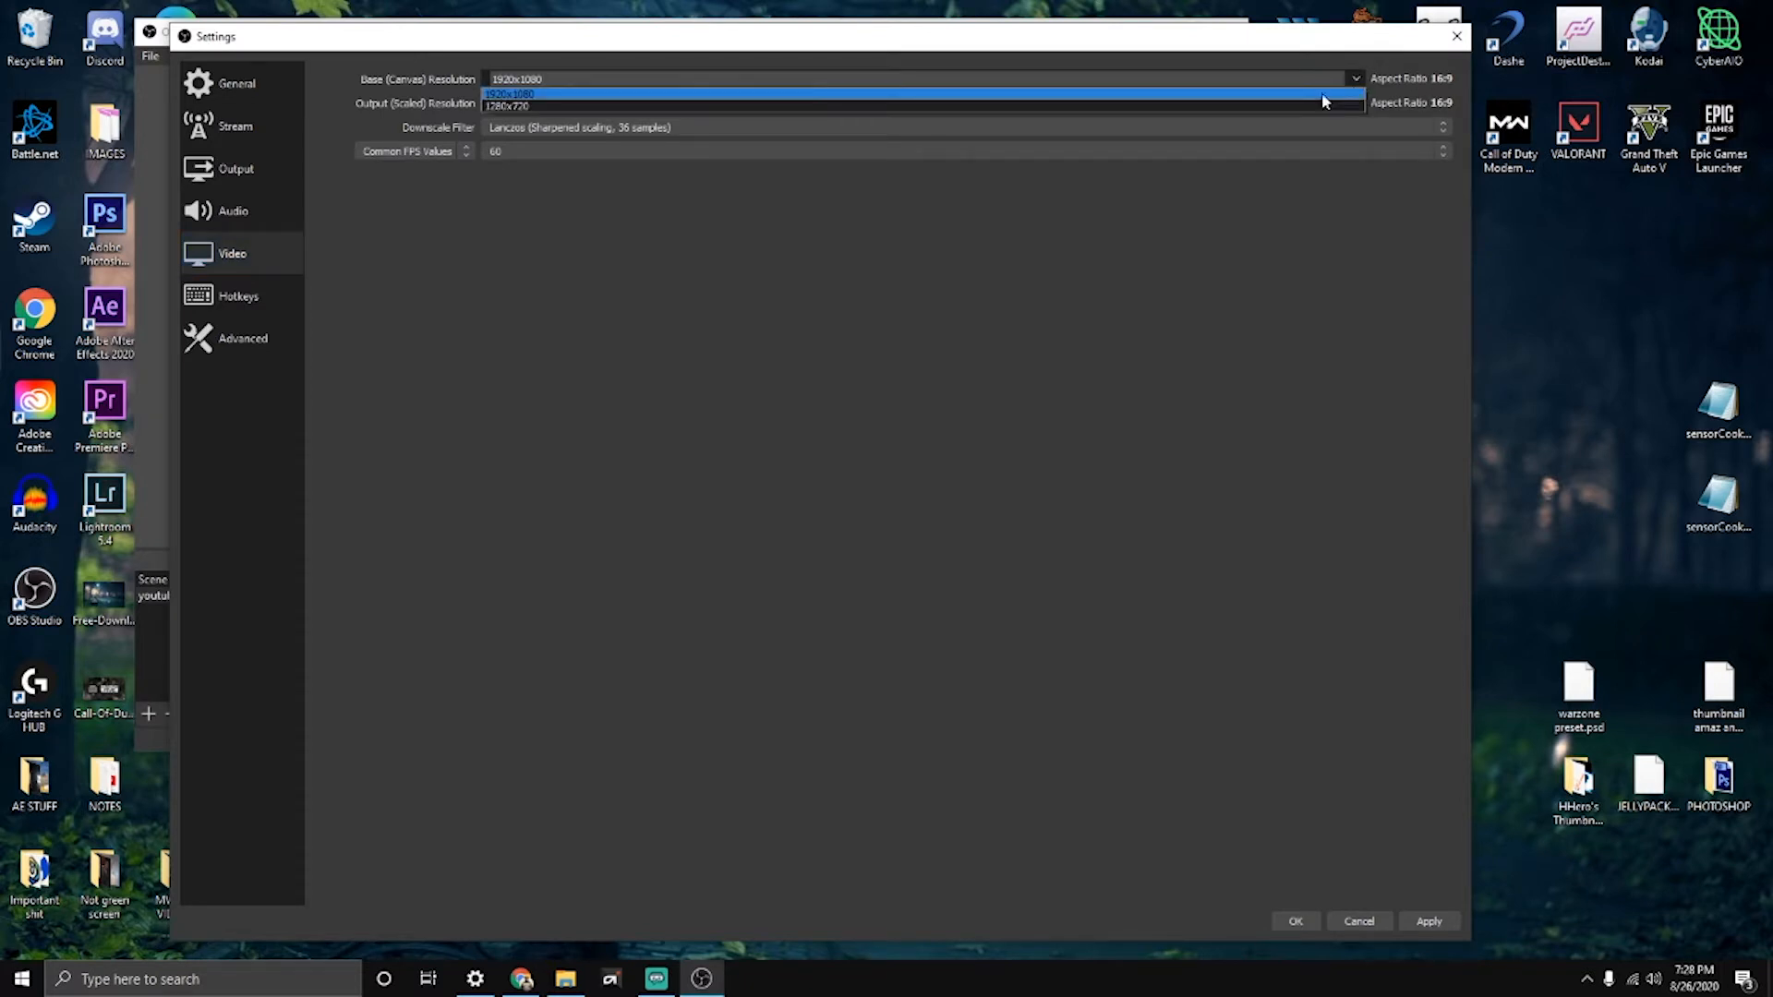
pyautogui.moveTo(525, 102)
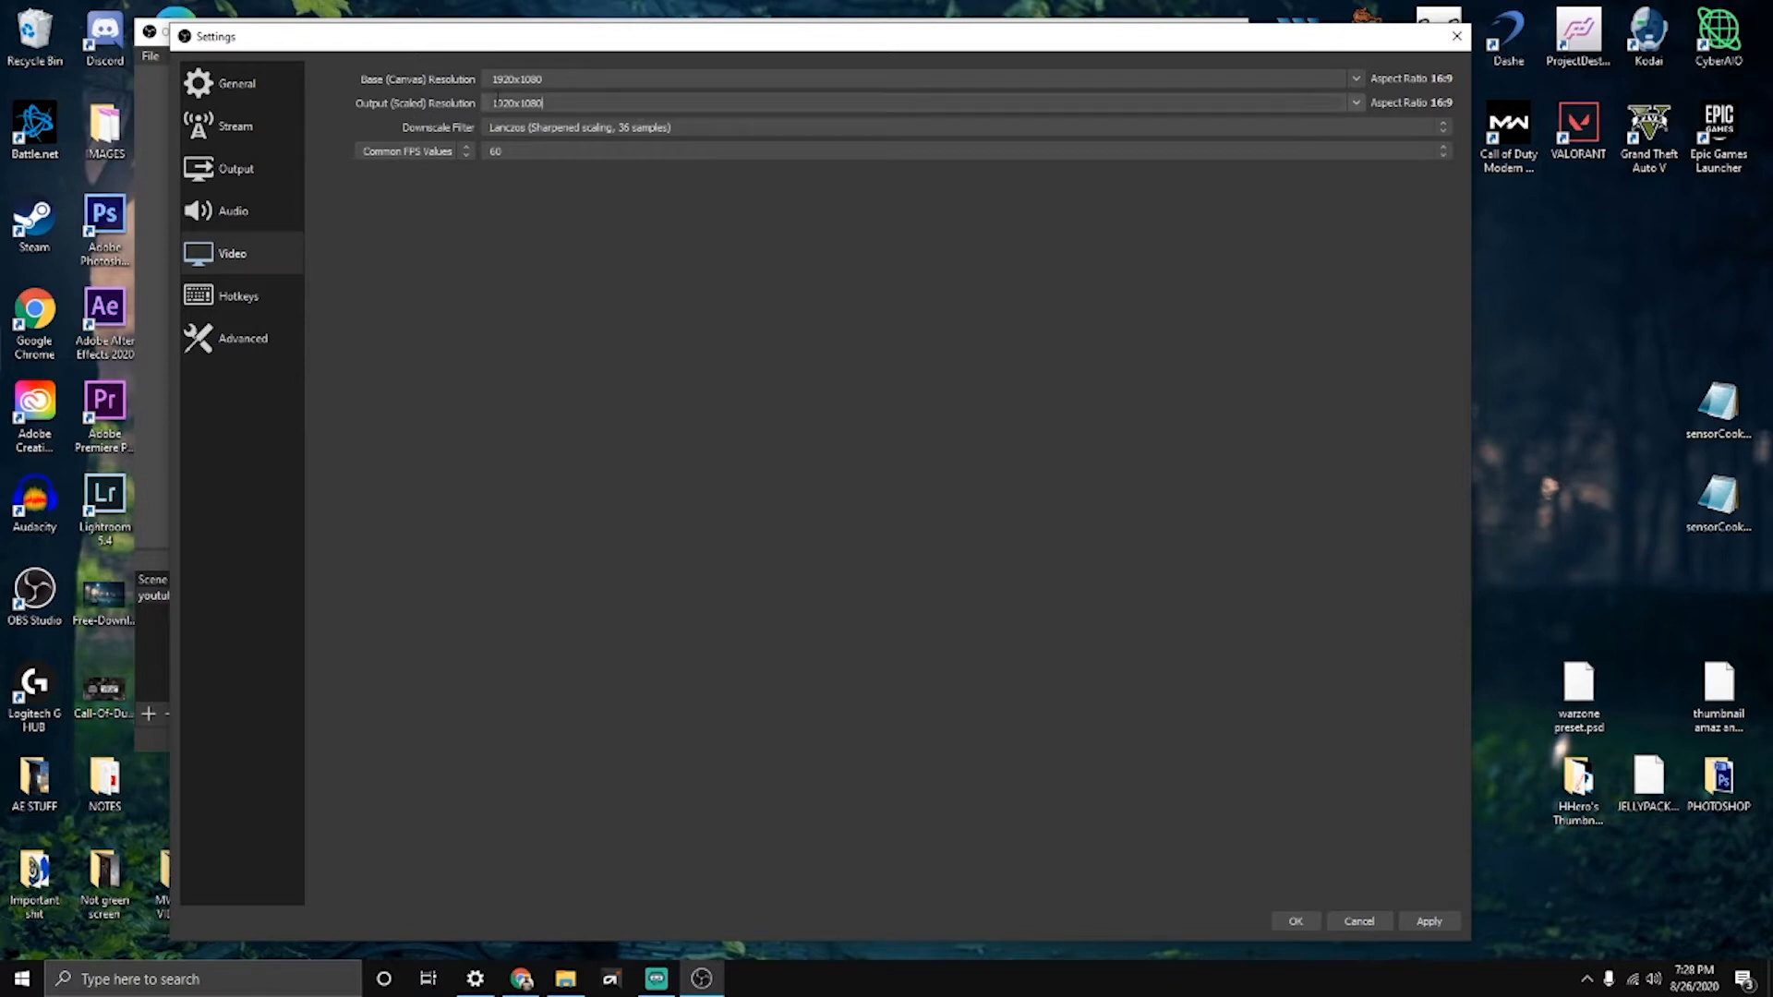
pyautogui.click(1355, 103)
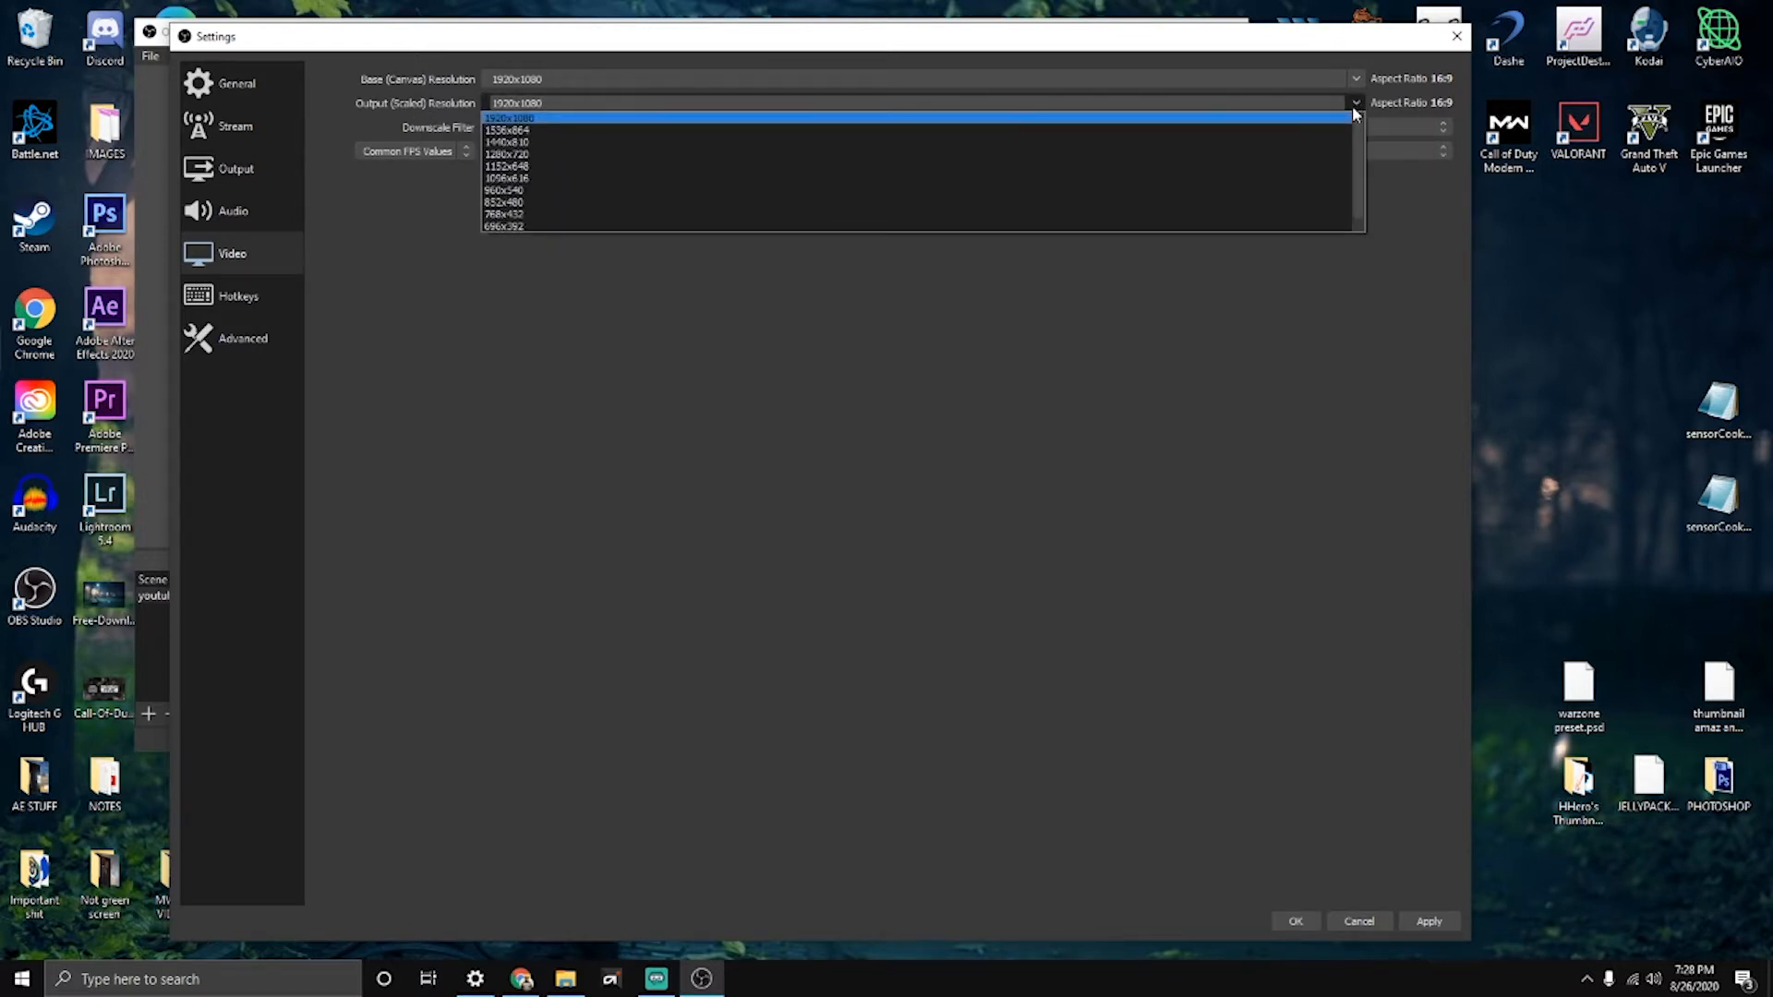
pyautogui.moveTo(580, 116)
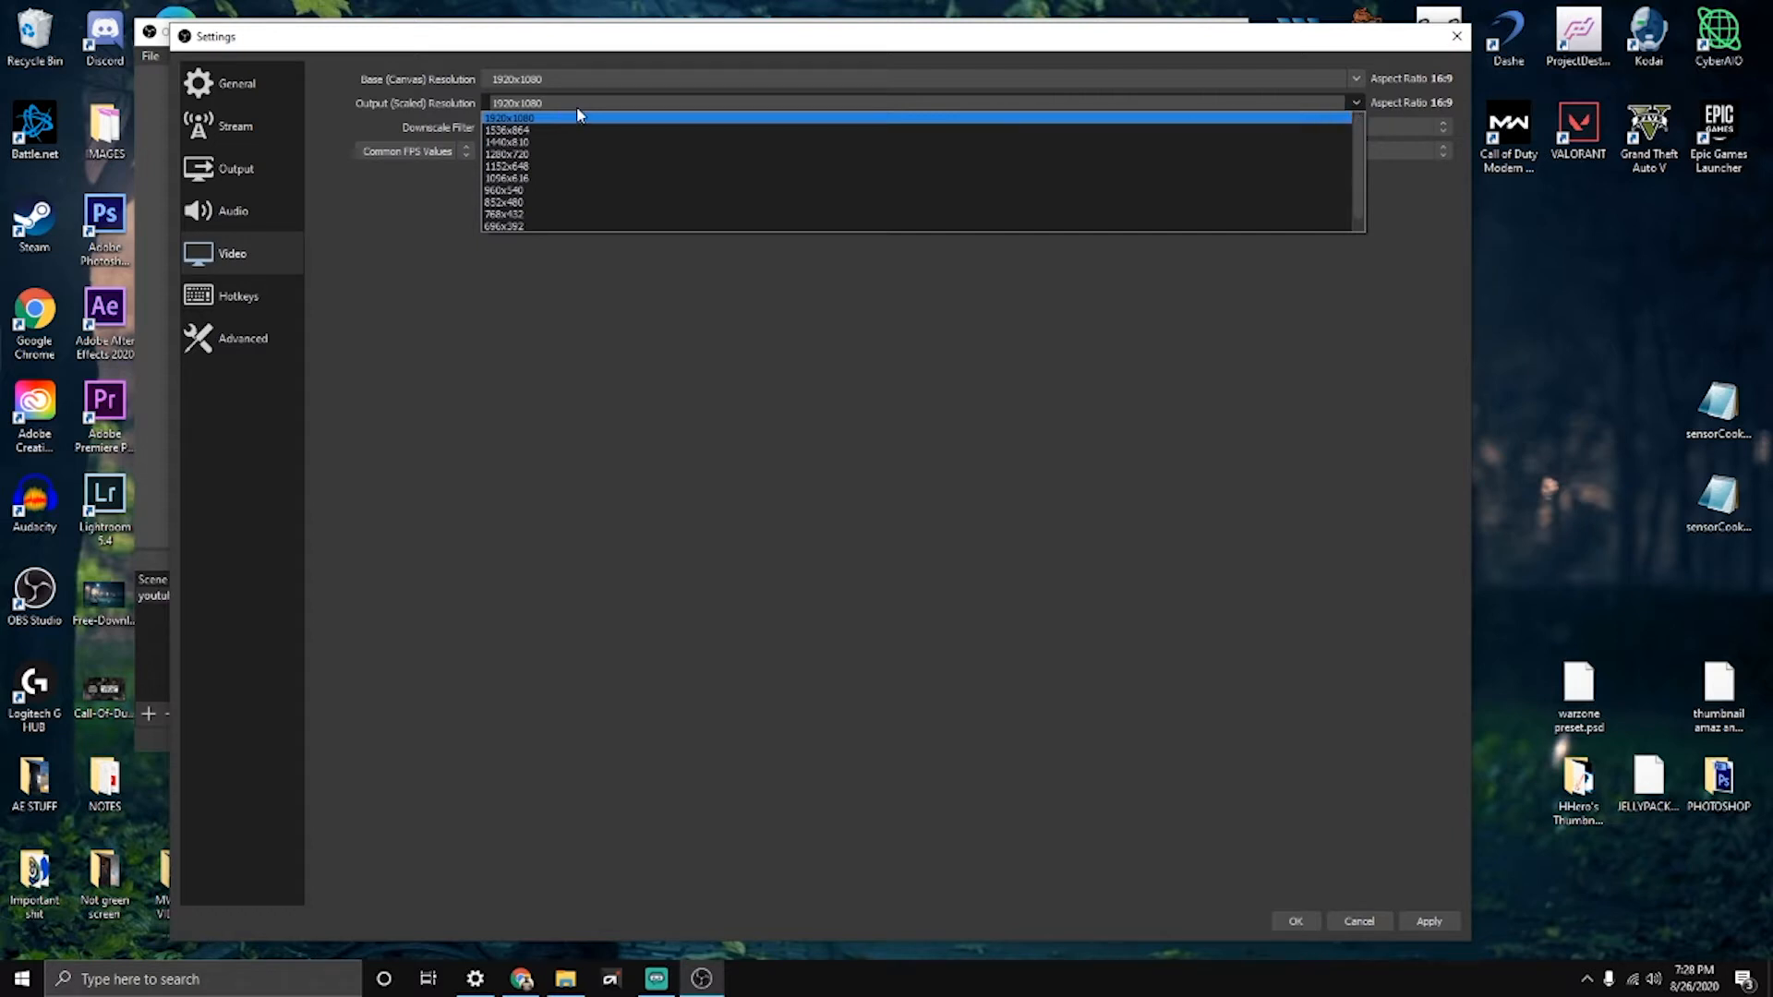
pyautogui.moveTo(696, 130)
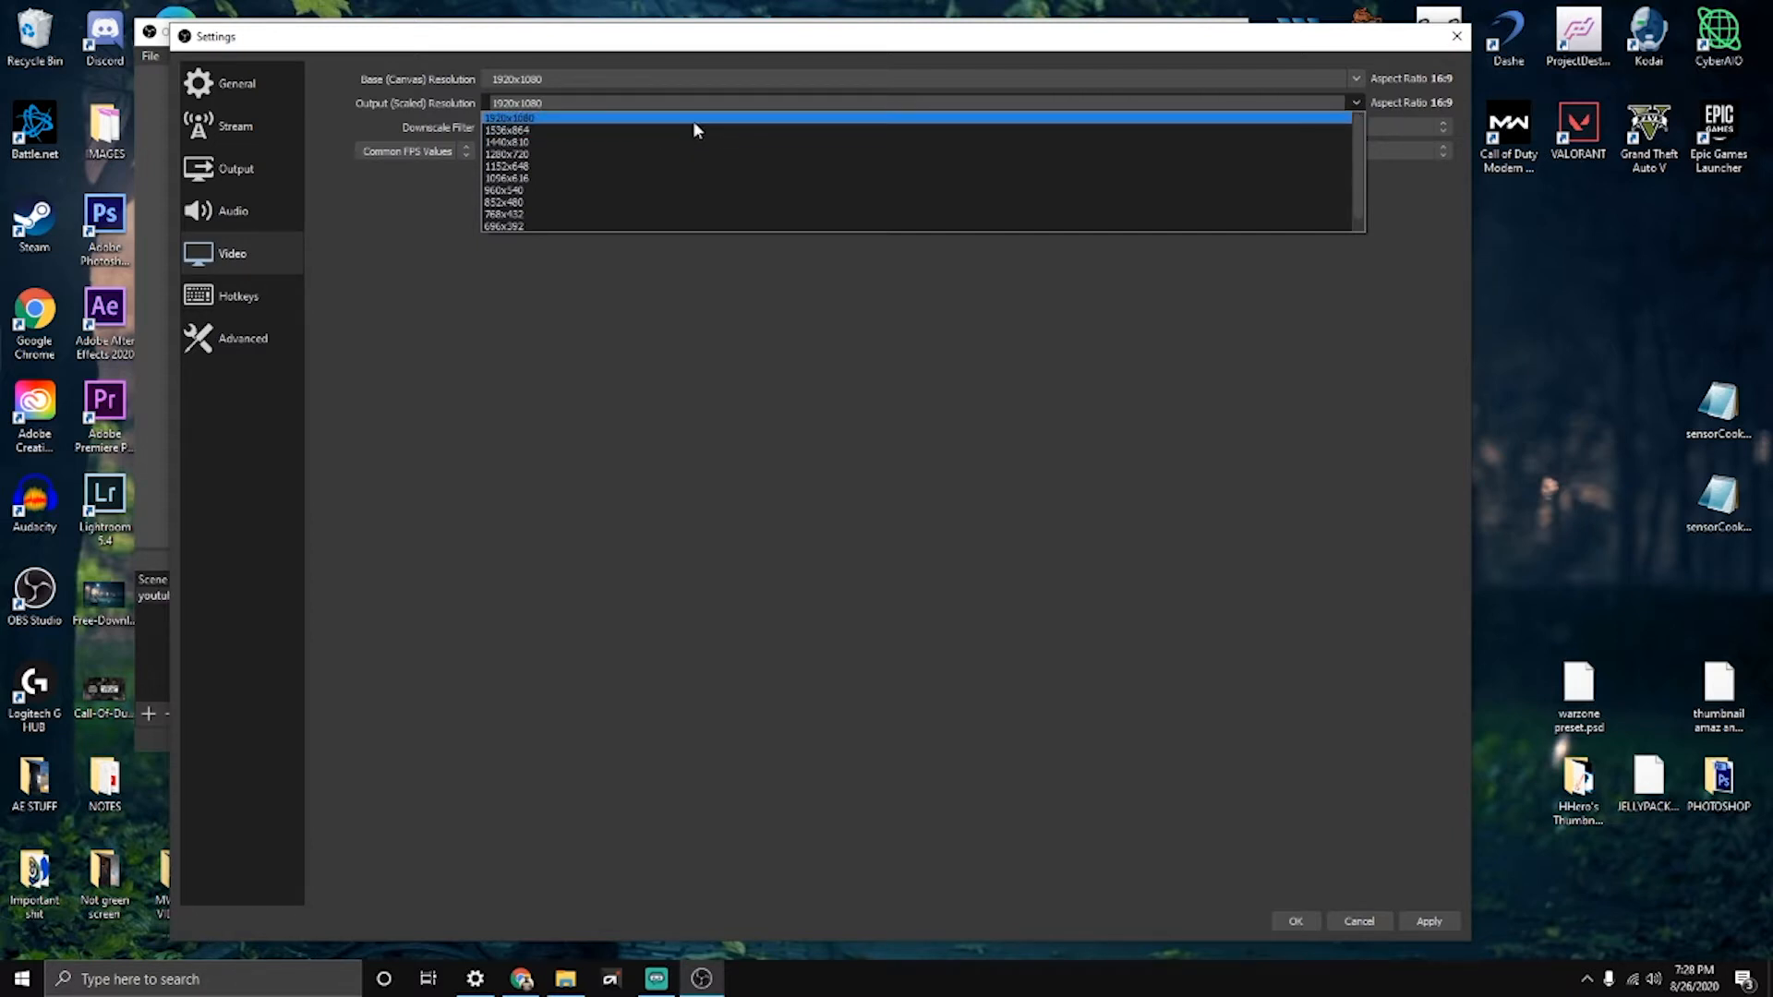
pyautogui.moveTo(709, 117)
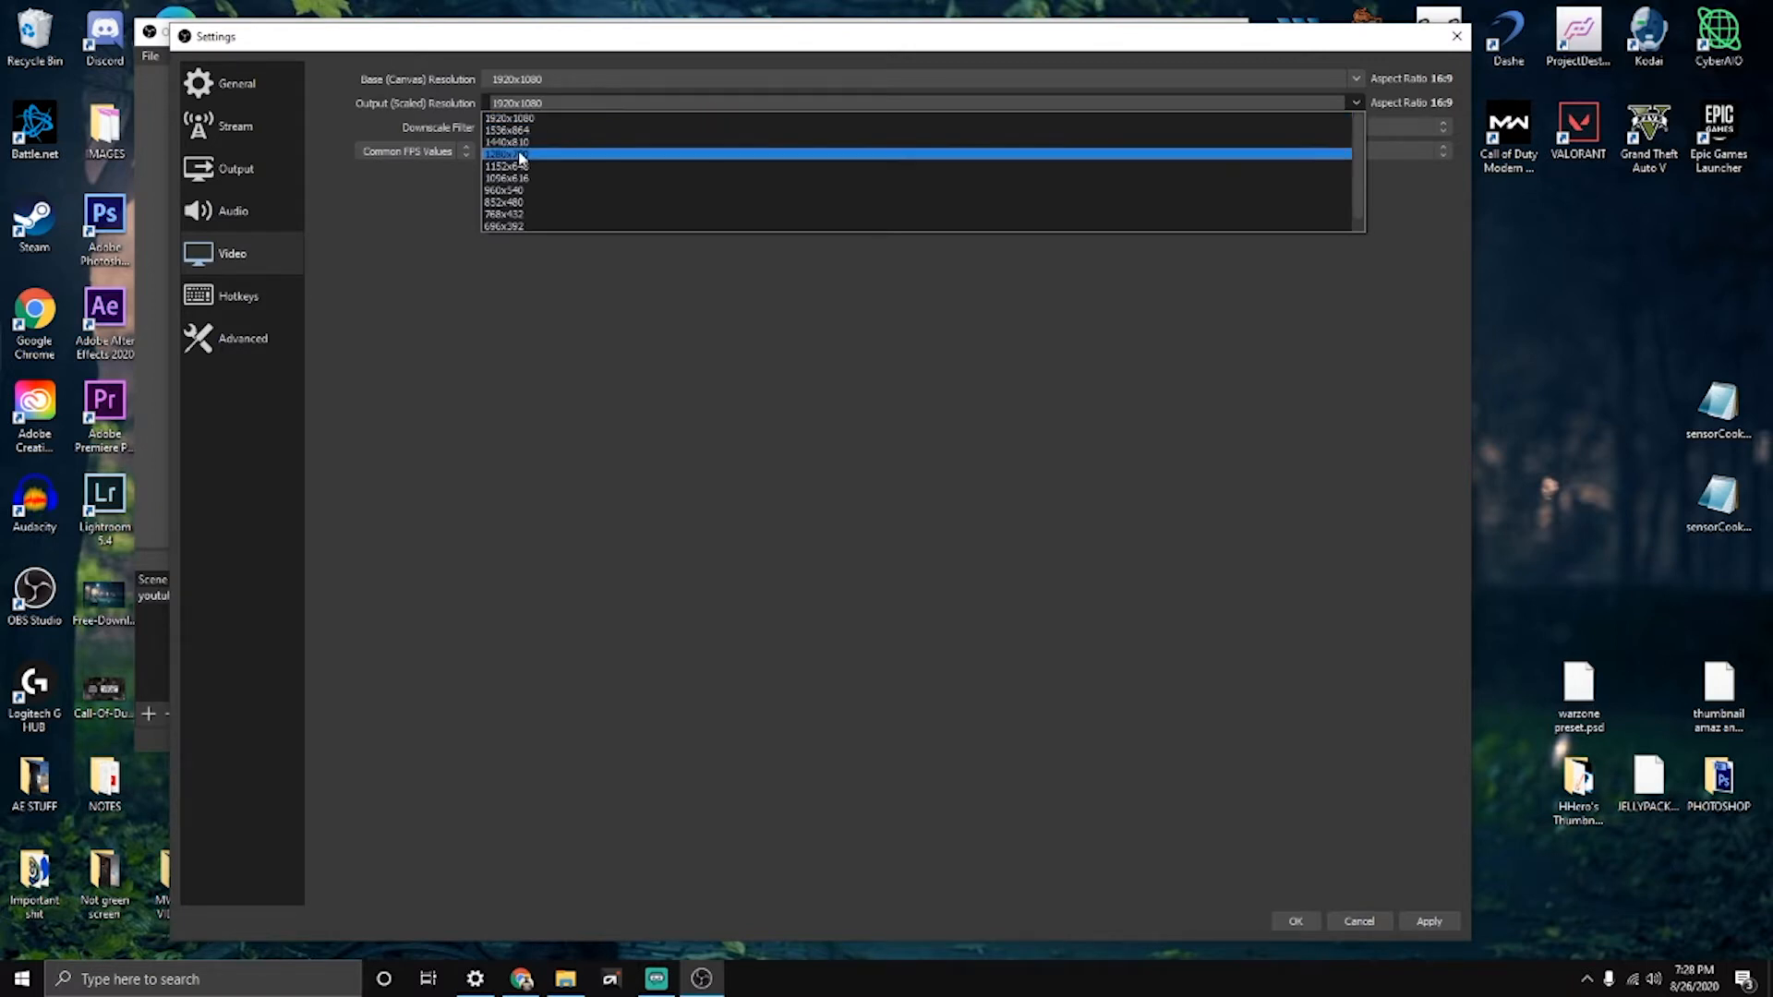
pyautogui.click(505, 155)
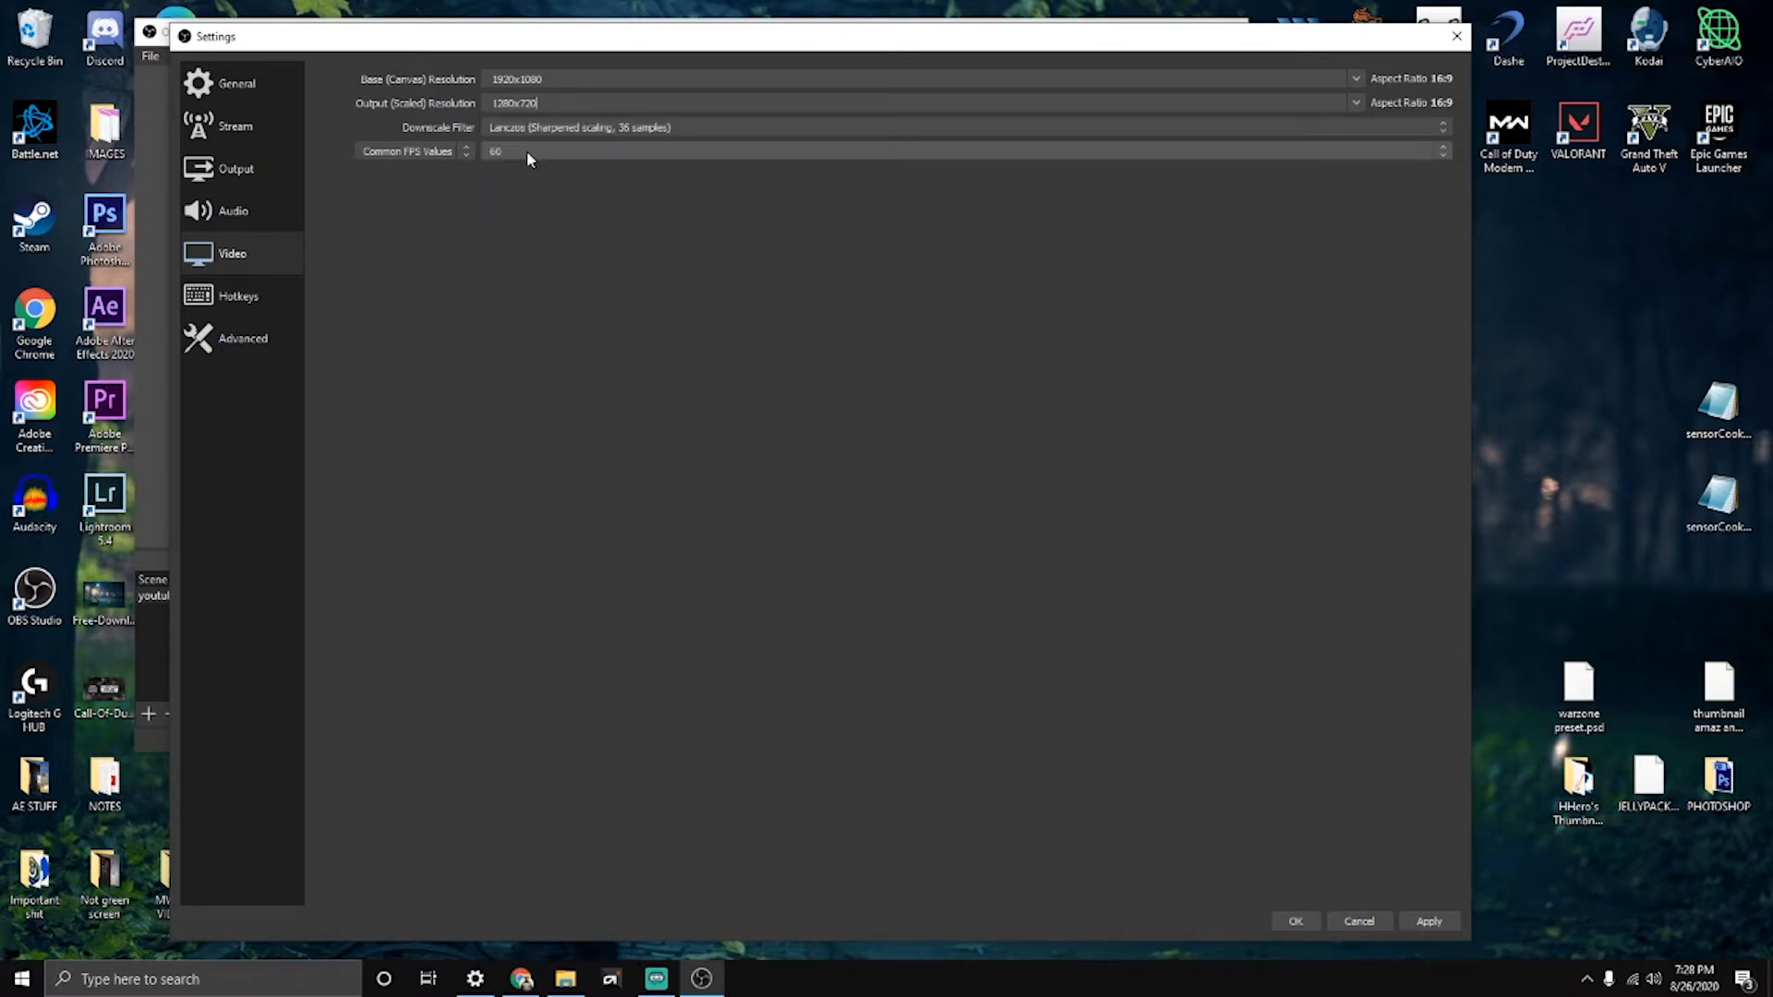
pyautogui.moveTo(536, 158)
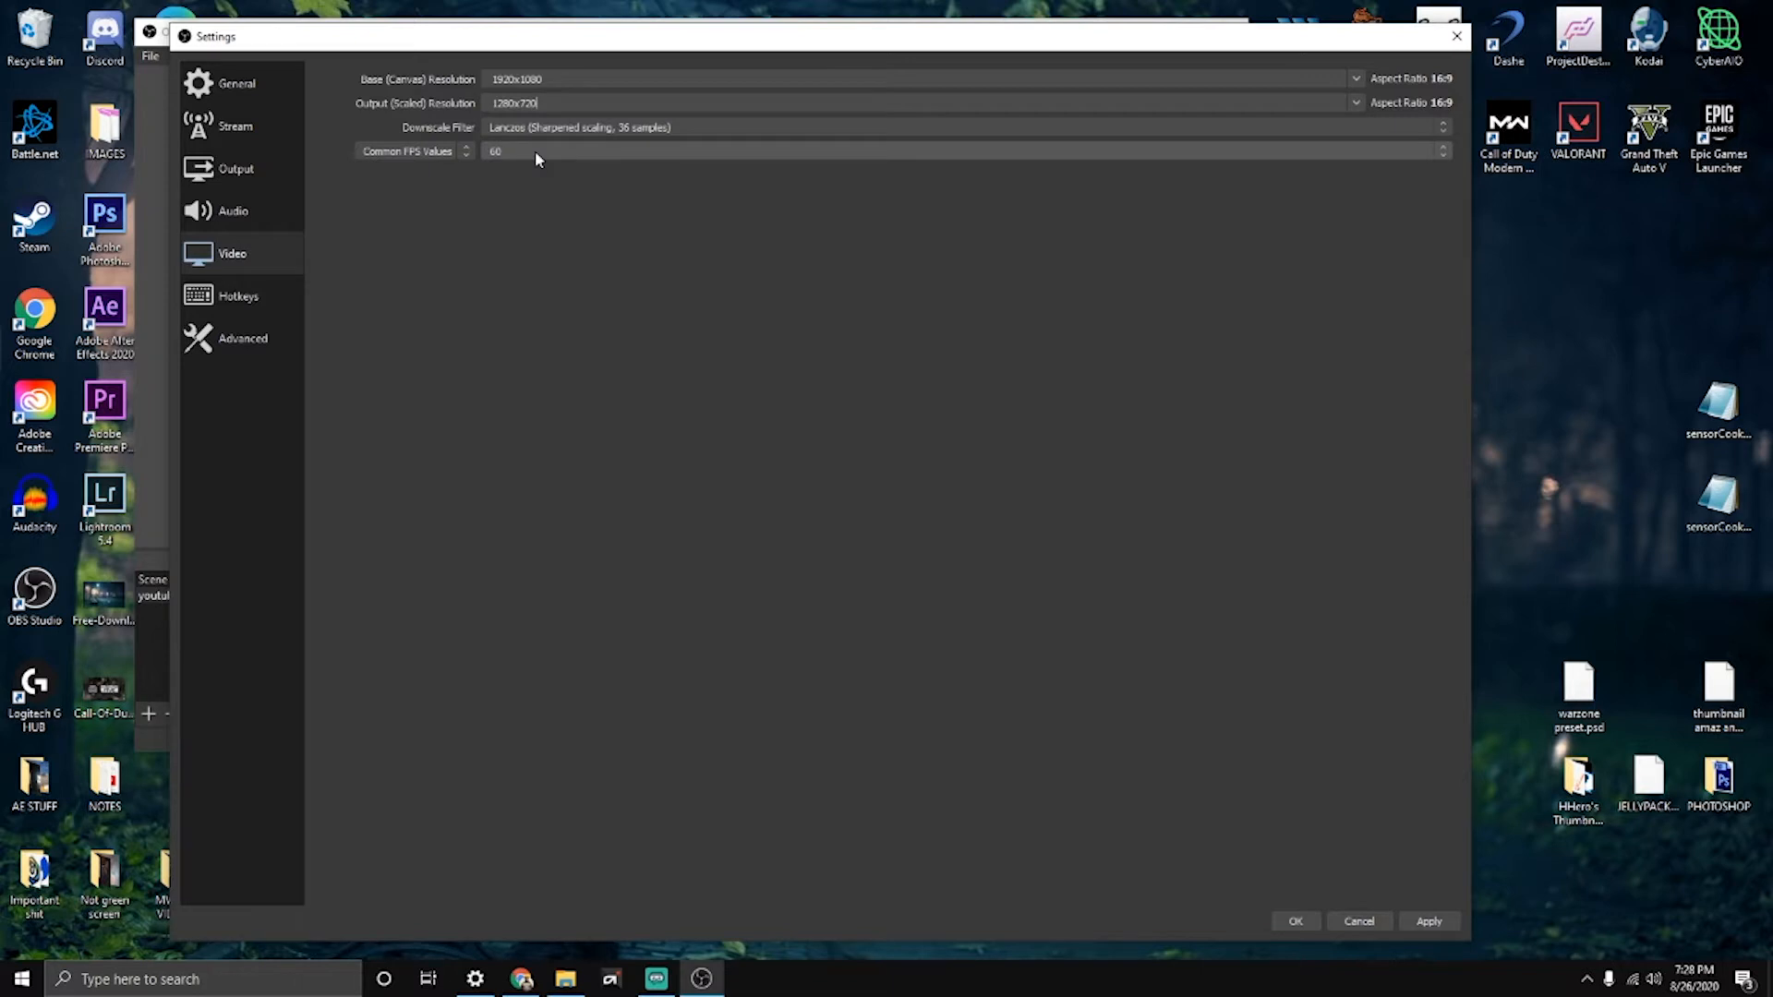
pyautogui.moveTo(1361, 103)
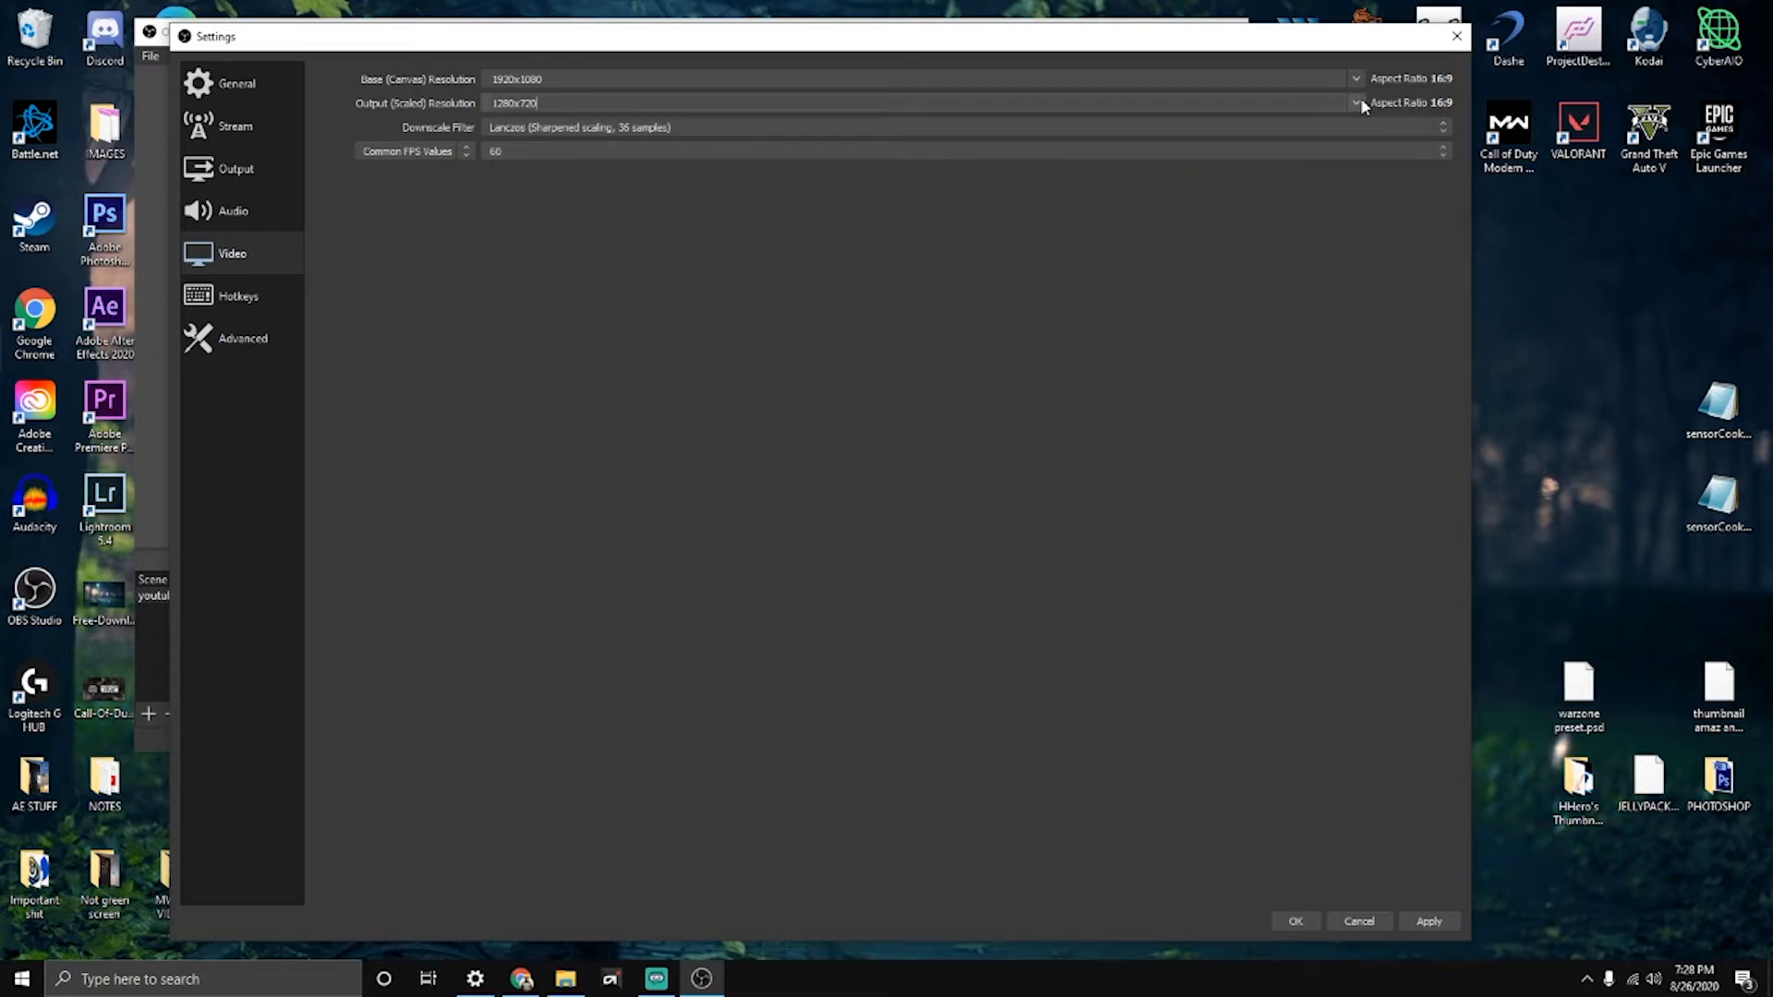
pyautogui.click(1356, 103)
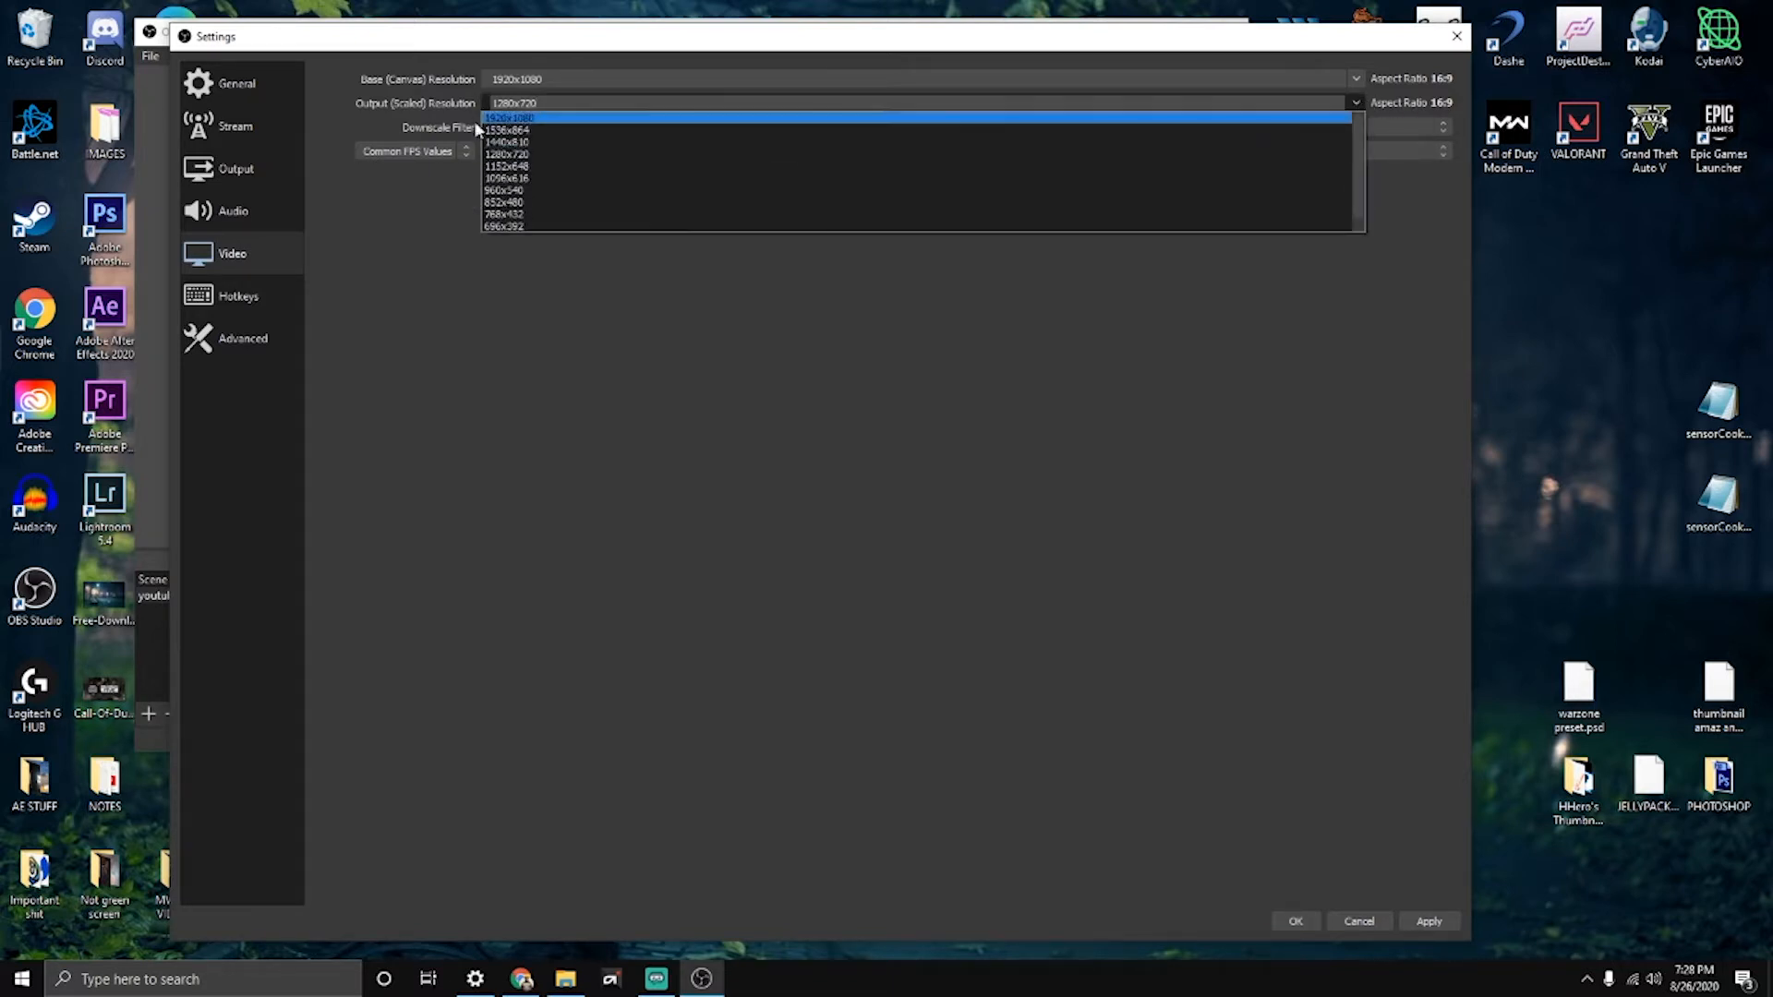
pyautogui.click(509, 117)
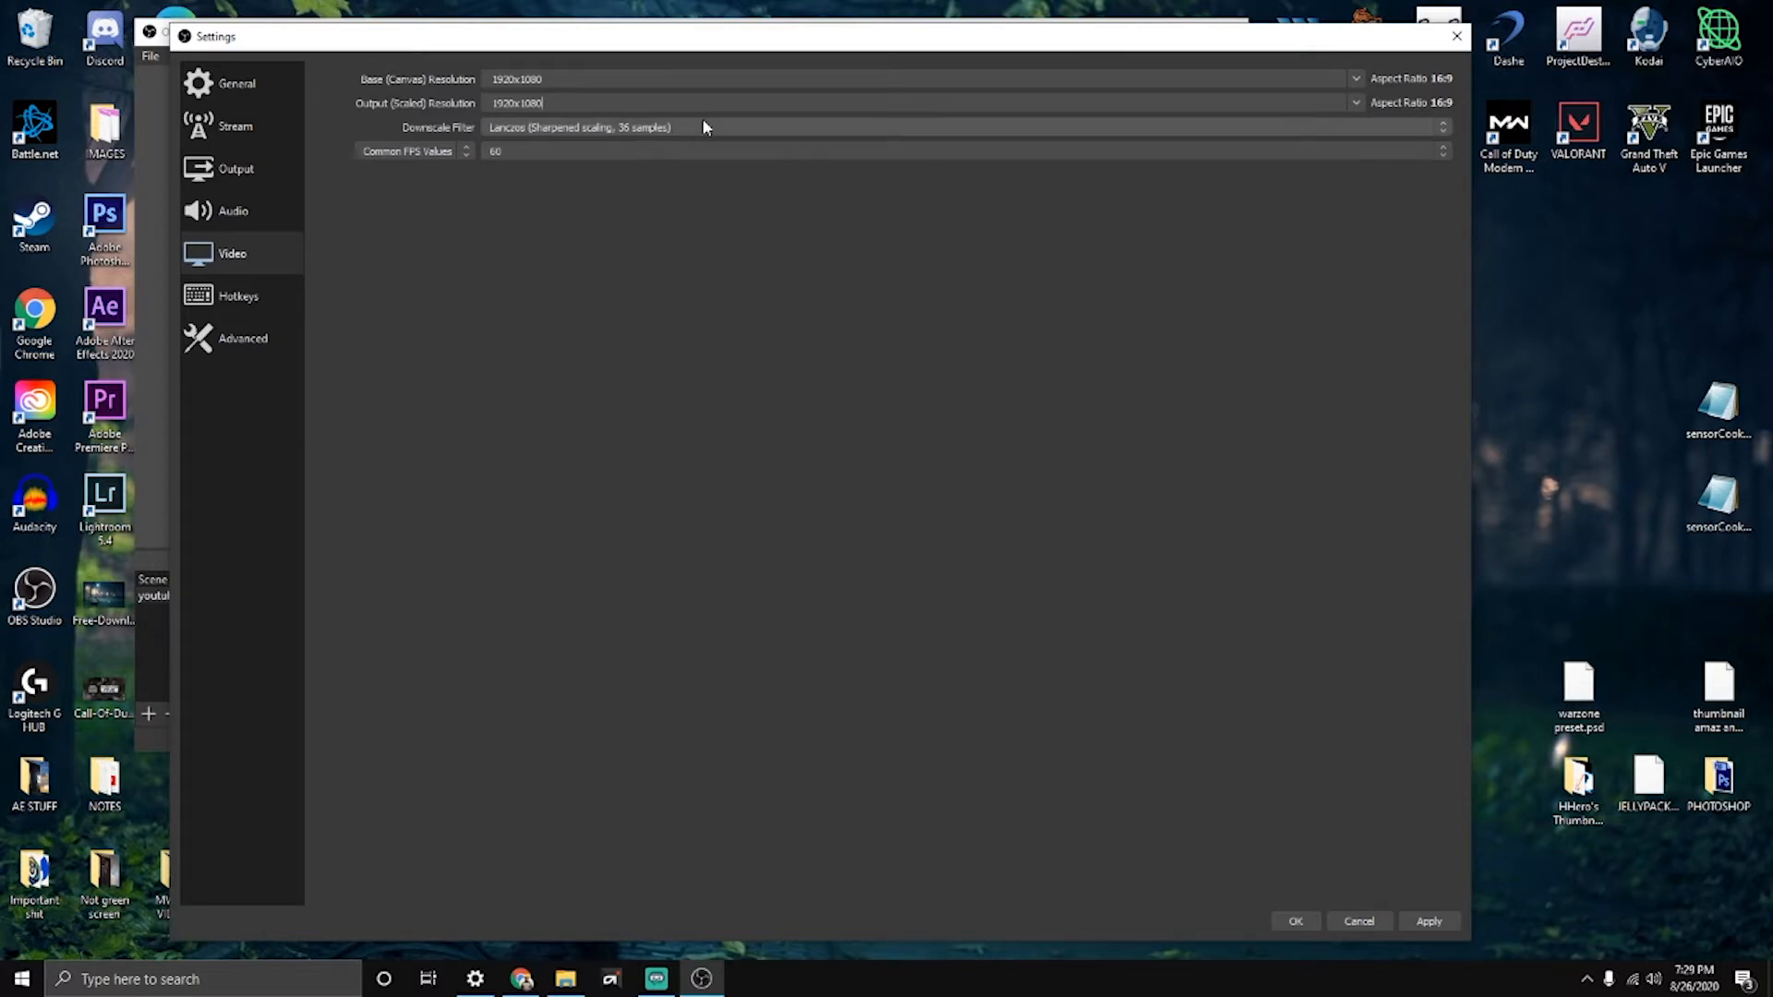
pyautogui.moveTo(631, 133)
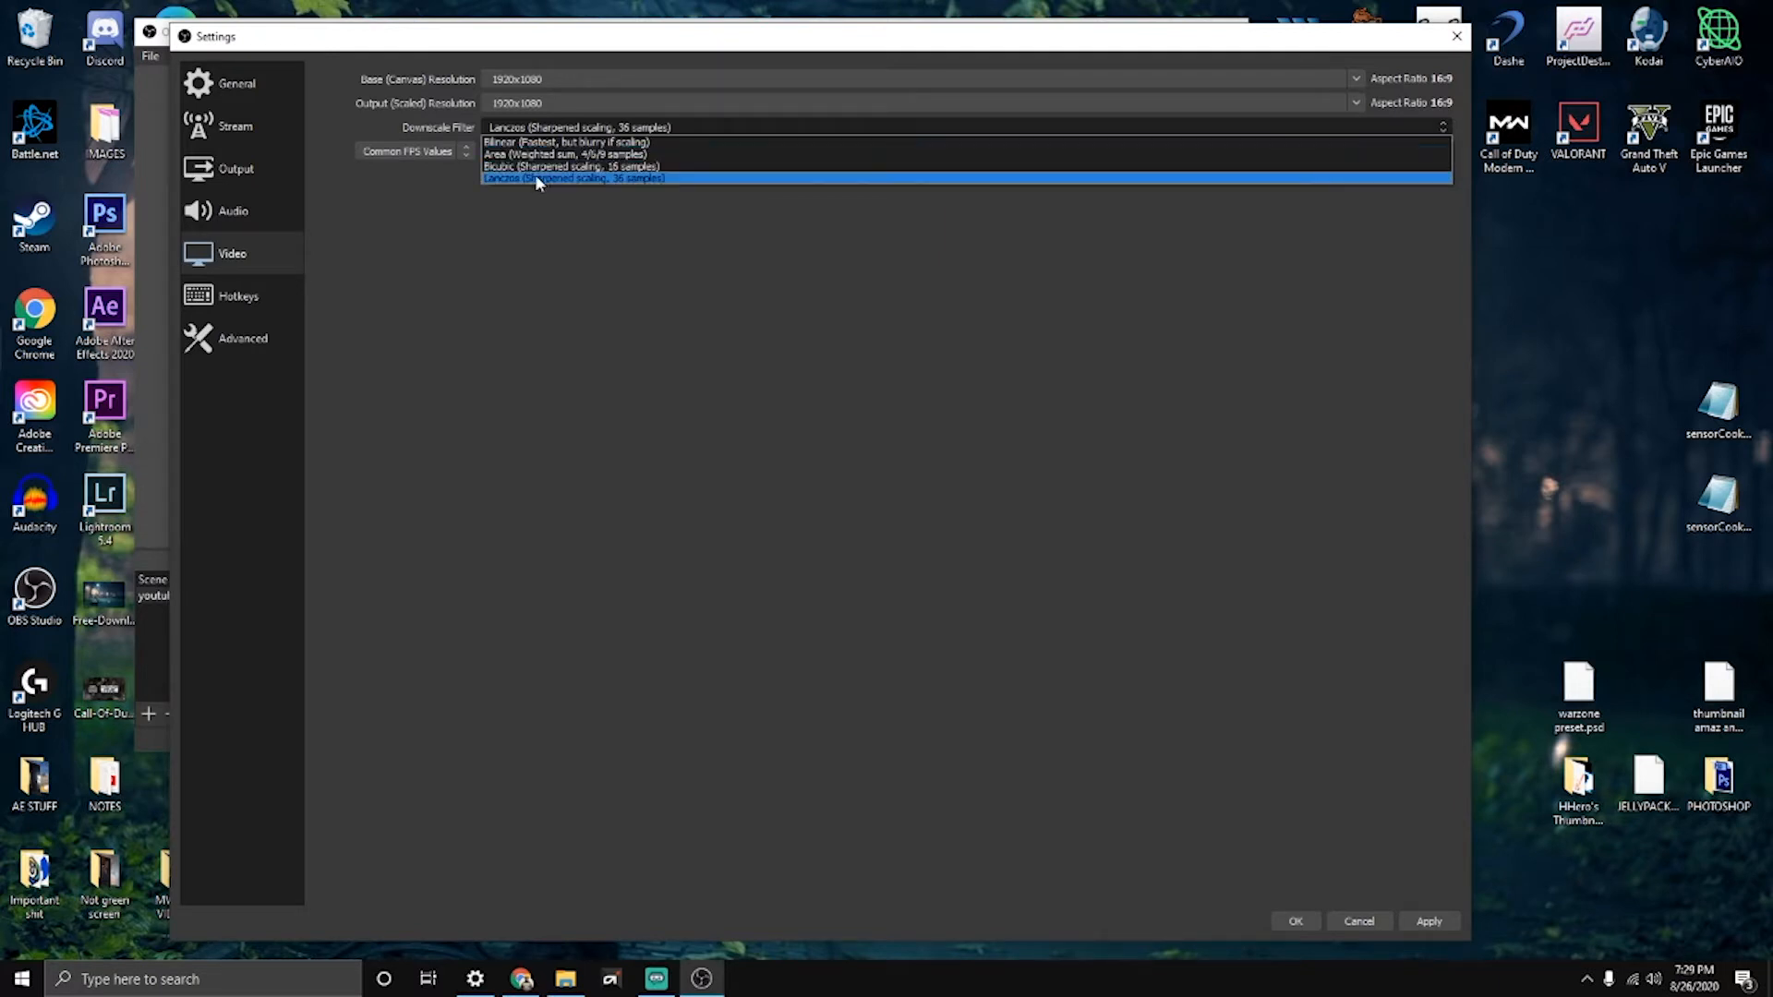
pyautogui.click(574, 177)
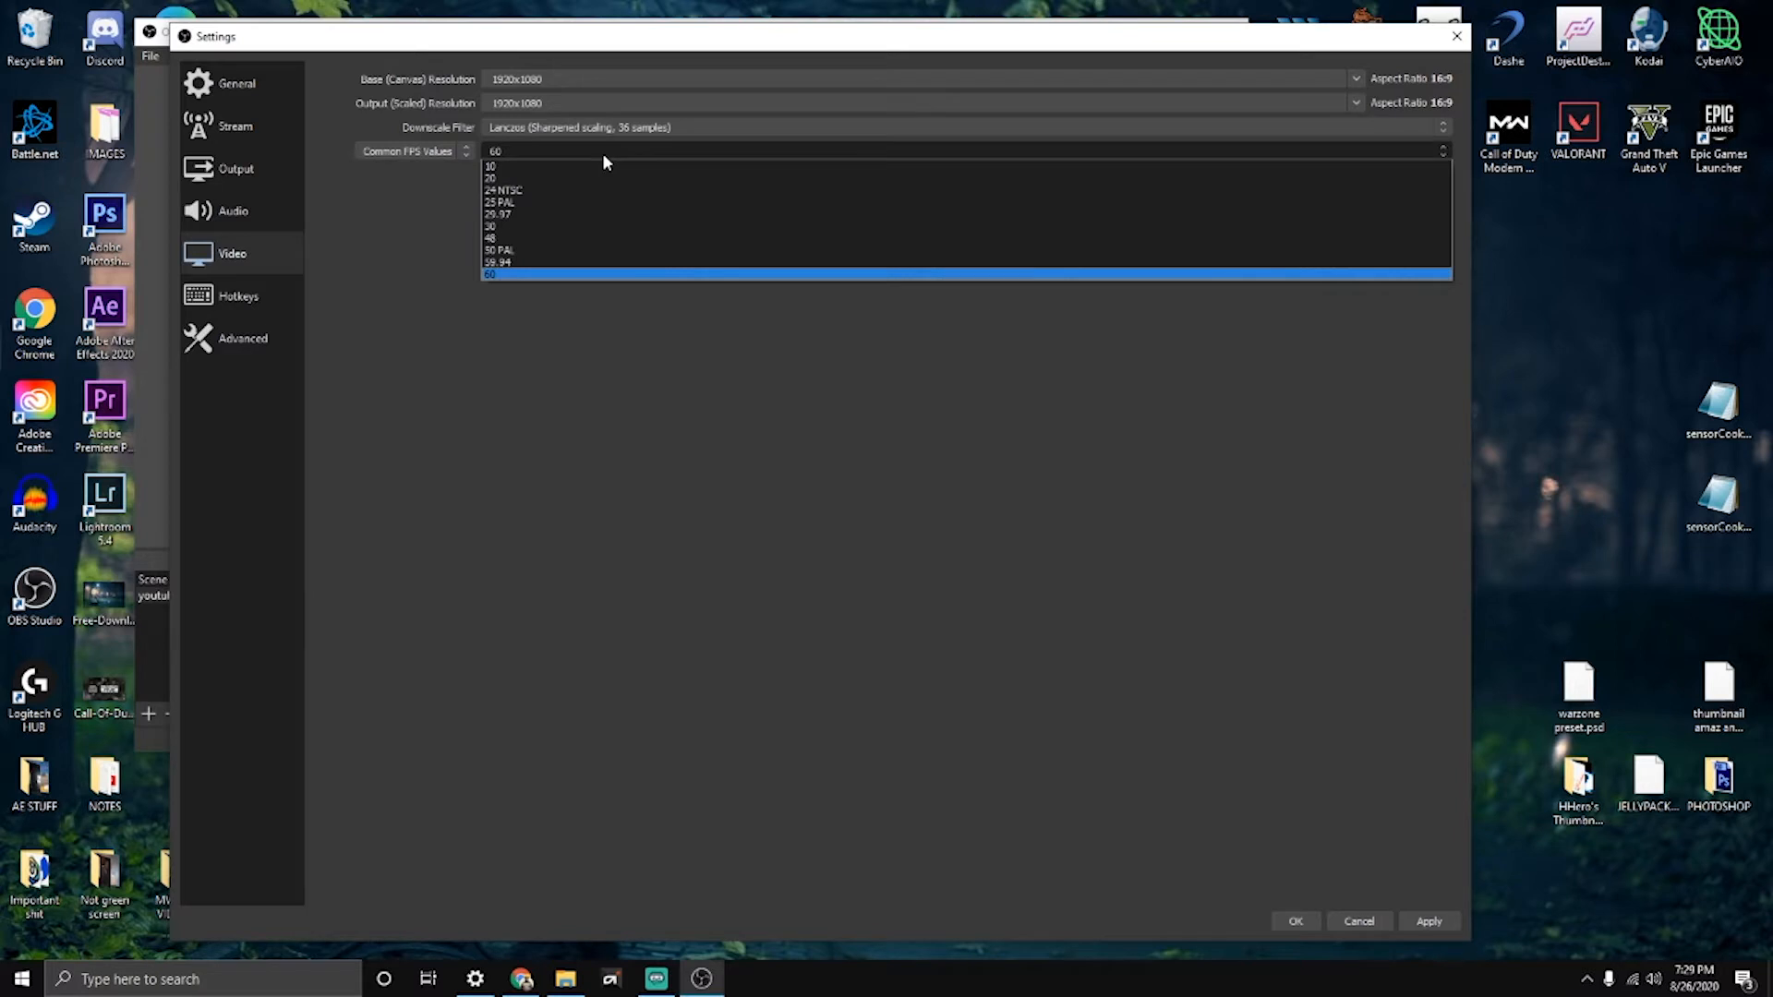
pyautogui.click(490, 225)
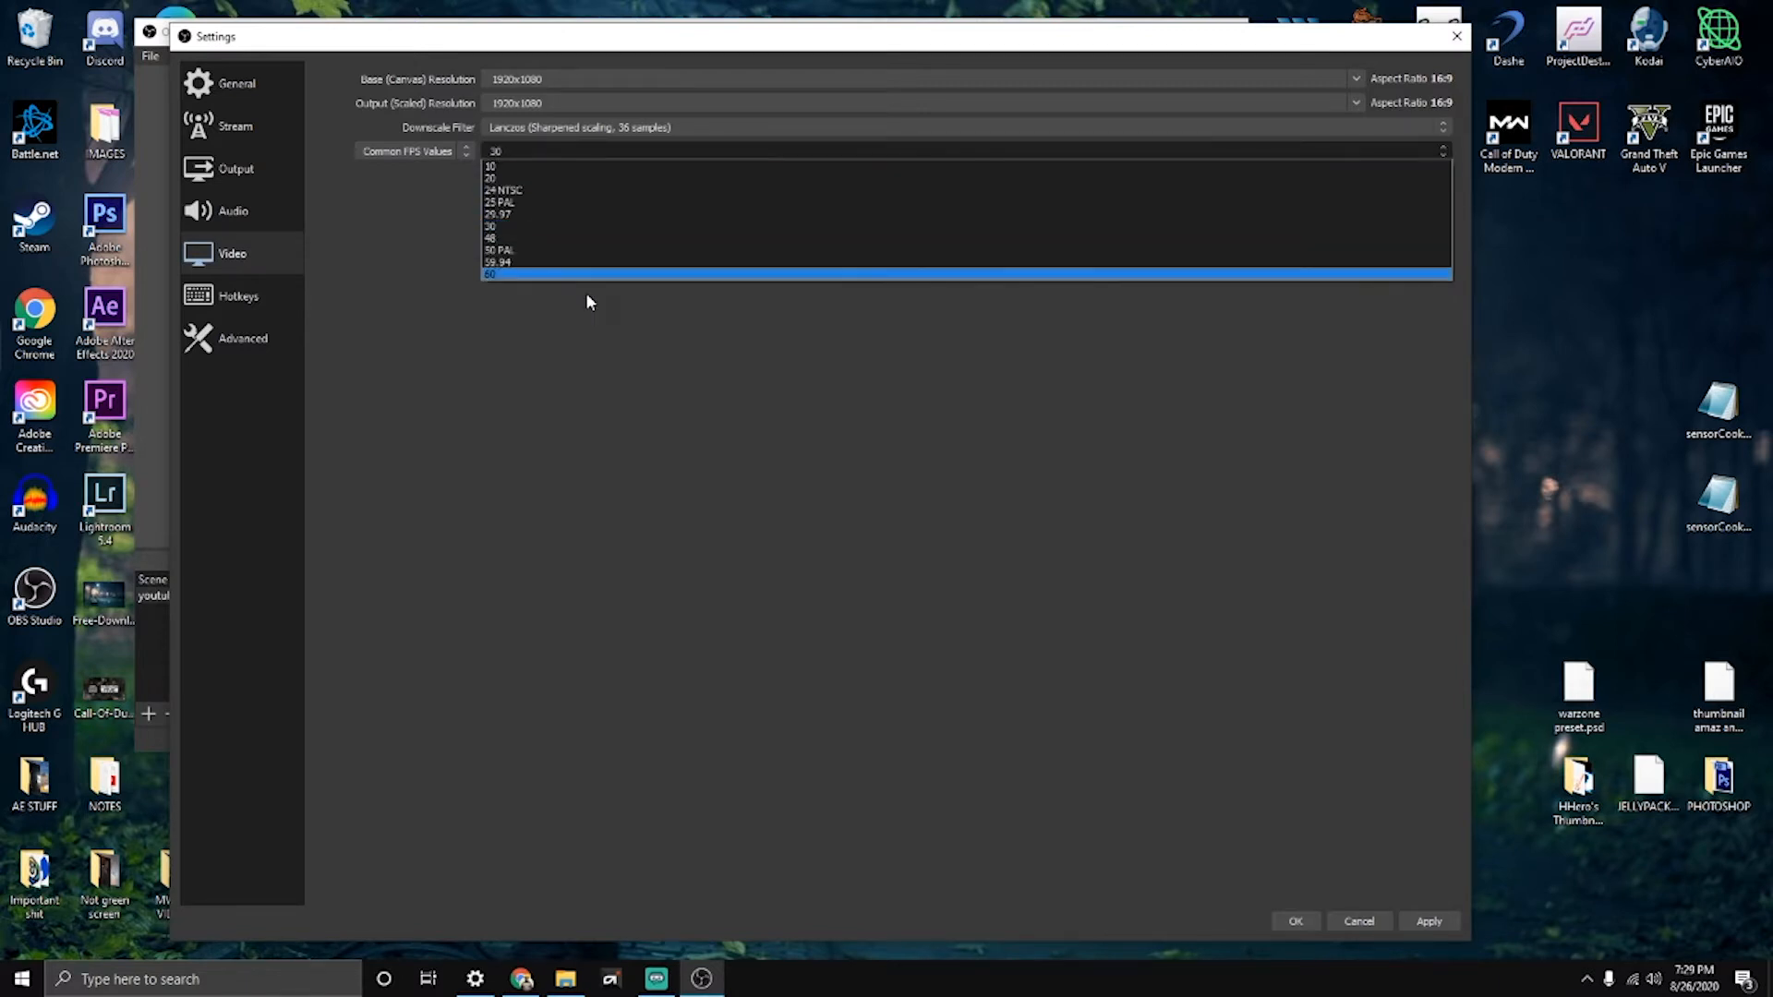
pyautogui.moveTo(515, 286)
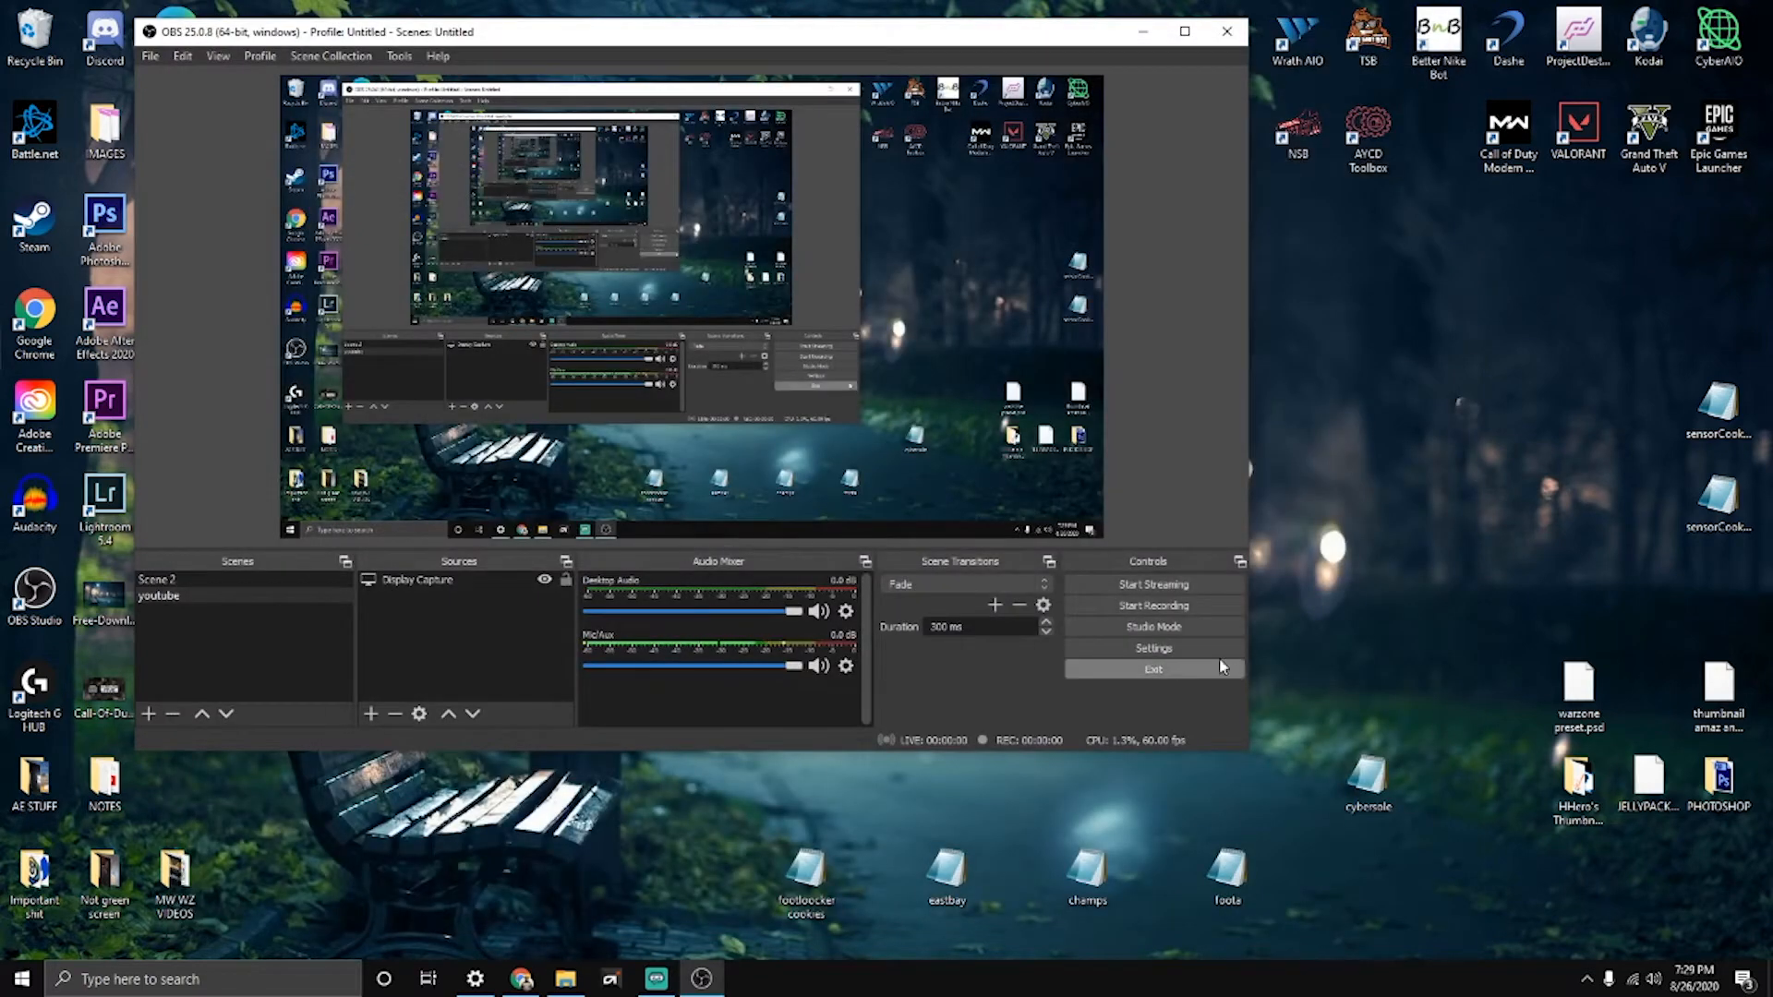
# Step: Reopen Settings to review the 48 kHz stereo audio, with headphones and a USB microphone assigned
pyautogui.click(1153, 648)
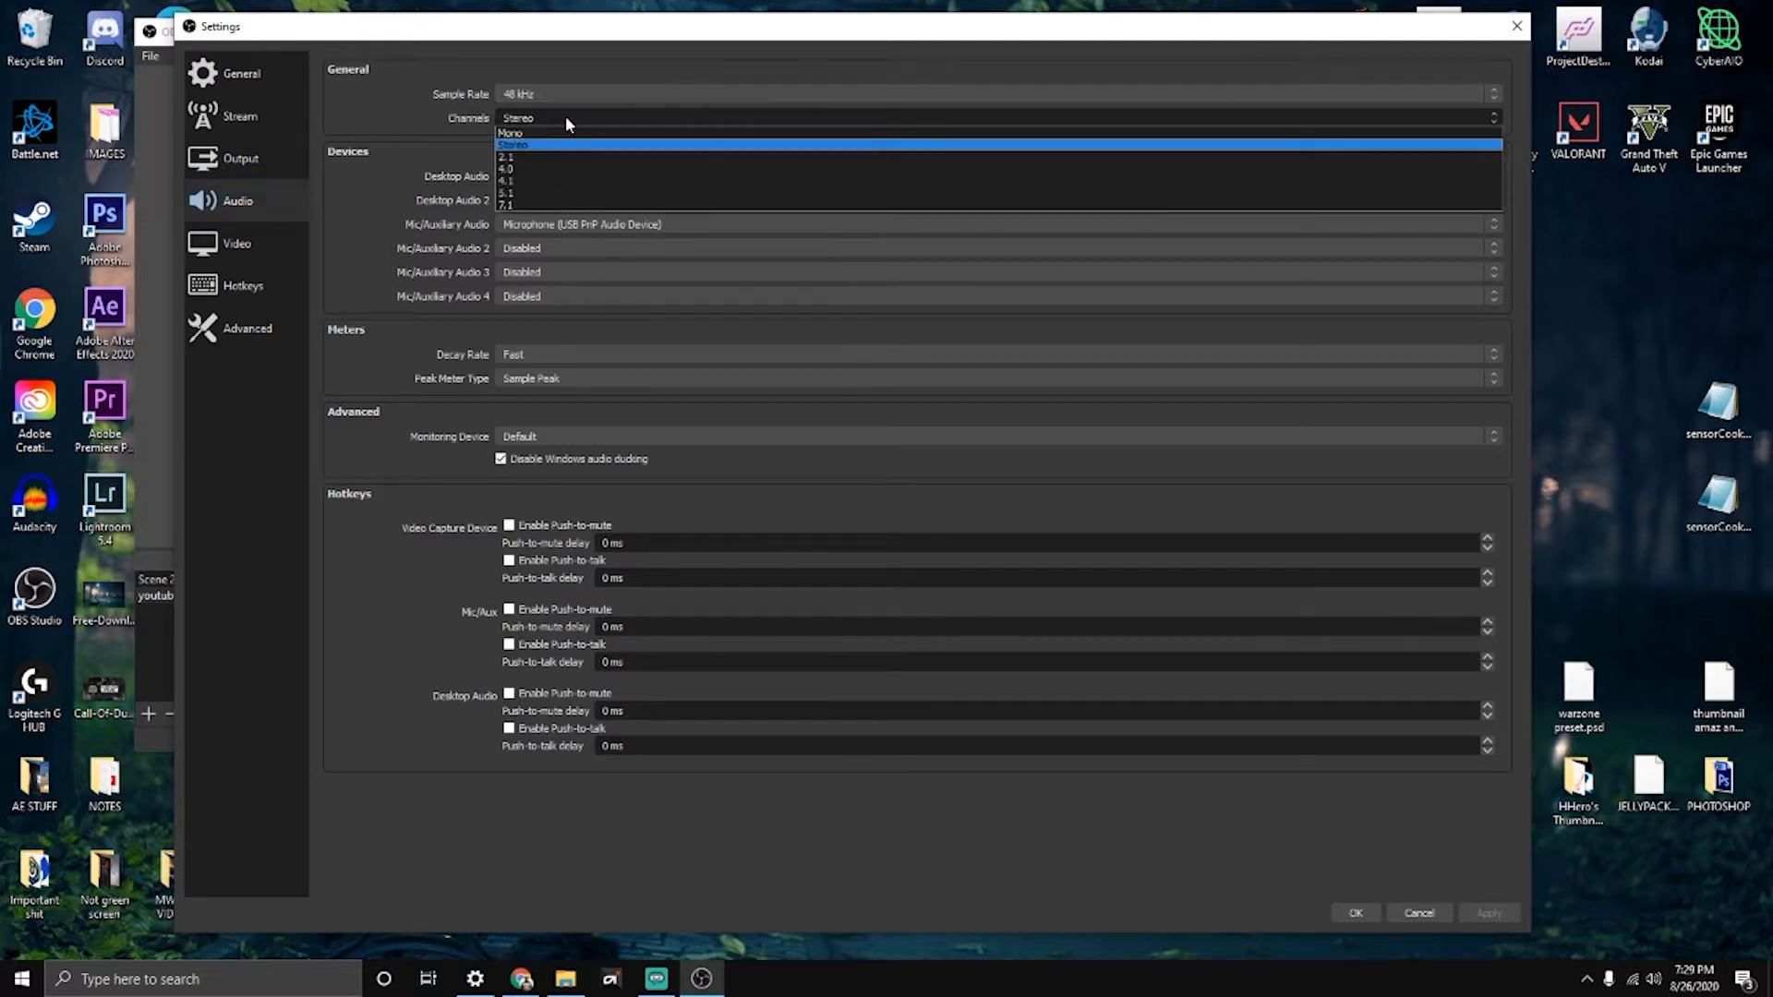
pyautogui.click(512, 145)
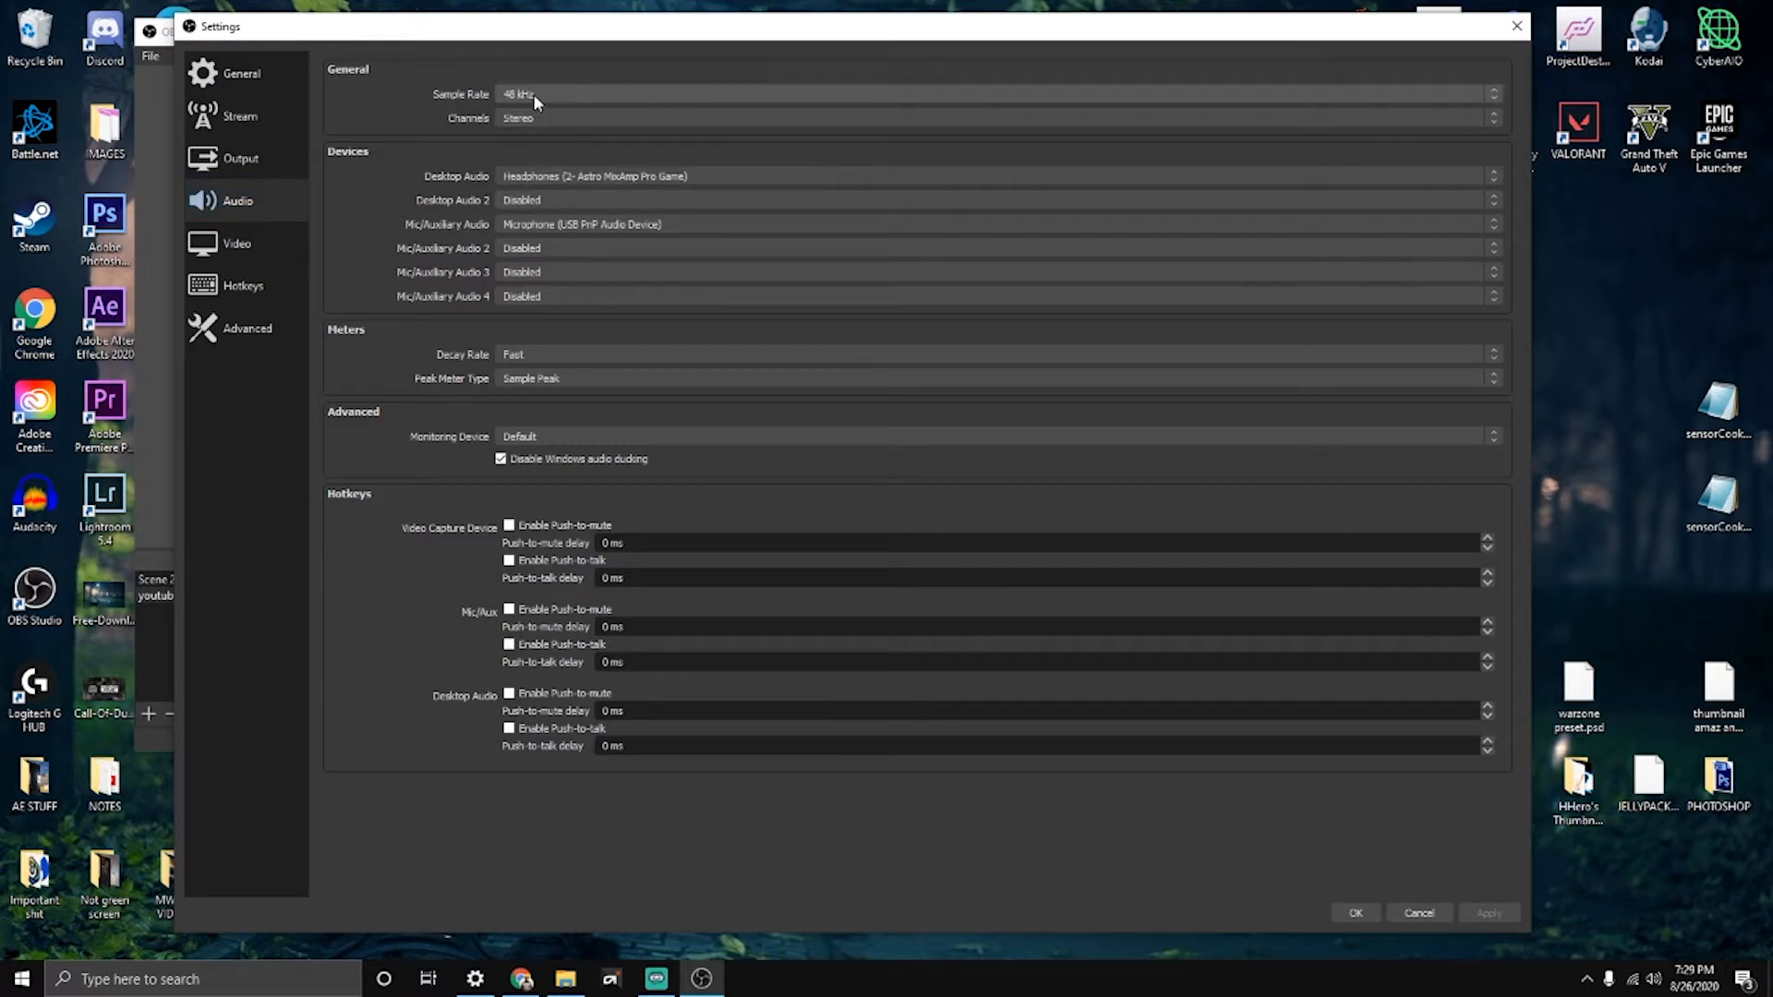
pyautogui.moveTo(475, 202)
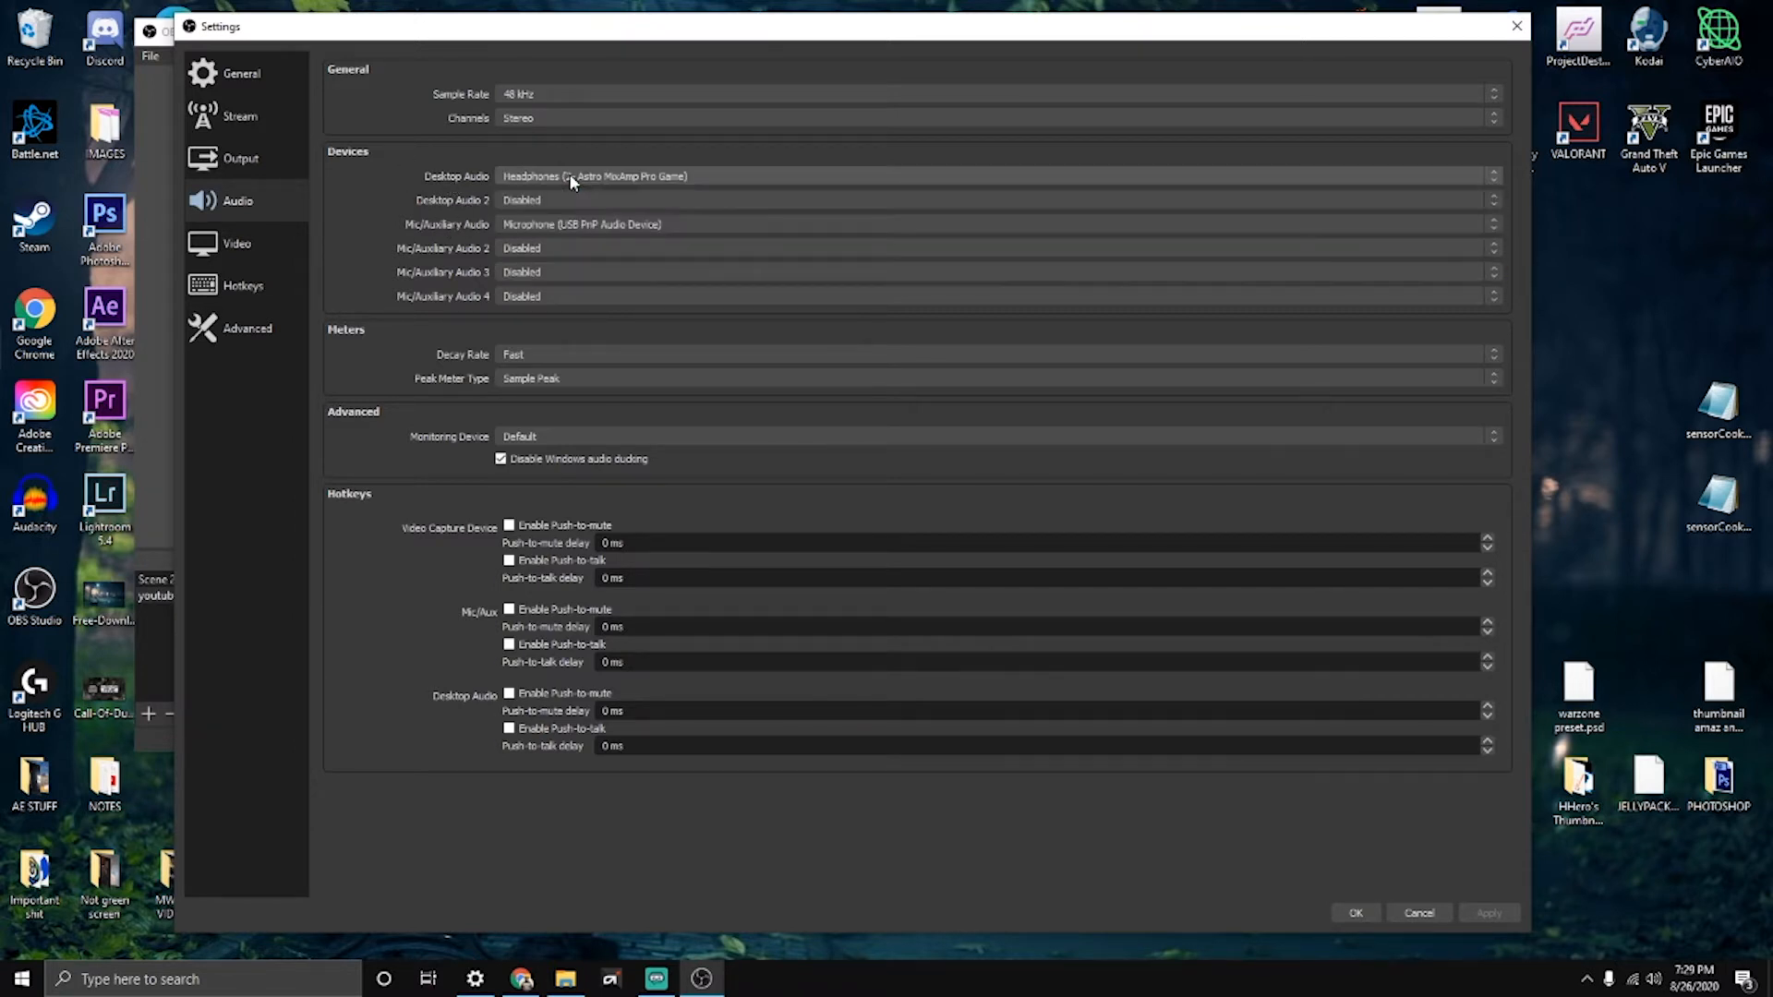
pyautogui.moveTo(548, 223)
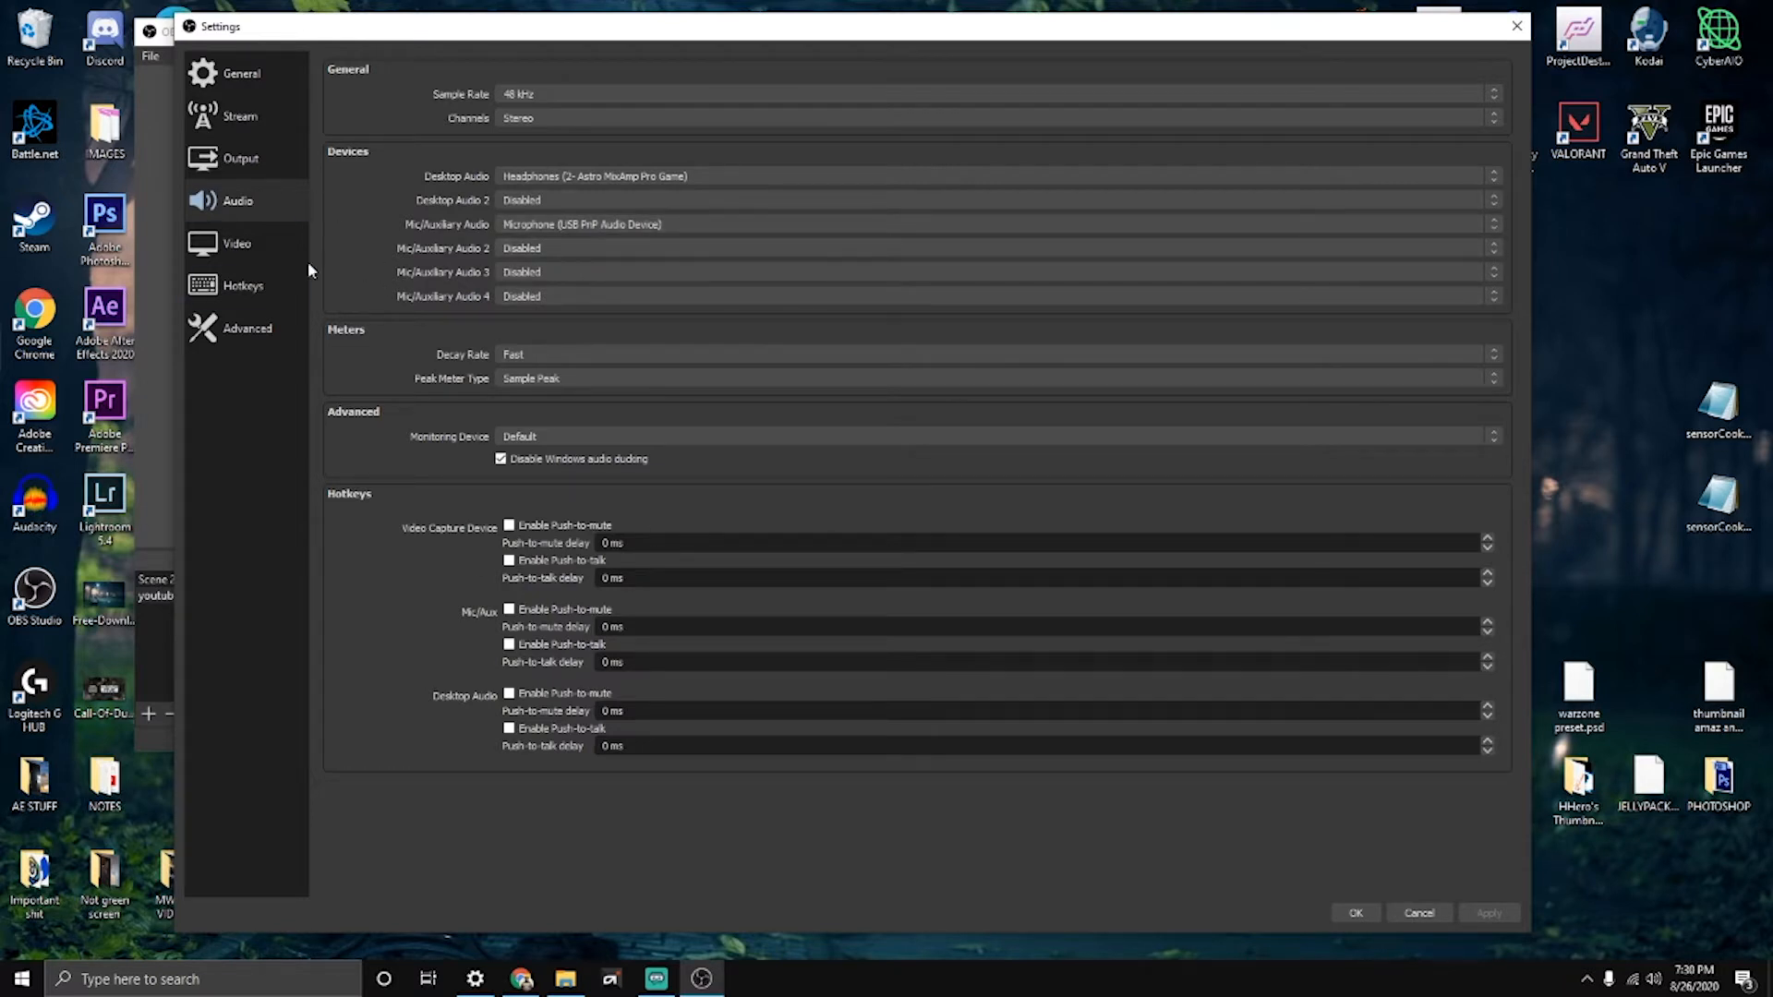
# Step: Set the streaming encoder to AMD H264/AVC, with CBR at a 4500 target bitrate
pyautogui.click(241, 158)
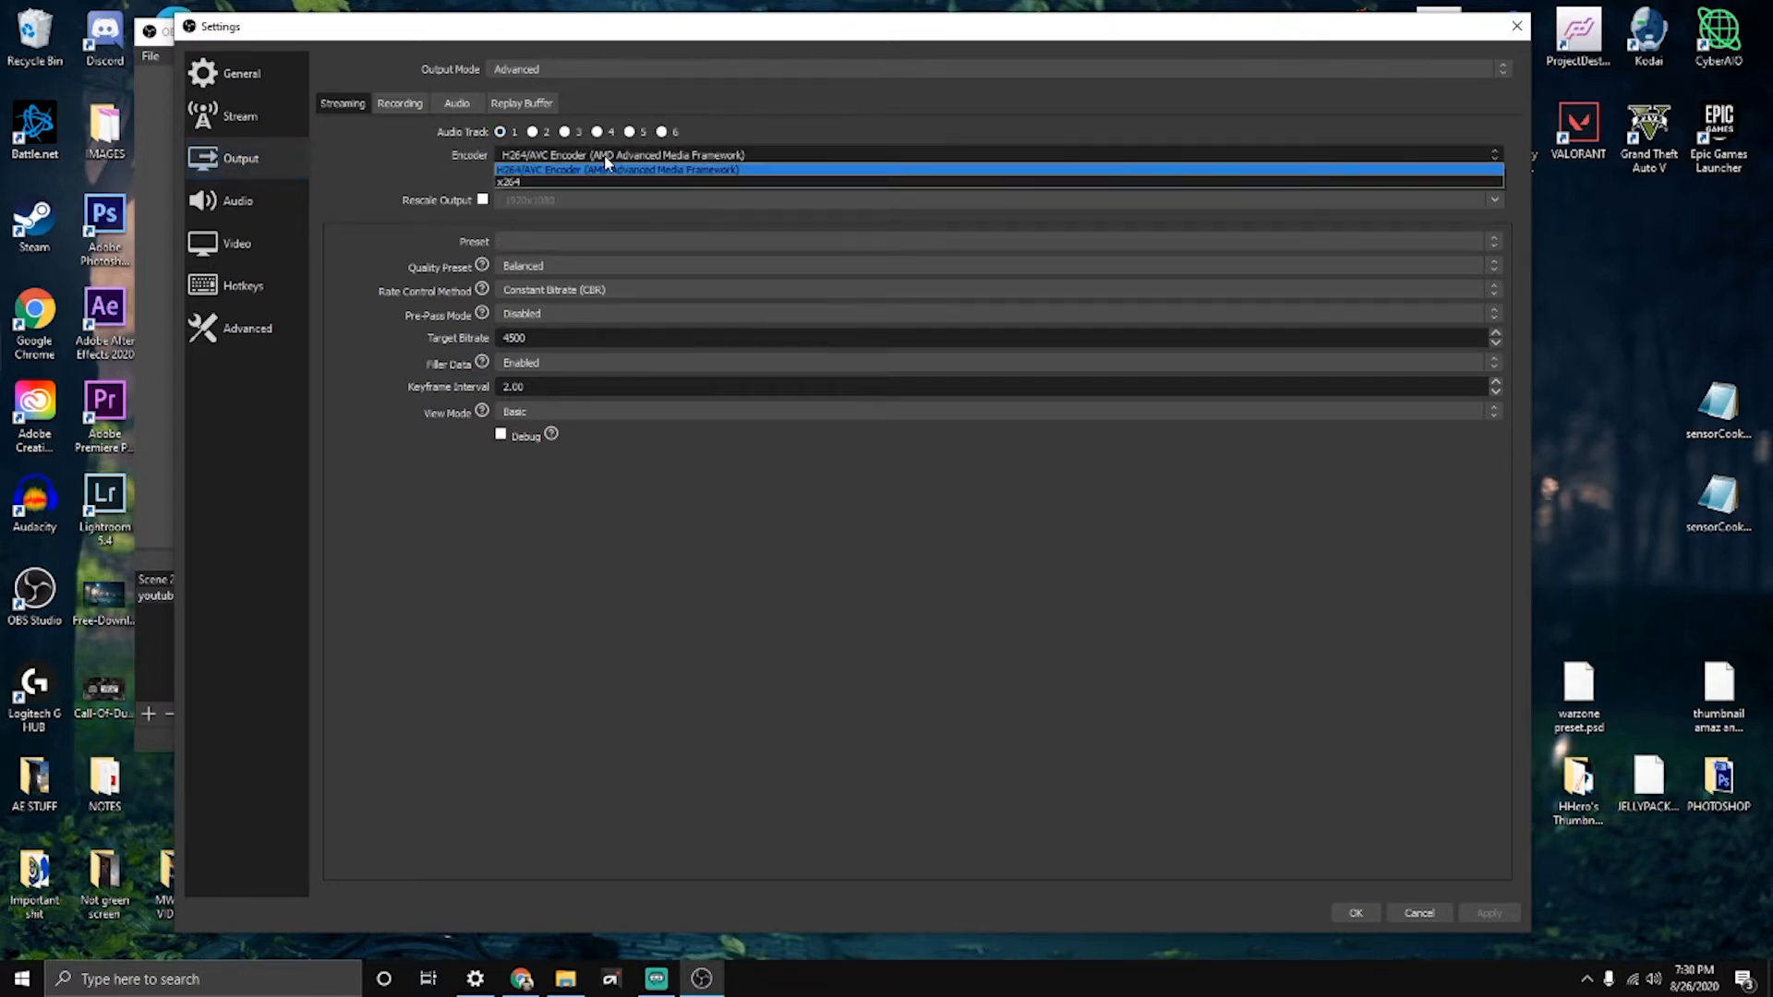
pyautogui.moveTo(594, 181)
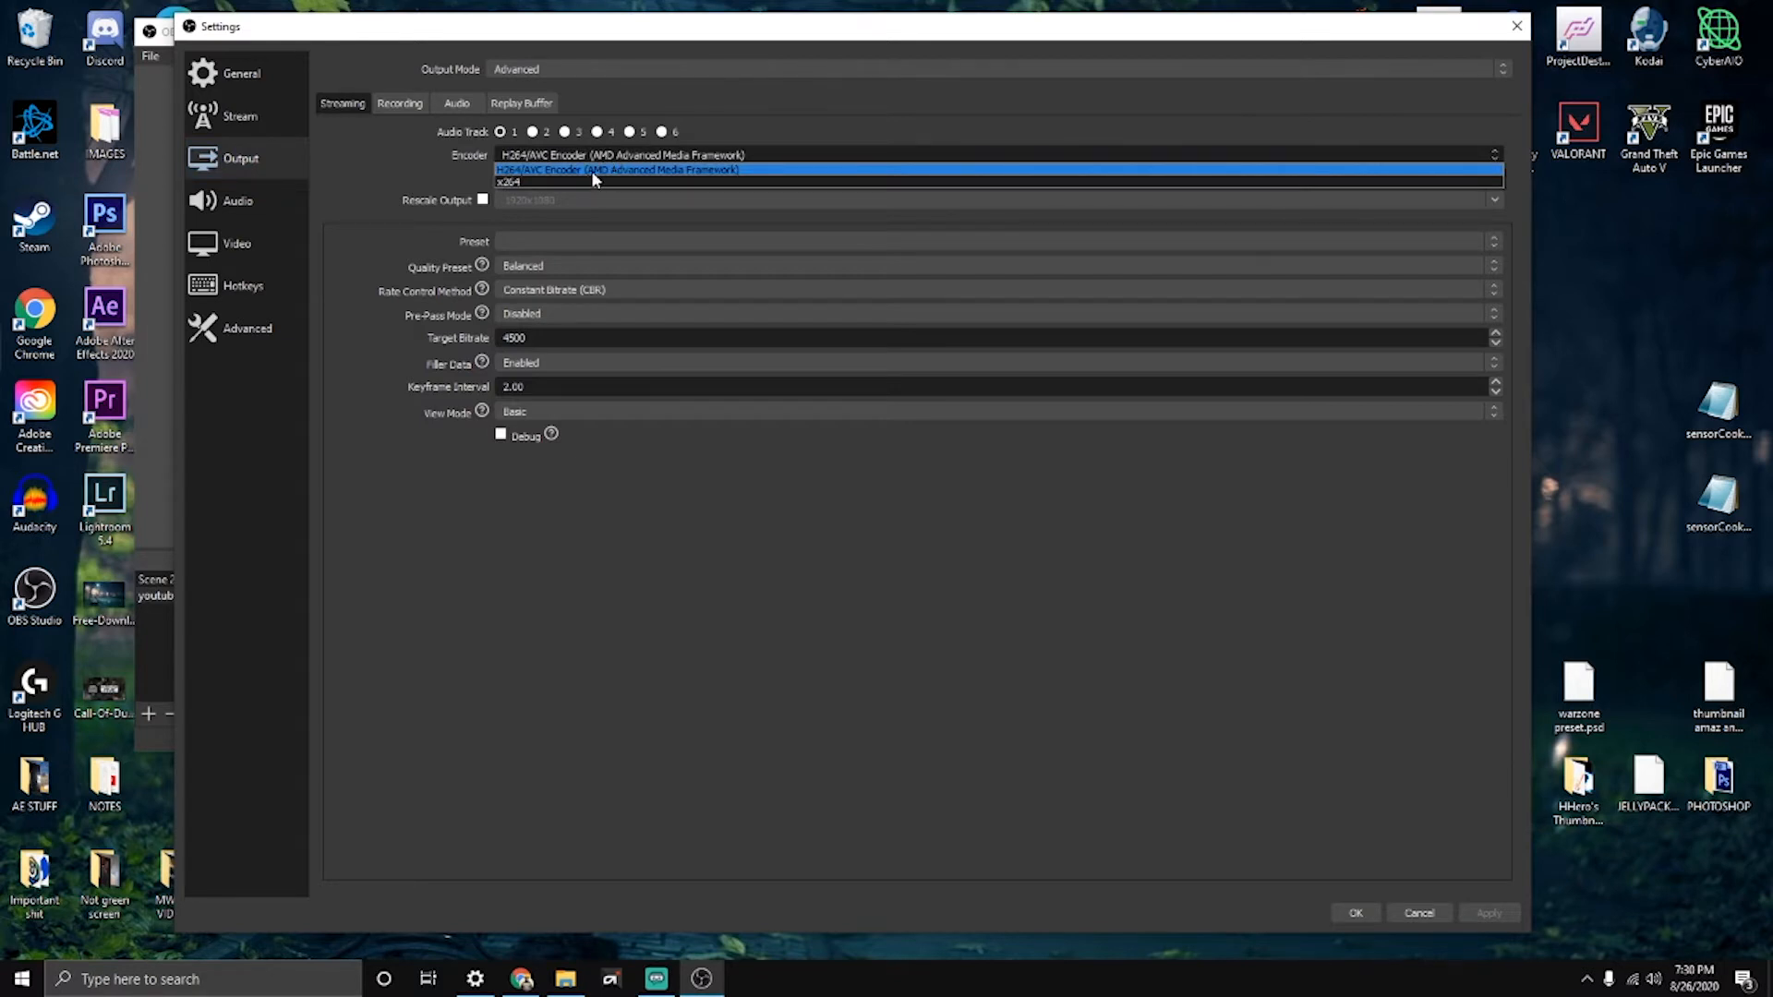
pyautogui.moveTo(603, 180)
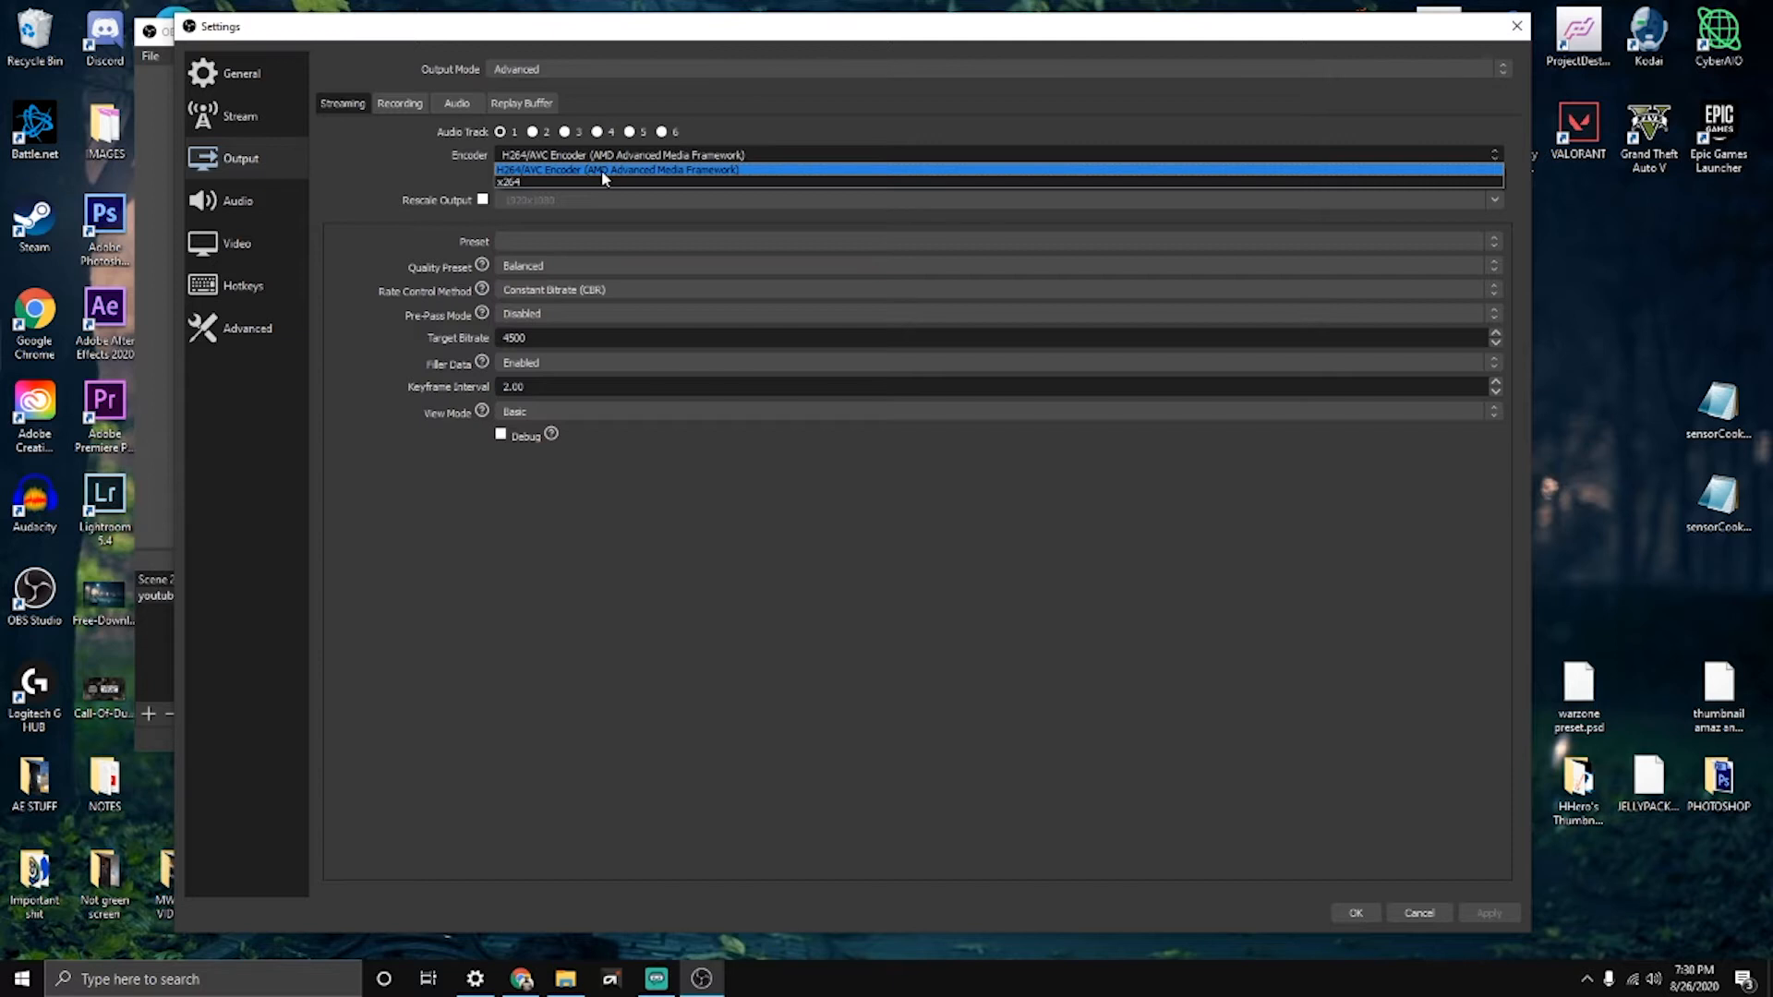
pyautogui.moveTo(543, 178)
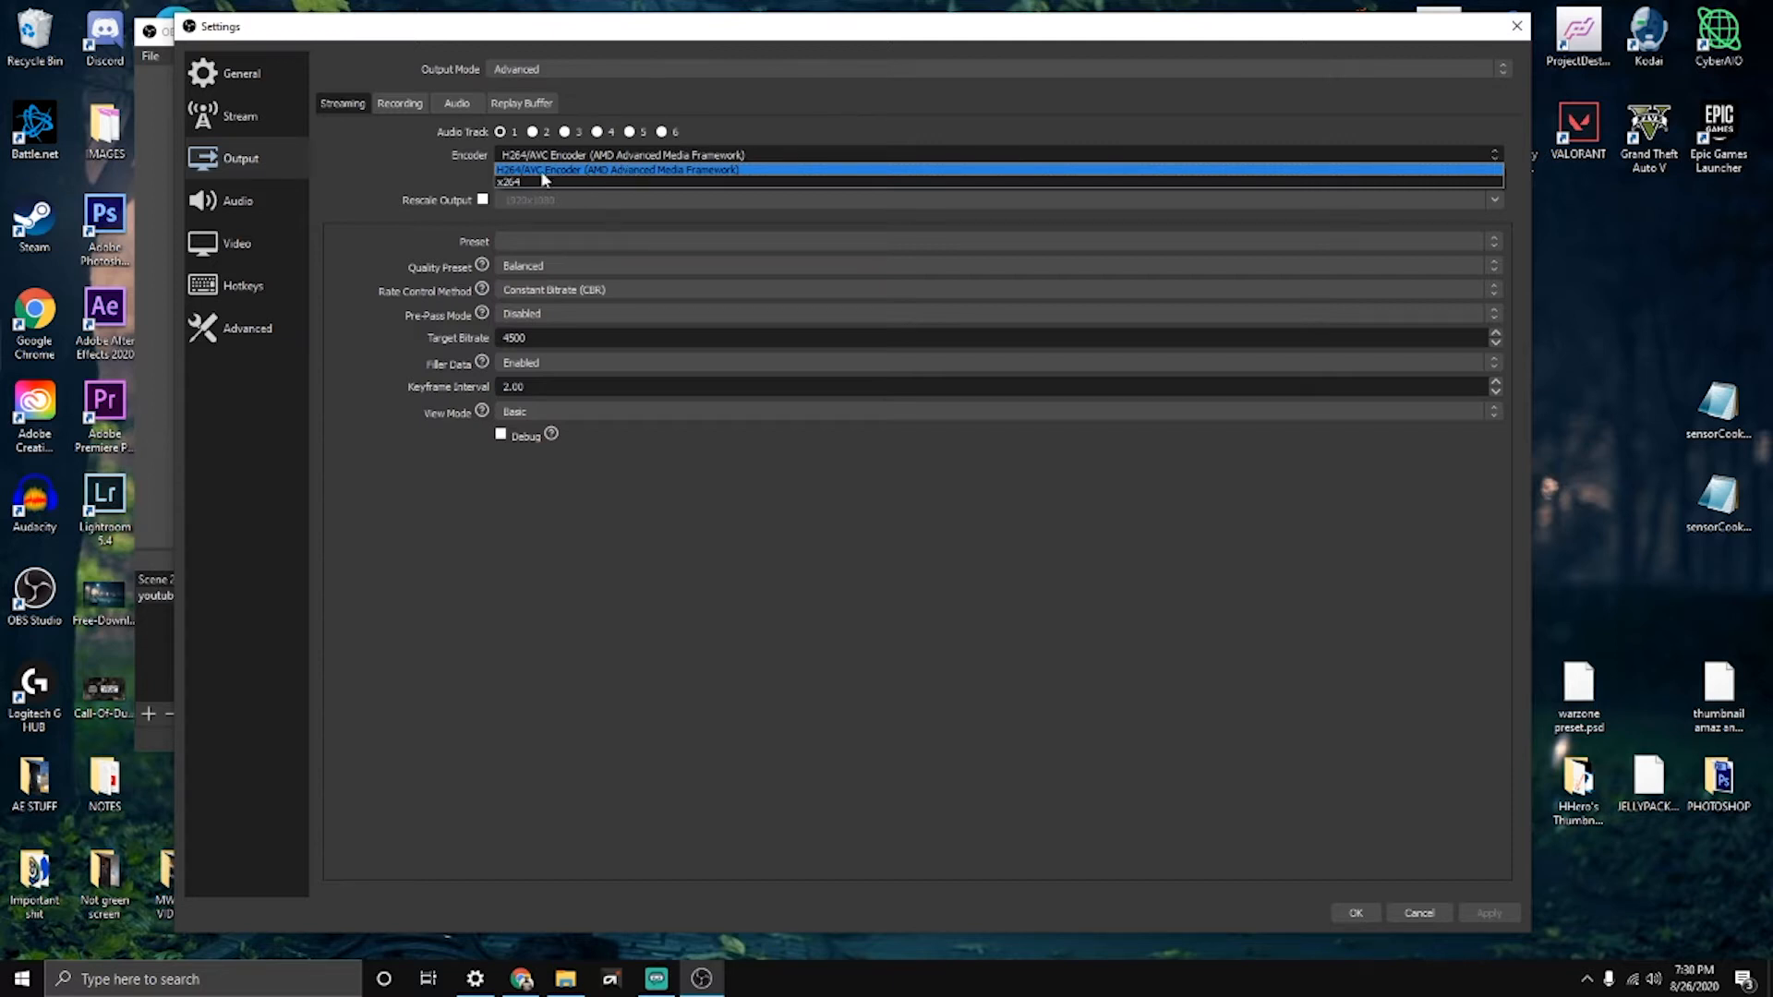
pyautogui.moveTo(760, 181)
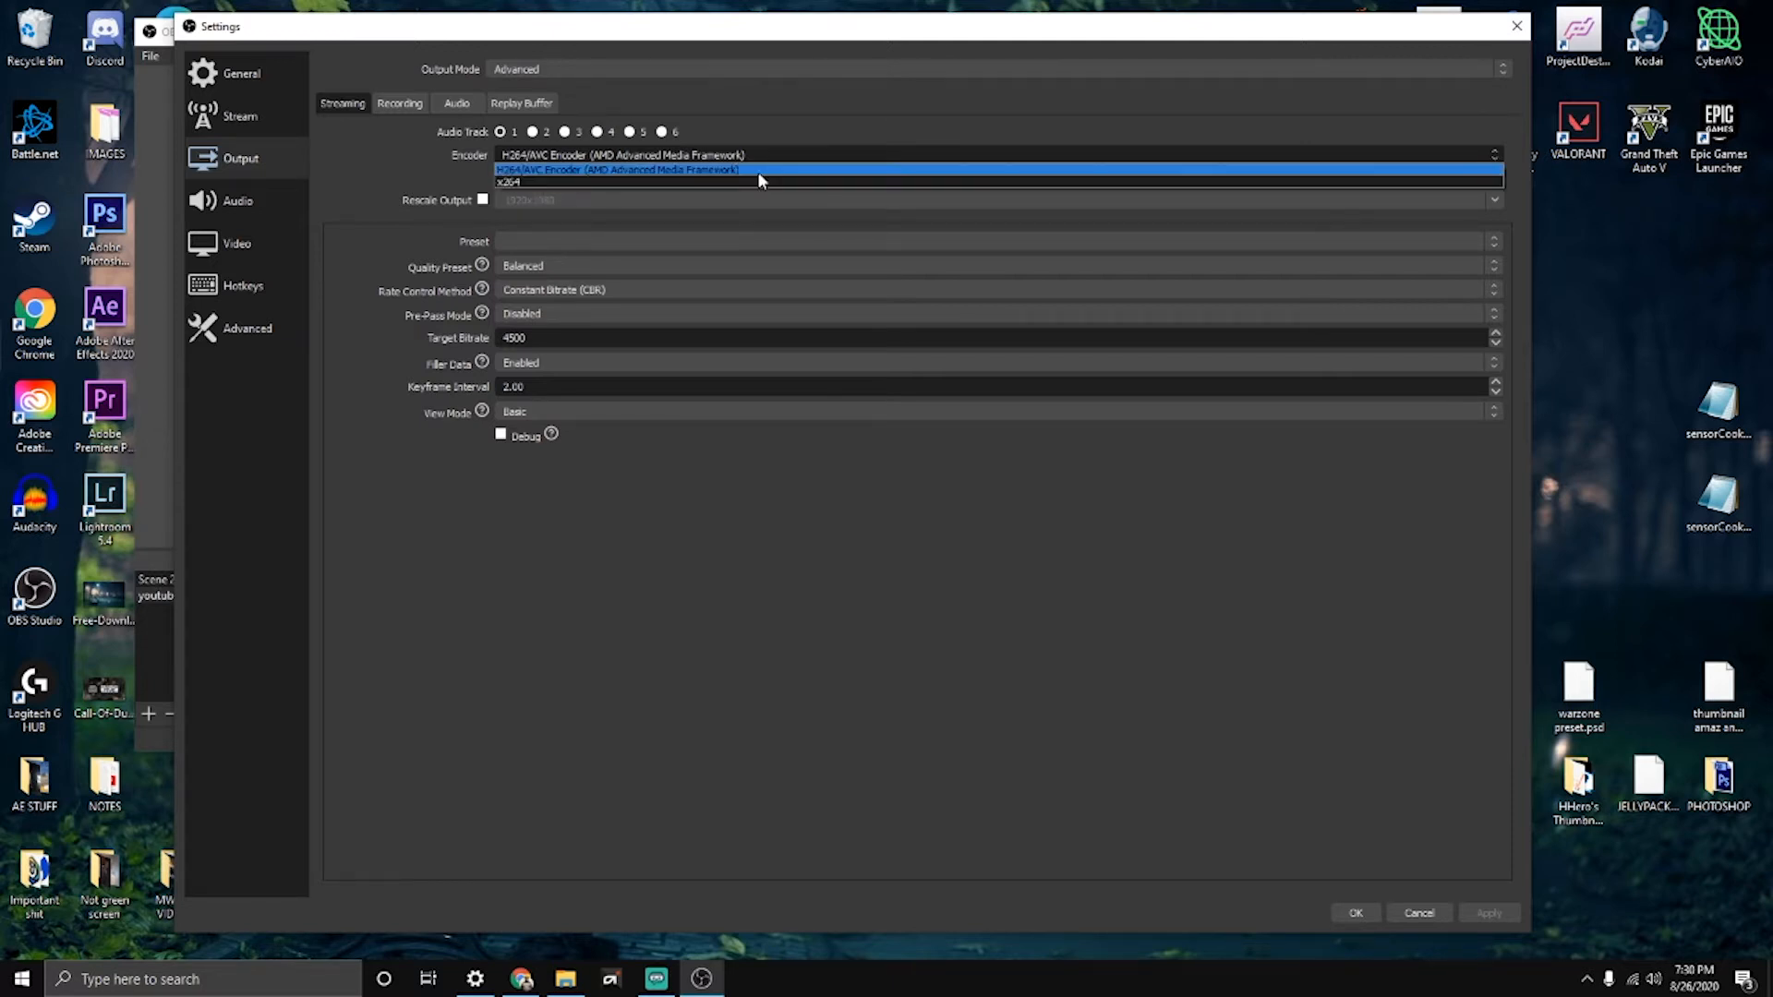
pyautogui.moveTo(647, 170)
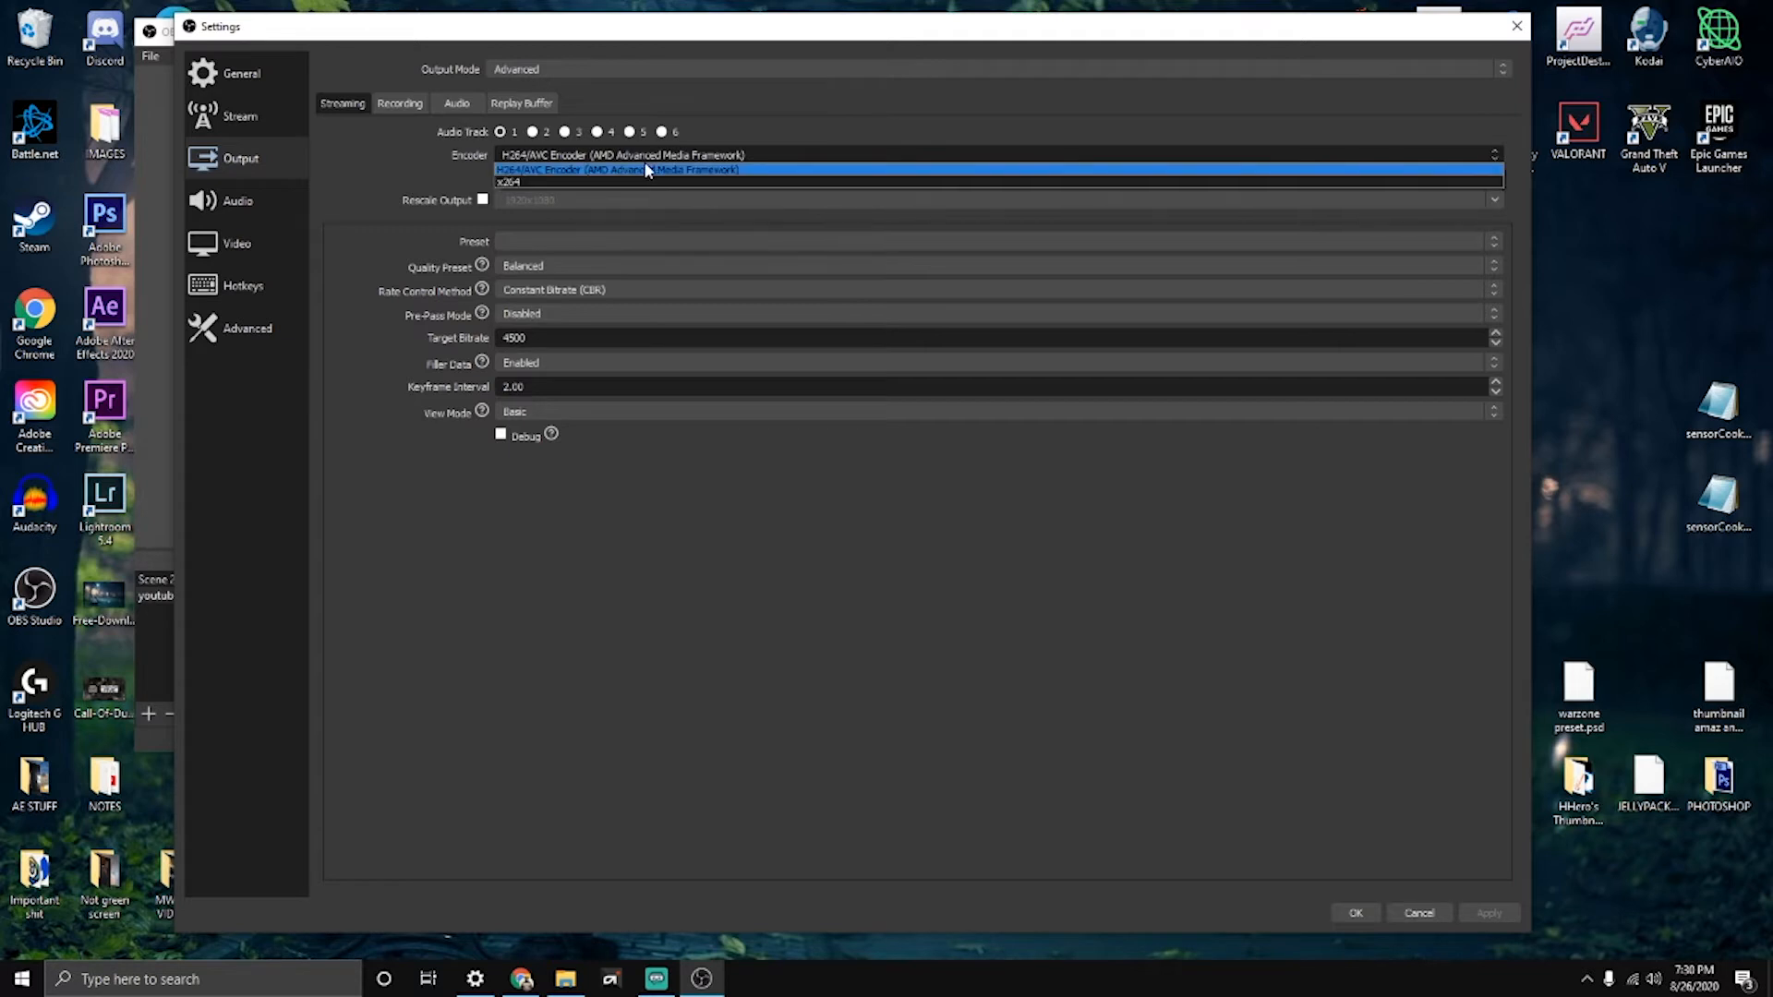
pyautogui.click(620, 168)
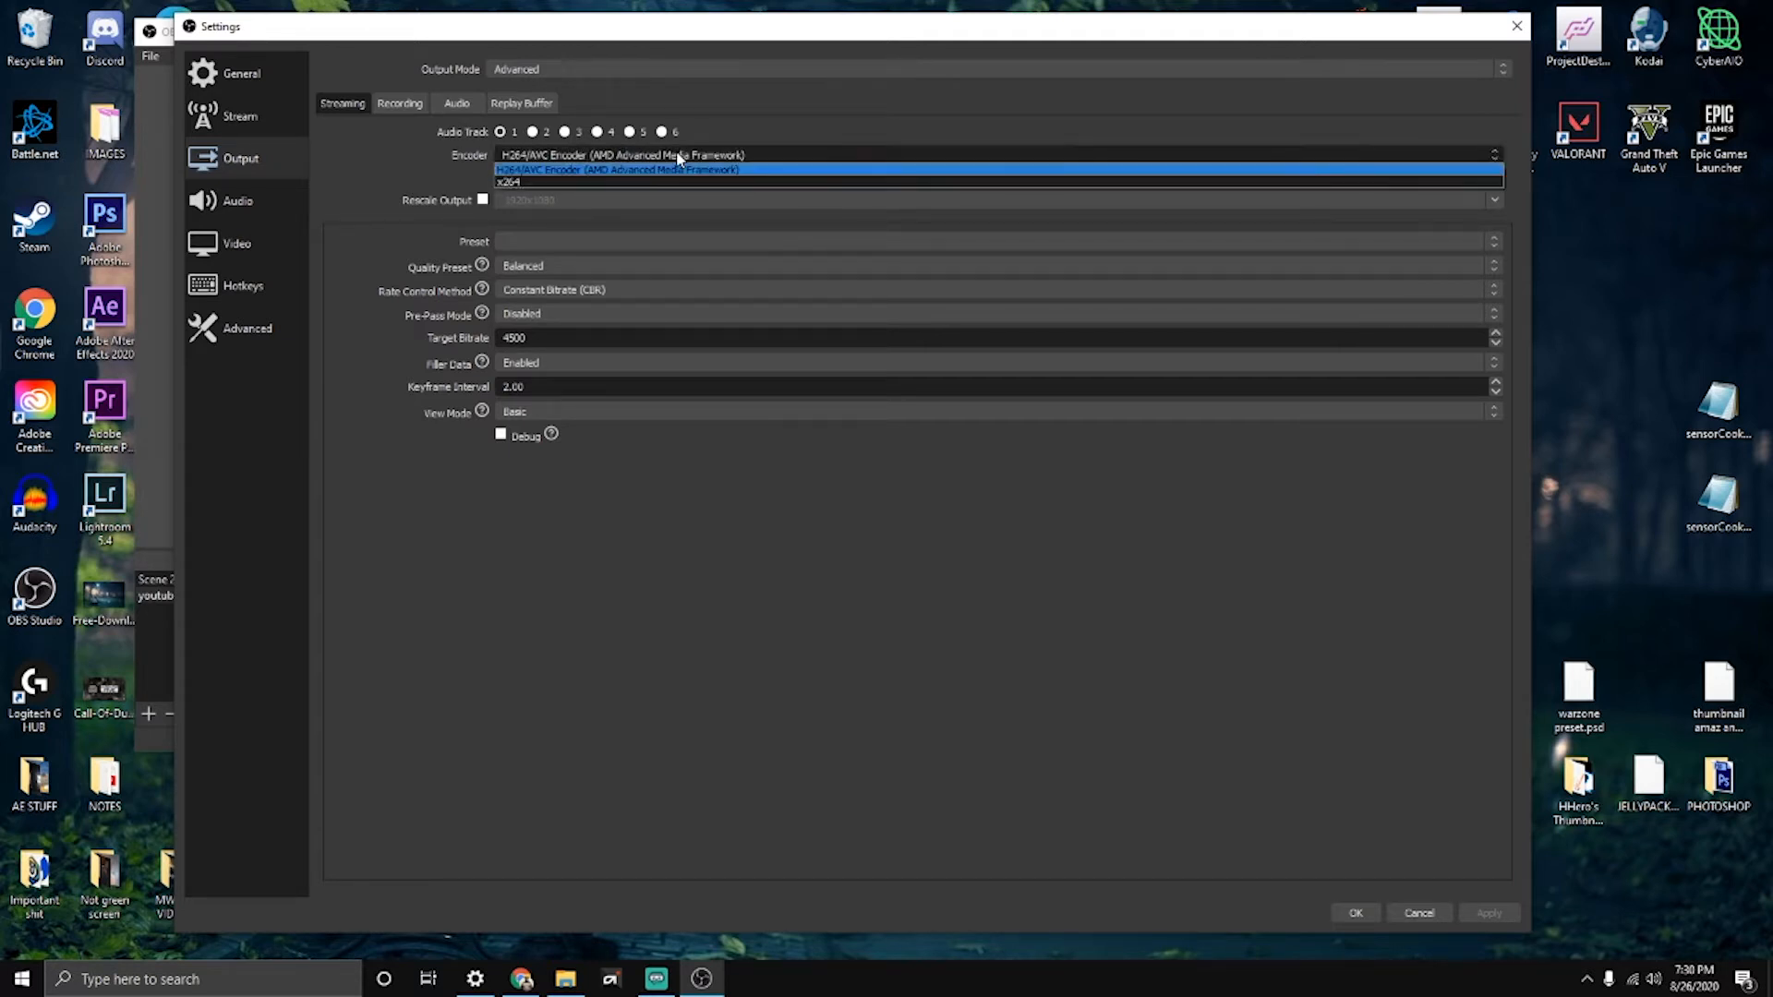
pyautogui.moveTo(661, 178)
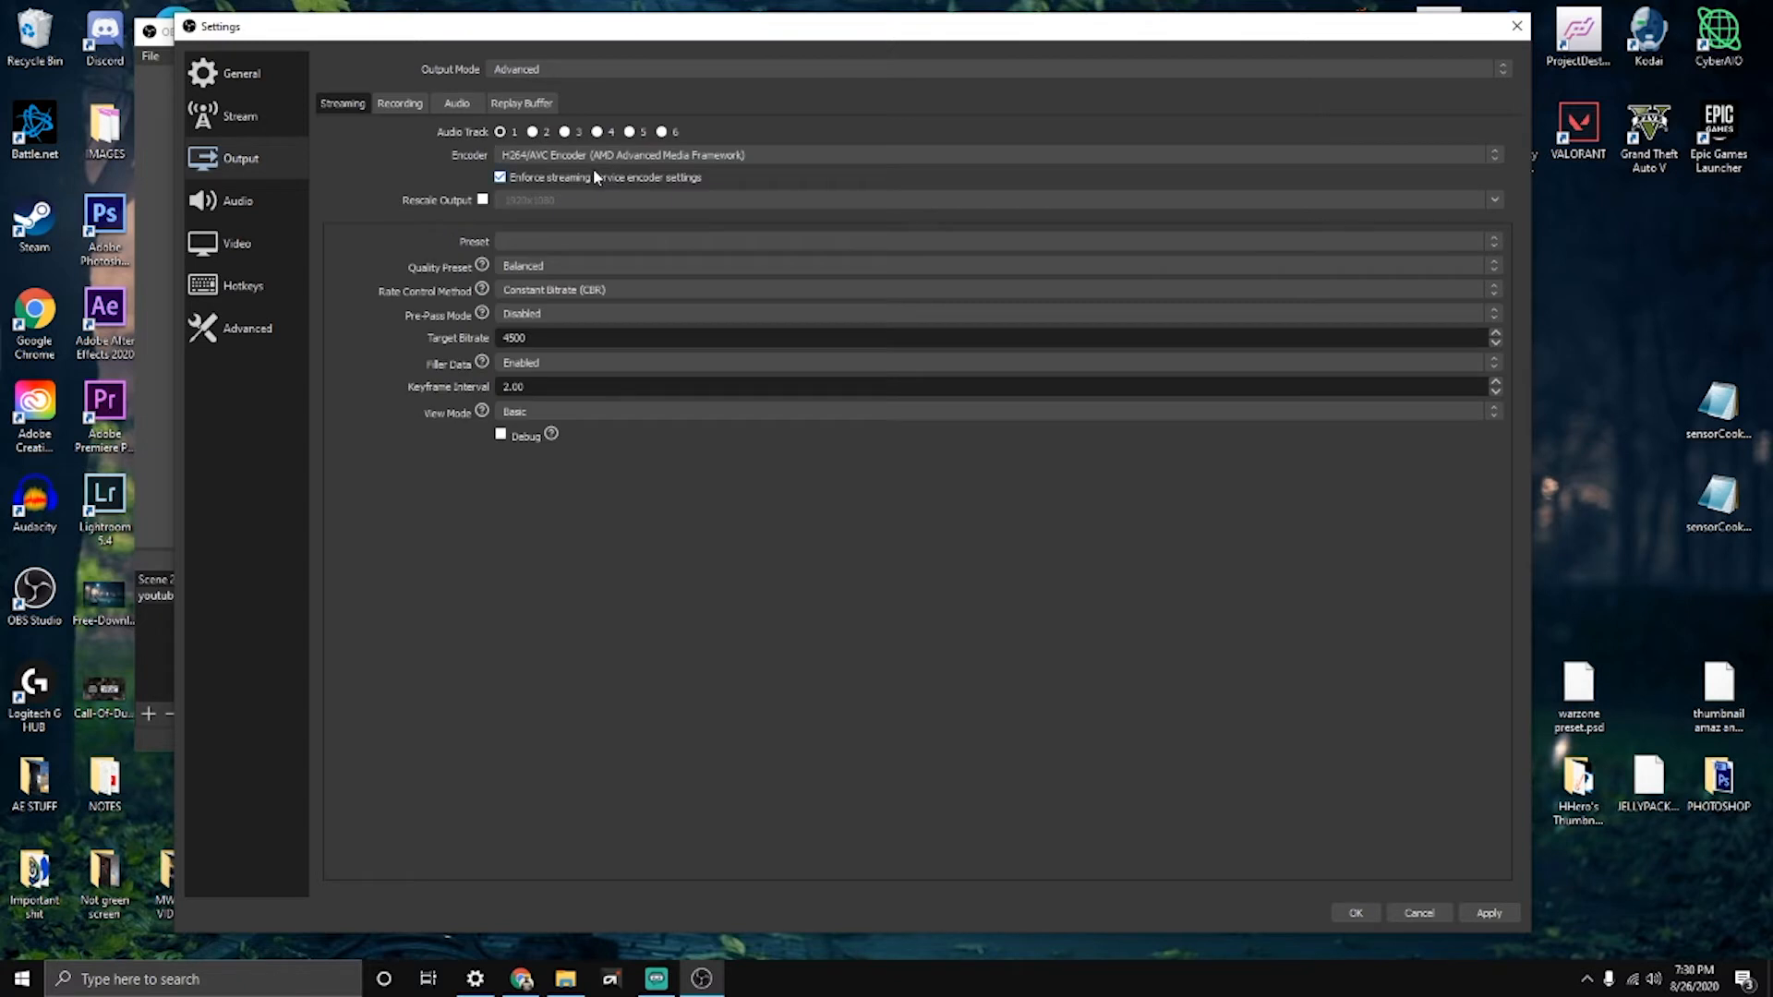
pyautogui.moveTo(696, 244)
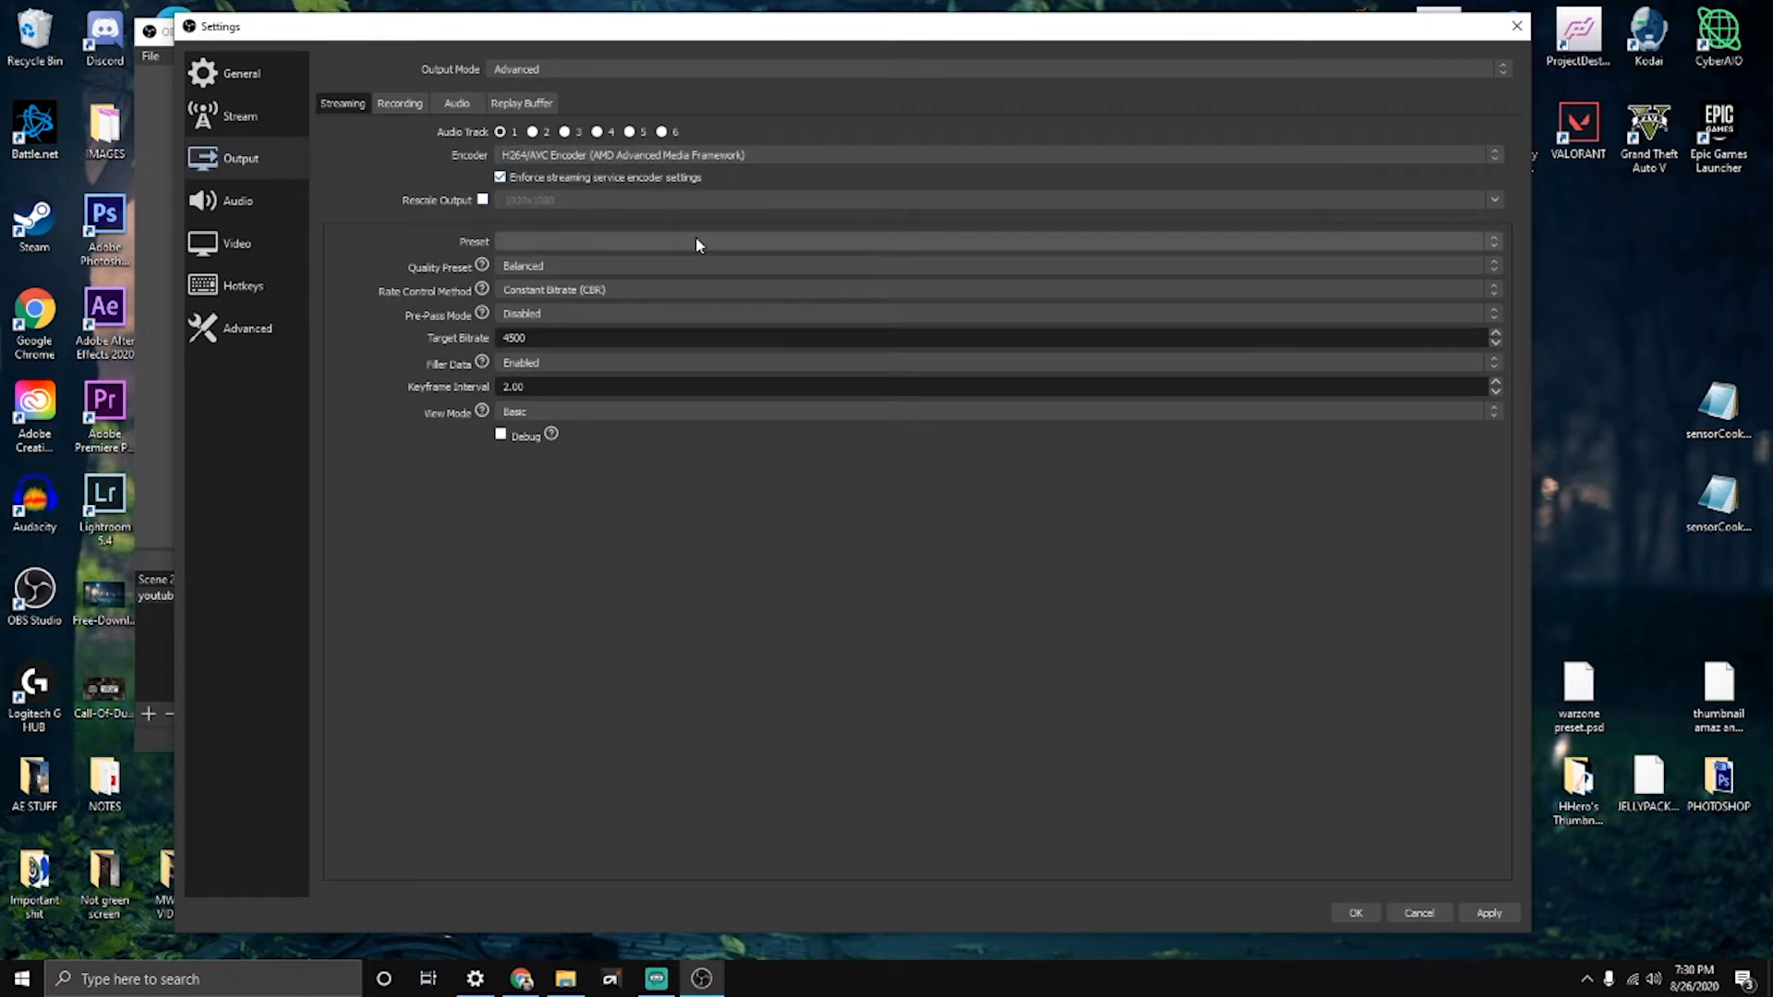
pyautogui.moveTo(553, 279)
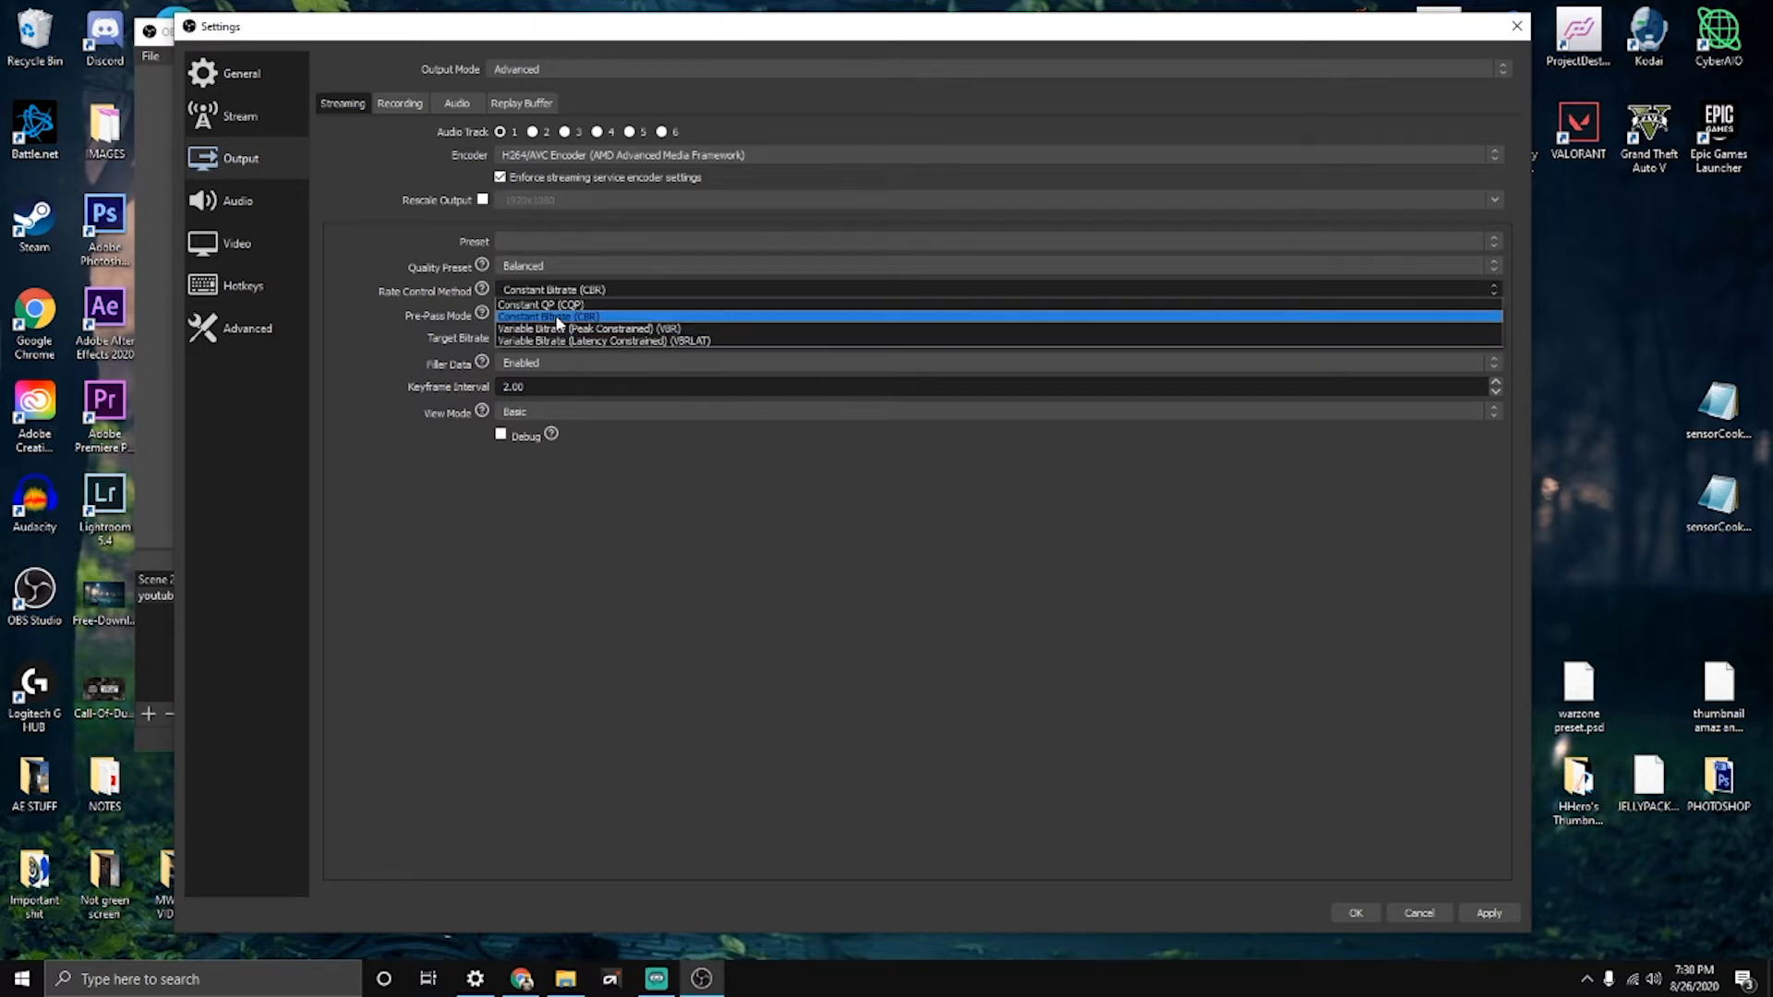
pyautogui.click(554, 289)
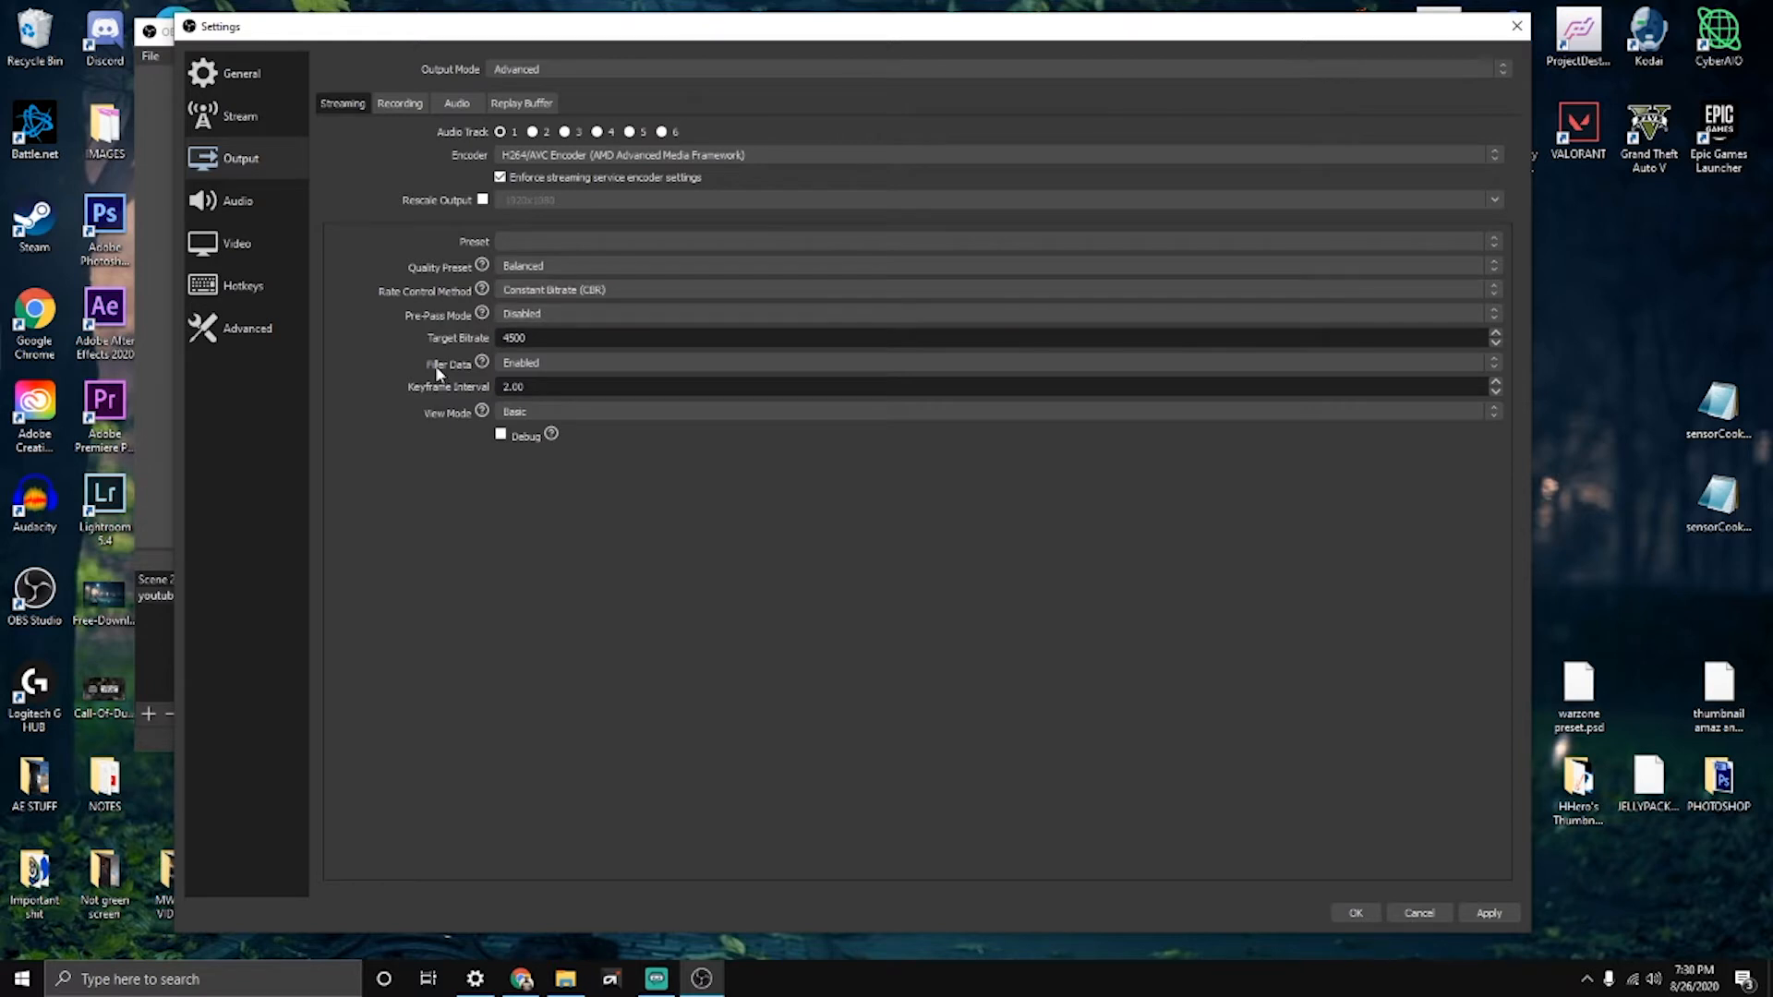
pyautogui.moveTo(745, 376)
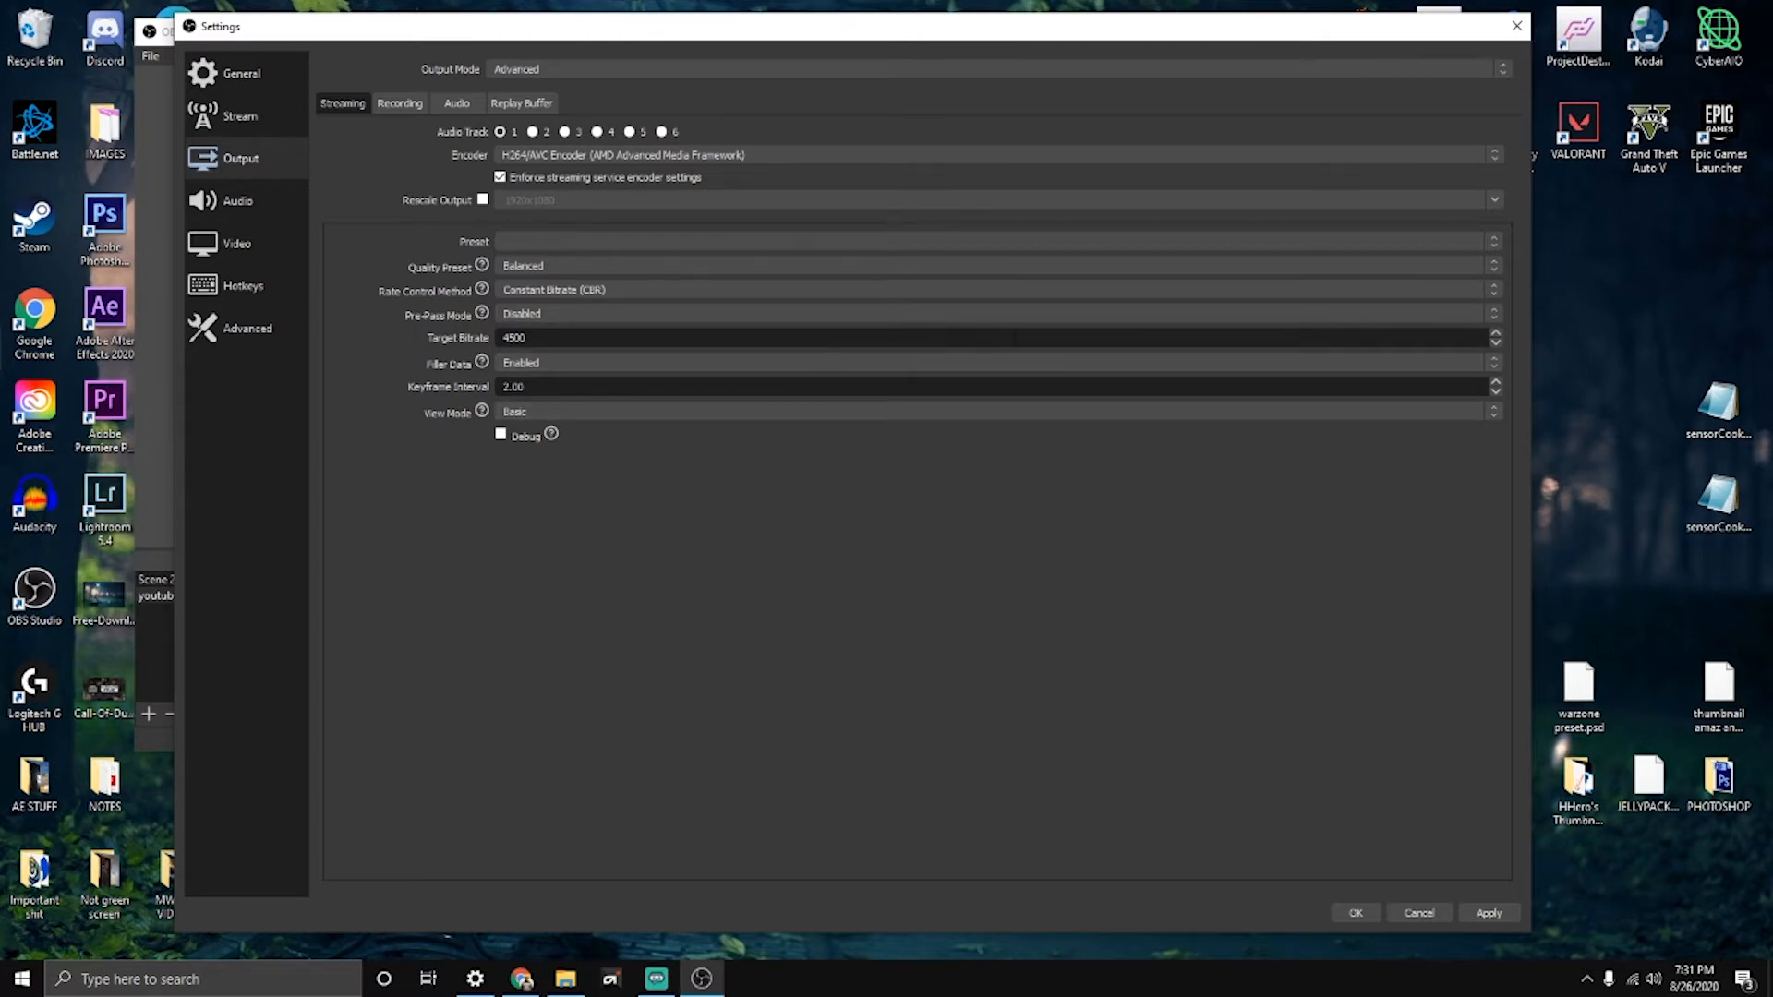
pyautogui.moveTo(915, 363)
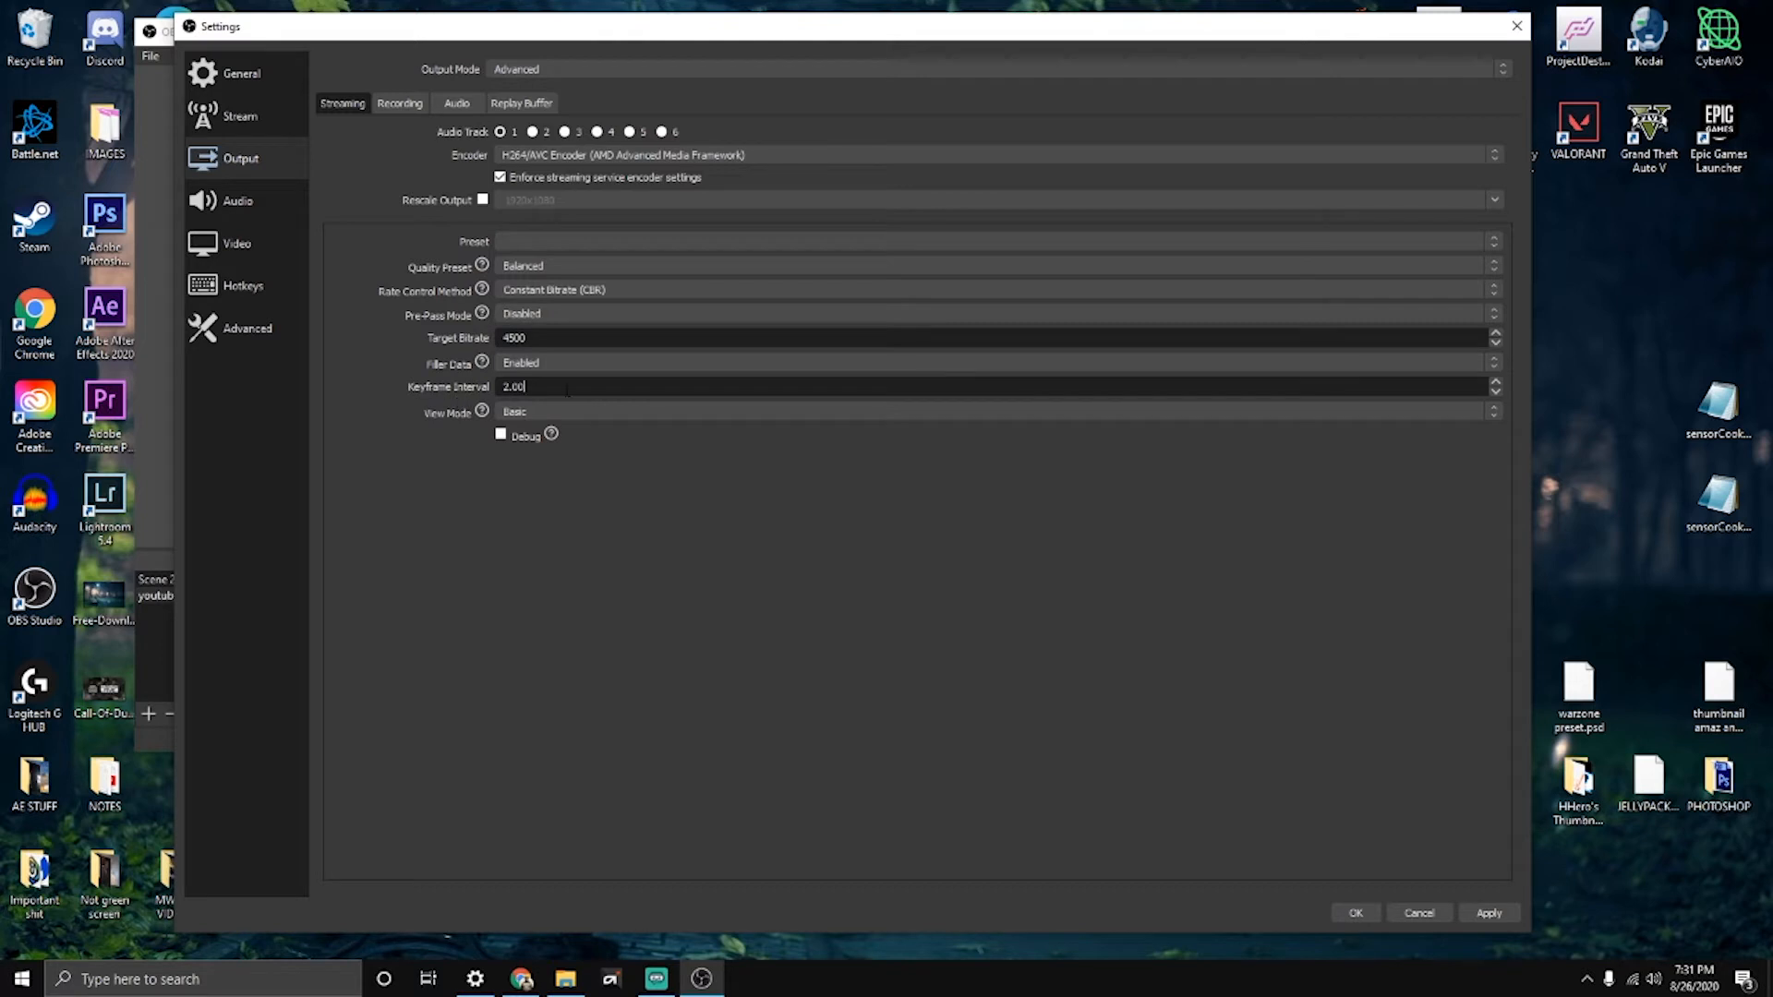
pyautogui.moveTo(513, 387)
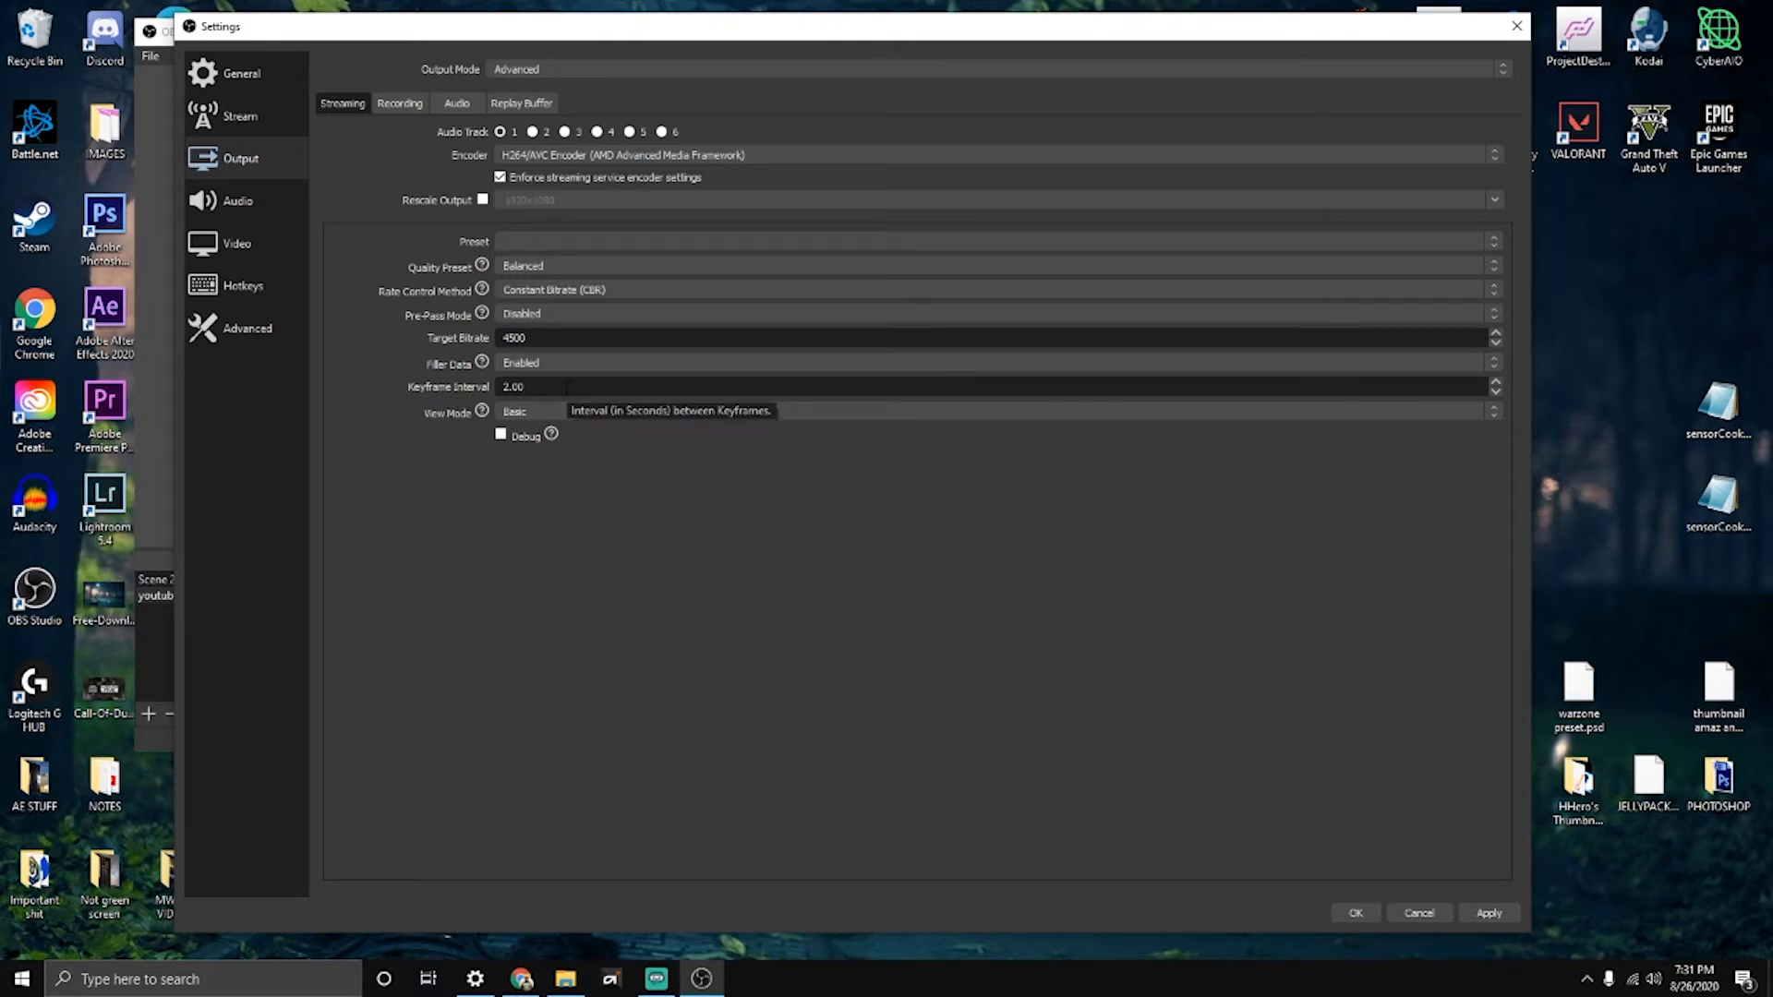
pyautogui.moveTo(558, 428)
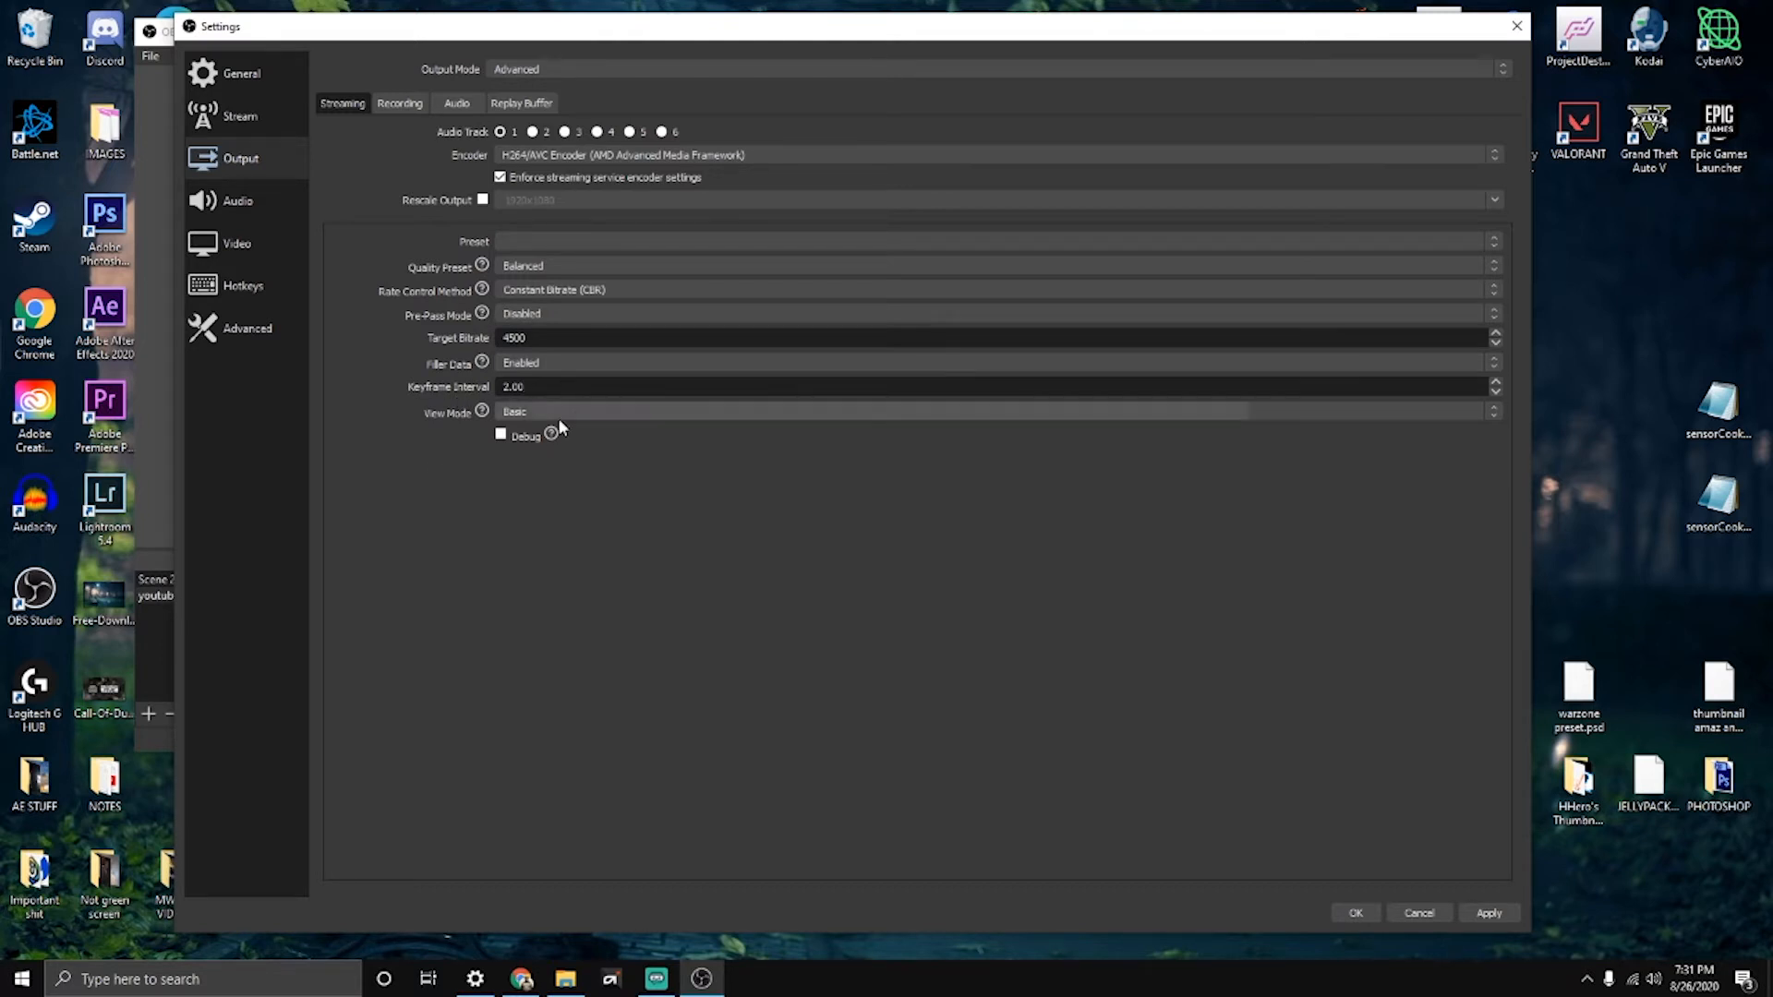
pyautogui.moveTo(882, 707)
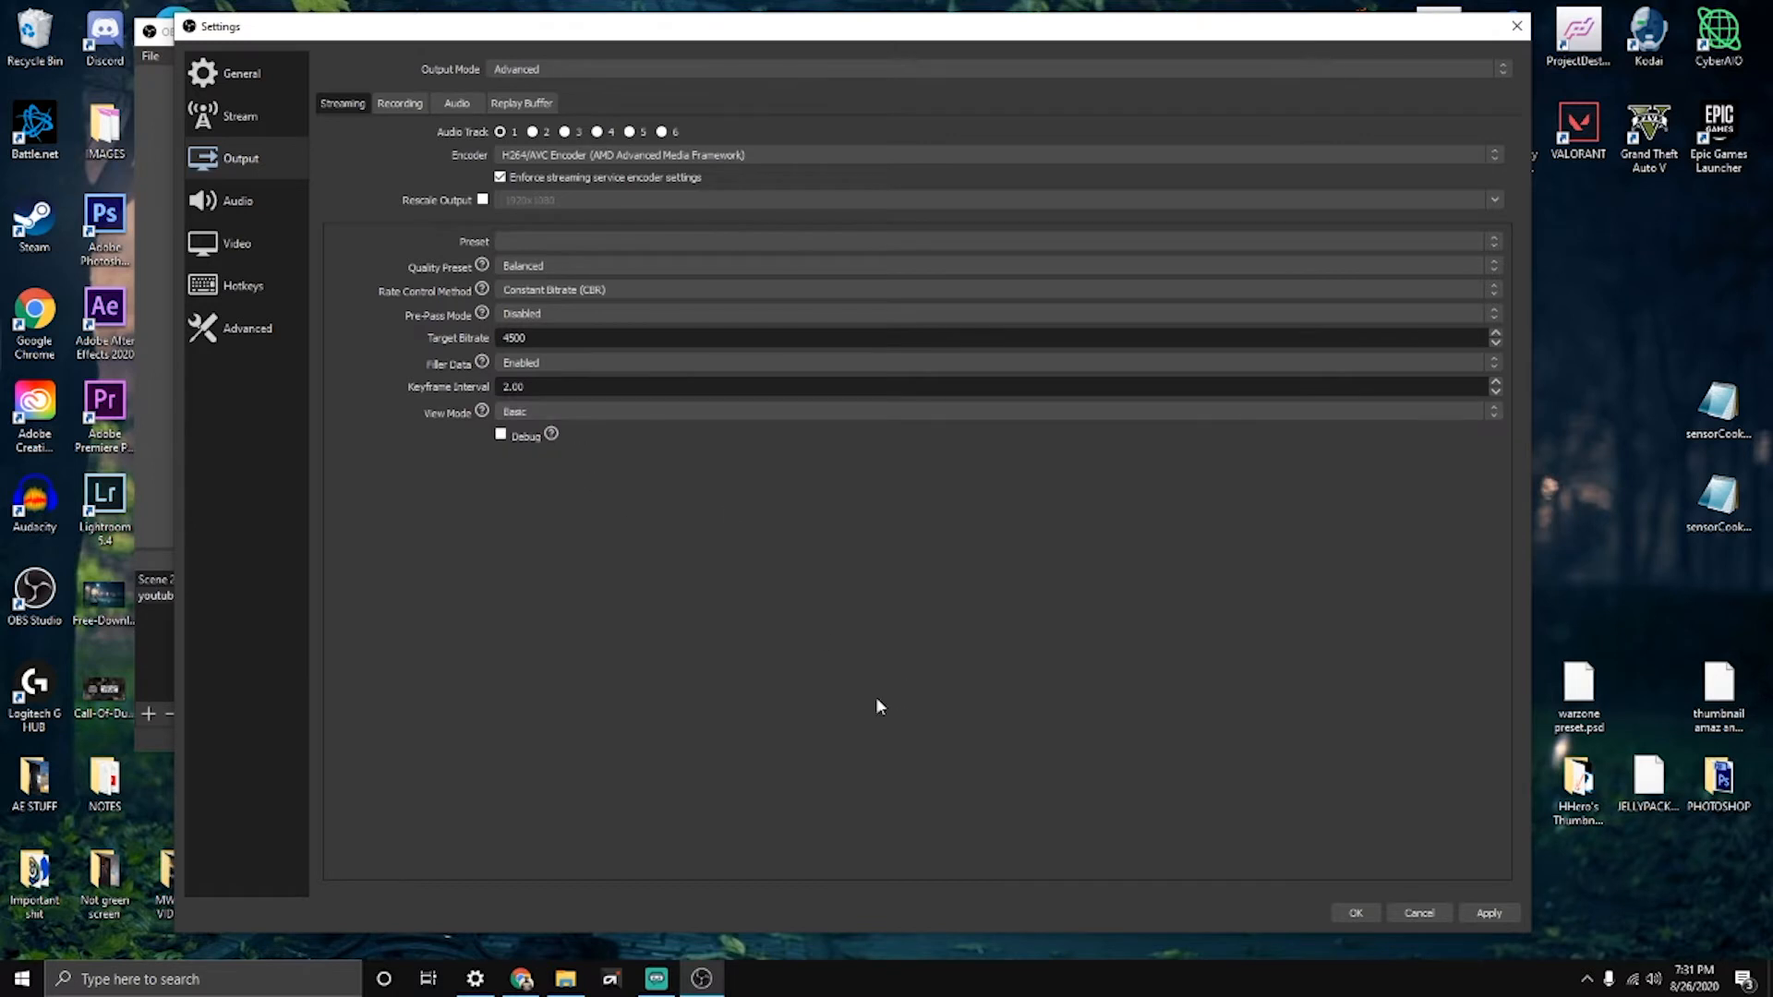
# Step: Review recording output in Advanced mode: mp4 format, AMD H265/HEVC encoder, CQP 26
pyautogui.click(399, 103)
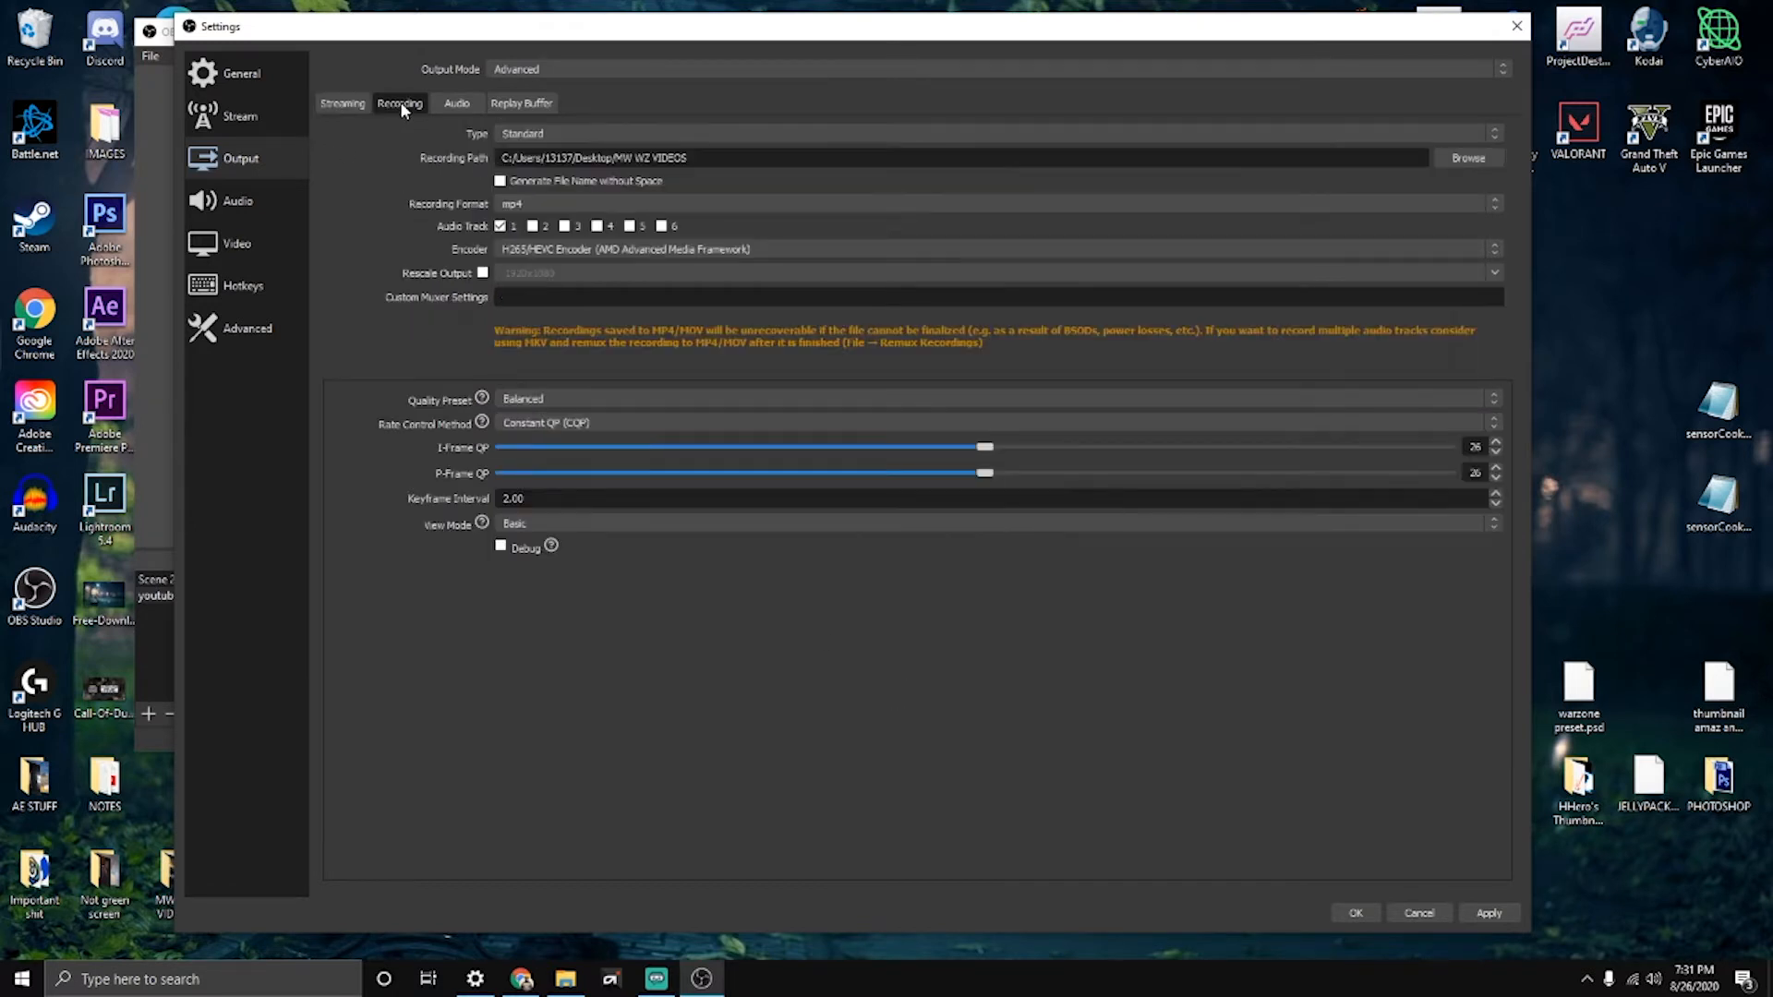
pyautogui.moveTo(458, 50)
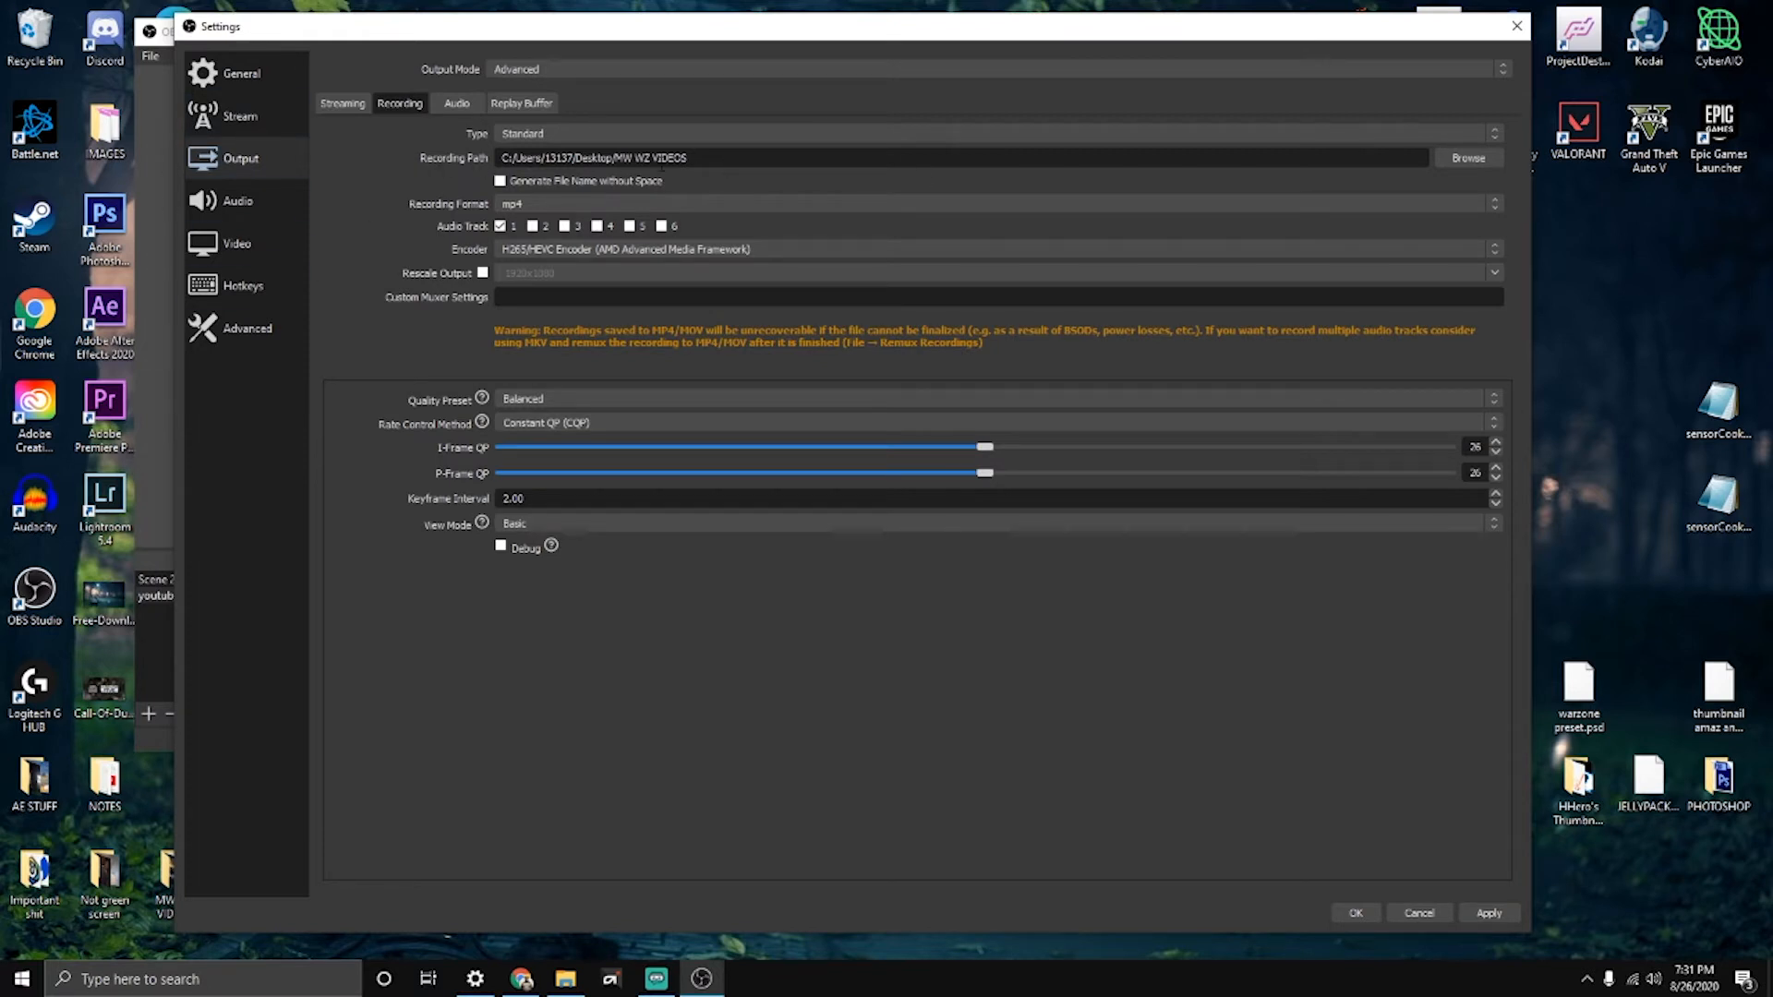
pyautogui.click(690, 157)
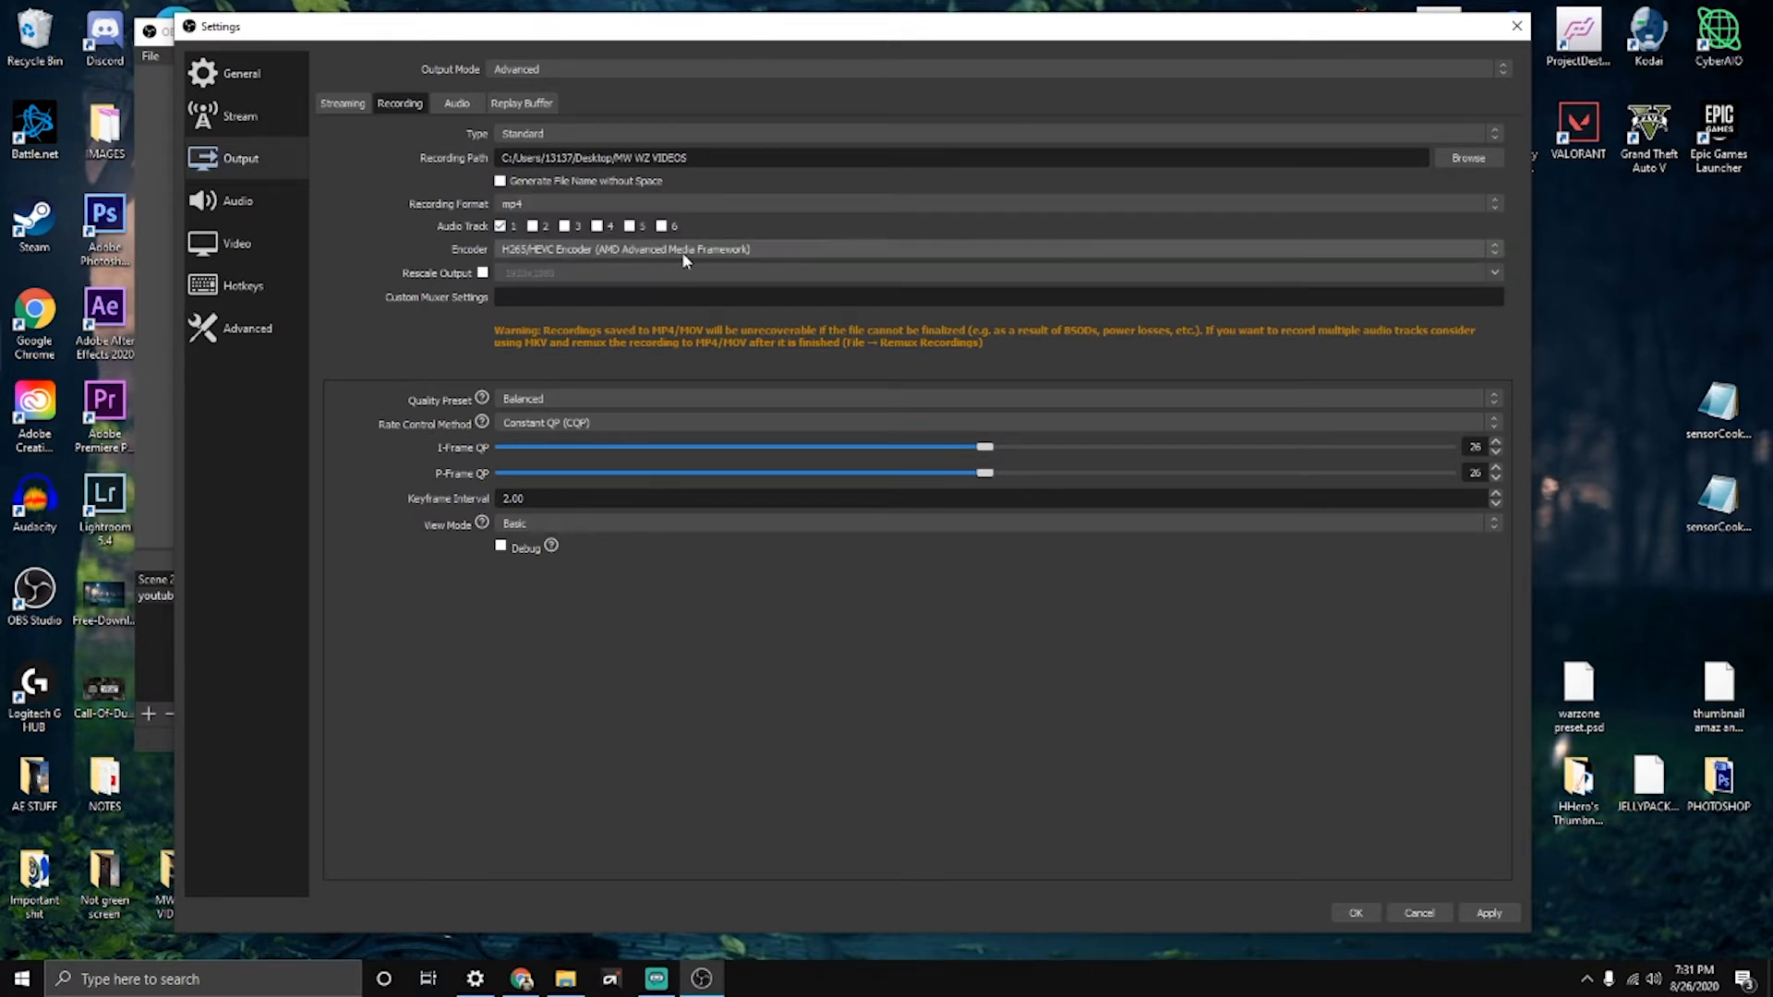
pyautogui.moveTo(747, 255)
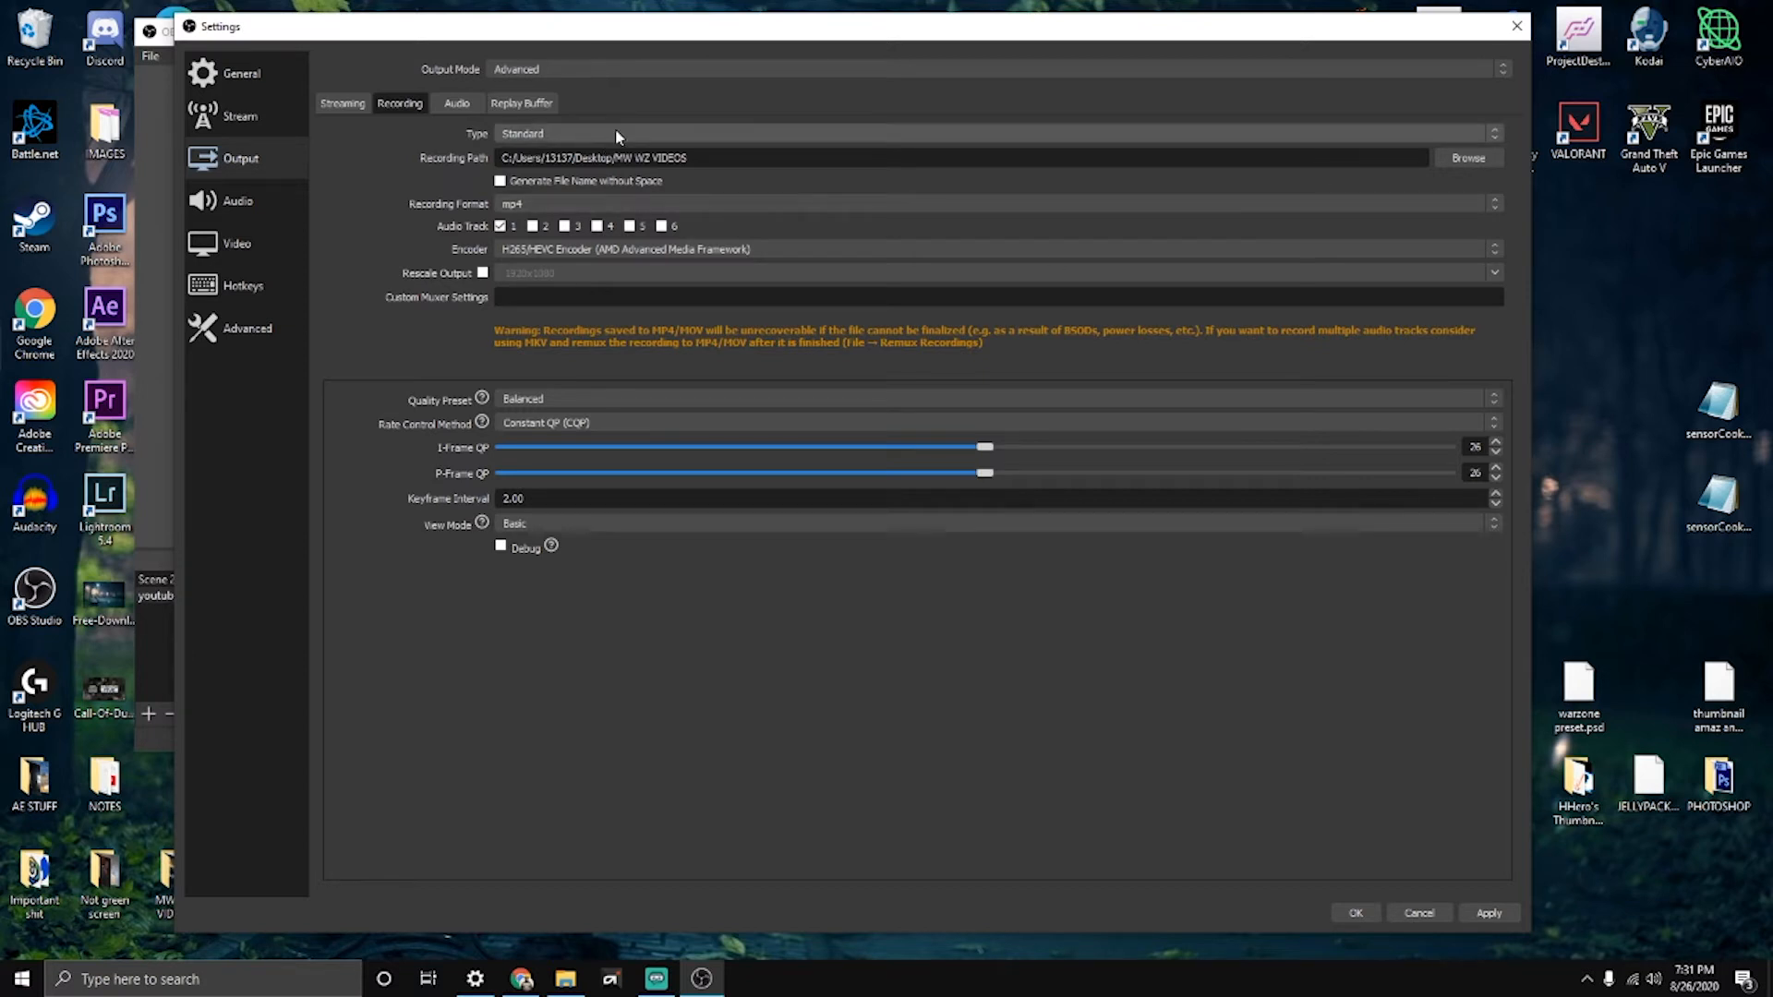
pyautogui.moveTo(711, 96)
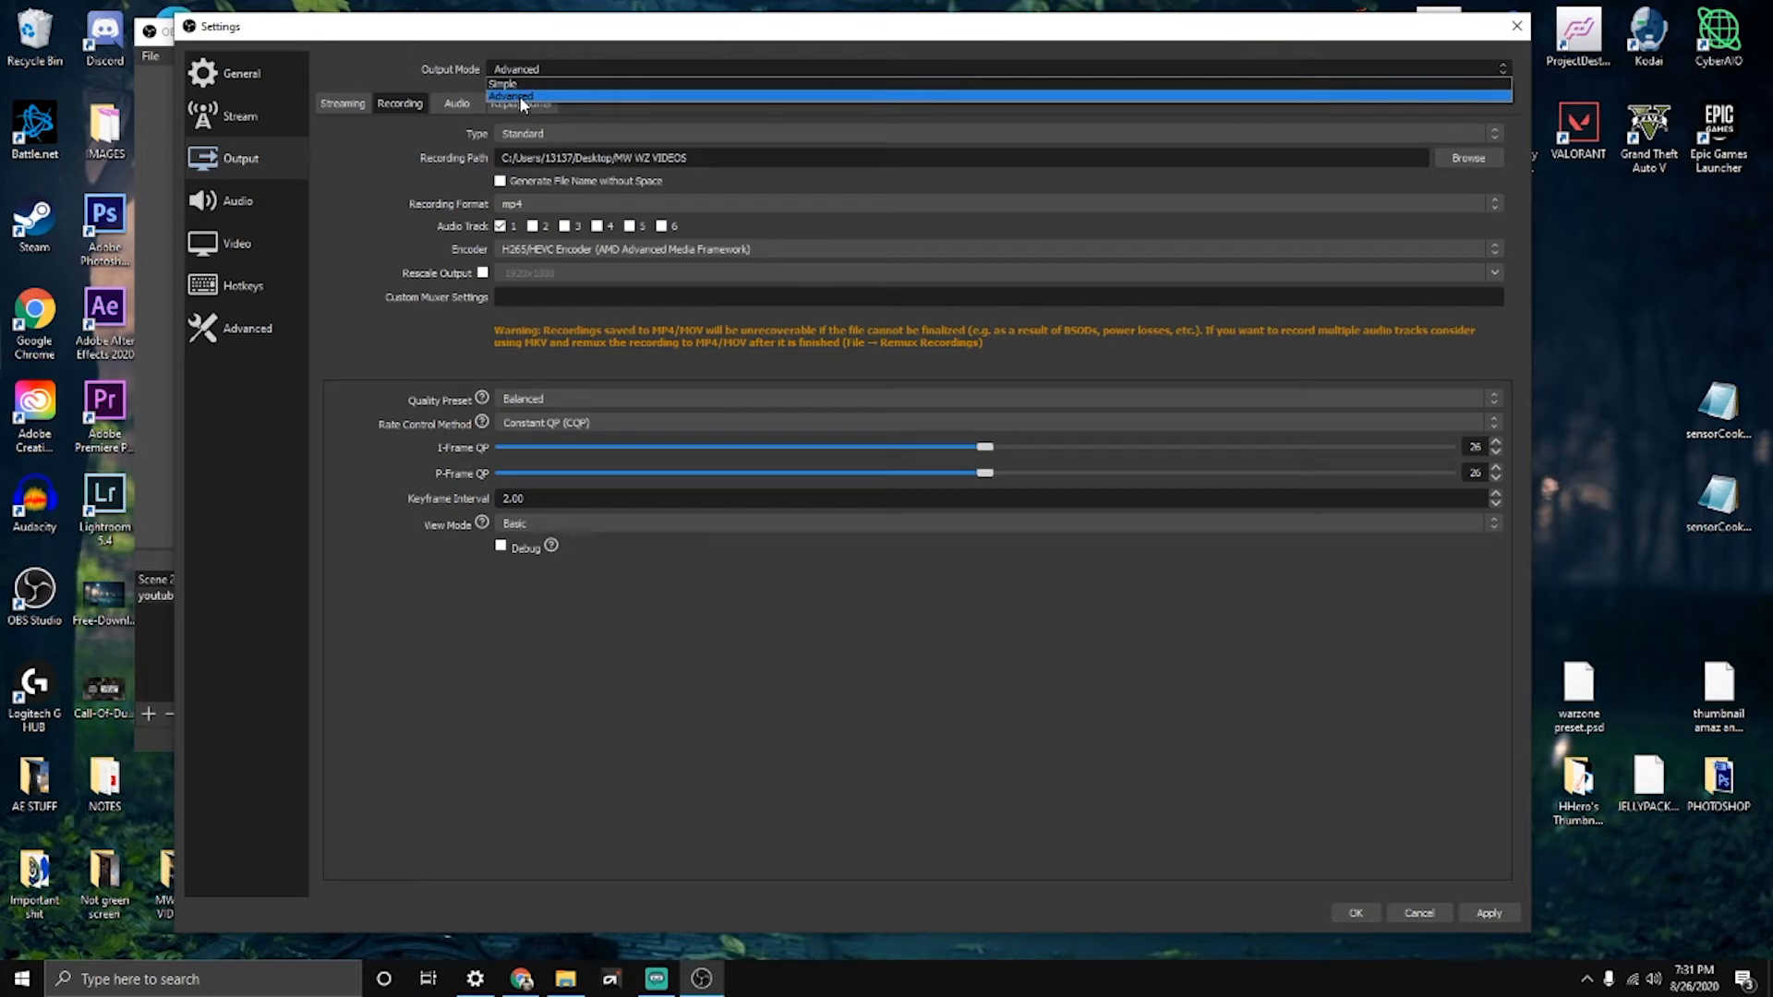
pyautogui.click(502, 84)
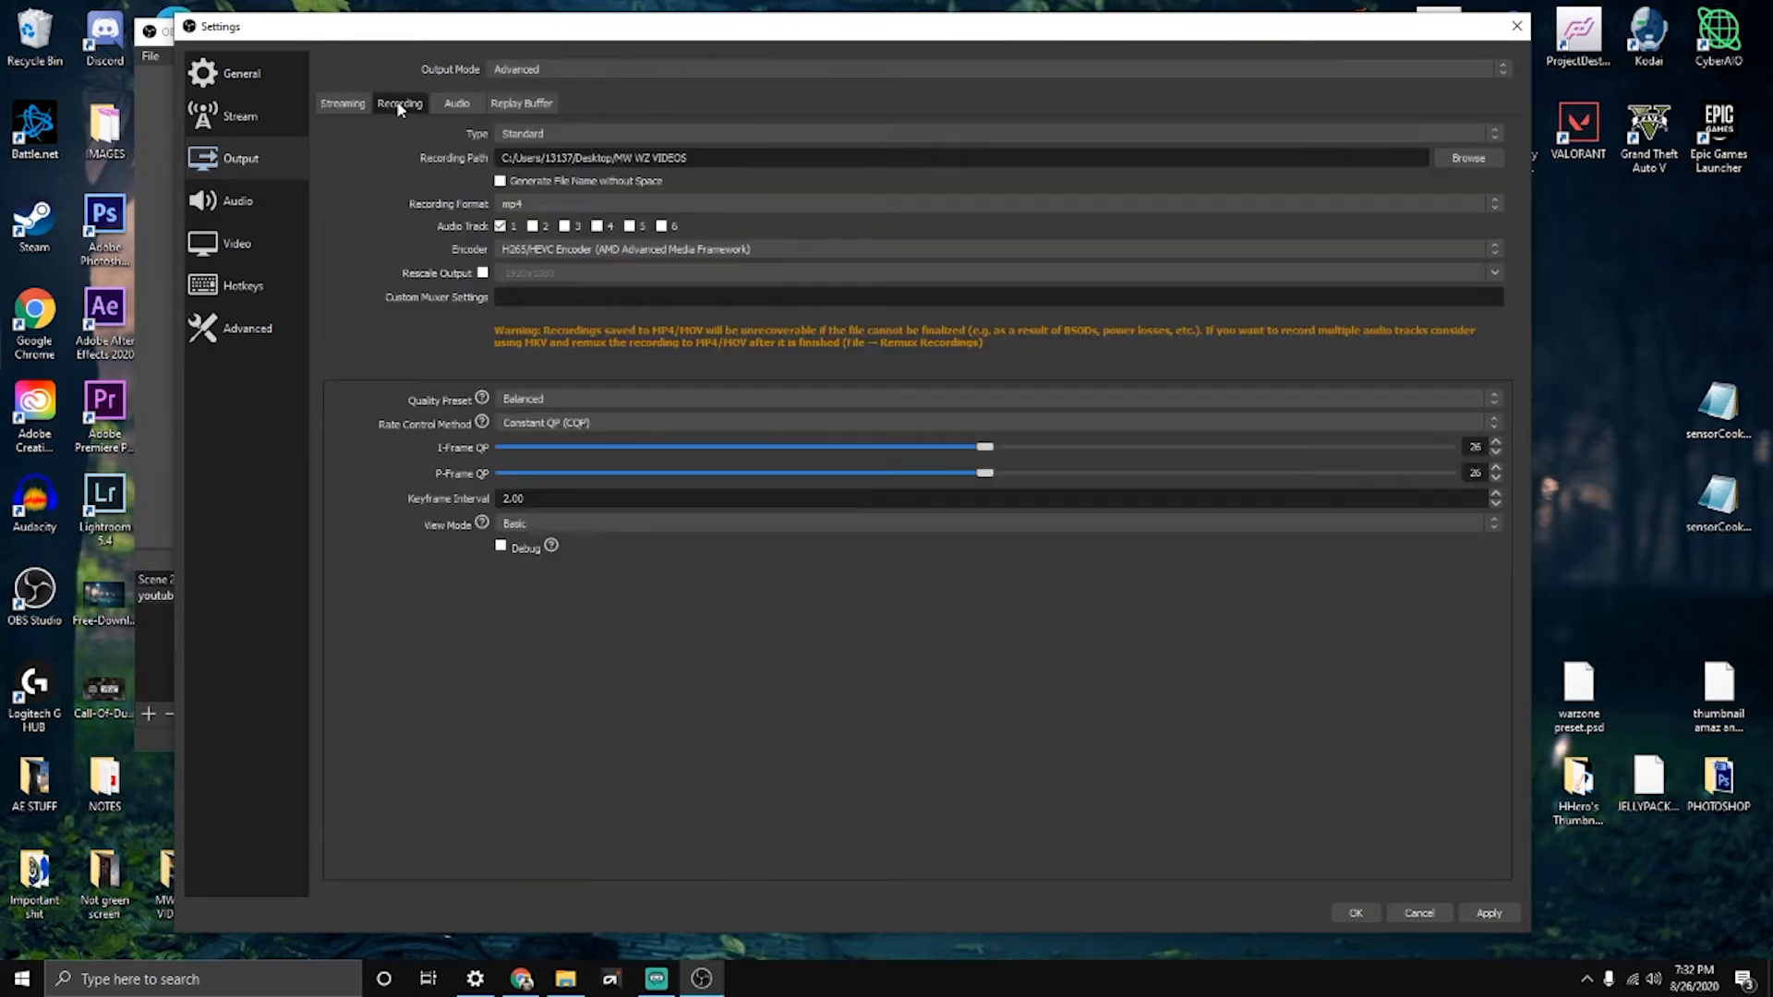
pyautogui.moveTo(605, 381)
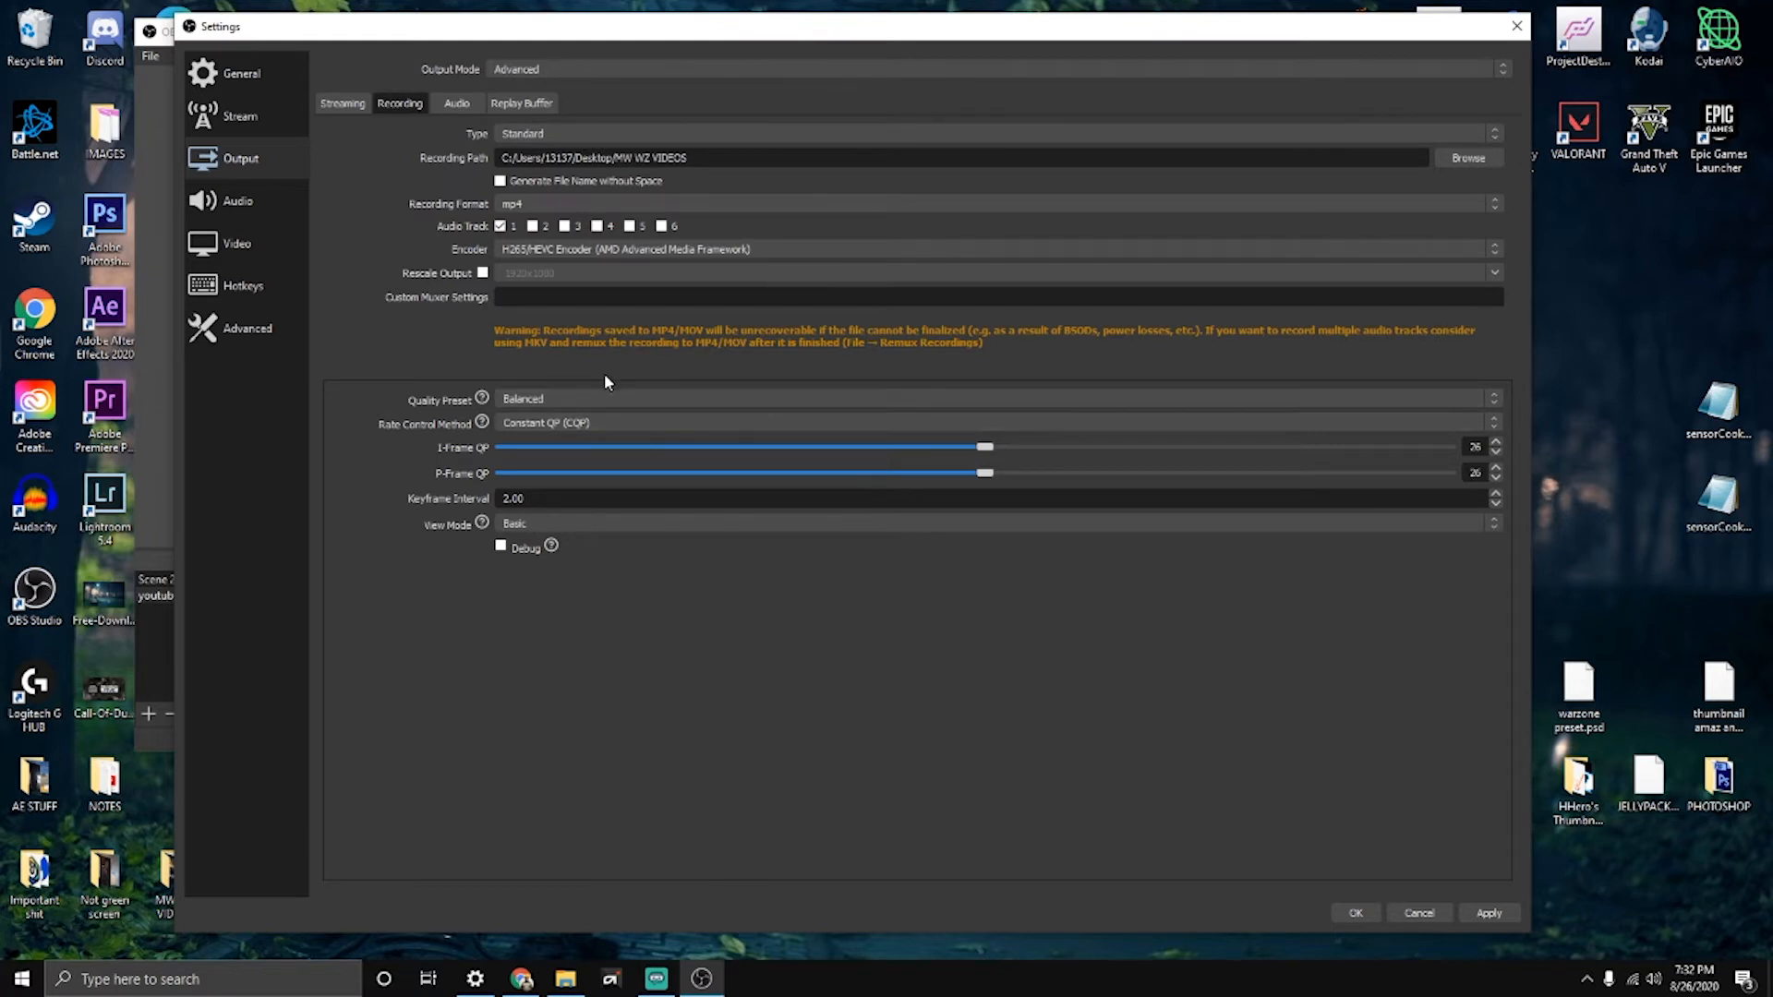
pyautogui.moveTo(533, 454)
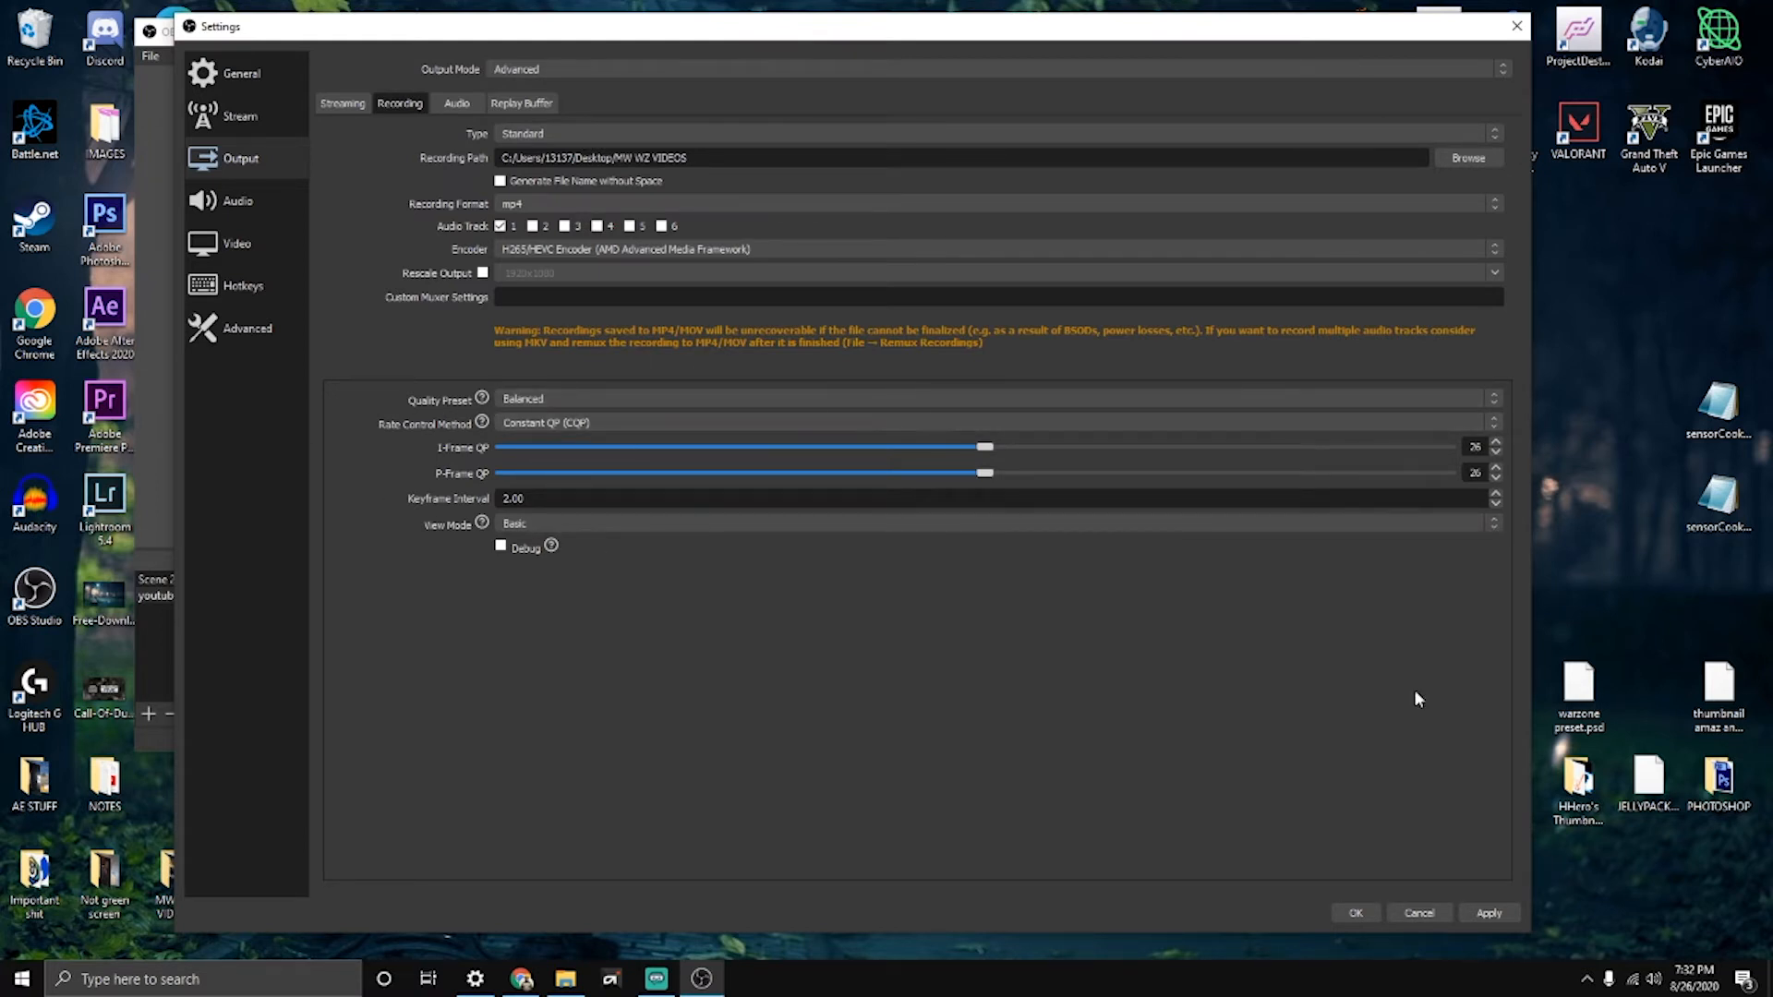
pyautogui.moveTo(788, 419)
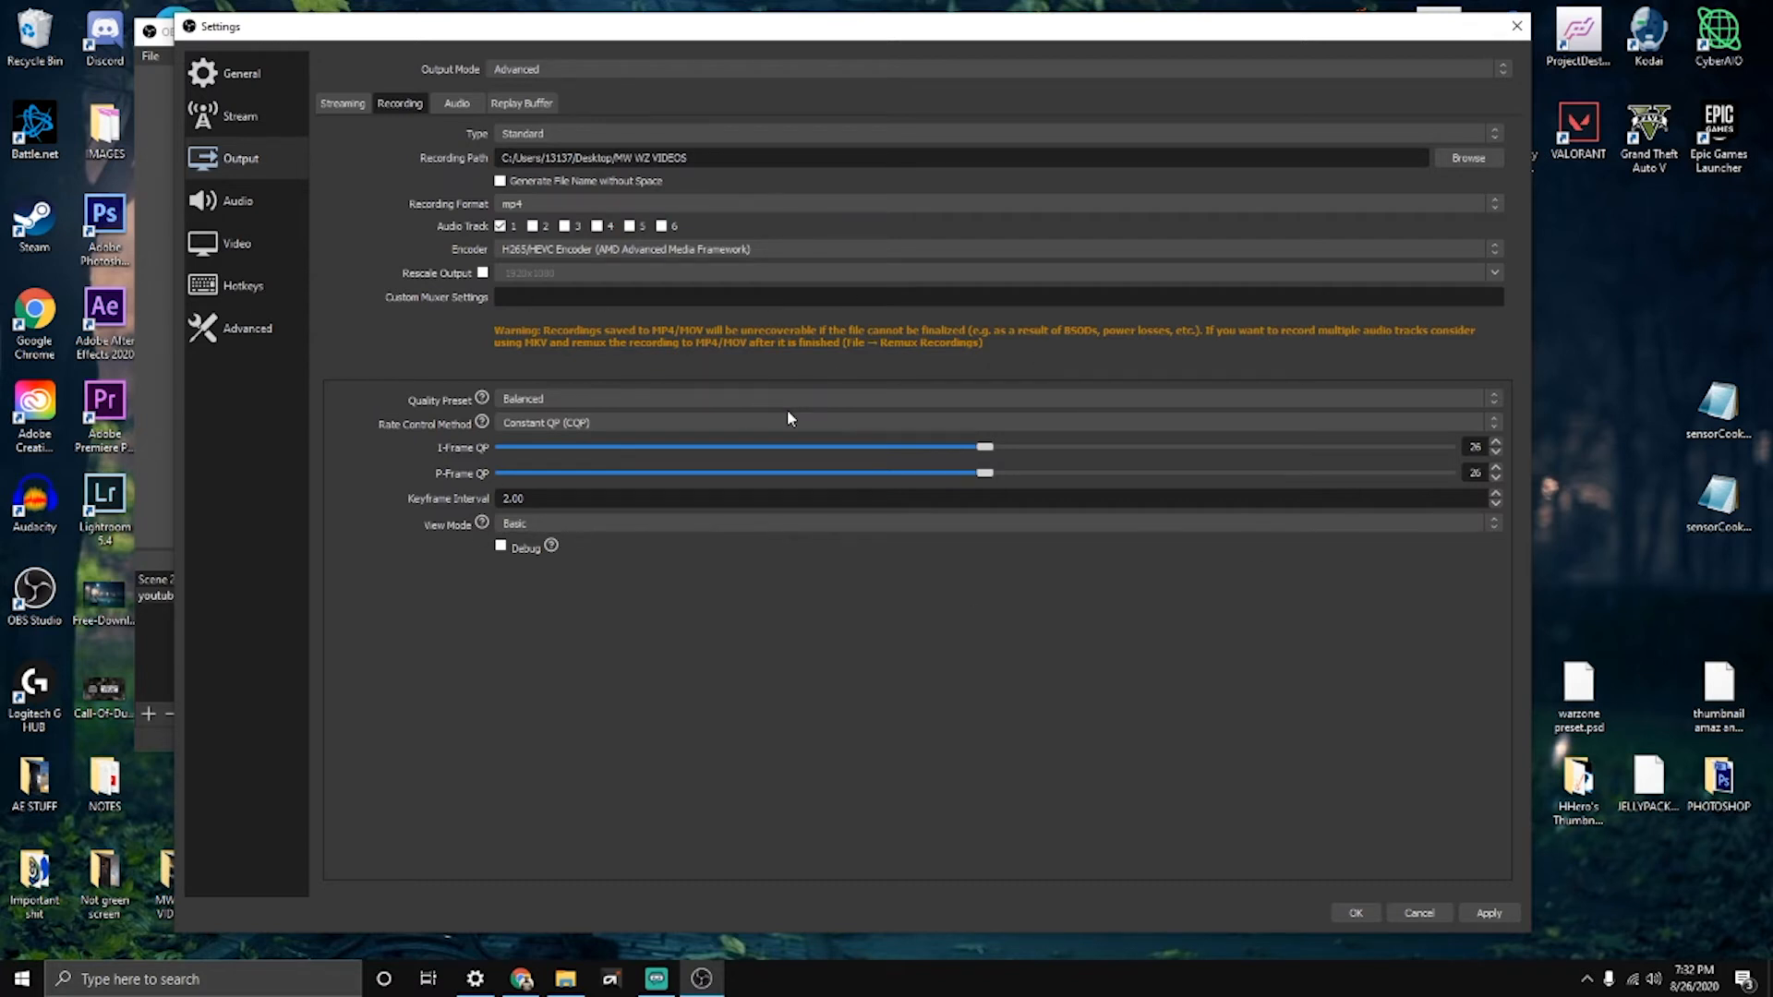
pyautogui.moveTo(1011, 464)
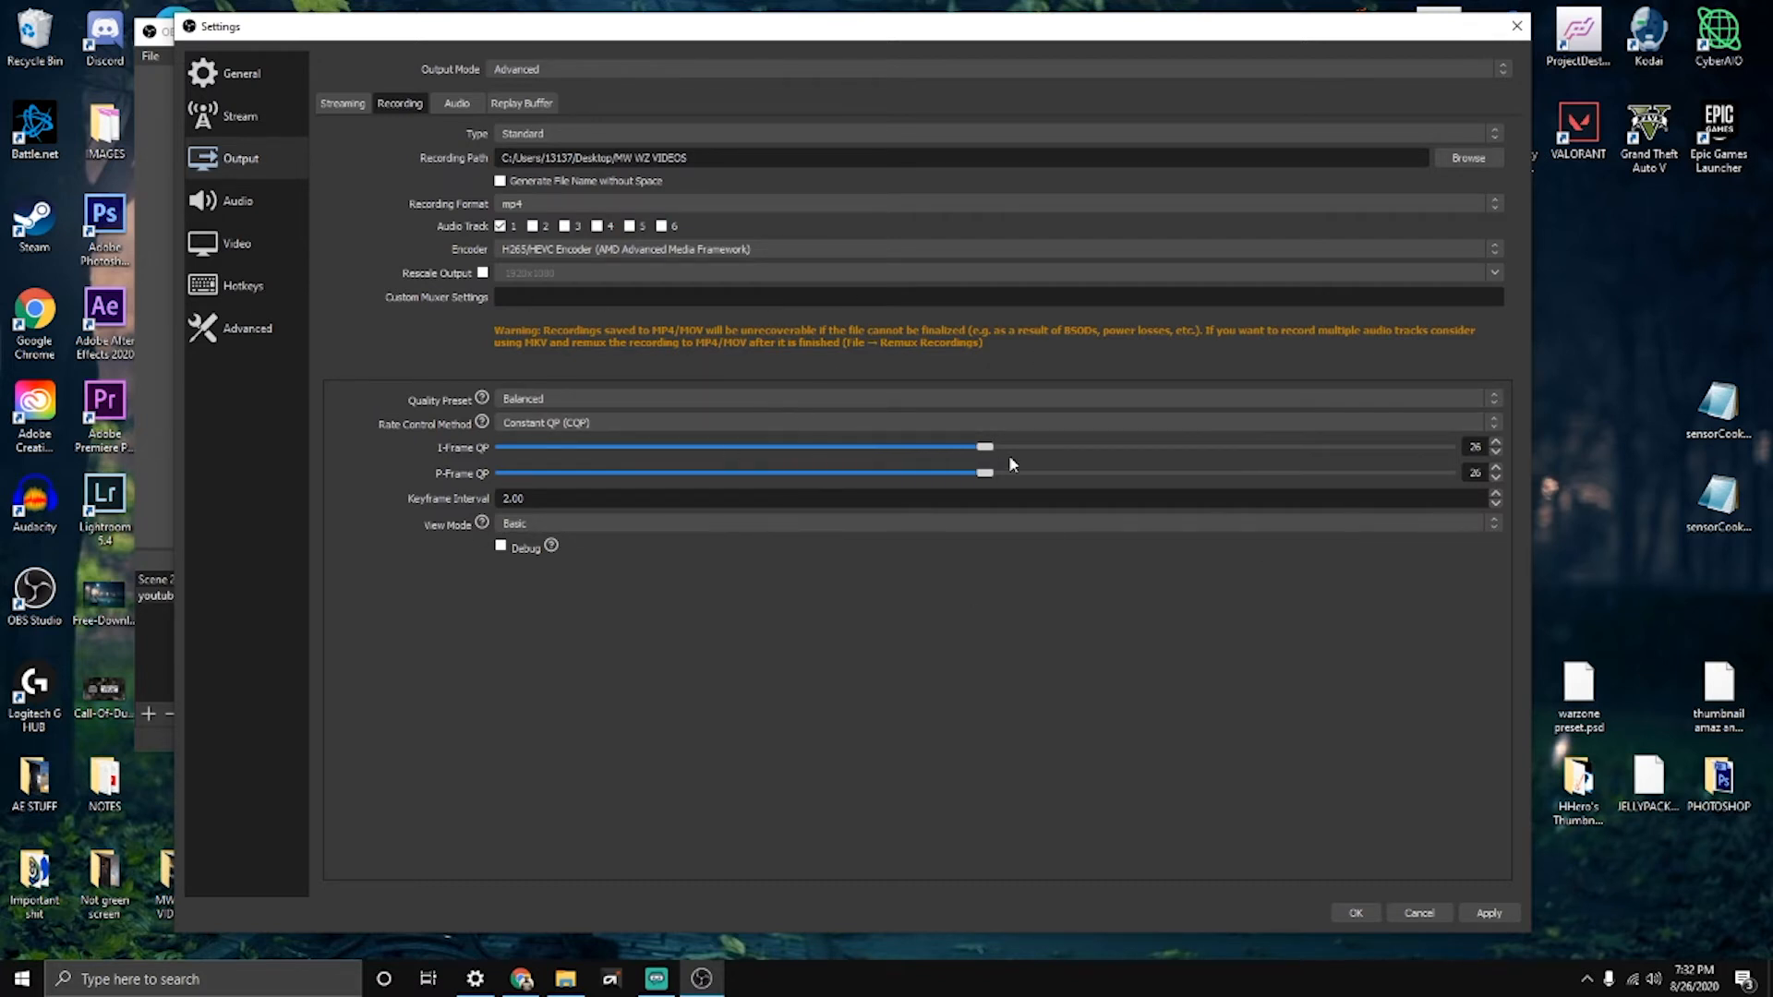
pyautogui.moveTo(947, 441)
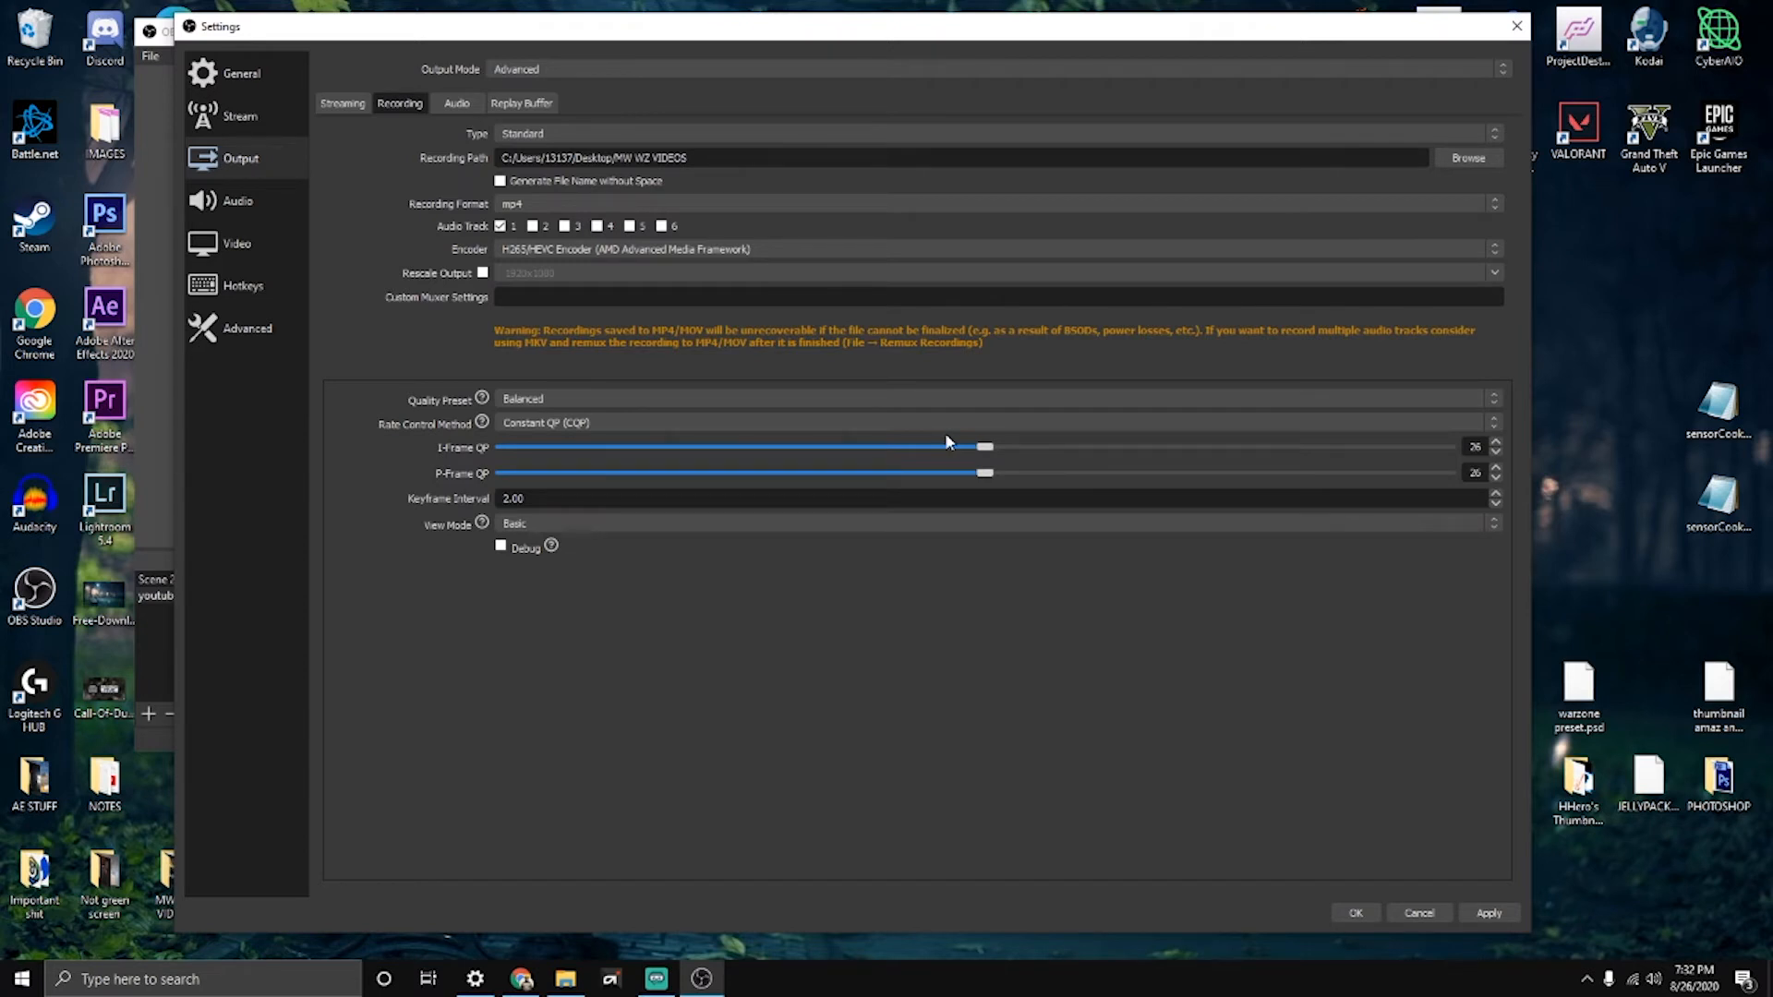
pyautogui.moveTo(646, 390)
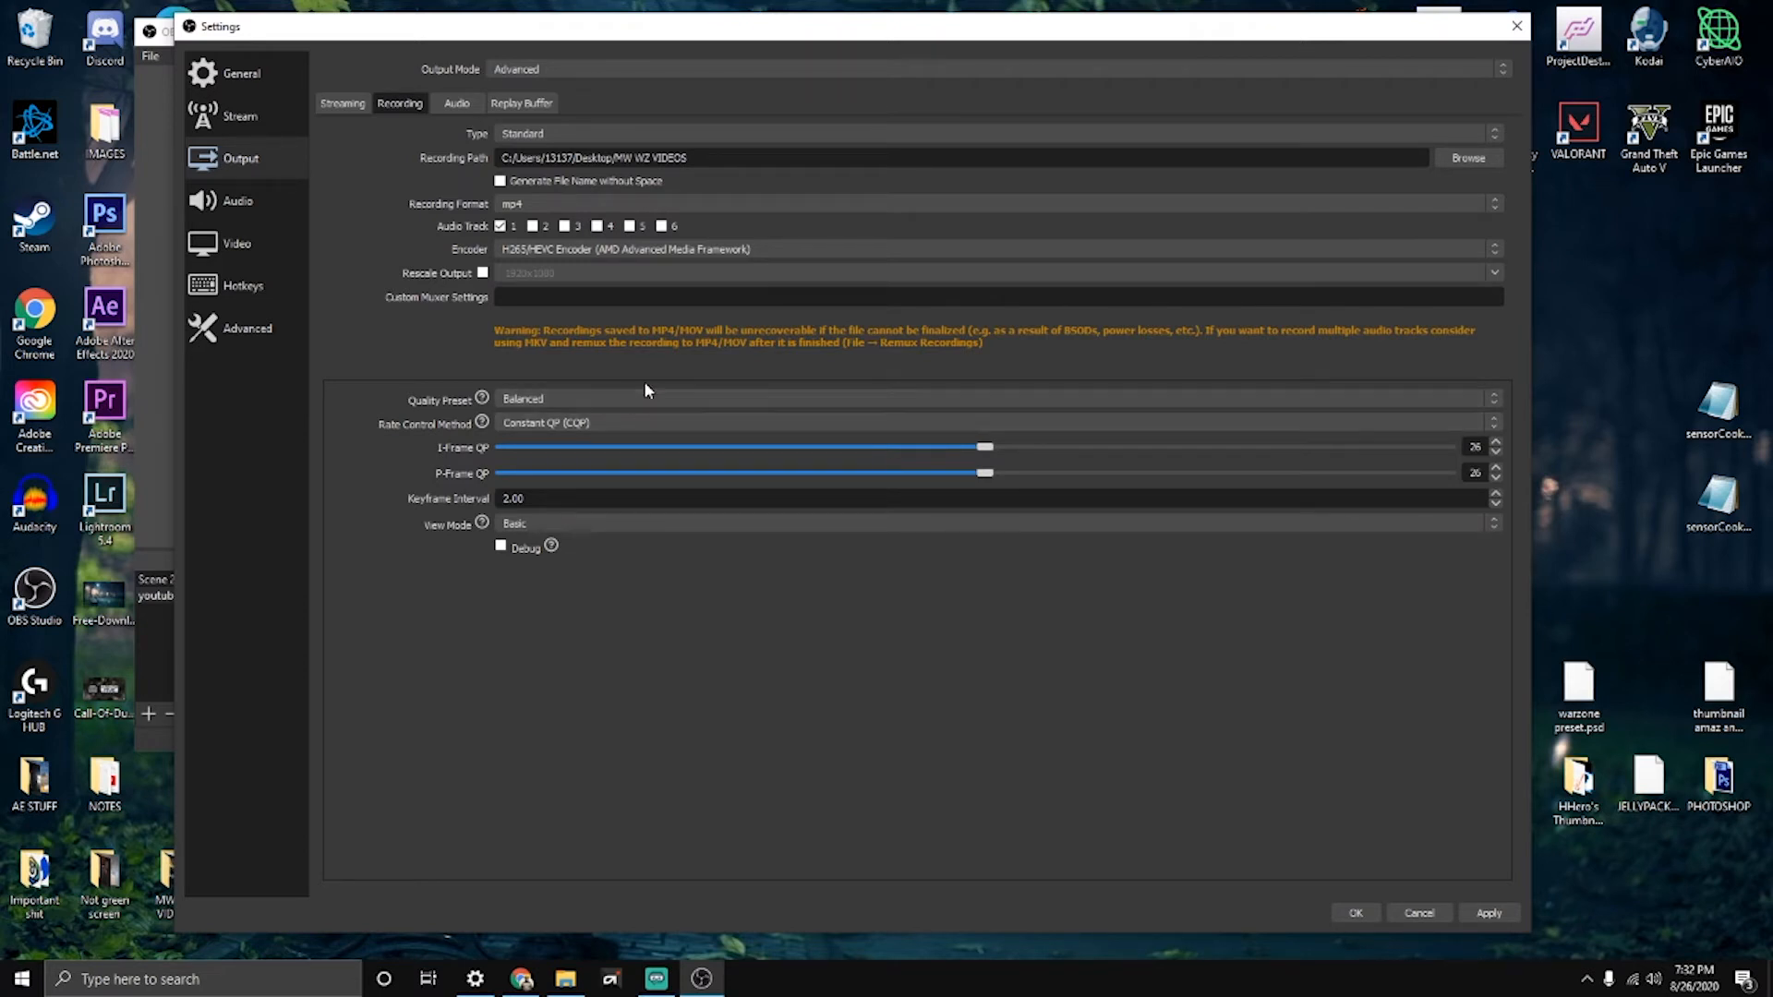
pyautogui.moveTo(747, 398)
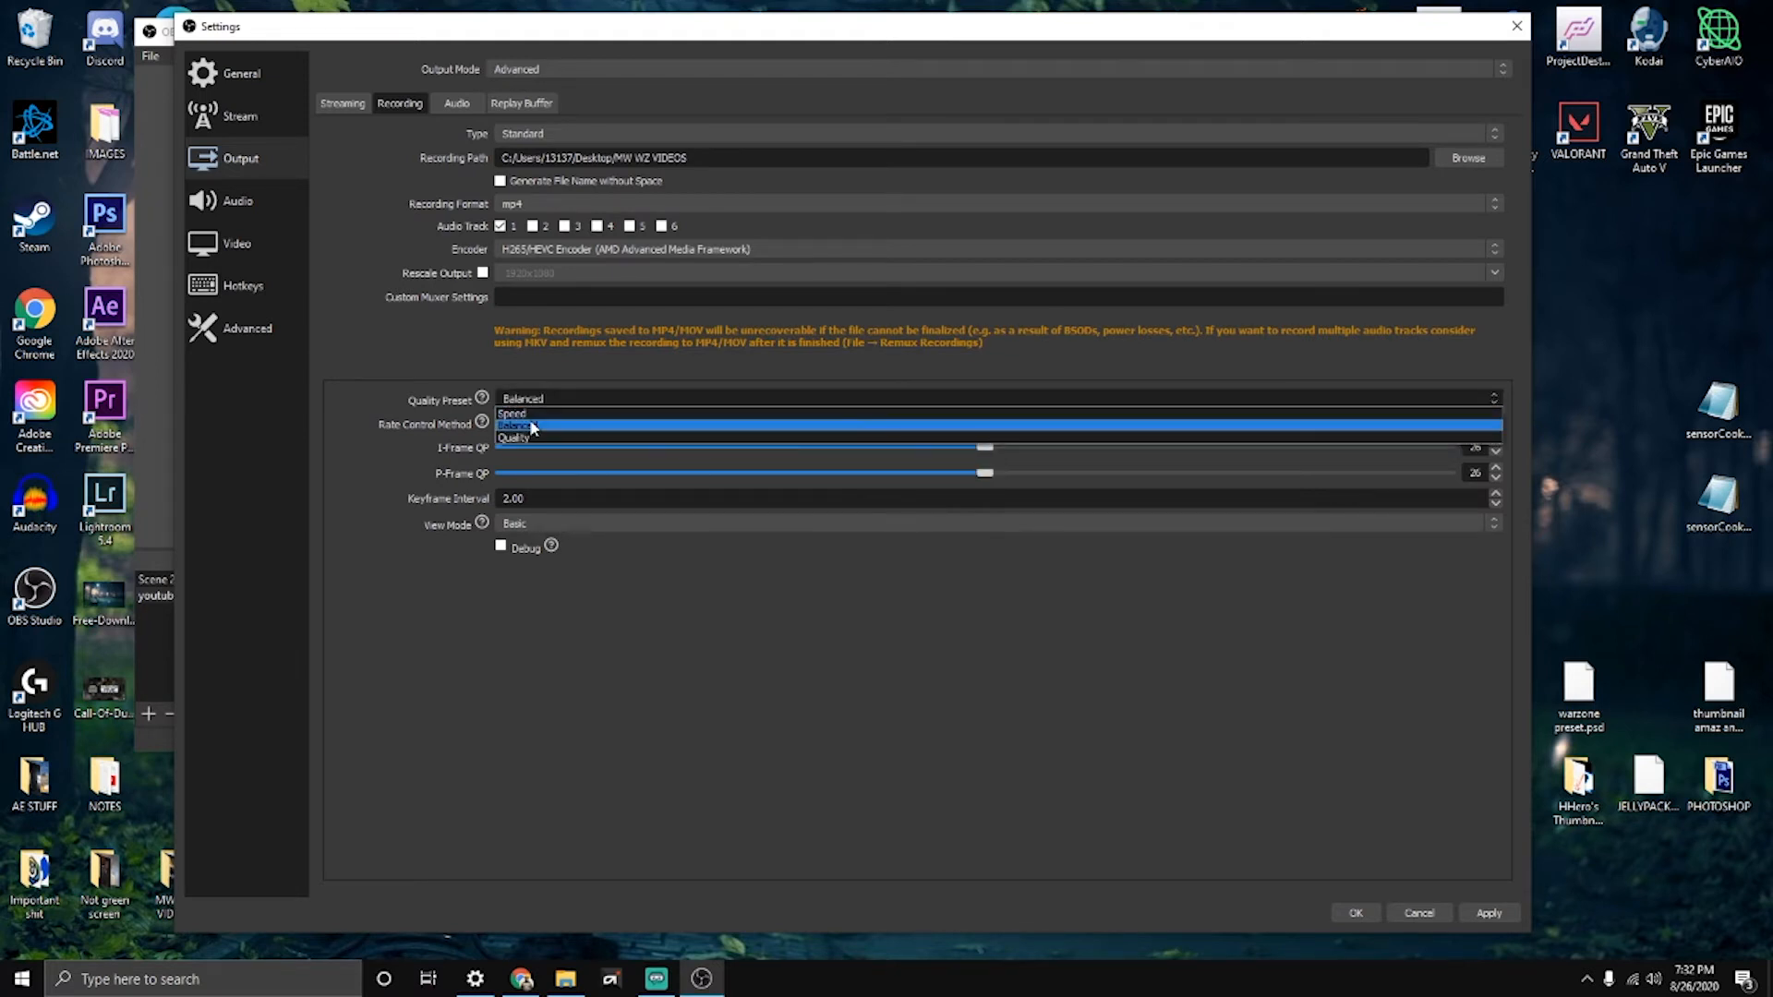
pyautogui.click(546, 422)
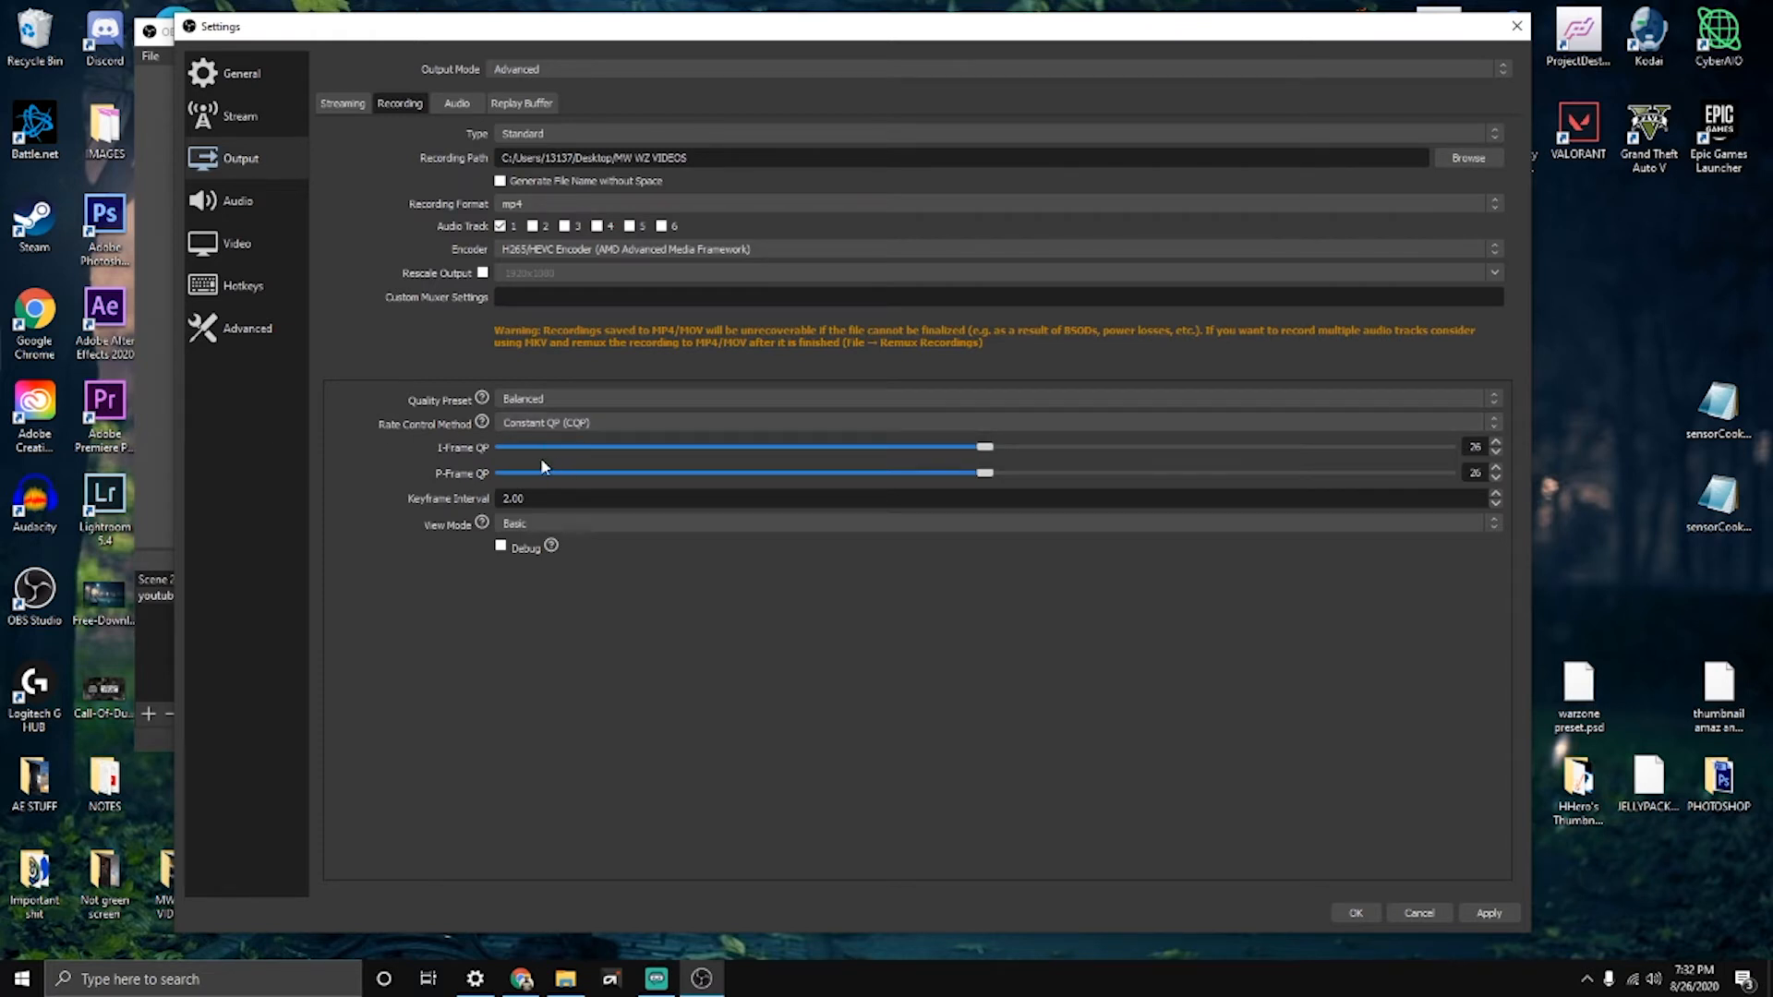
pyautogui.moveTo(528, 434)
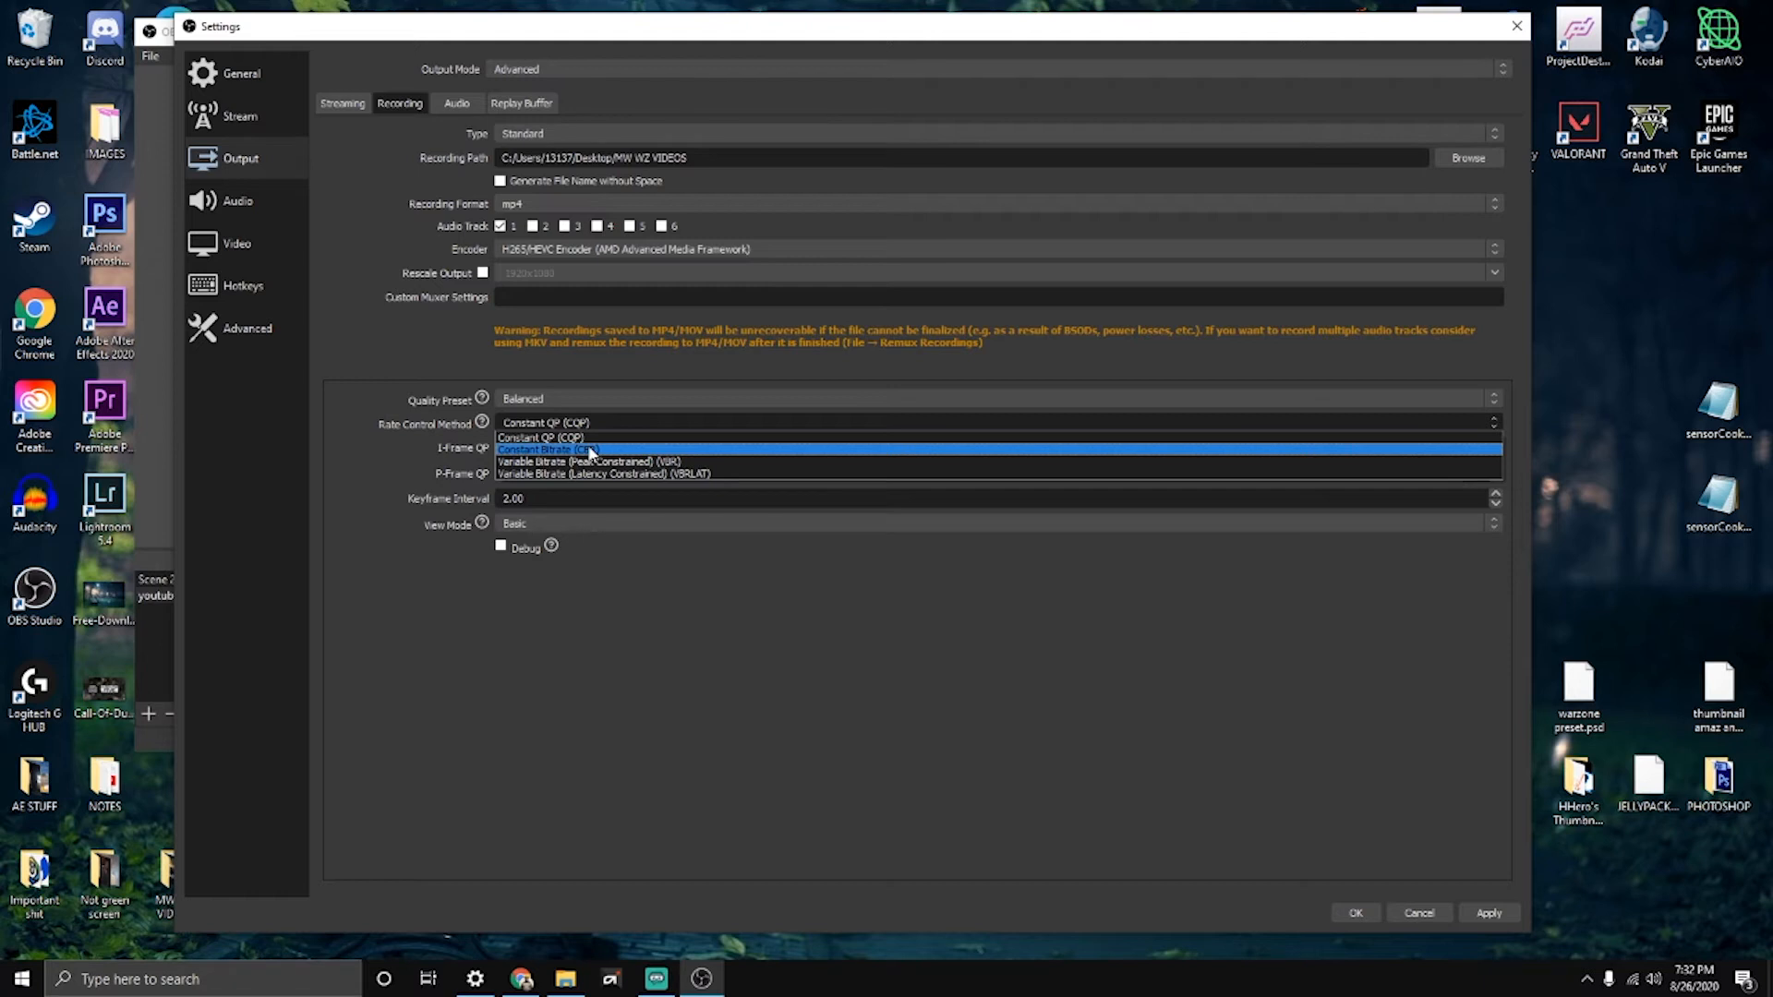
pyautogui.moveTo(634, 462)
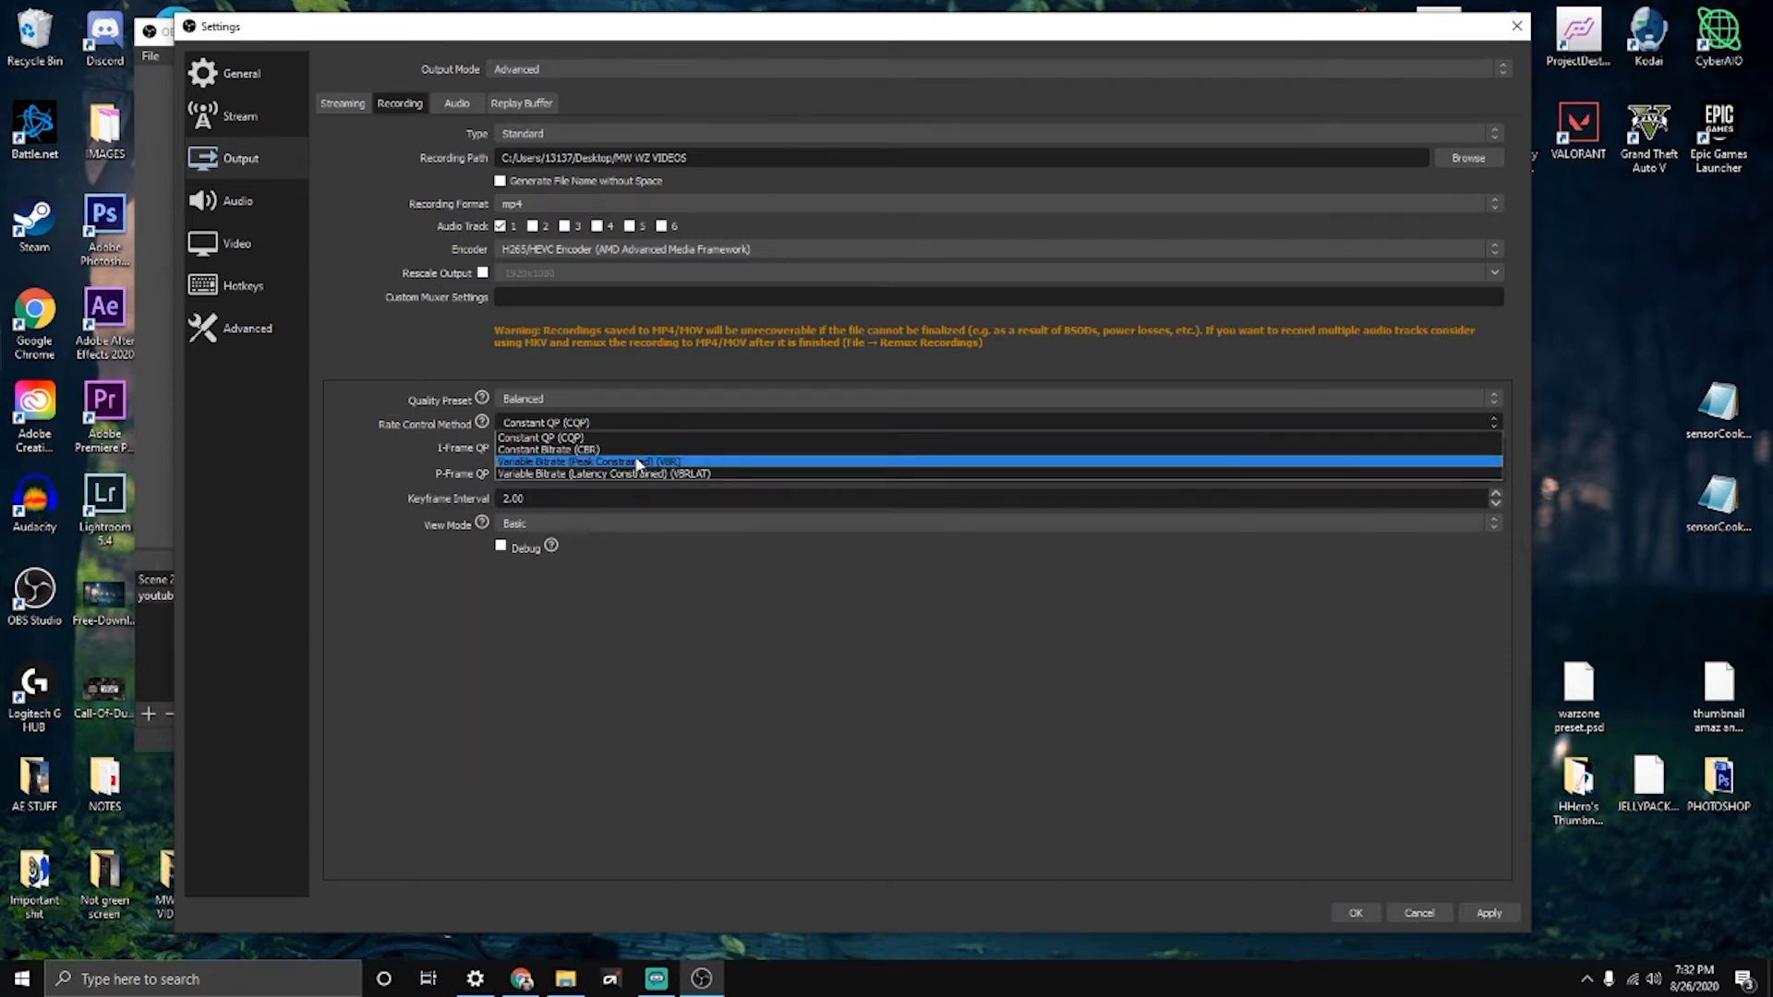
pyautogui.moveTo(583, 449)
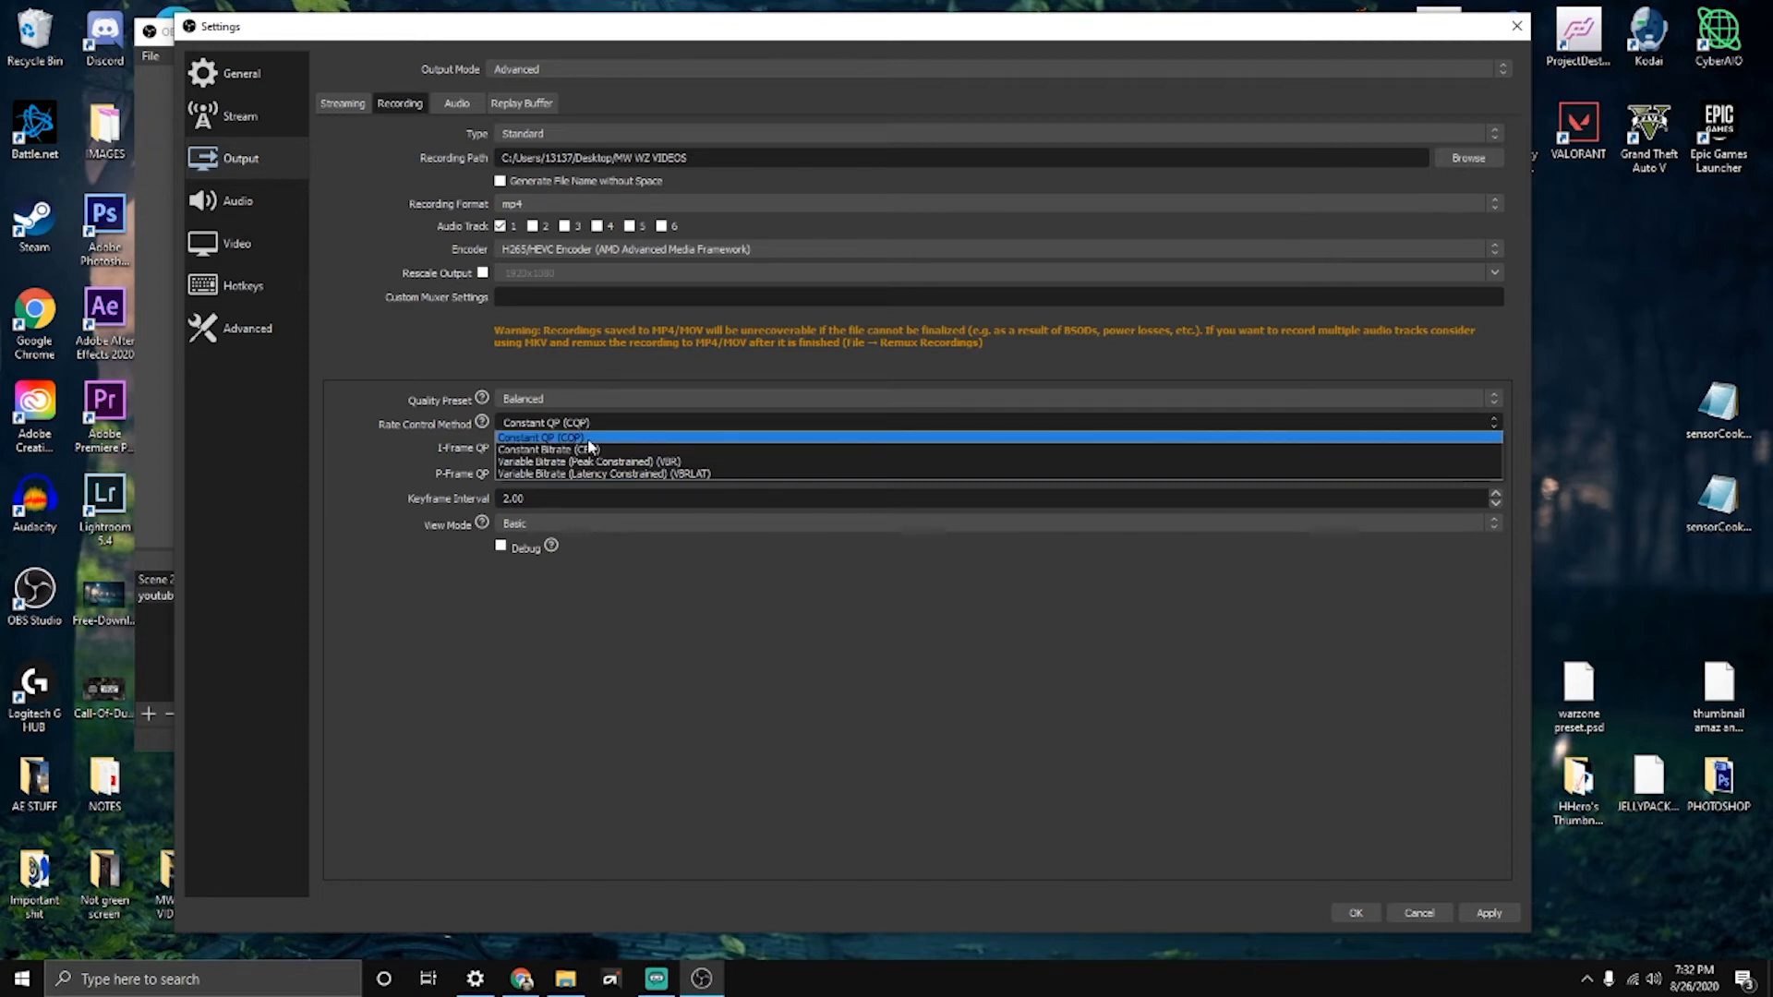
pyautogui.click(544, 438)
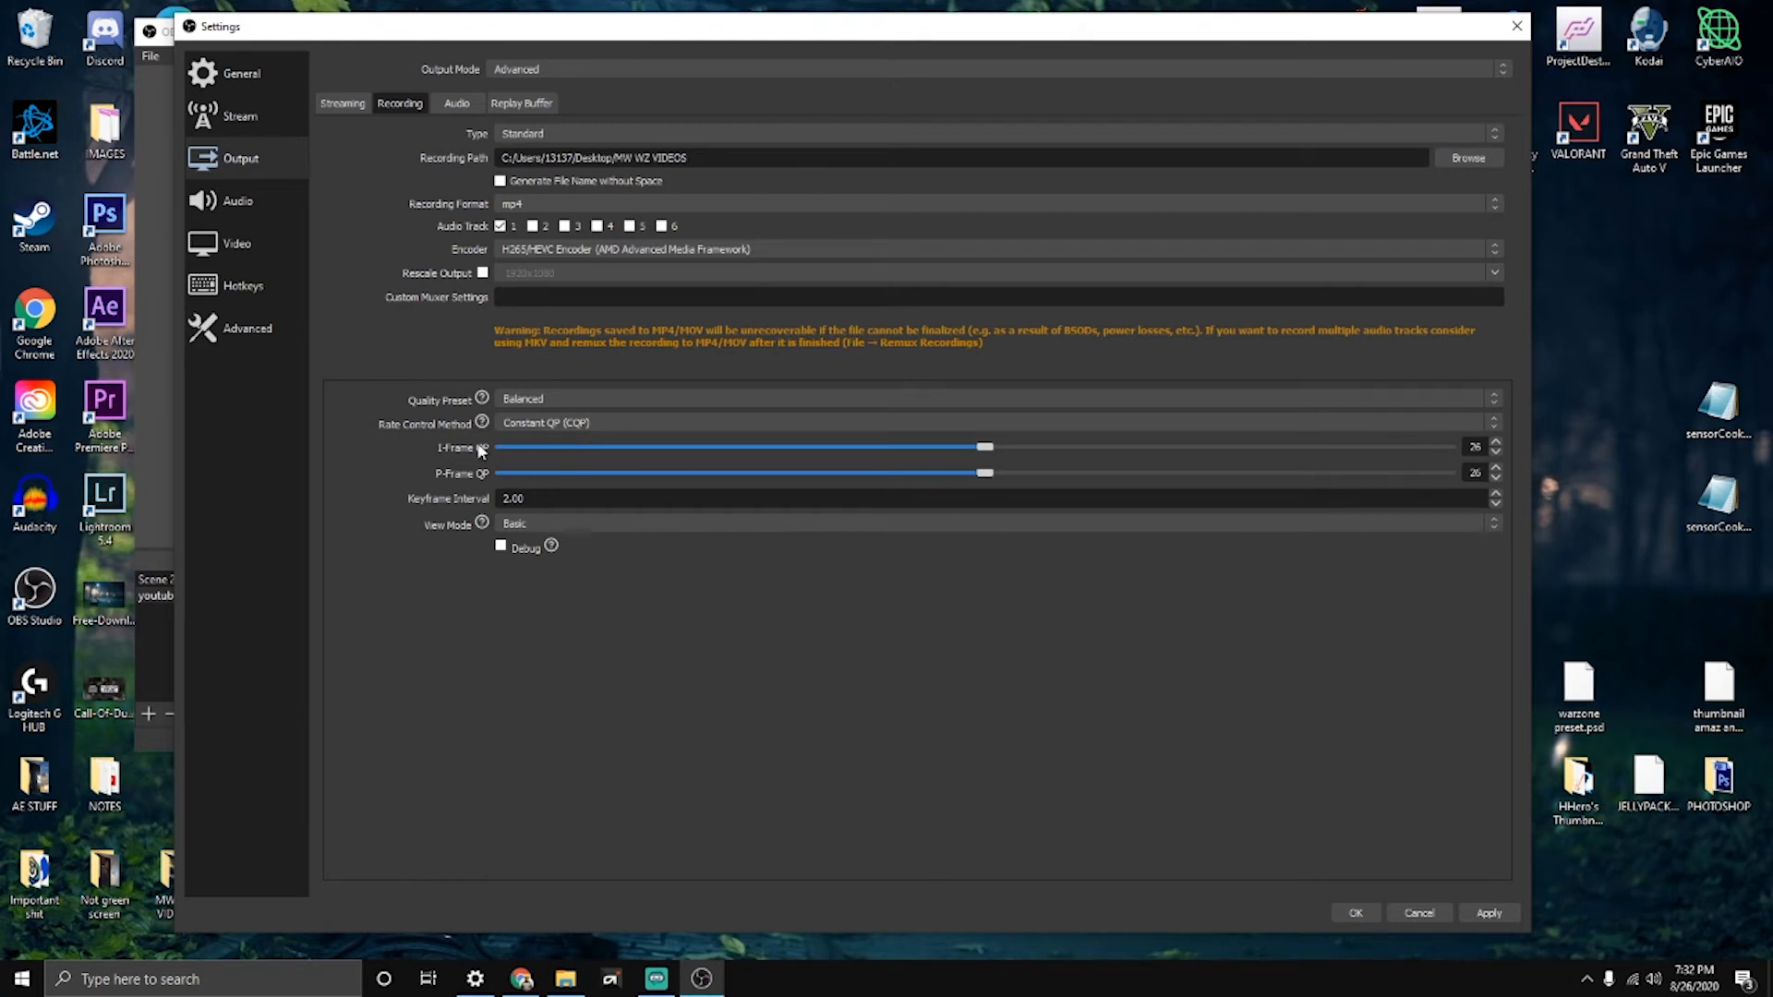
pyautogui.moveTo(1513, 458)
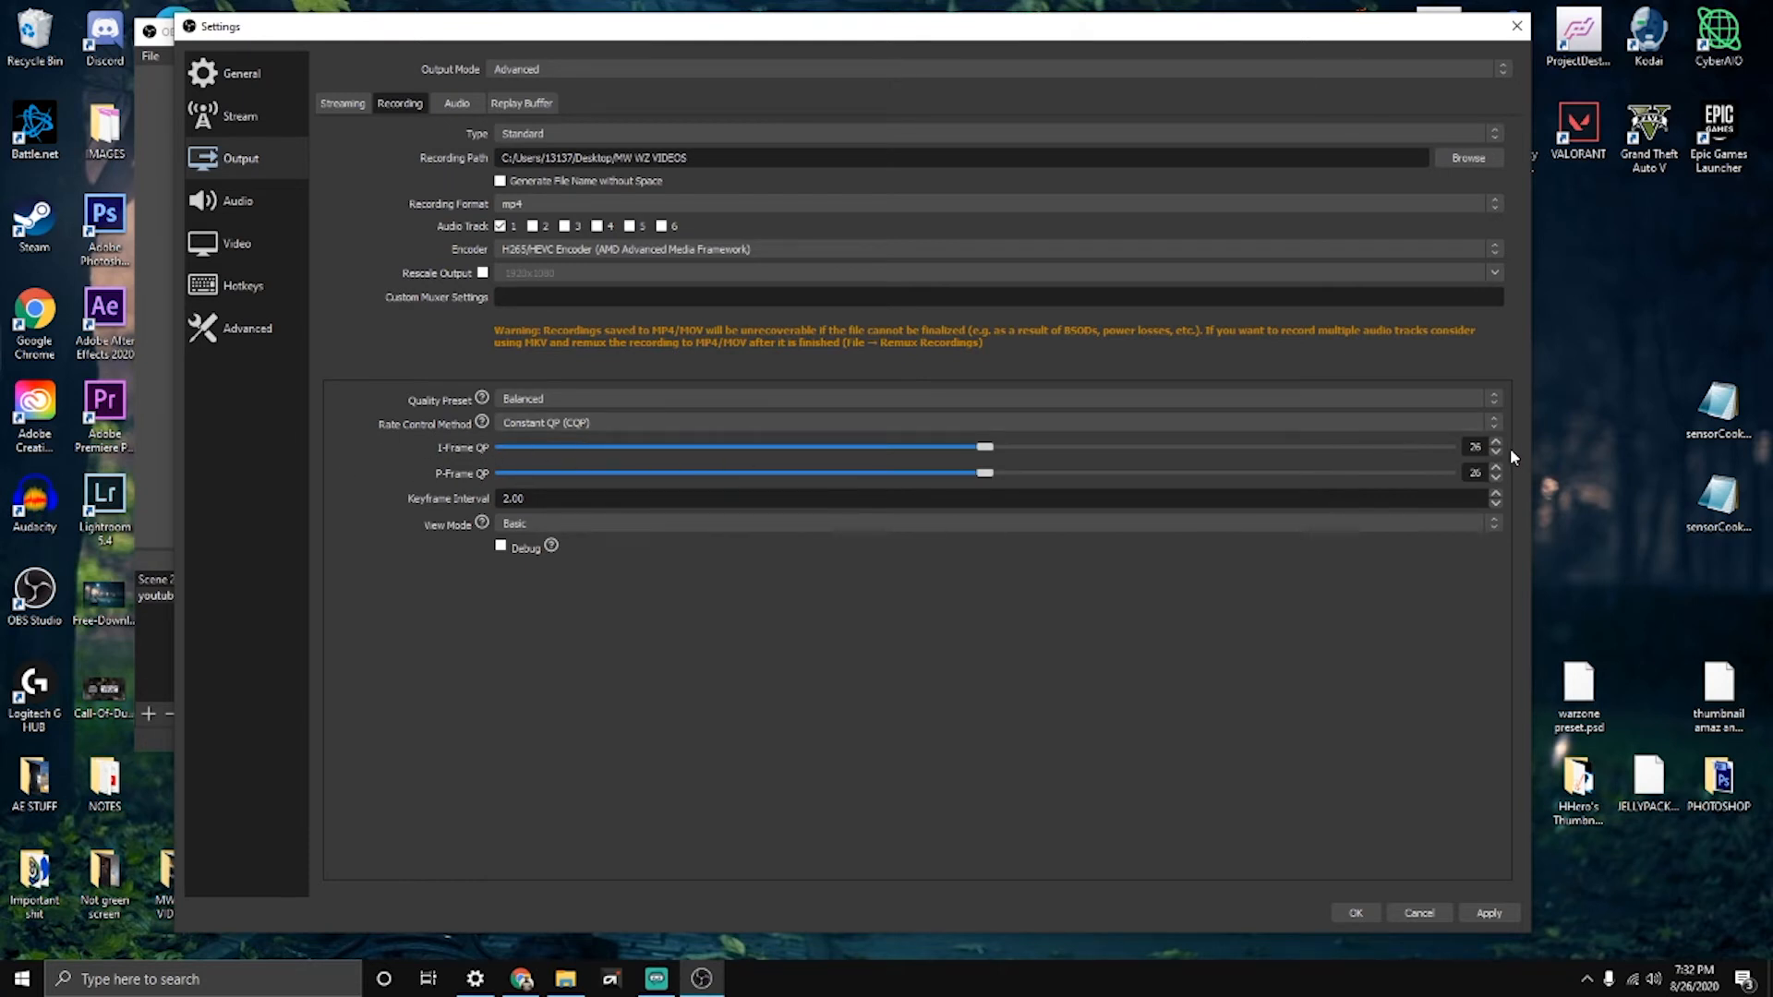
pyautogui.moveTo(1140, 463)
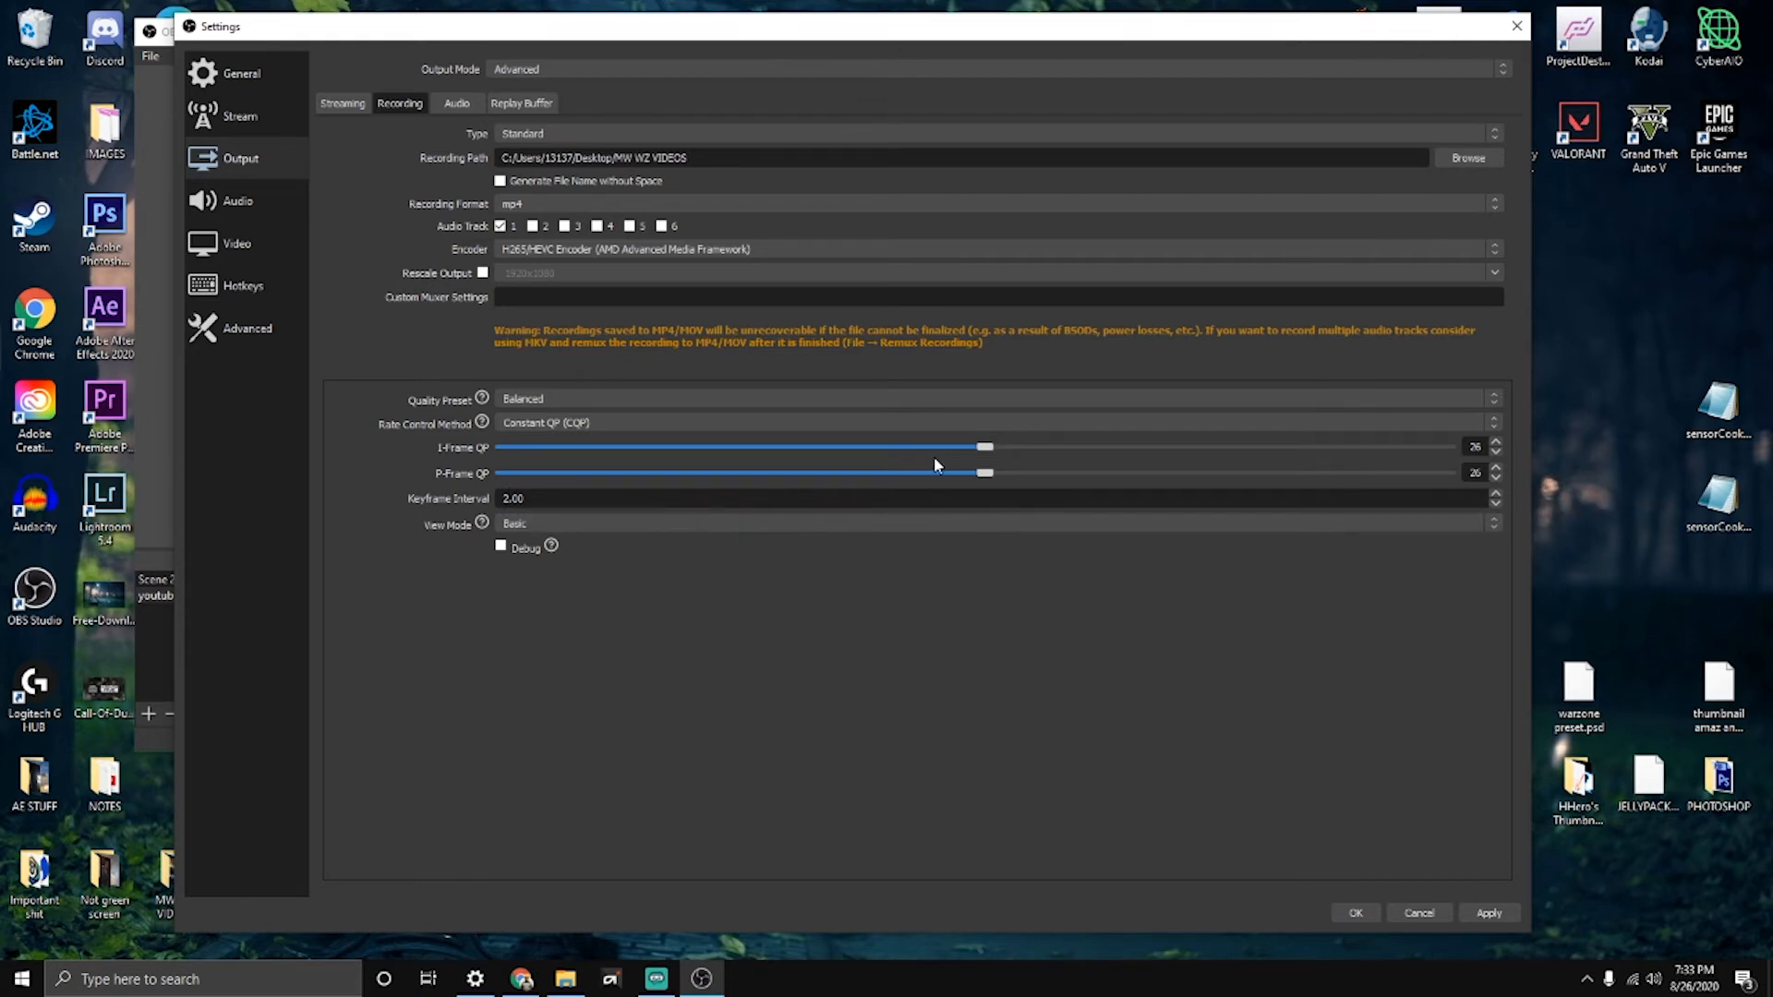
pyautogui.moveTo(927, 469)
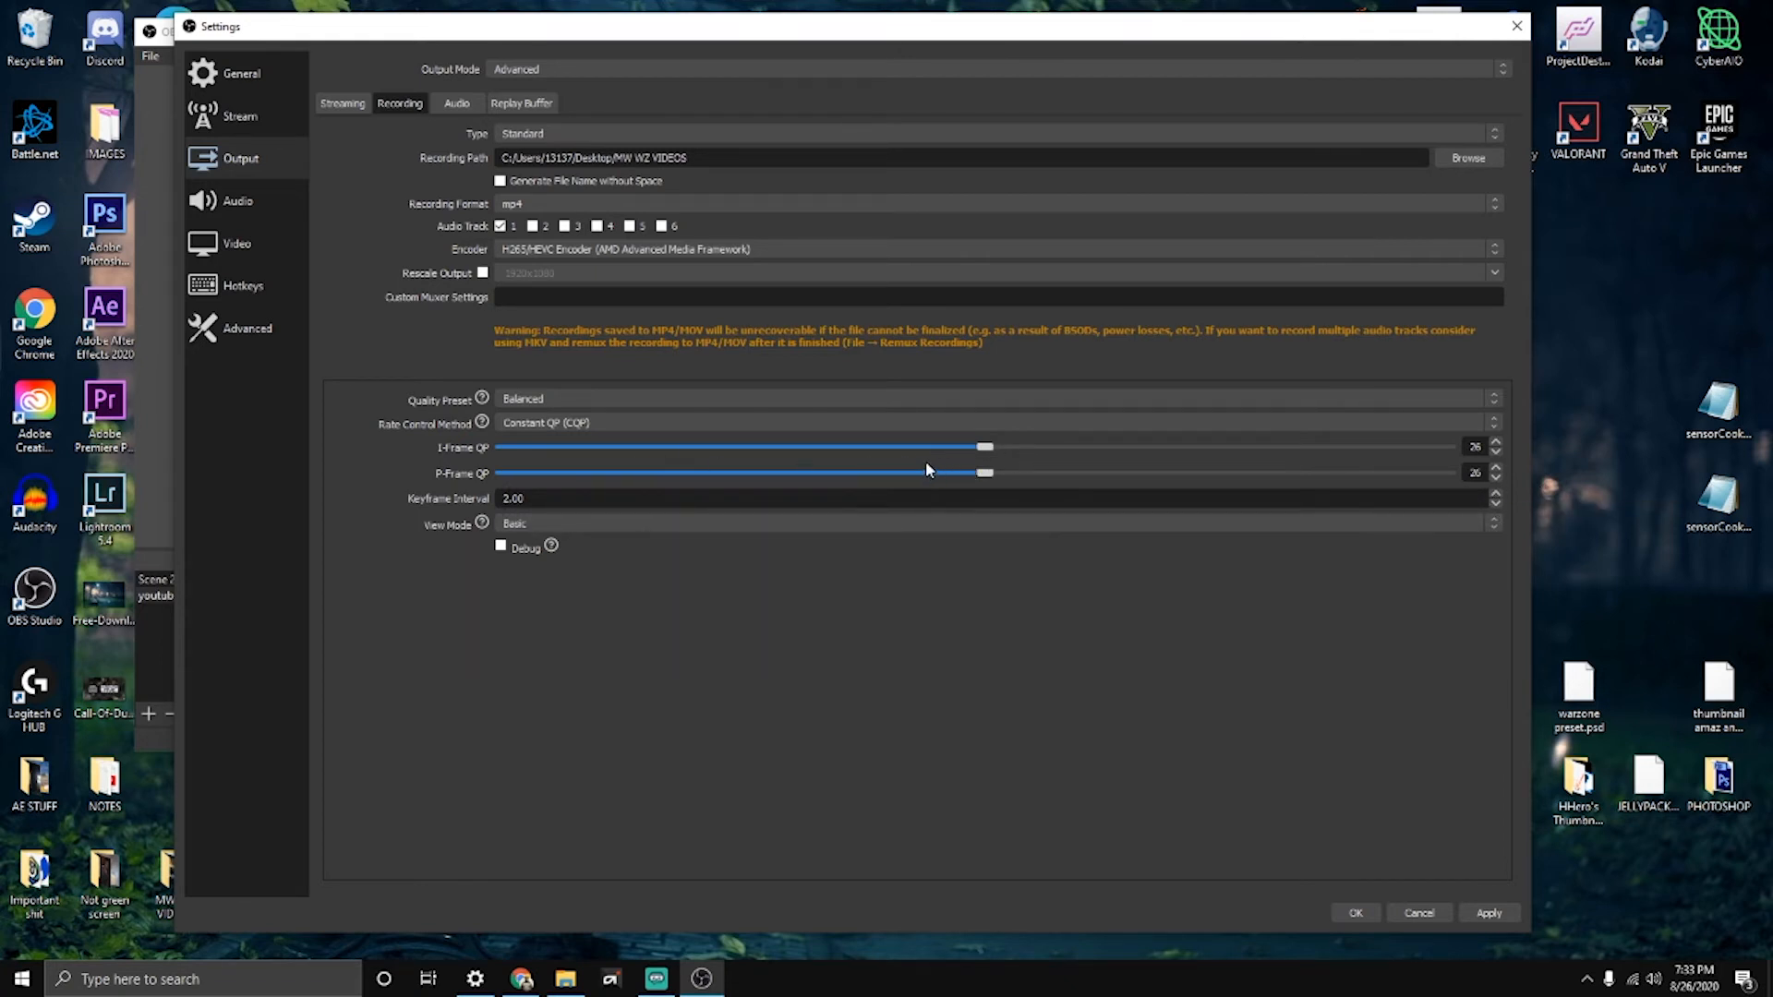
pyautogui.moveTo(916, 454)
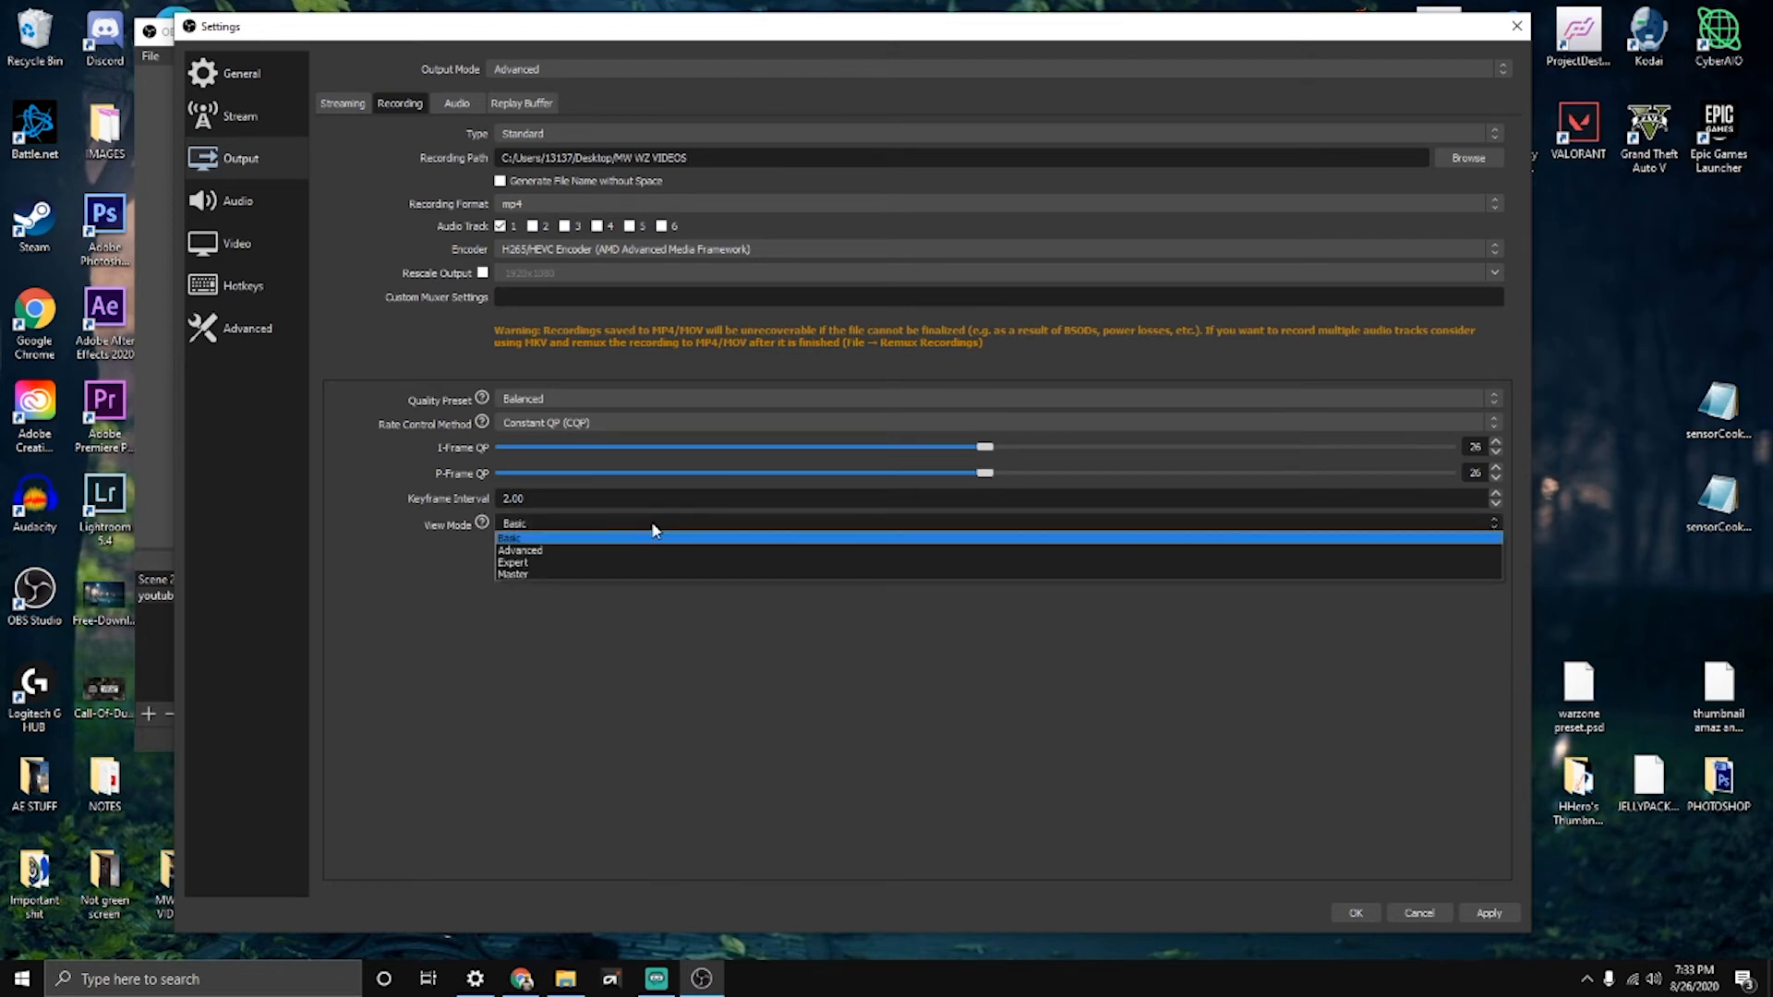
pyautogui.click(512, 536)
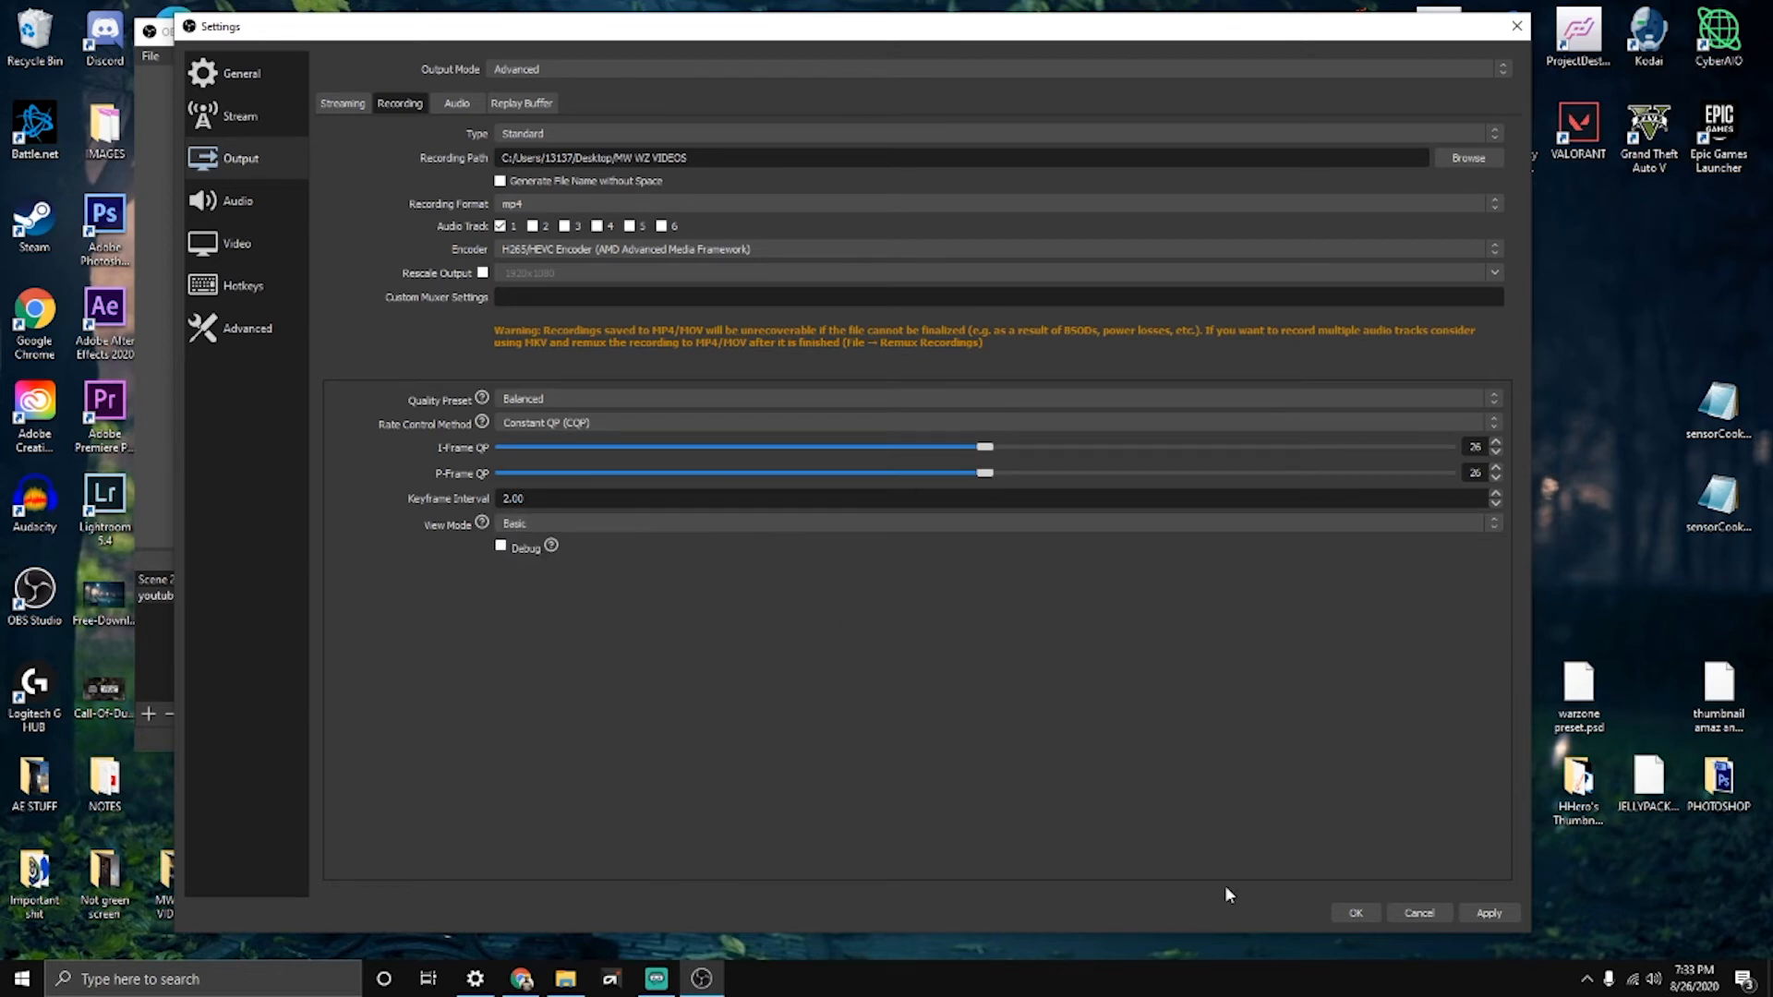
# Step: Close and reopen Settings, looking over the Advanced and Stream pages
pyautogui.click(1354, 912)
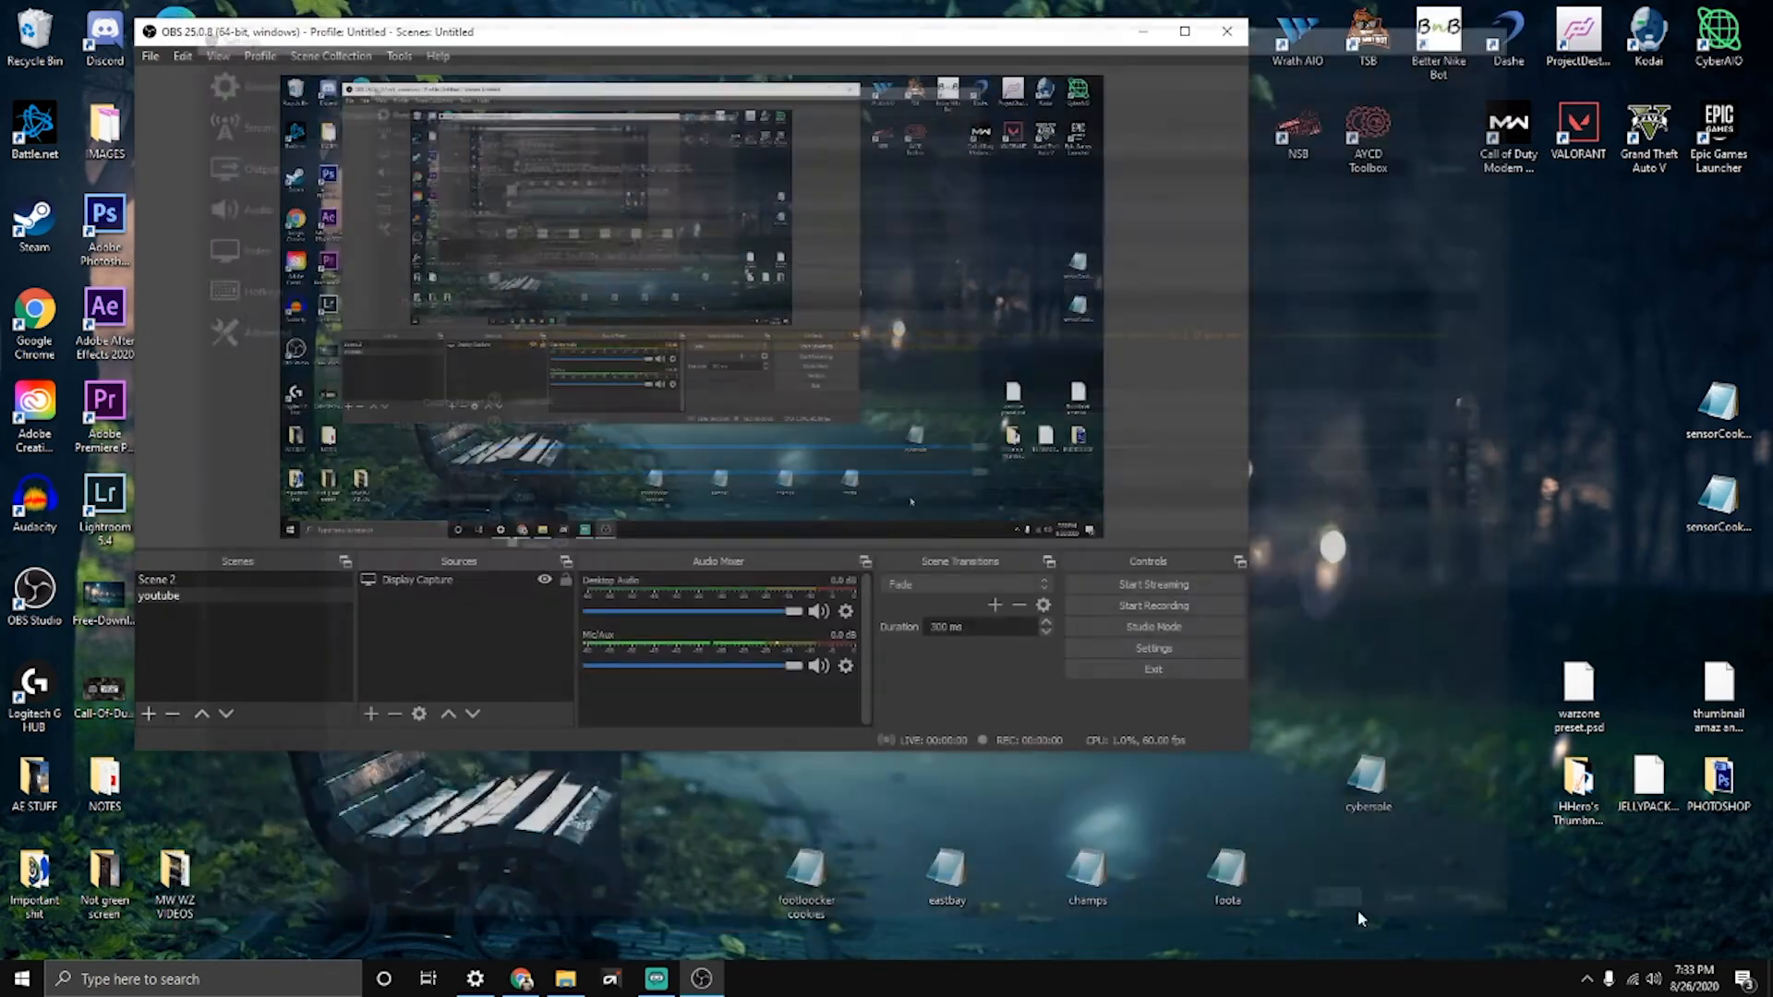
pyautogui.click(1153, 648)
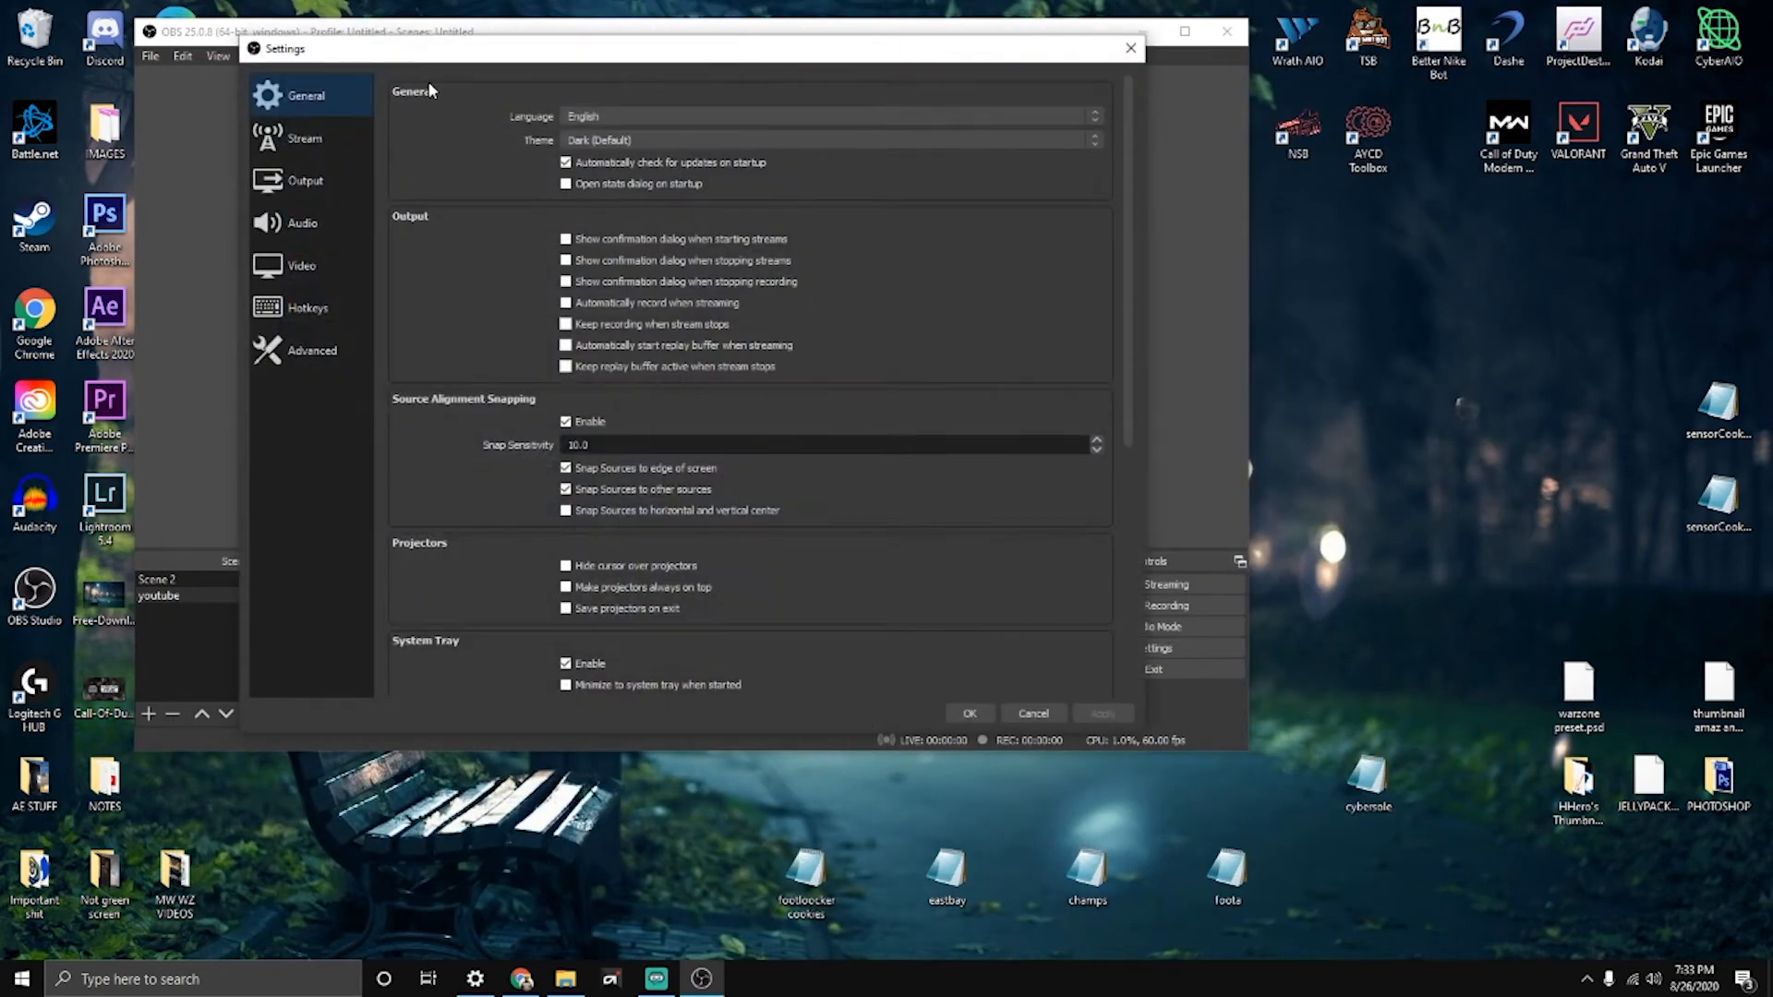
pyautogui.click(311, 351)
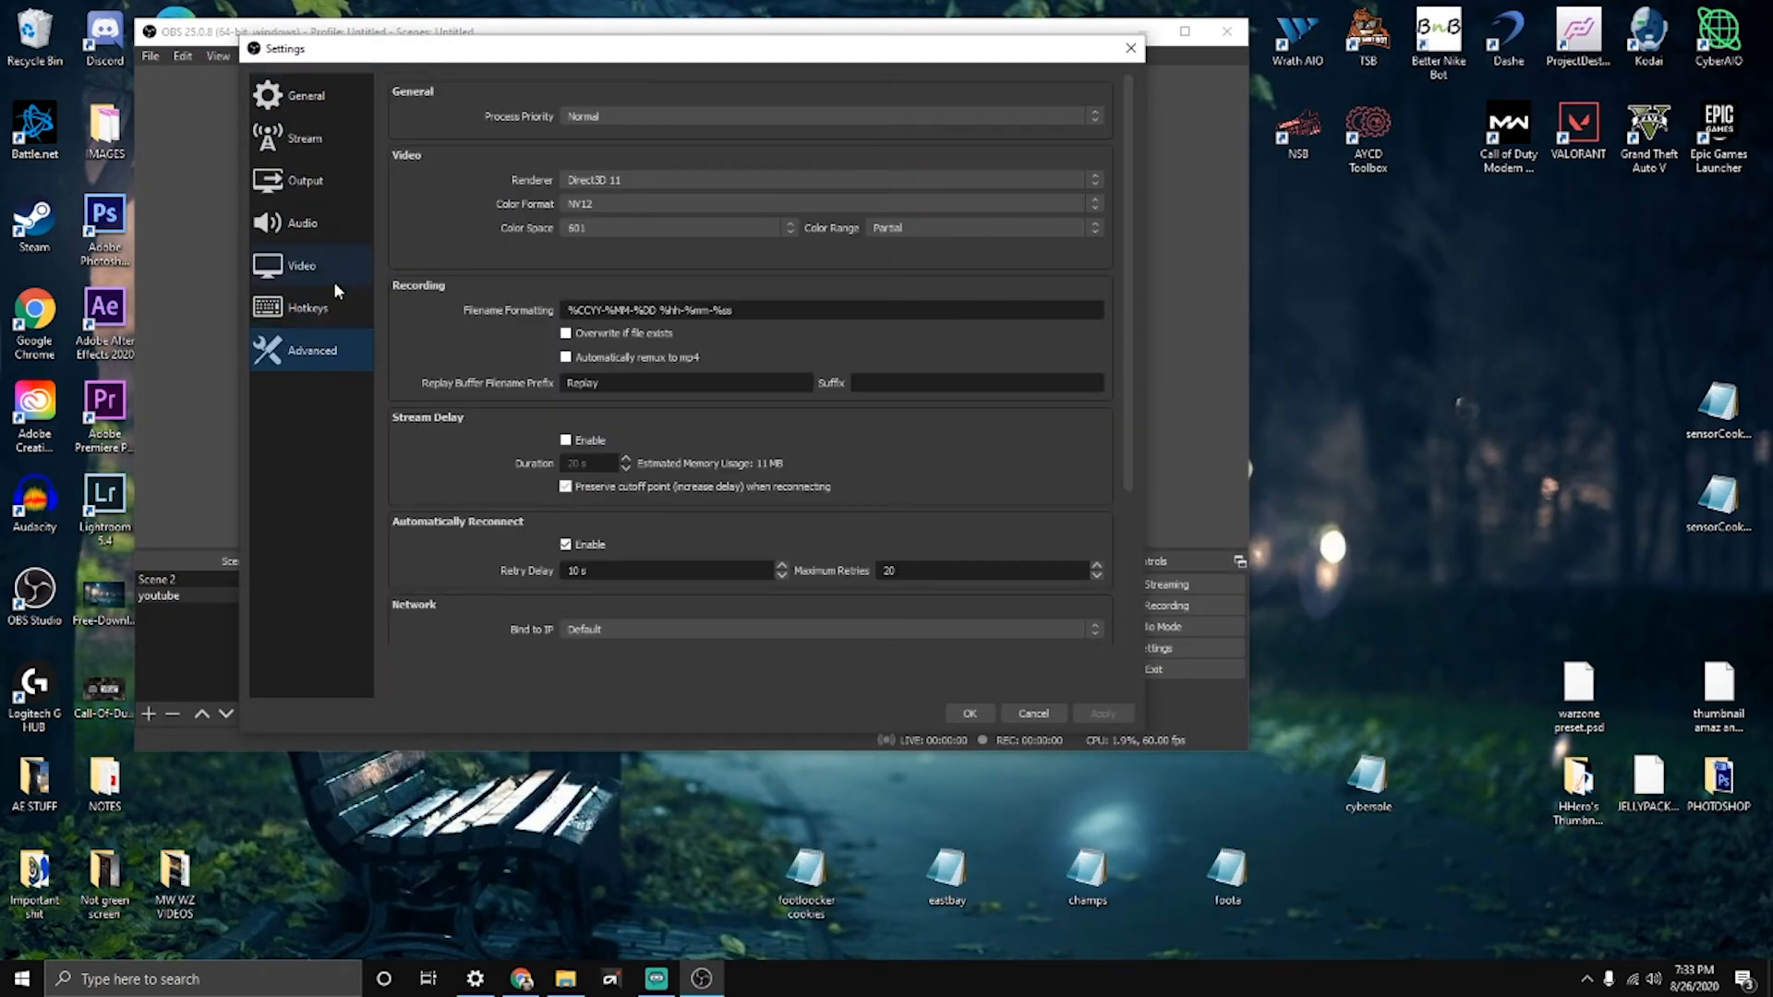
pyautogui.click(303, 138)
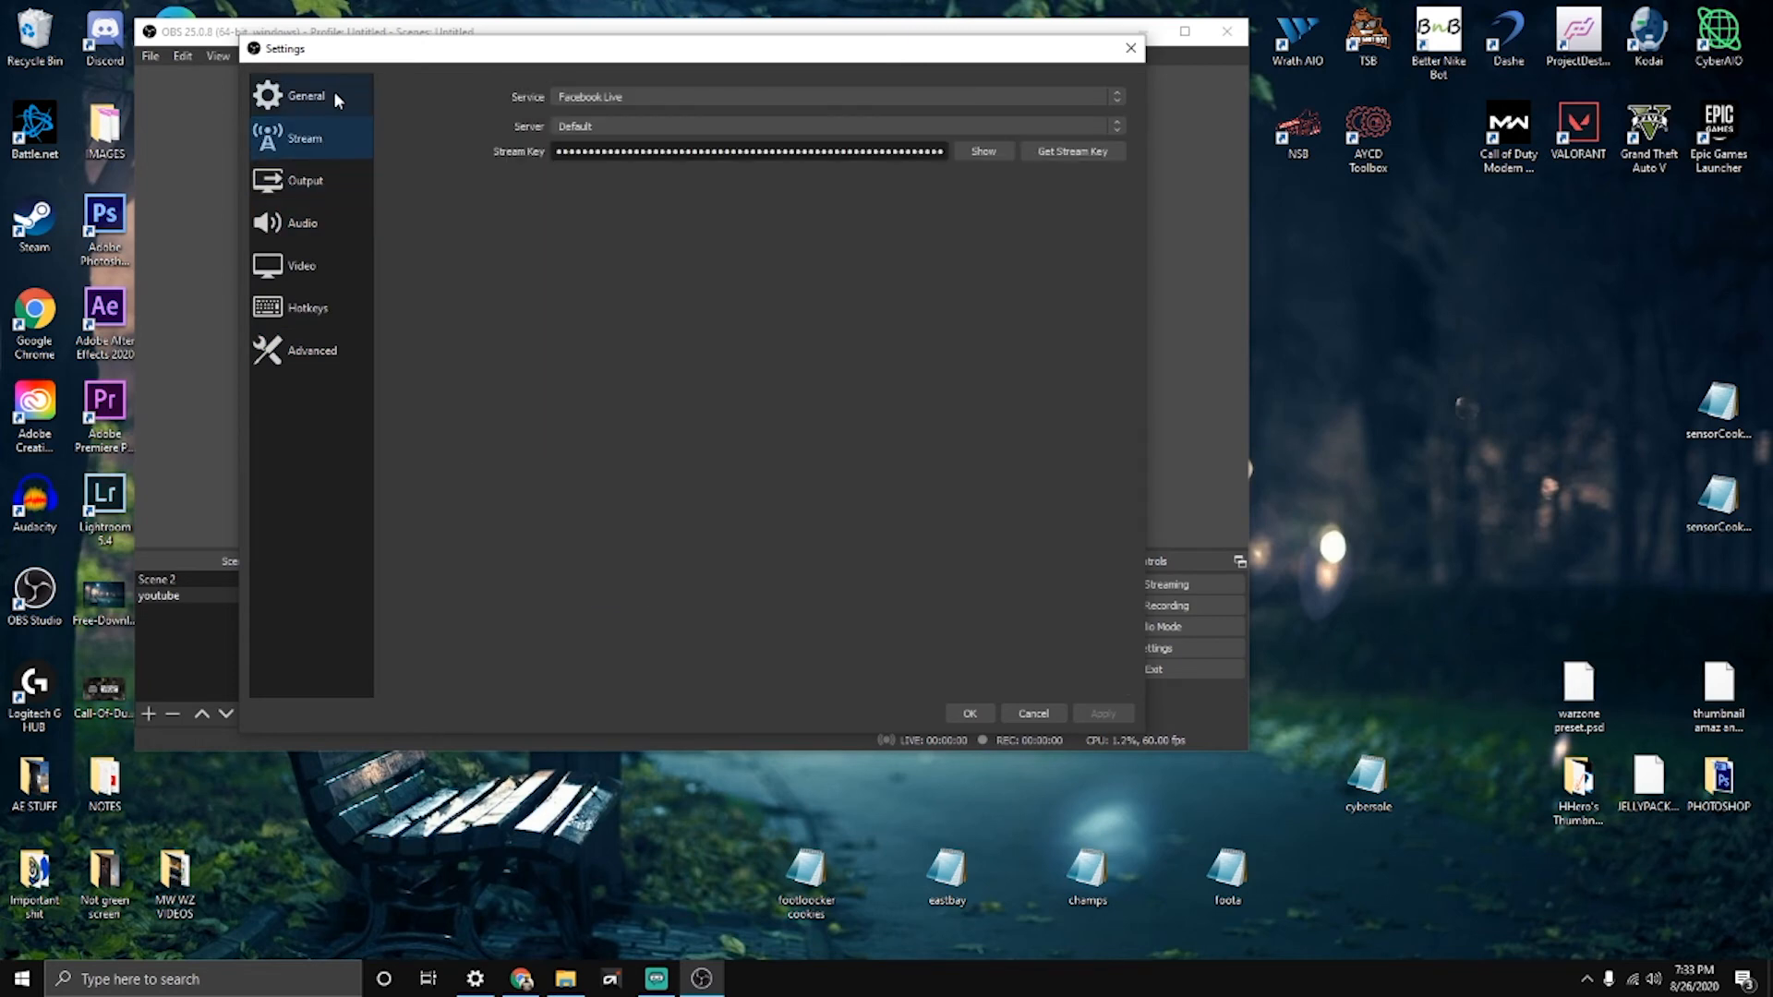
# Step: Compare the streaming and recording output tabs, ending on recording with HEVC at constant QP 26
pyautogui.click(304, 180)
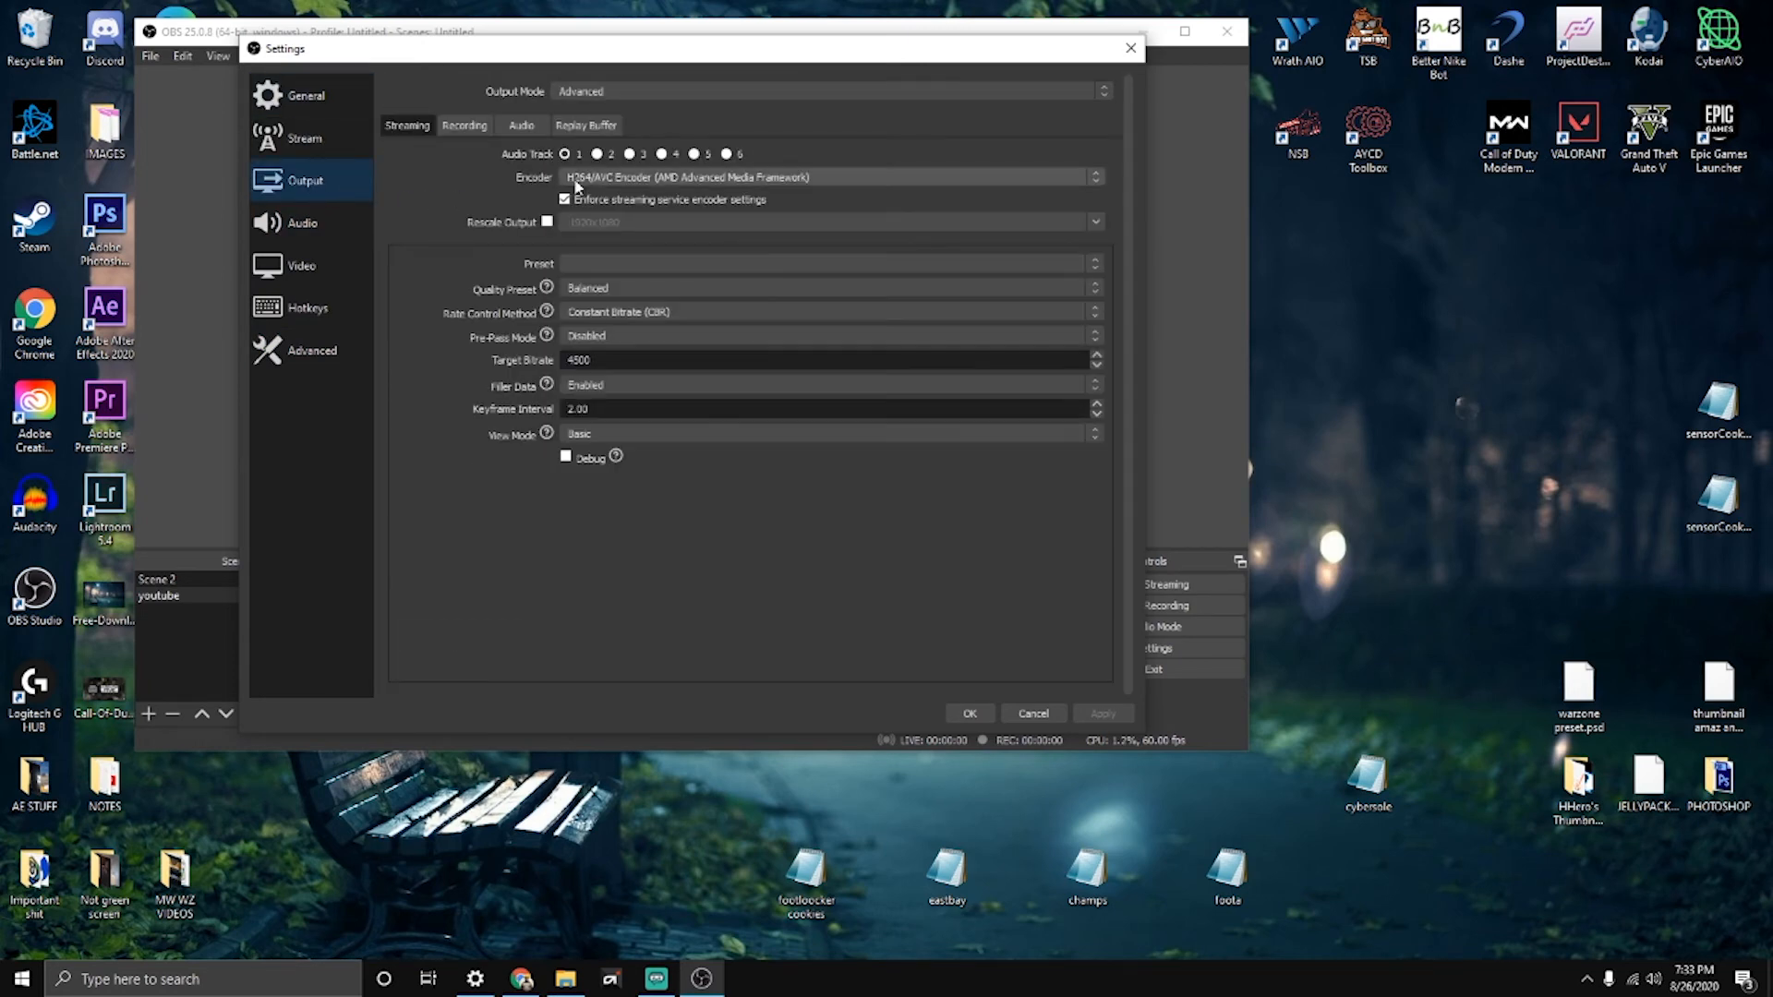
pyautogui.click(463, 125)
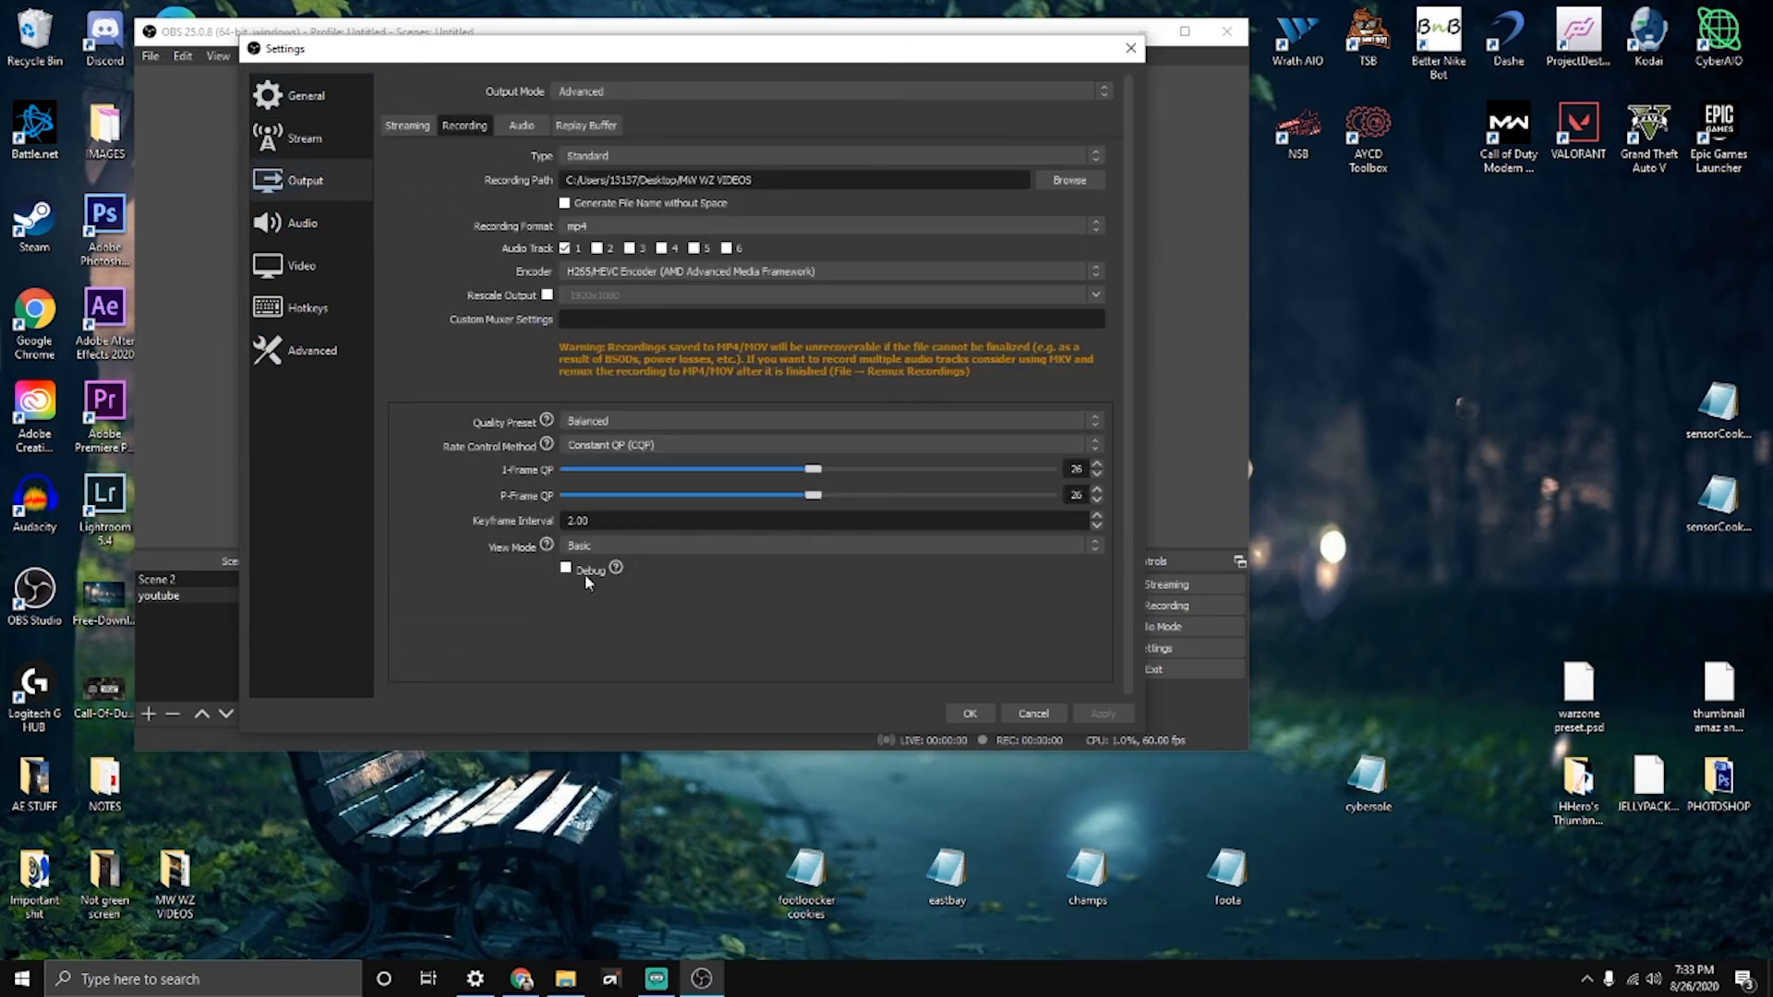
pyautogui.click(408, 125)
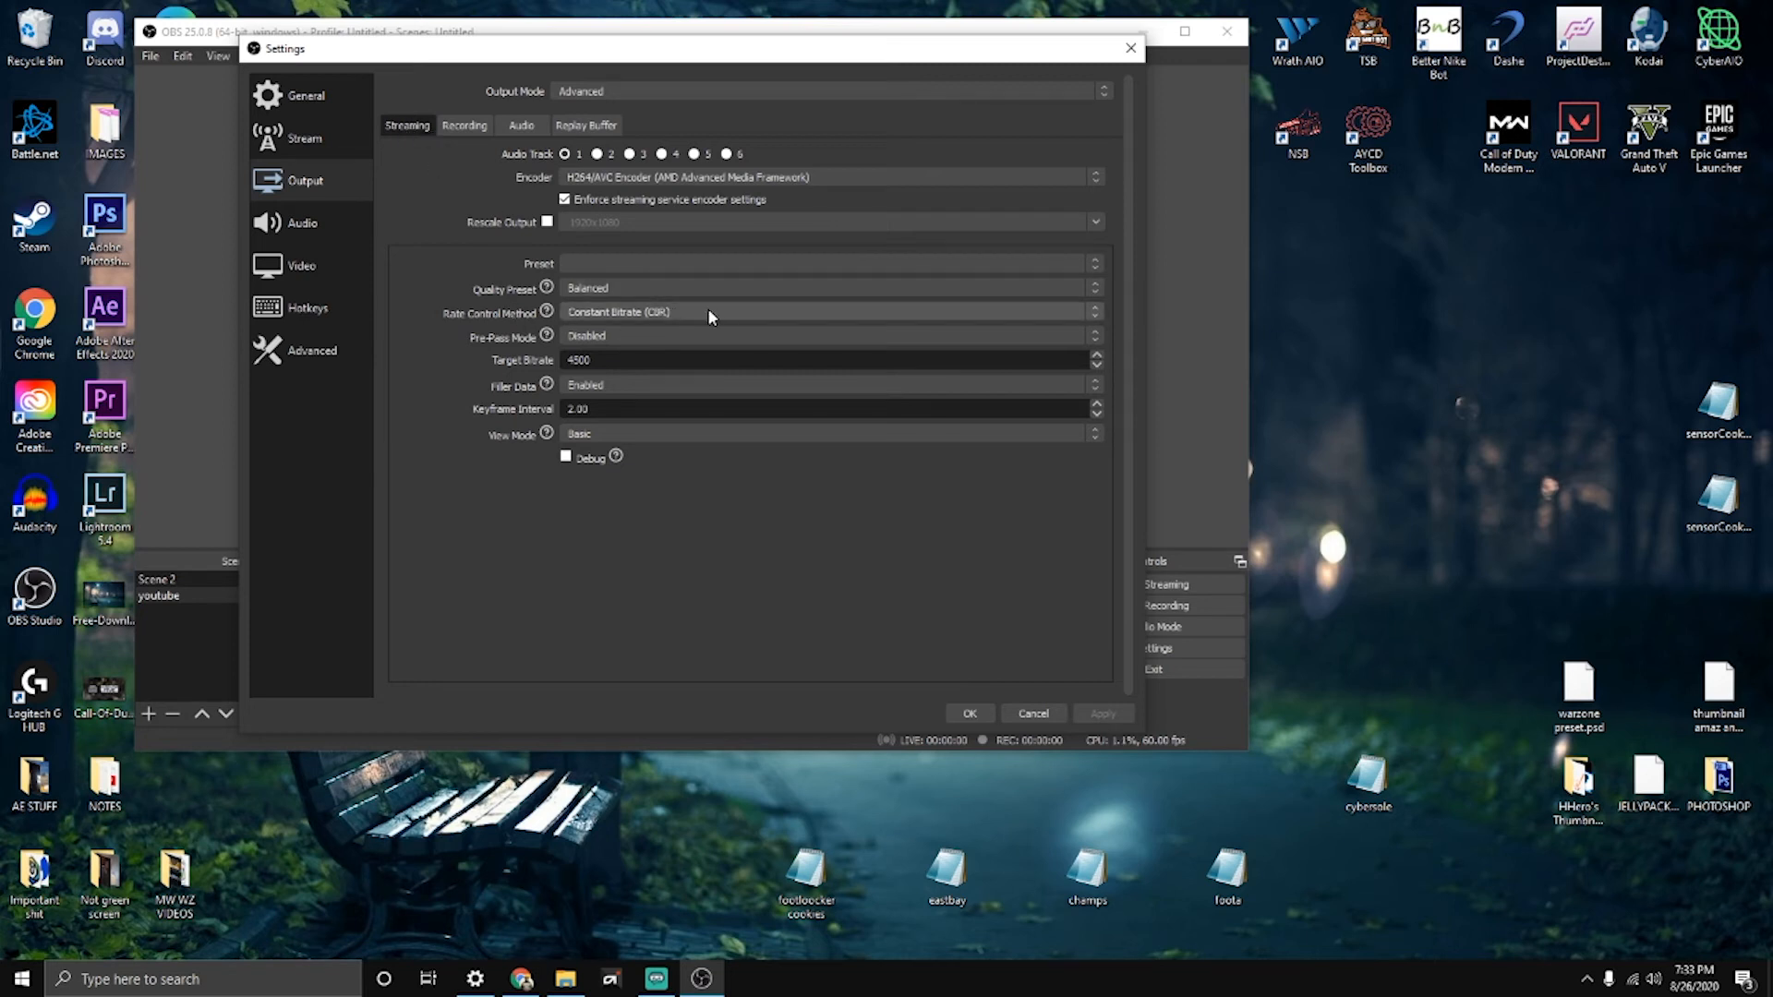
pyautogui.click(463, 125)
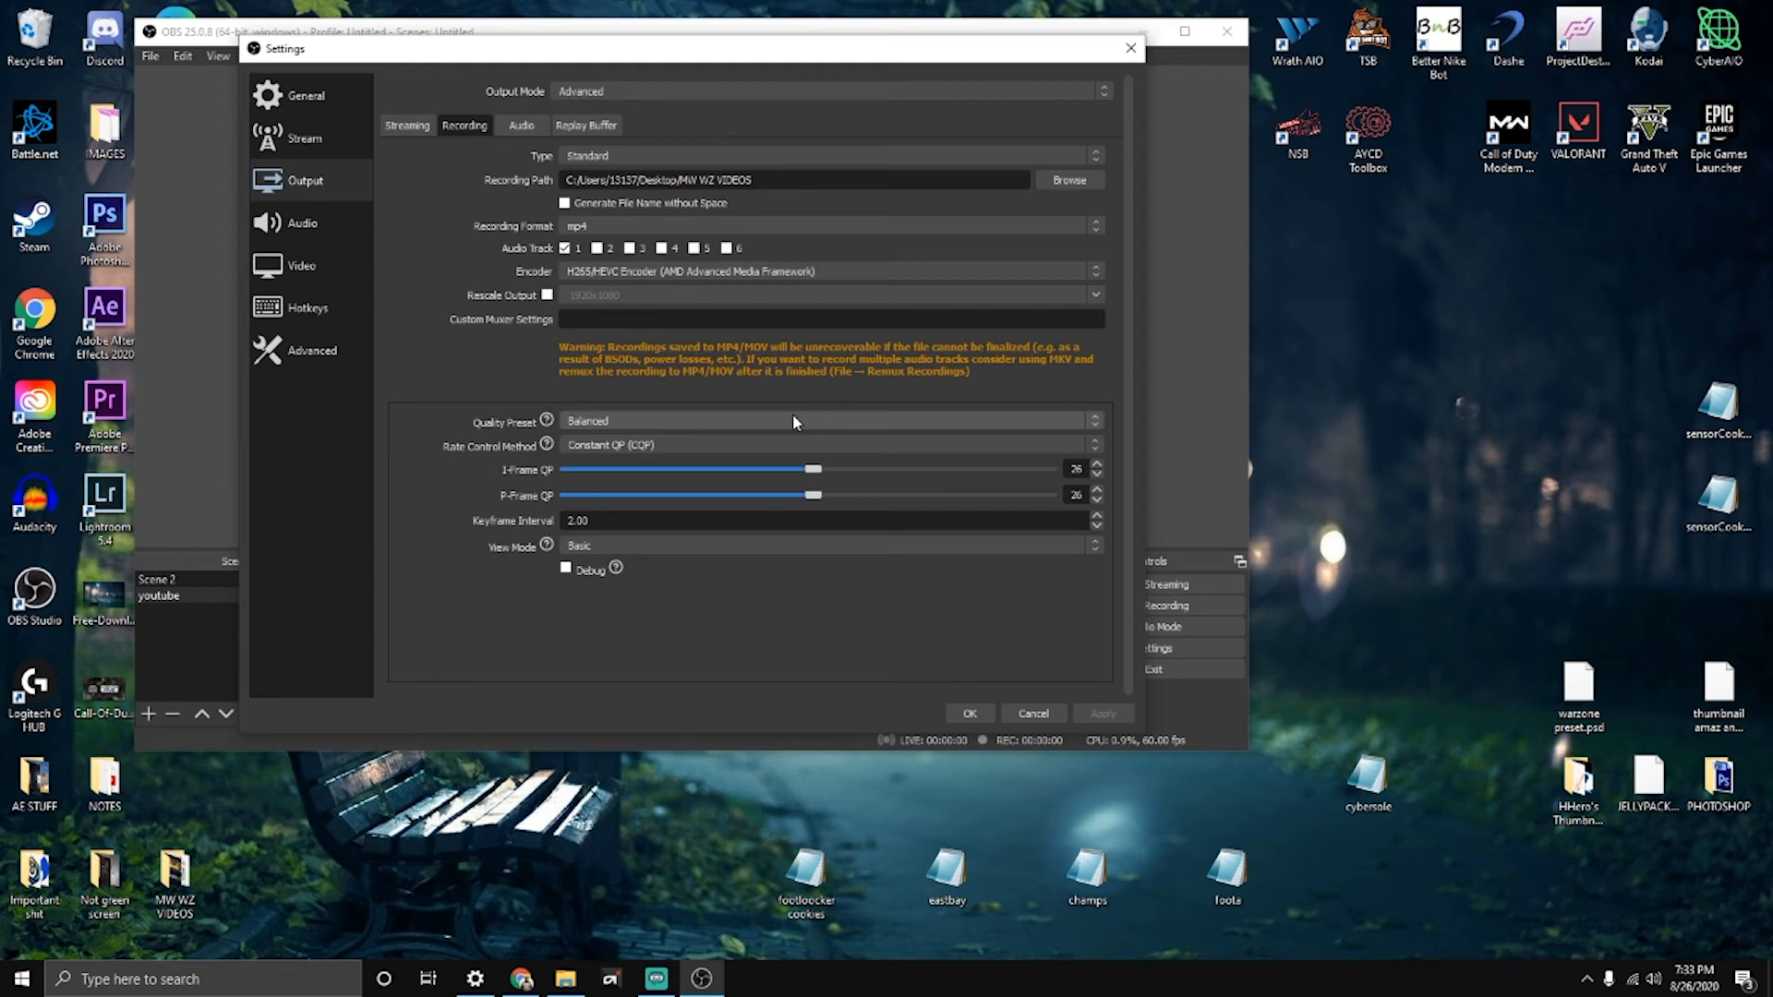
pyautogui.moveTo(793, 422)
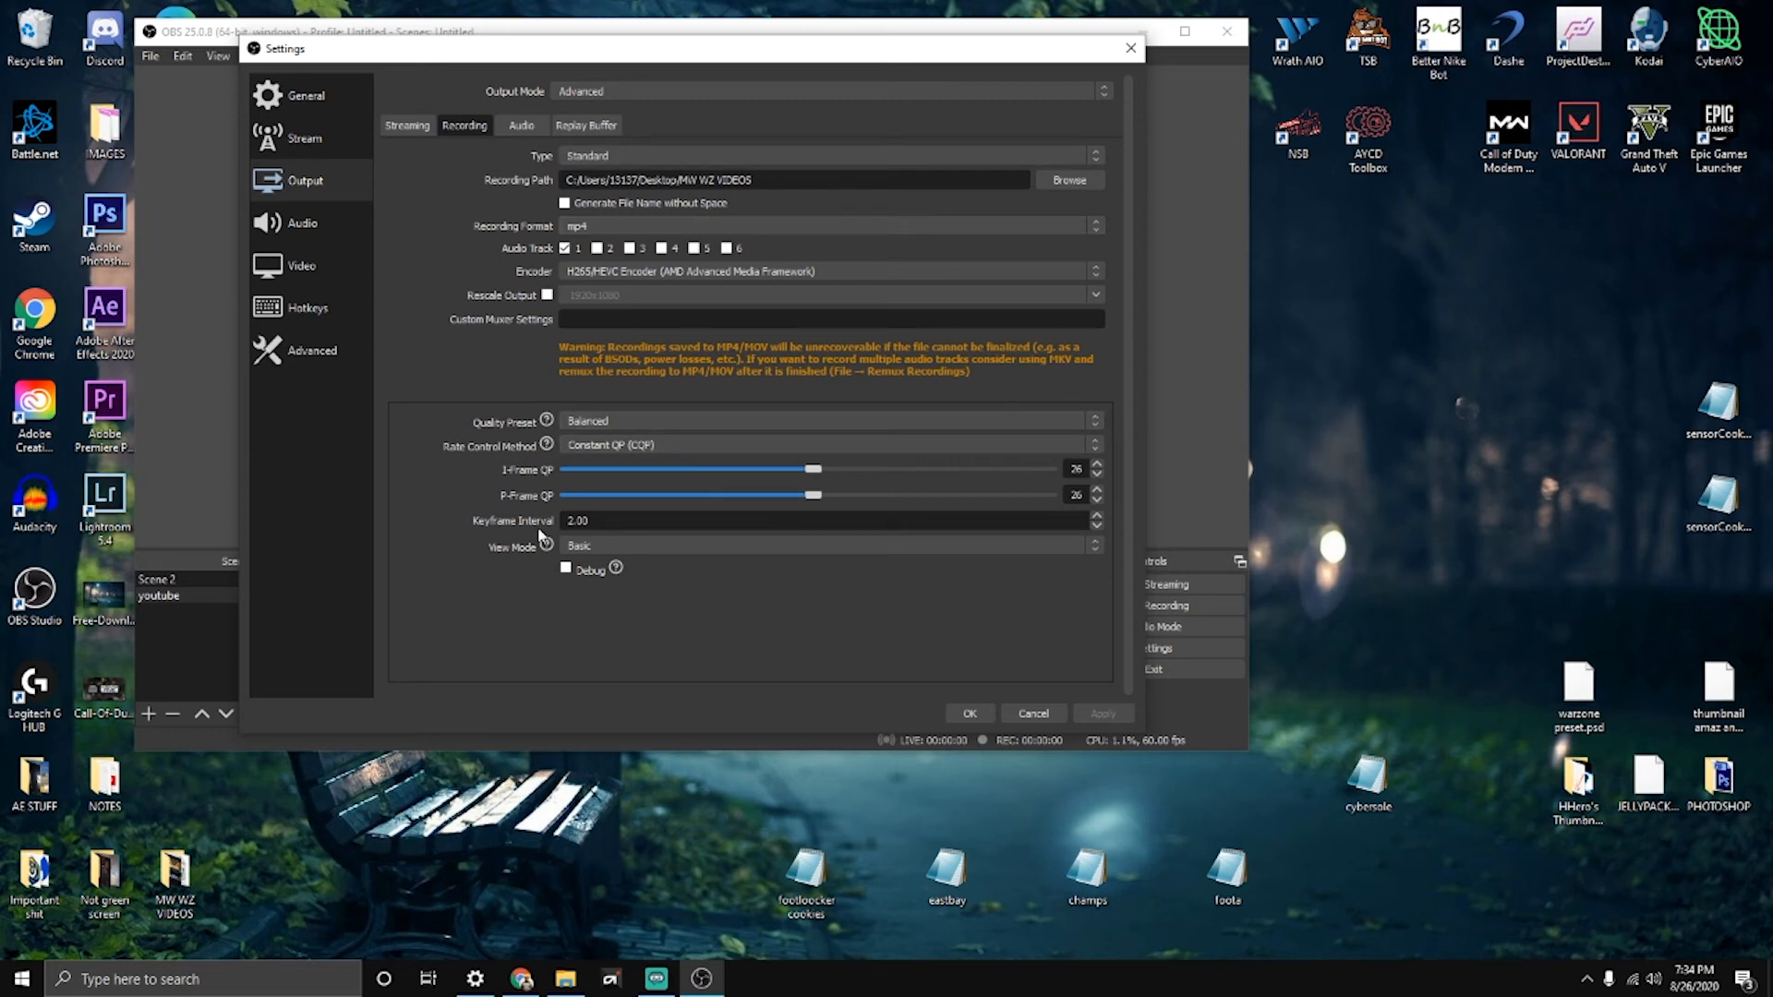
pyautogui.moveTo(889, 568)
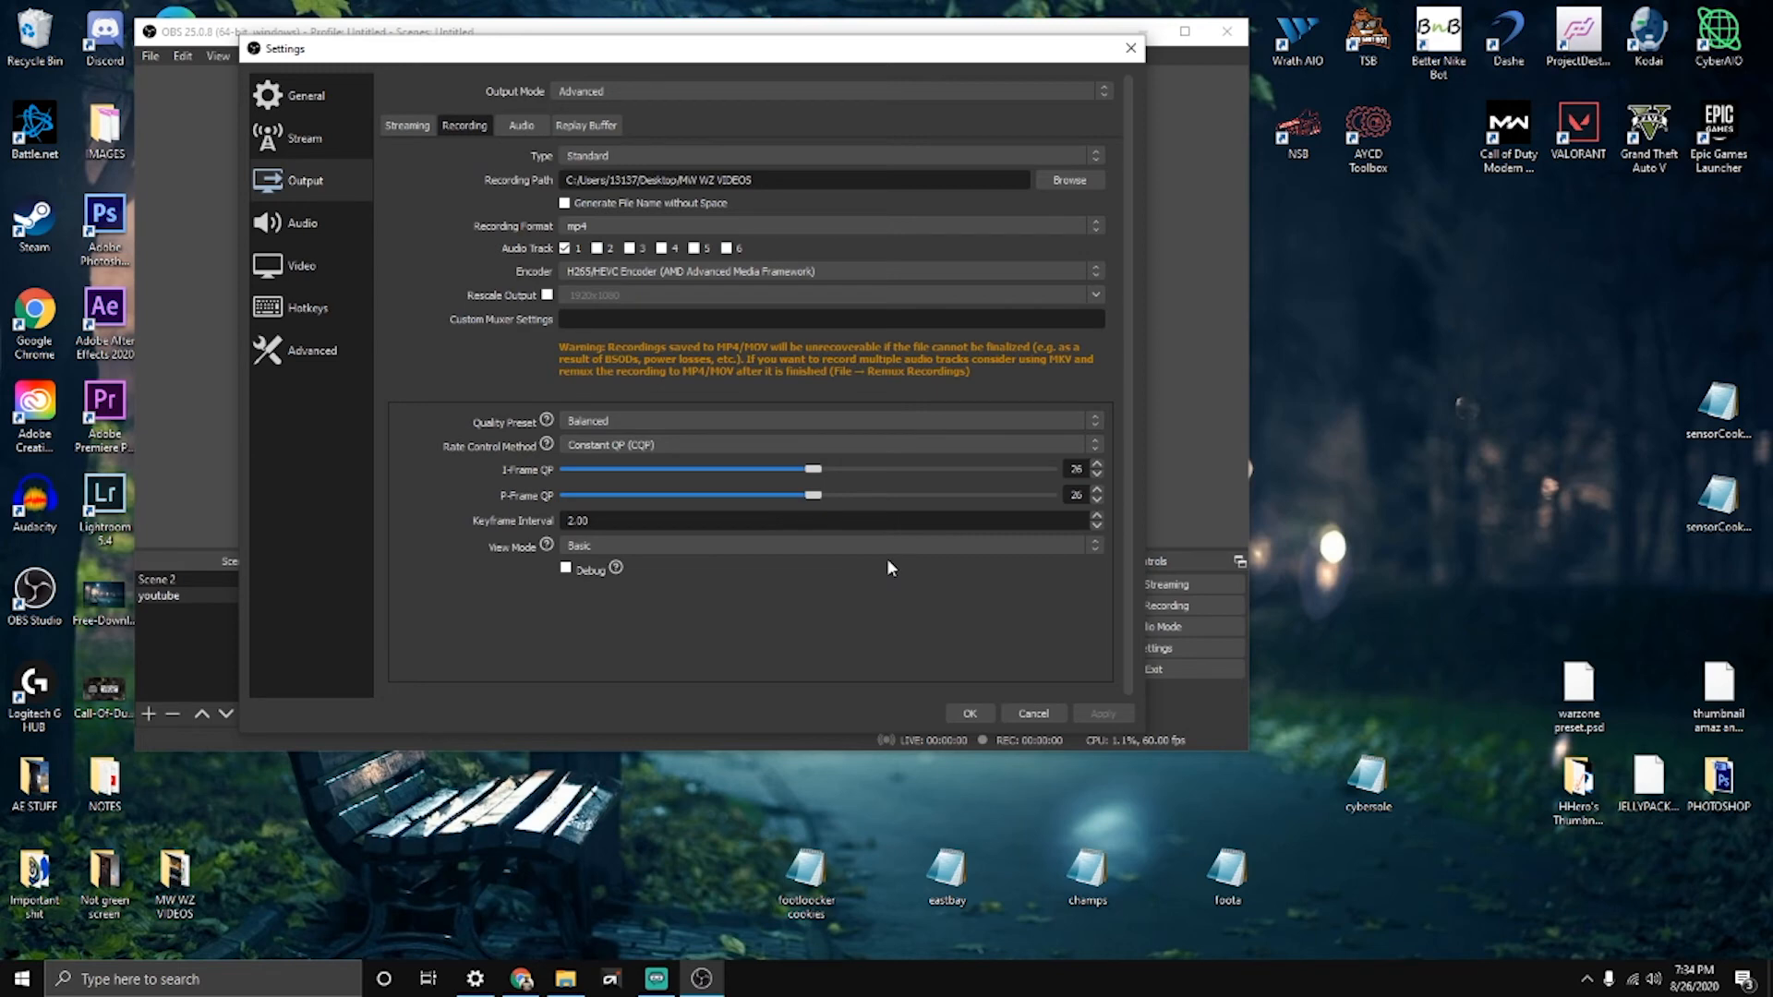
pyautogui.moveTo(946, 700)
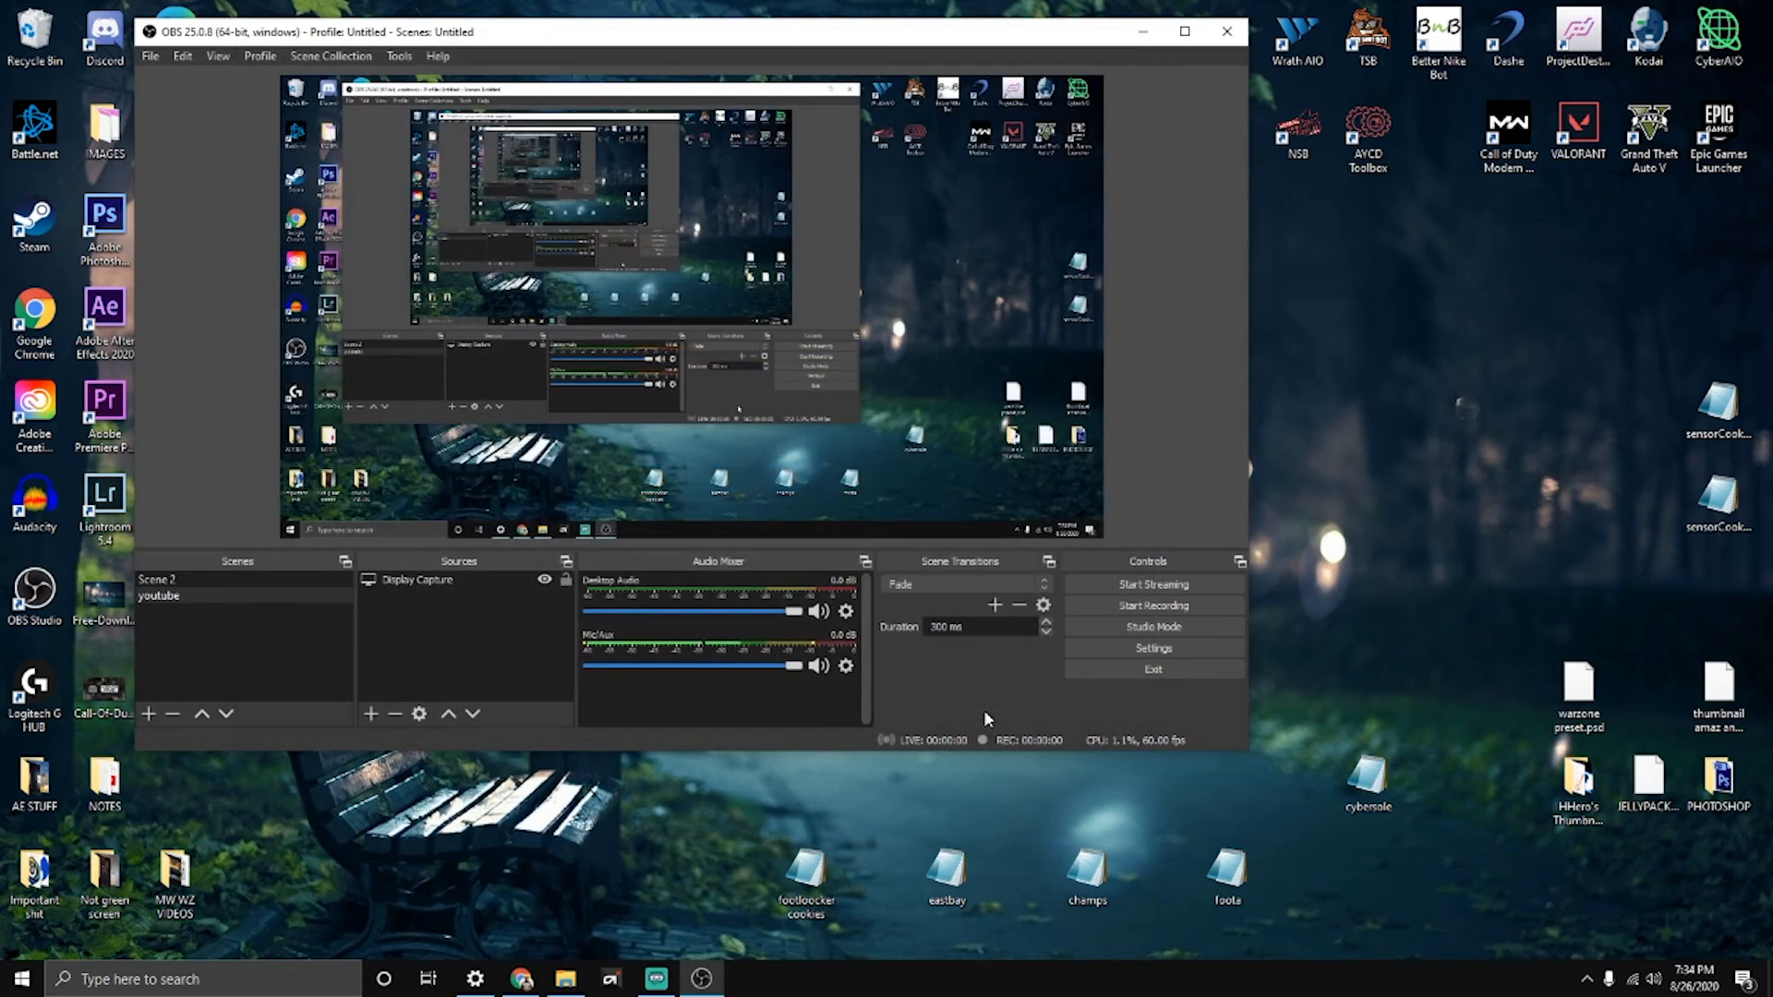
pyautogui.moveTo(1136, 228)
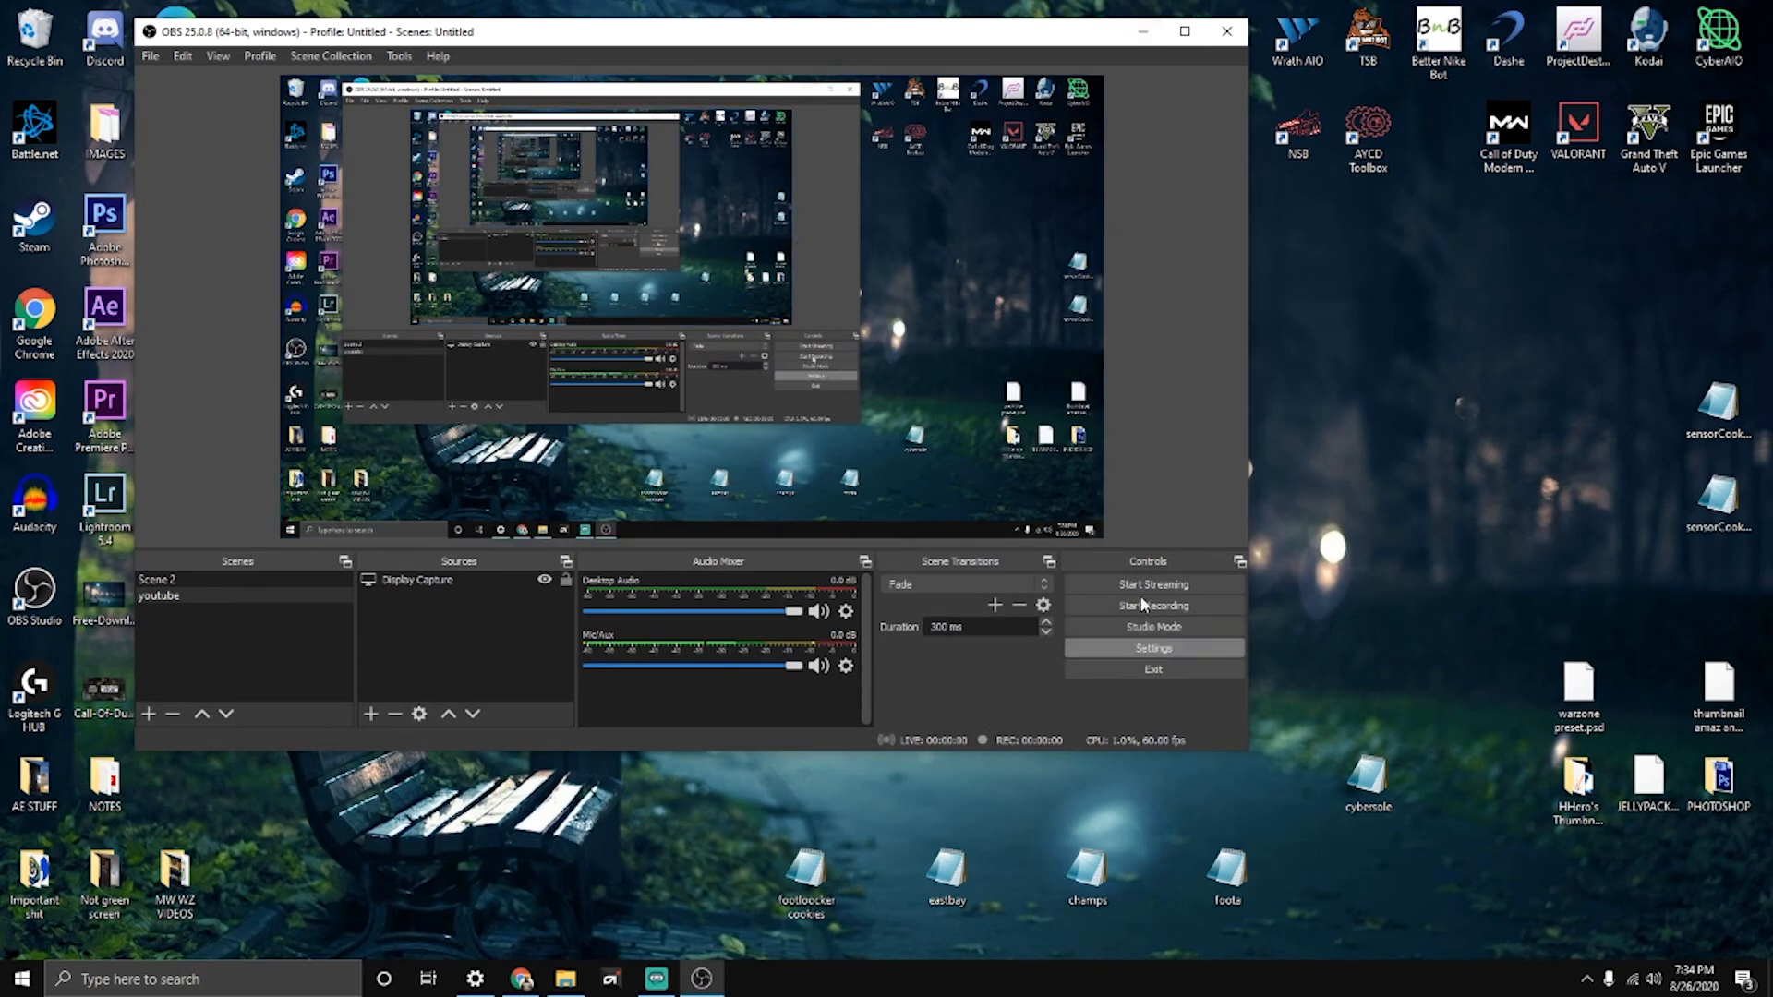
# Step: Reopen Settings and check the streaming output tab, then the recording tab showing HEVC at QP 26
pyautogui.click(1152, 648)
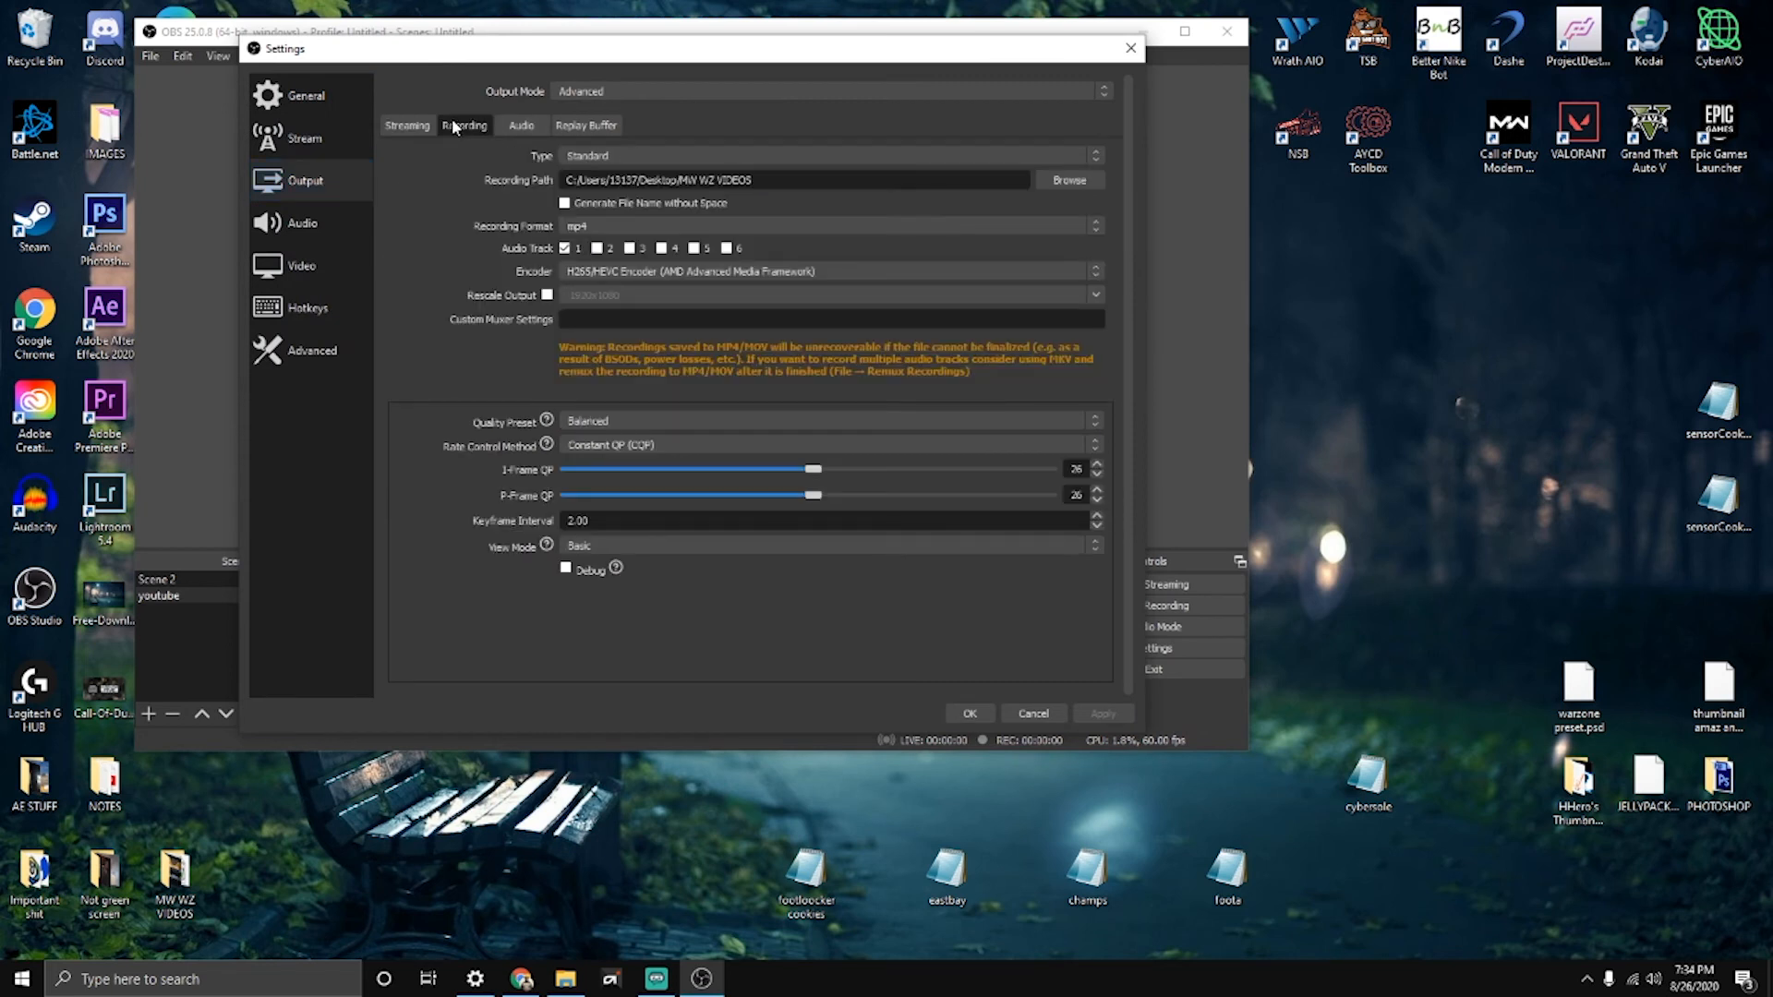
pyautogui.moveTo(650, 246)
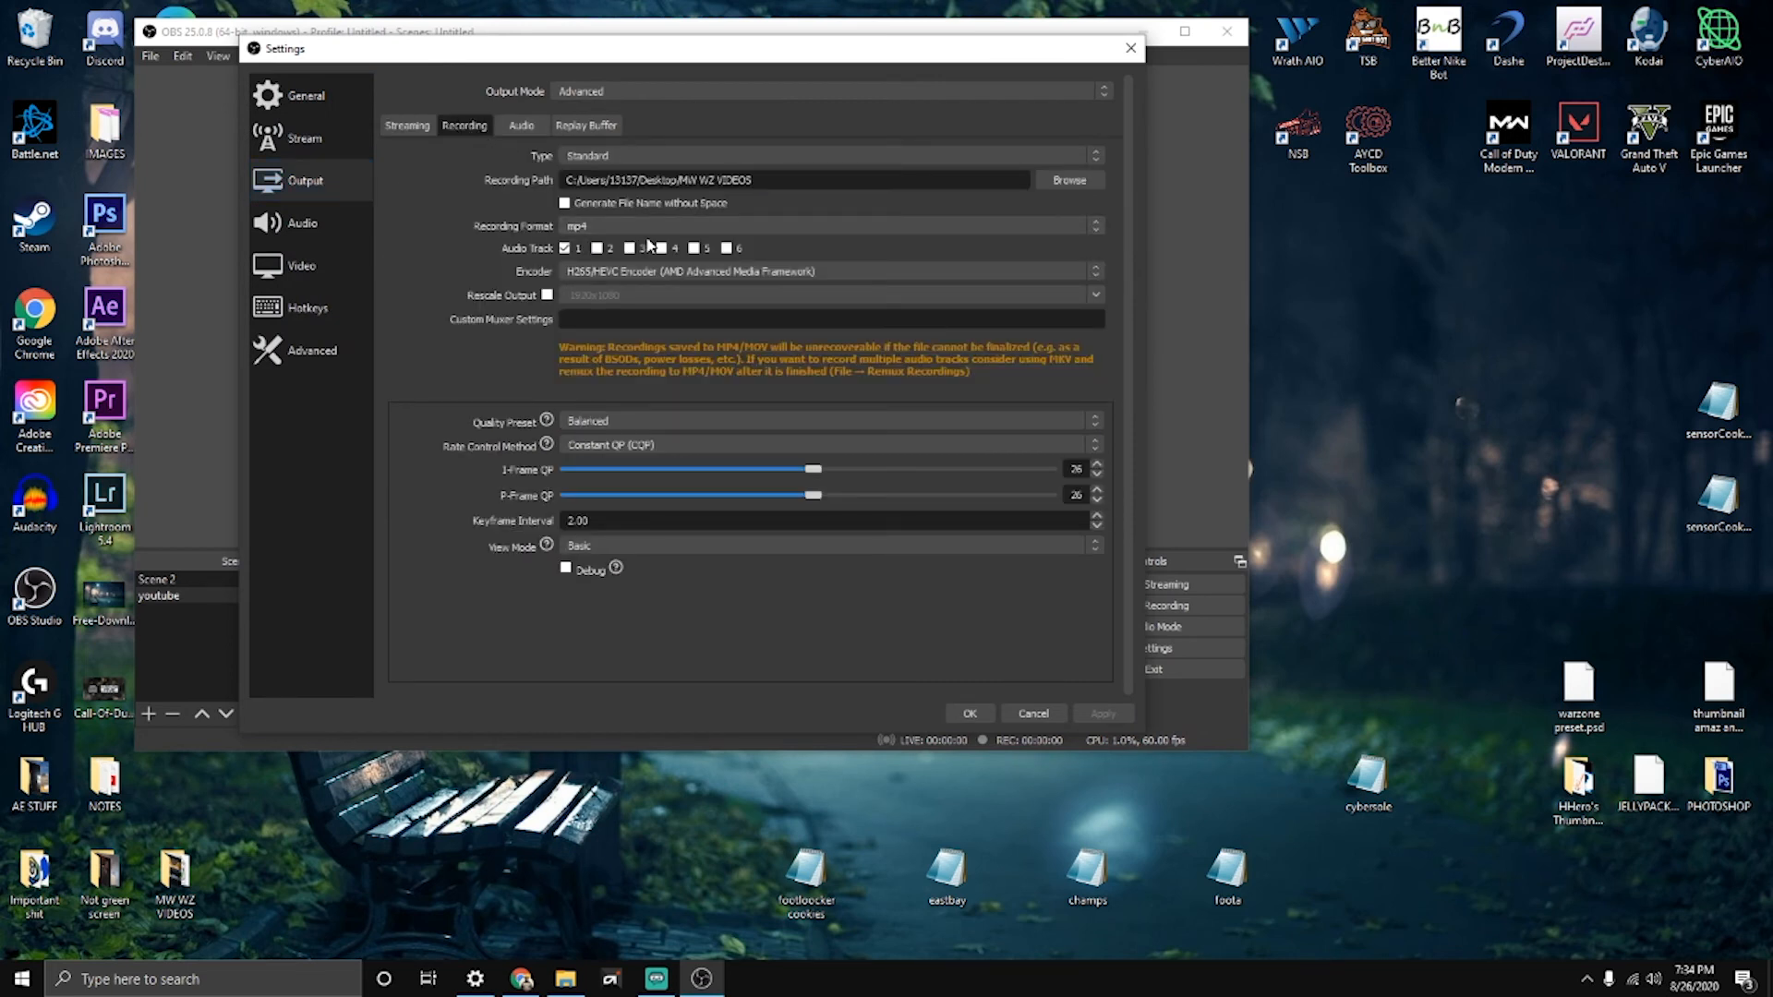
pyautogui.click(408, 125)
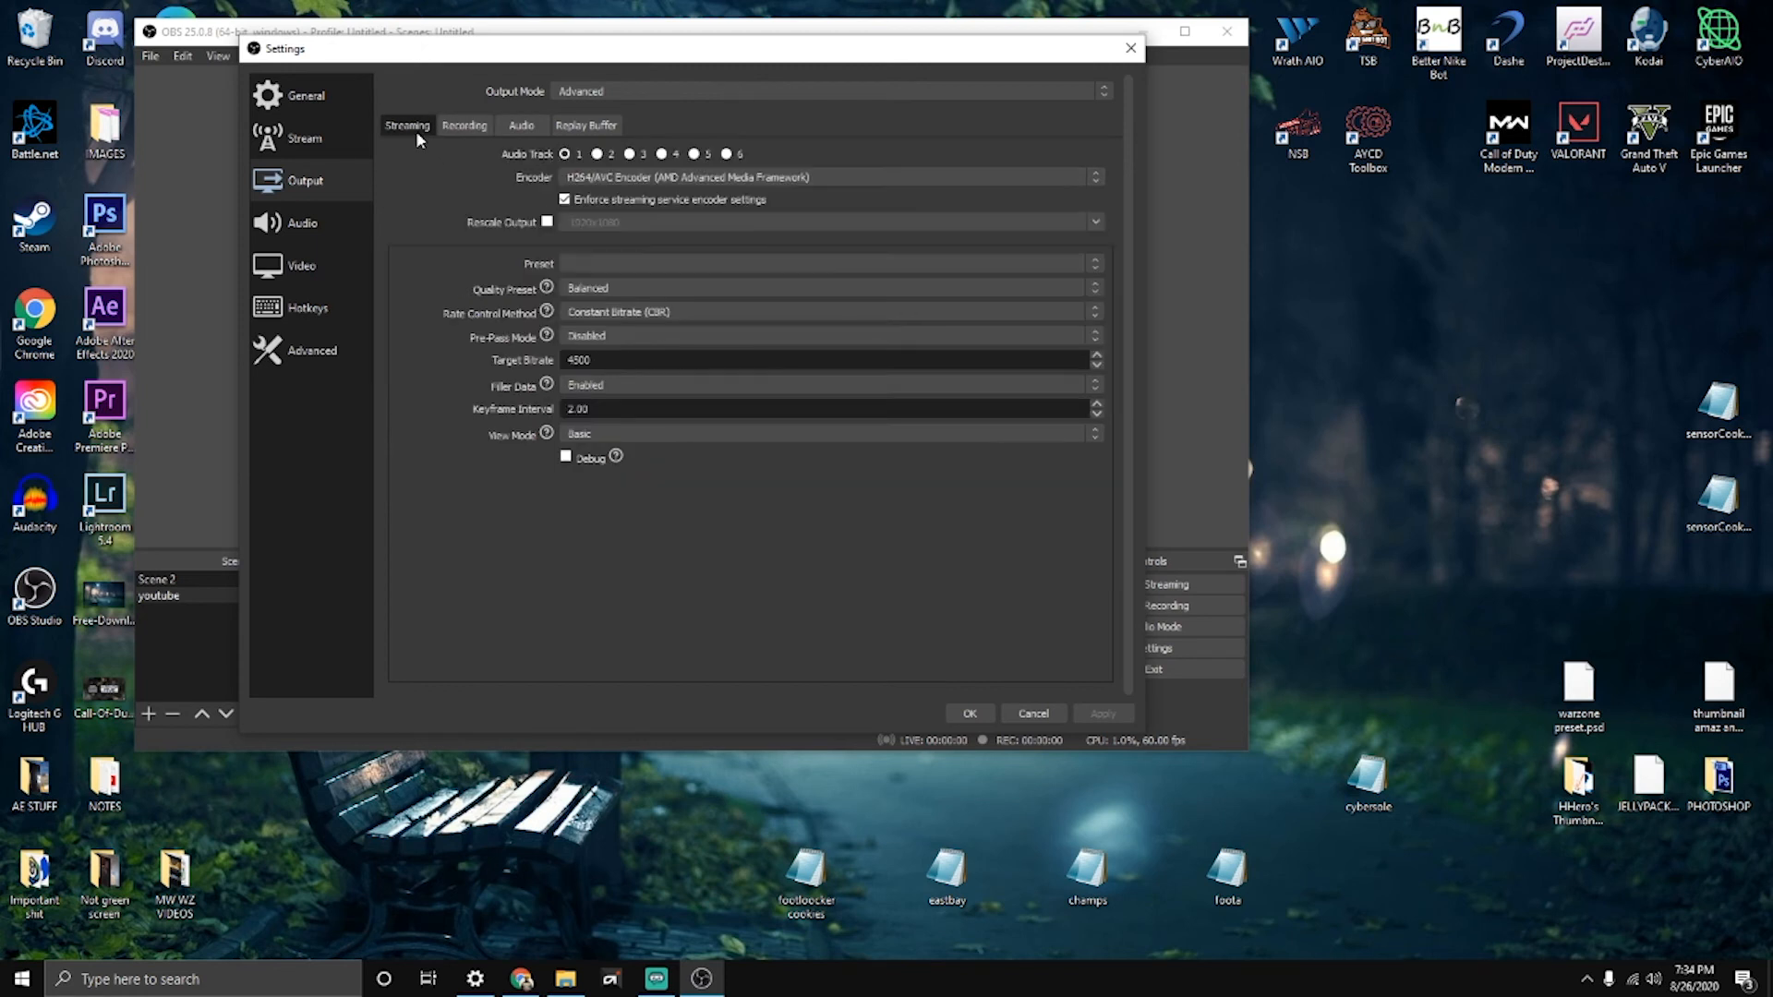
pyautogui.click(464, 124)
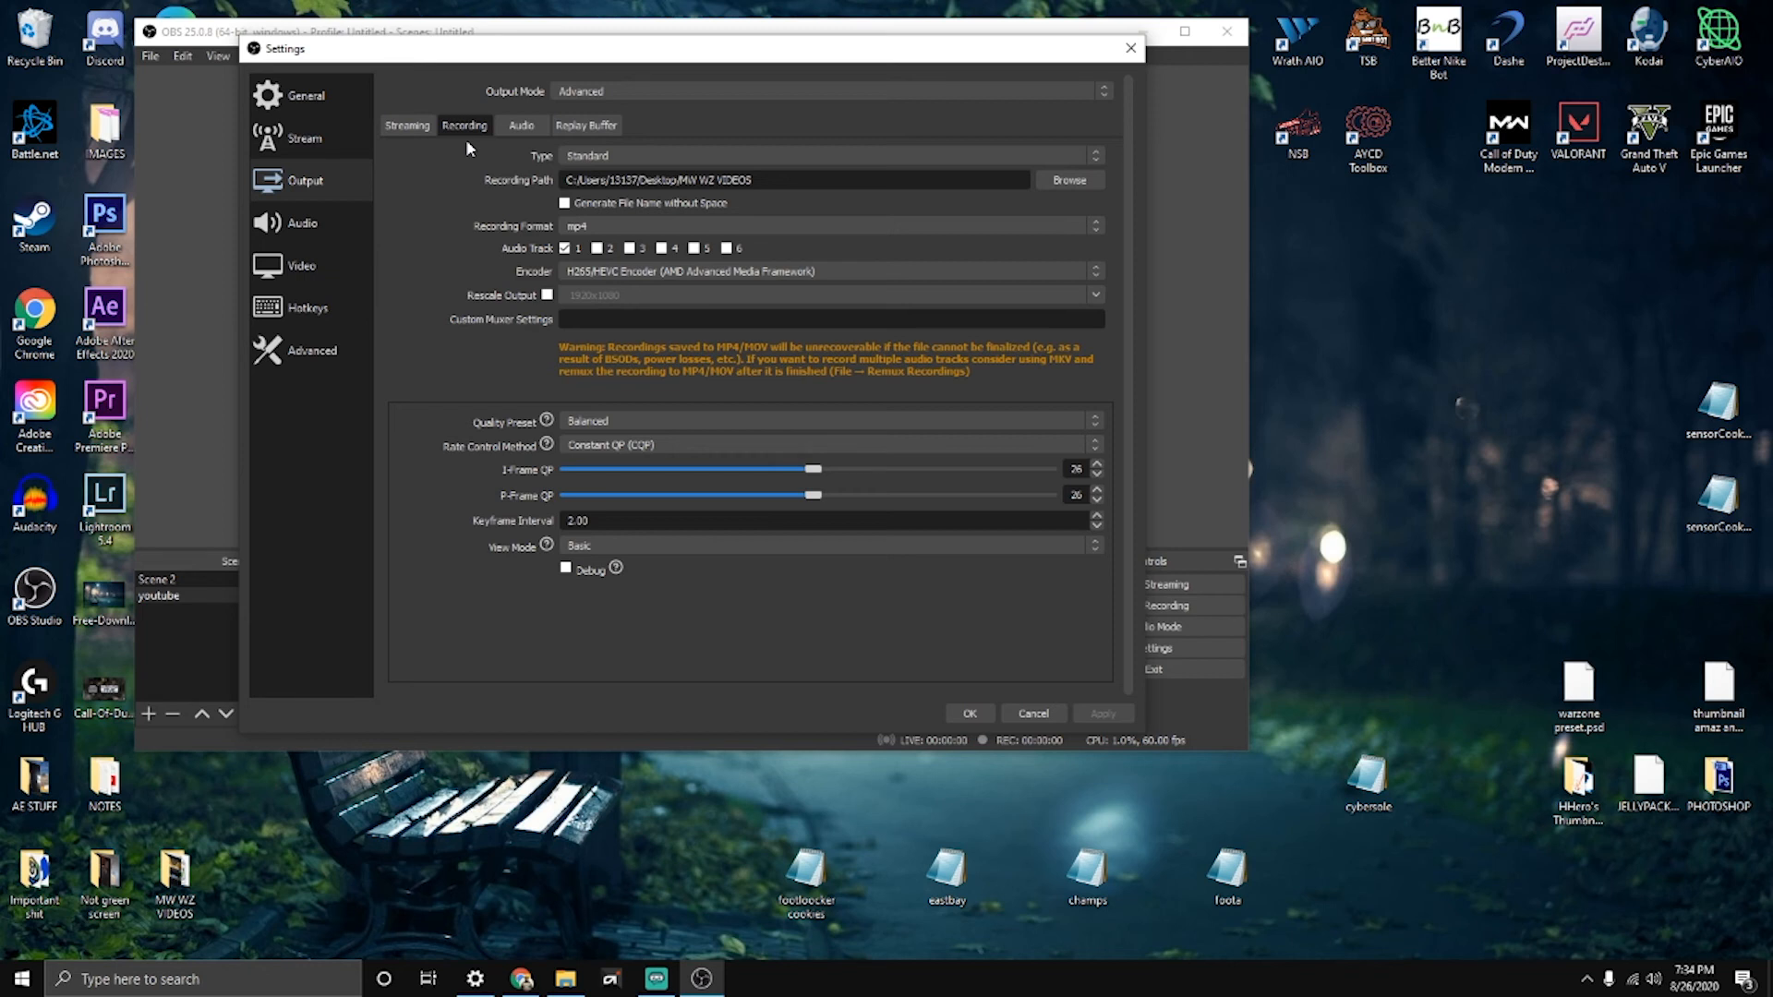
pyautogui.moveTo(605, 368)
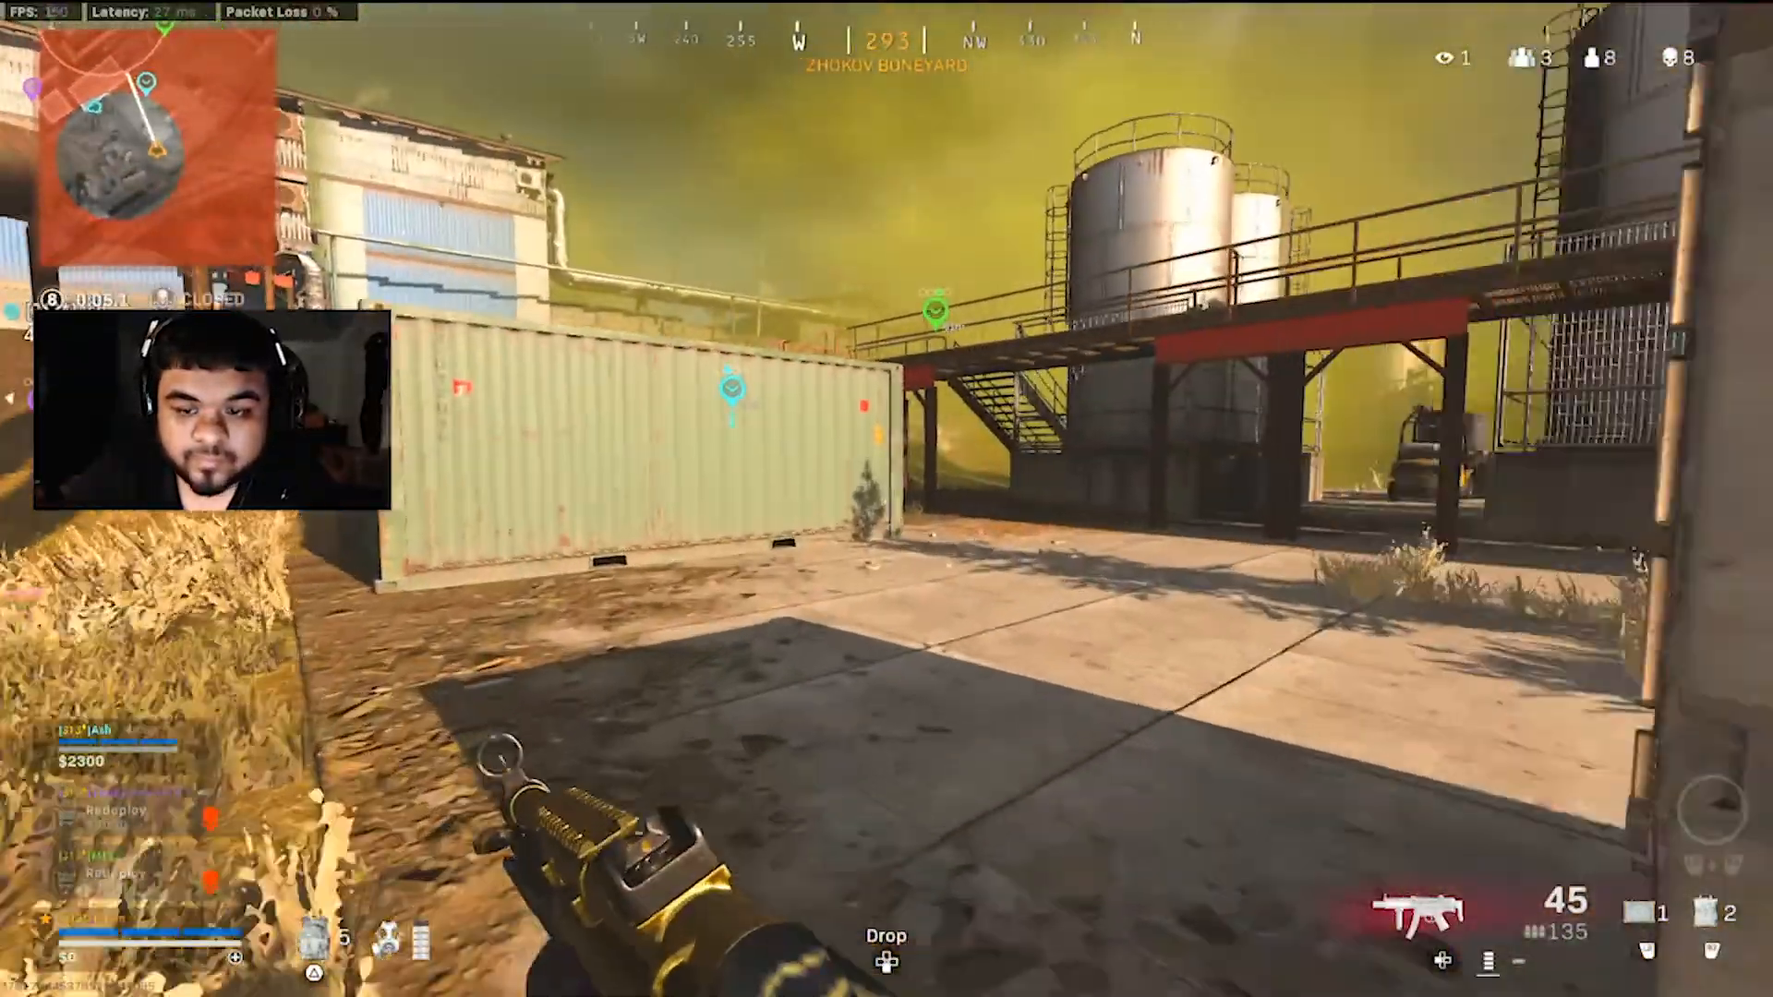
pyautogui.moveTo(886, 499)
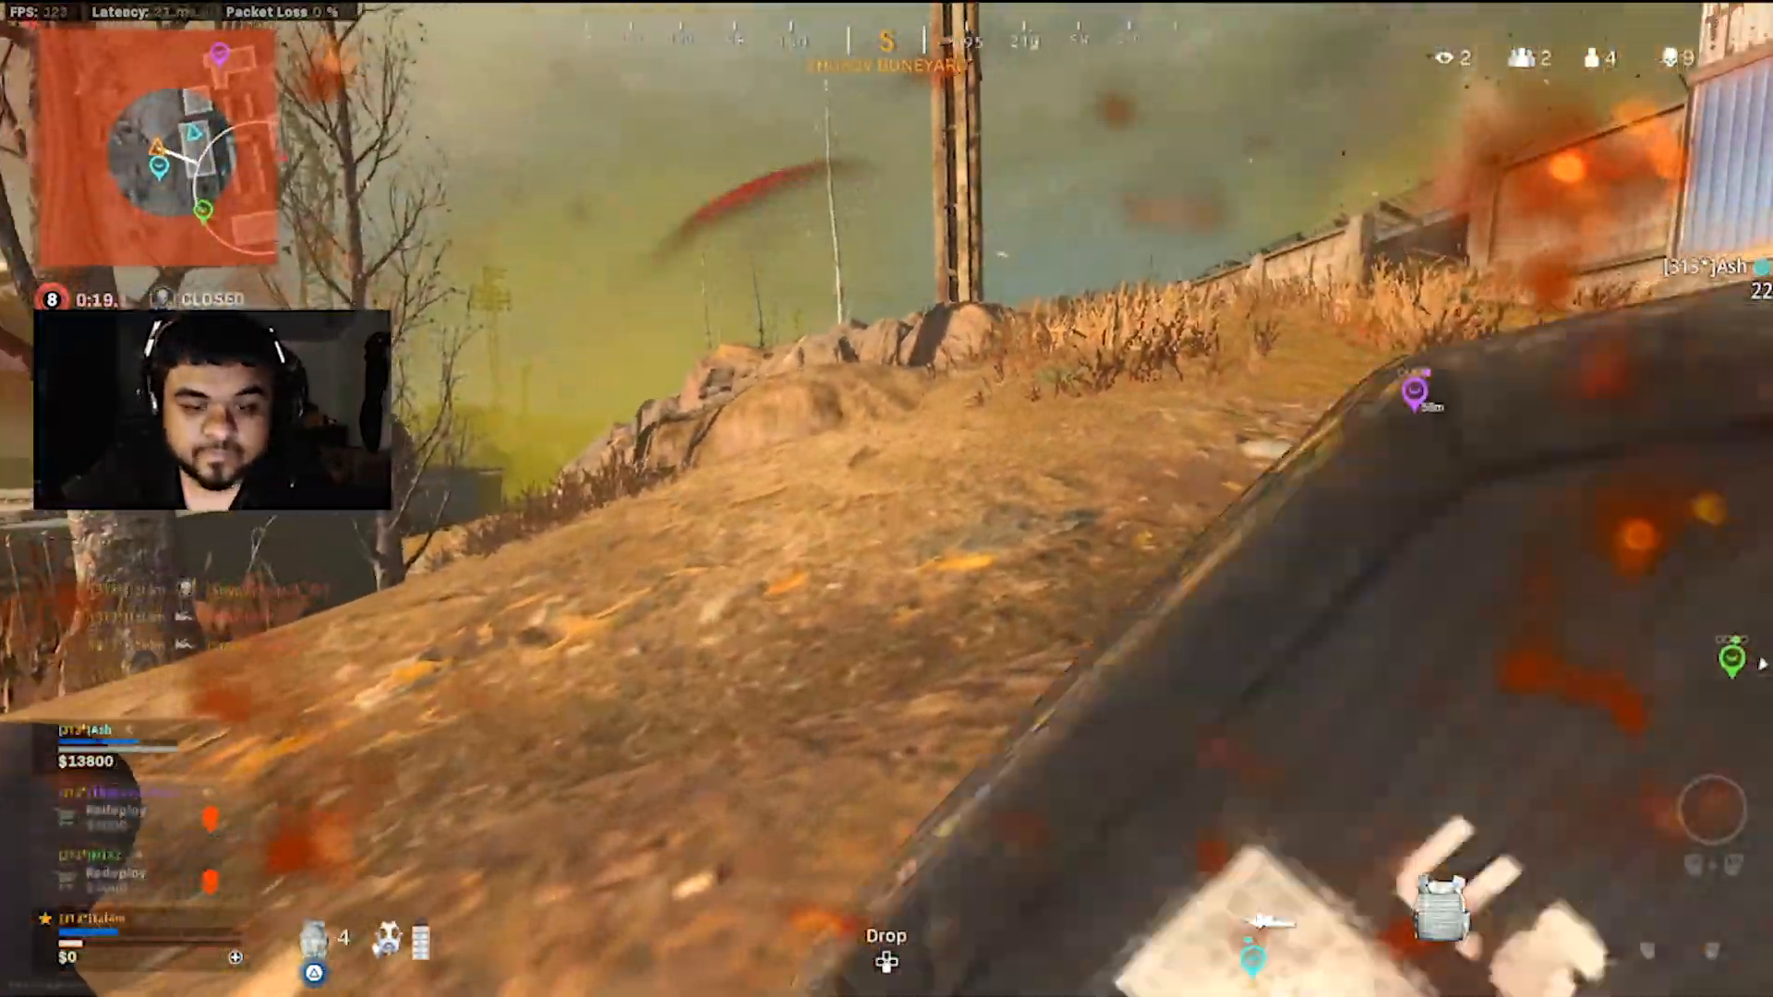
pyautogui.moveTo(887, 477)
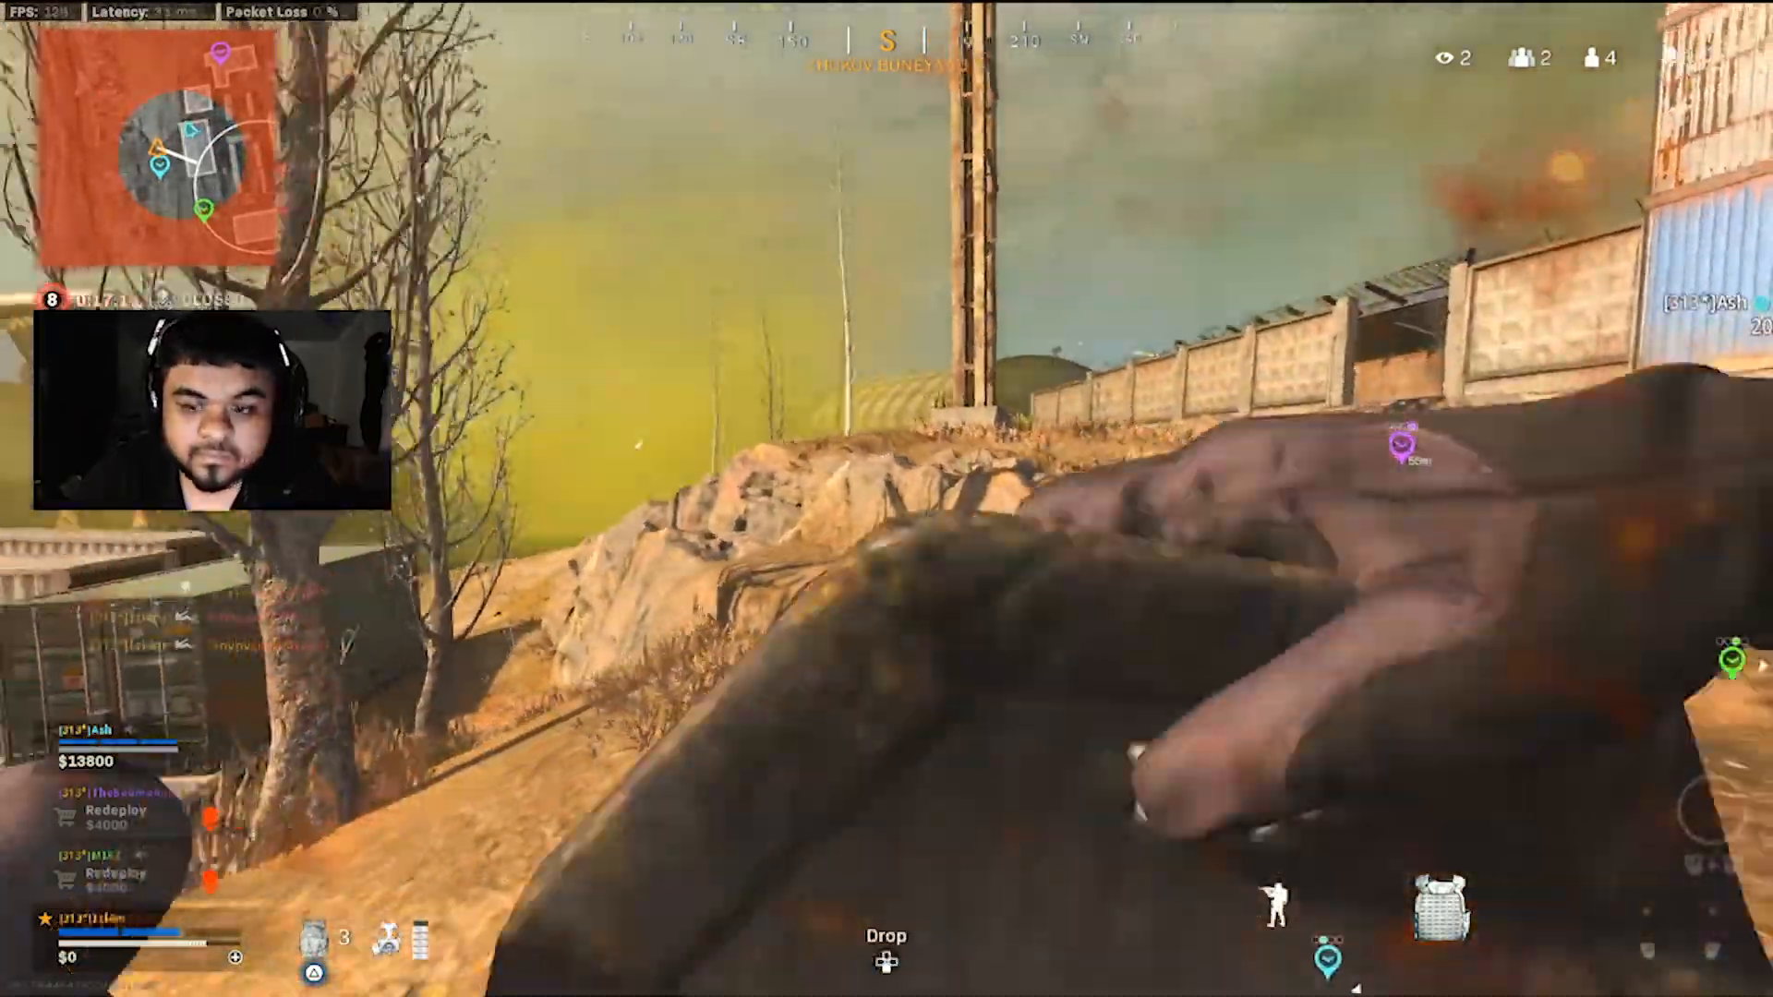